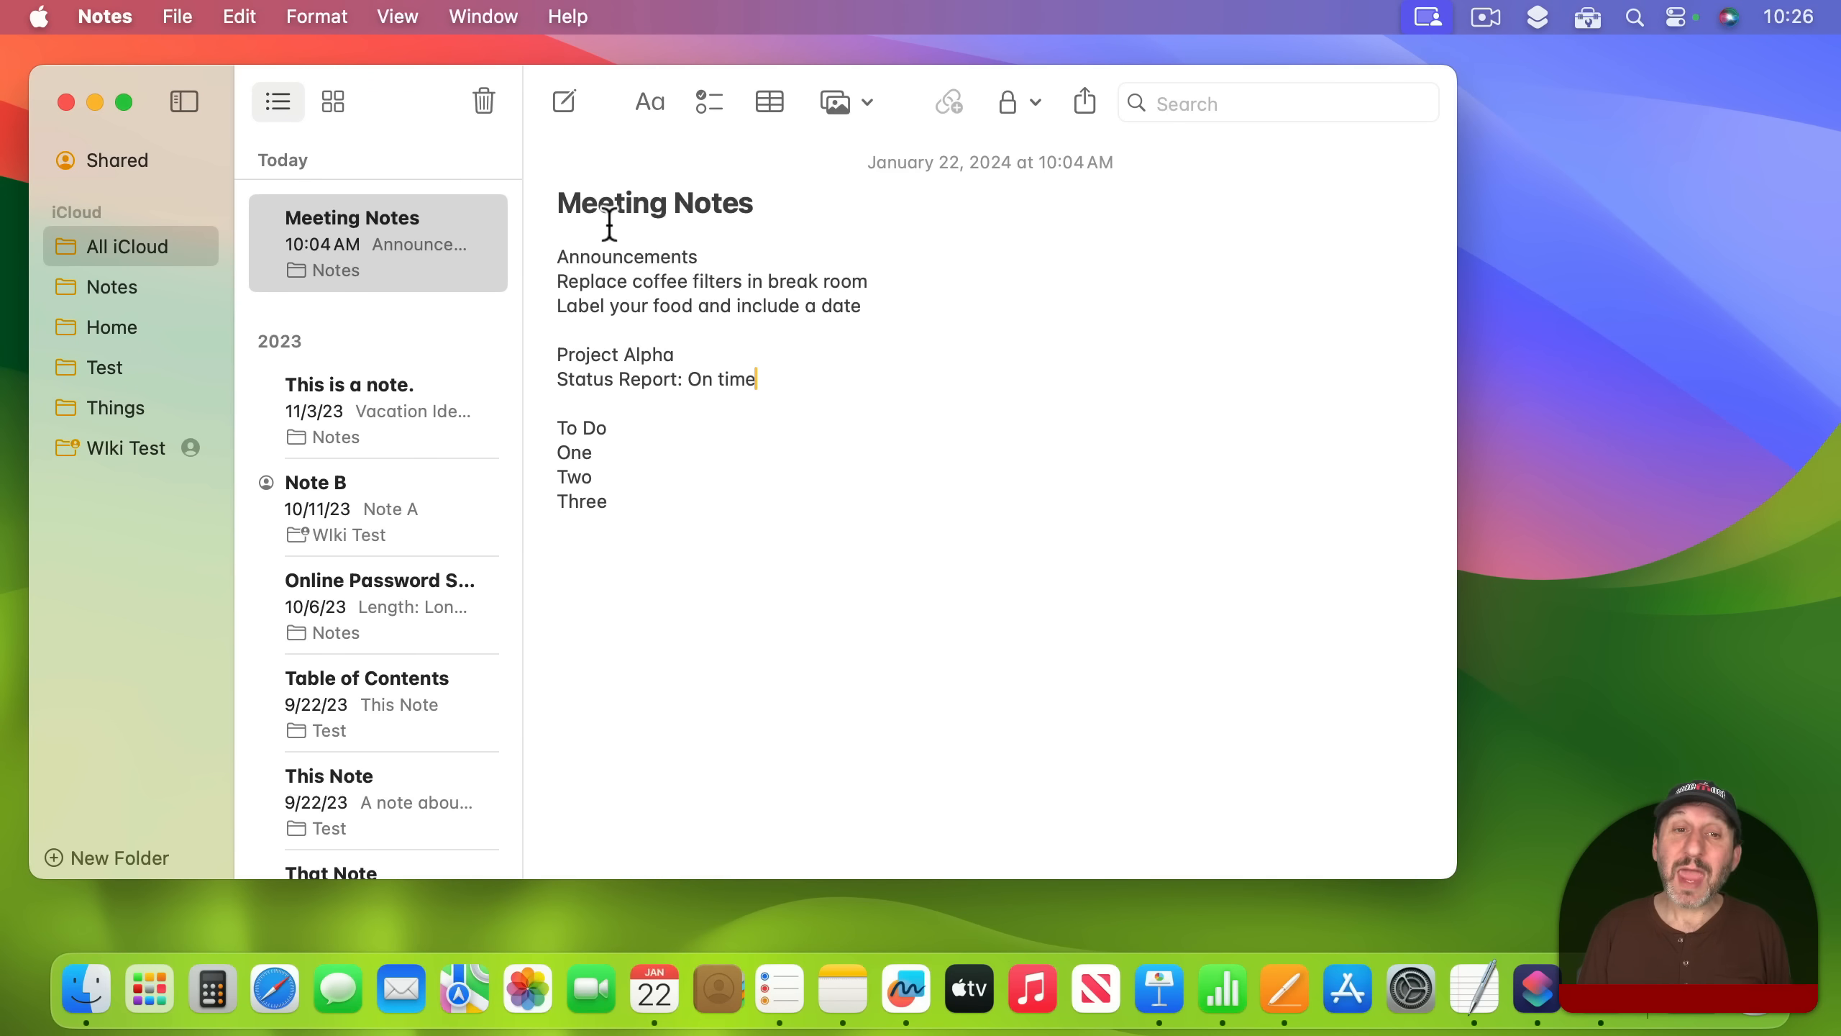
{"action": "mouse_move", "coordinate": [692, 519]}
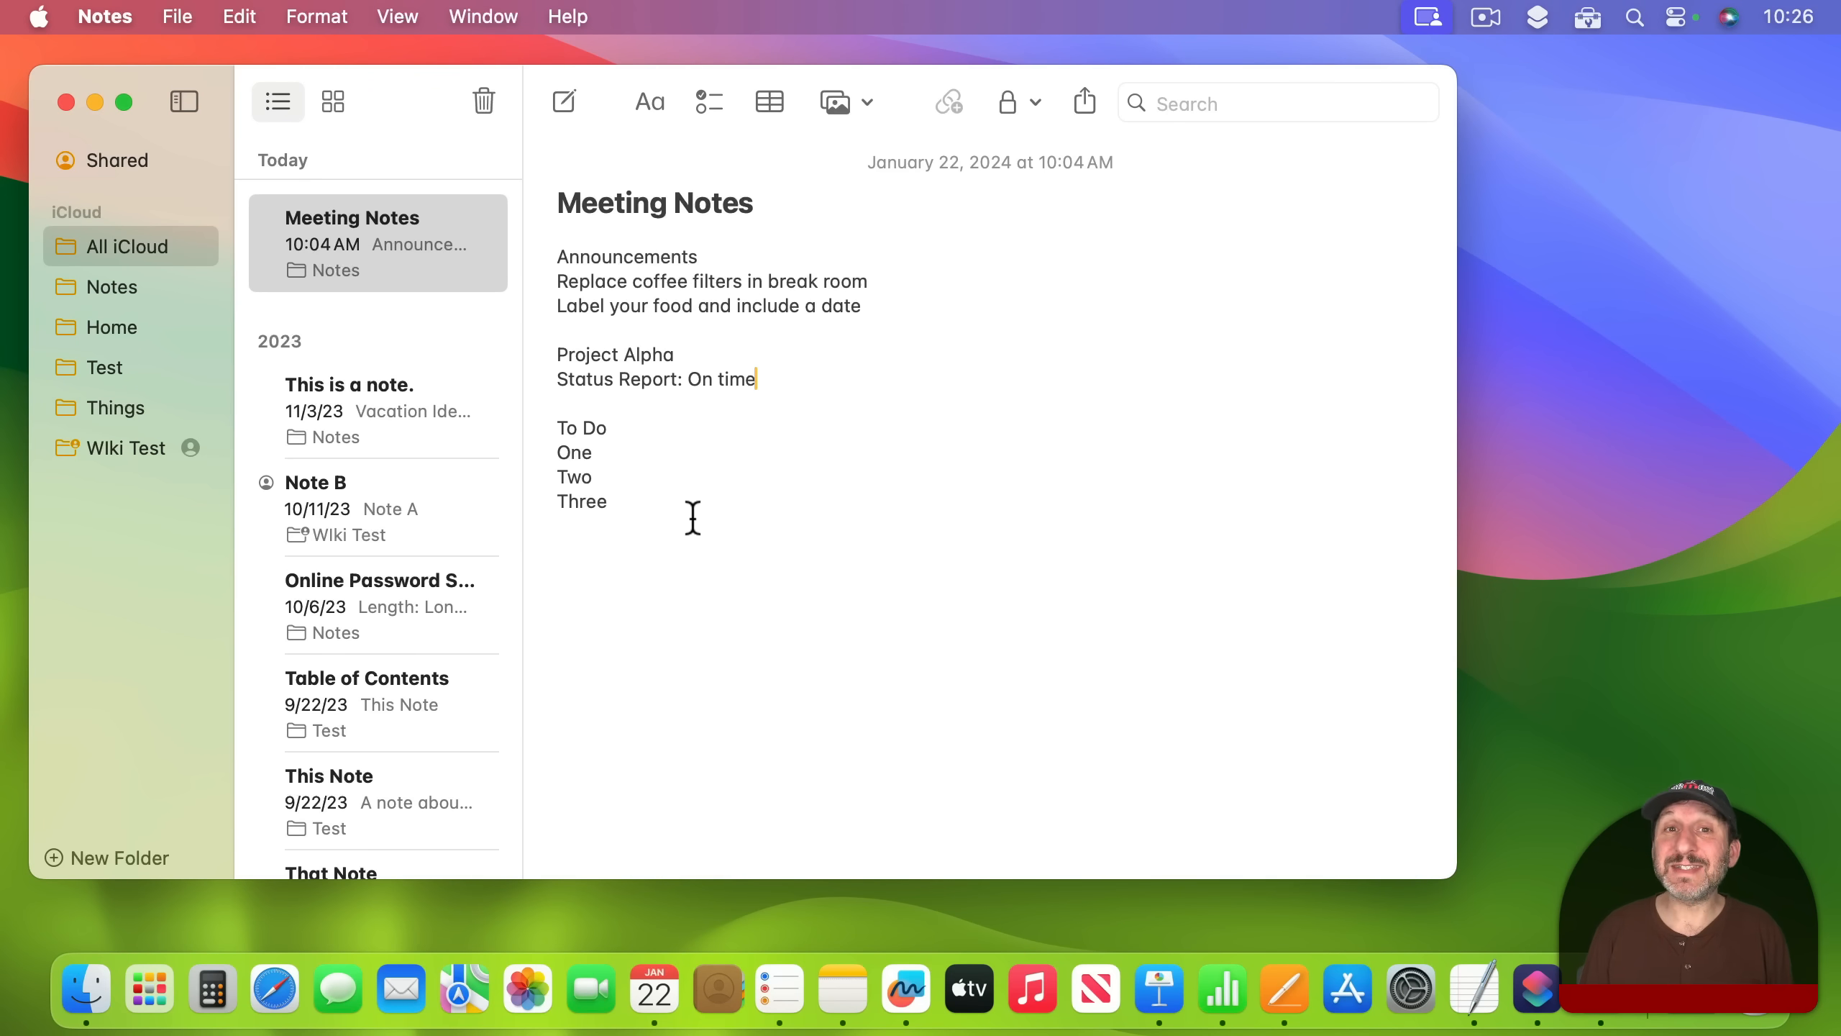
Style Announcements and Project Alpha as headings, bullet the announcement lines, and link to This Note
{"action": "left_click", "coordinate": [647, 102]}
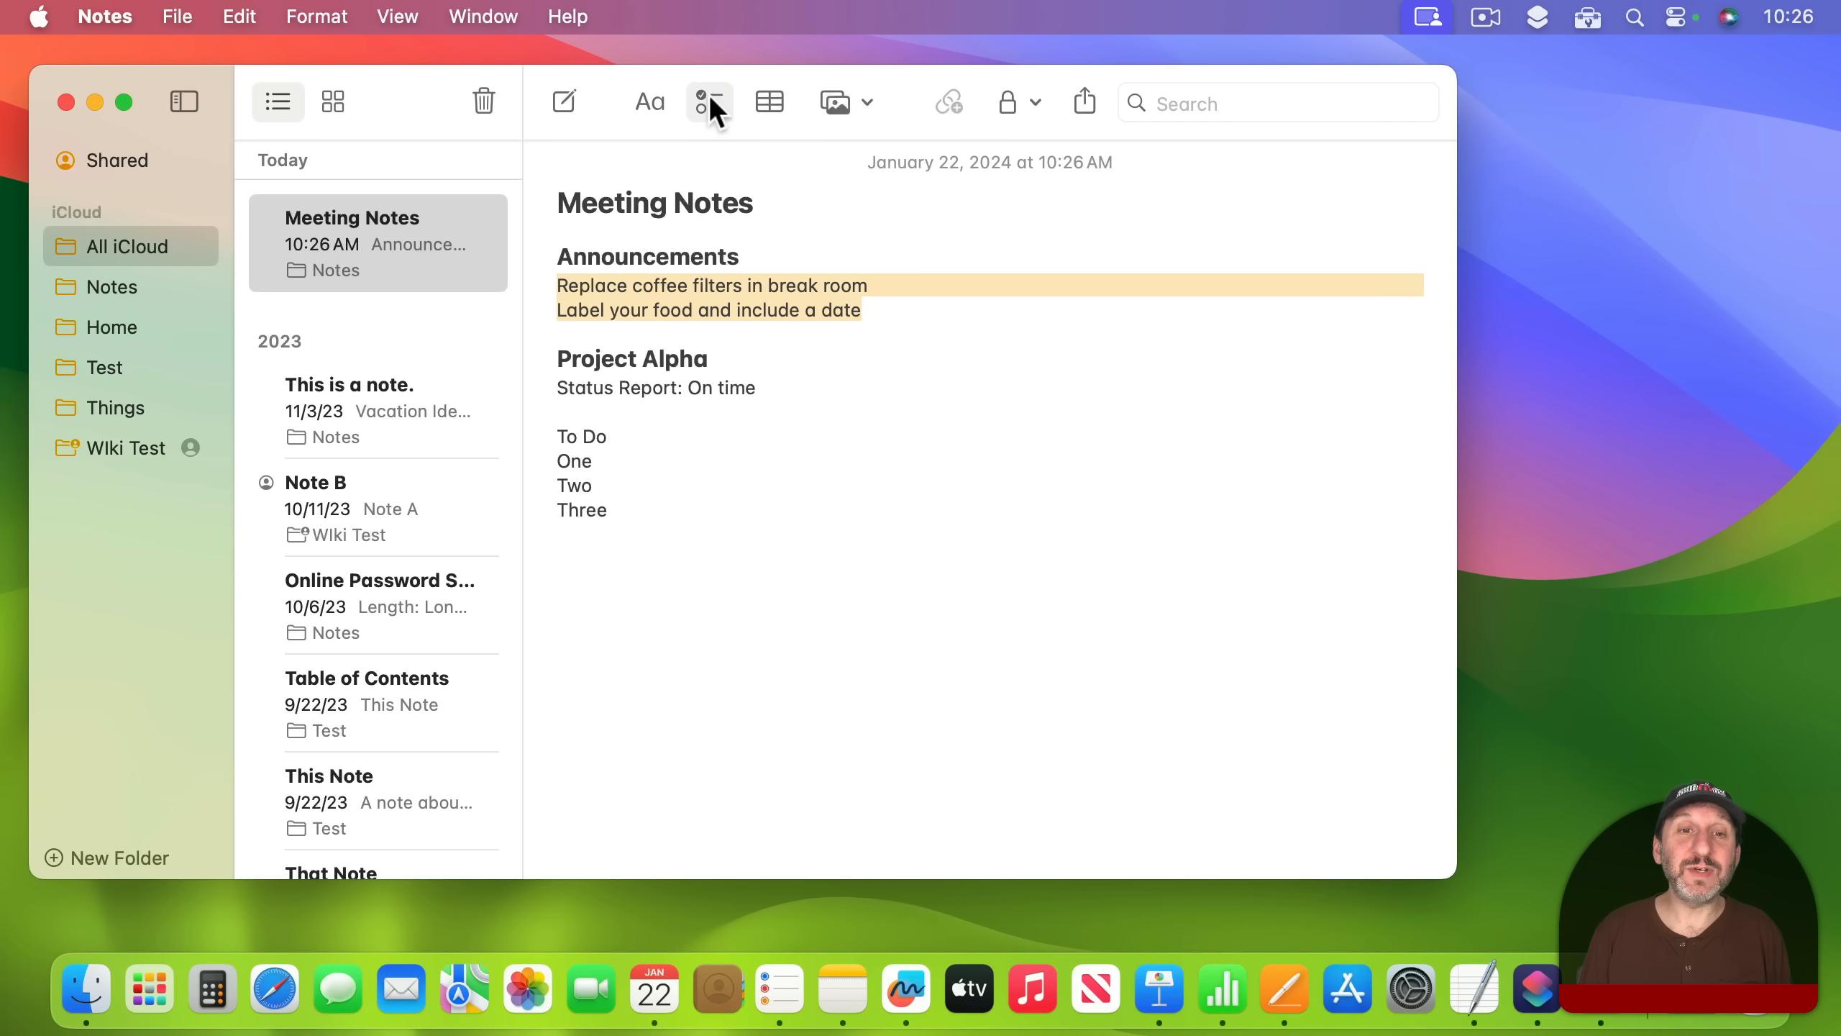
{"action": "left_click", "coordinate": [708, 102]}
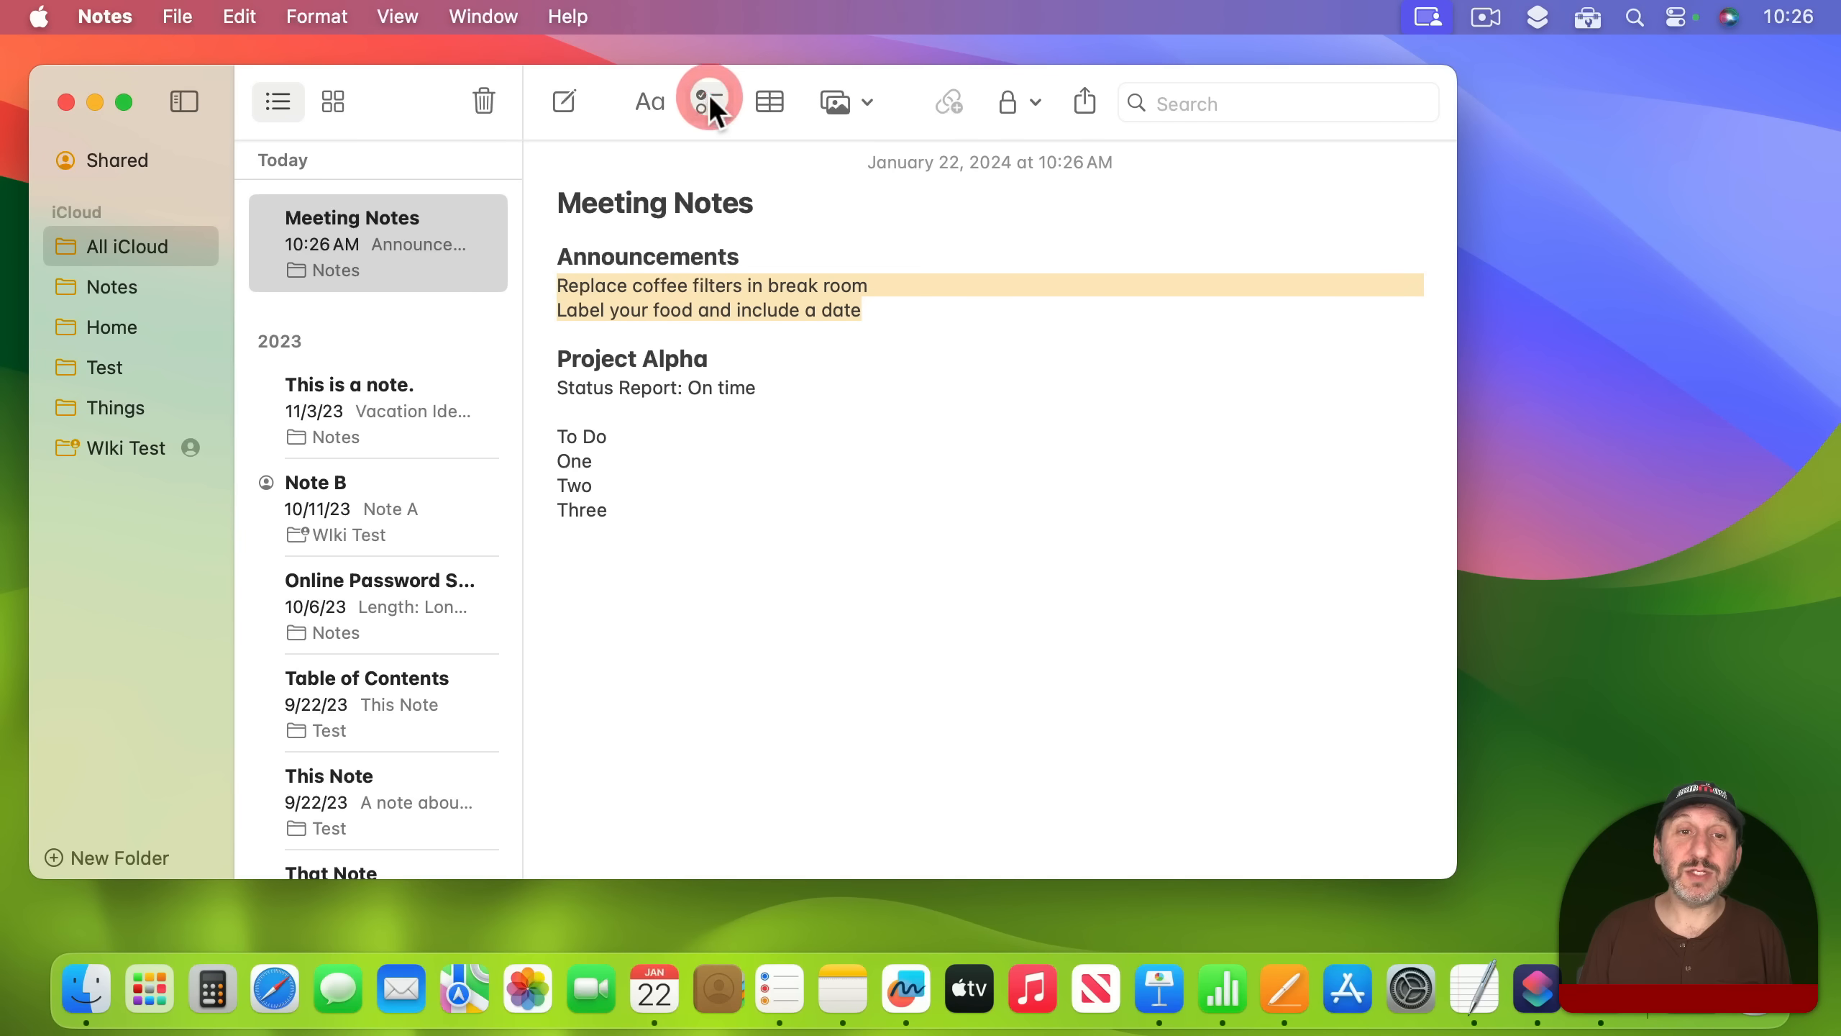
{"action": "left_click", "coordinate": [316, 17]}
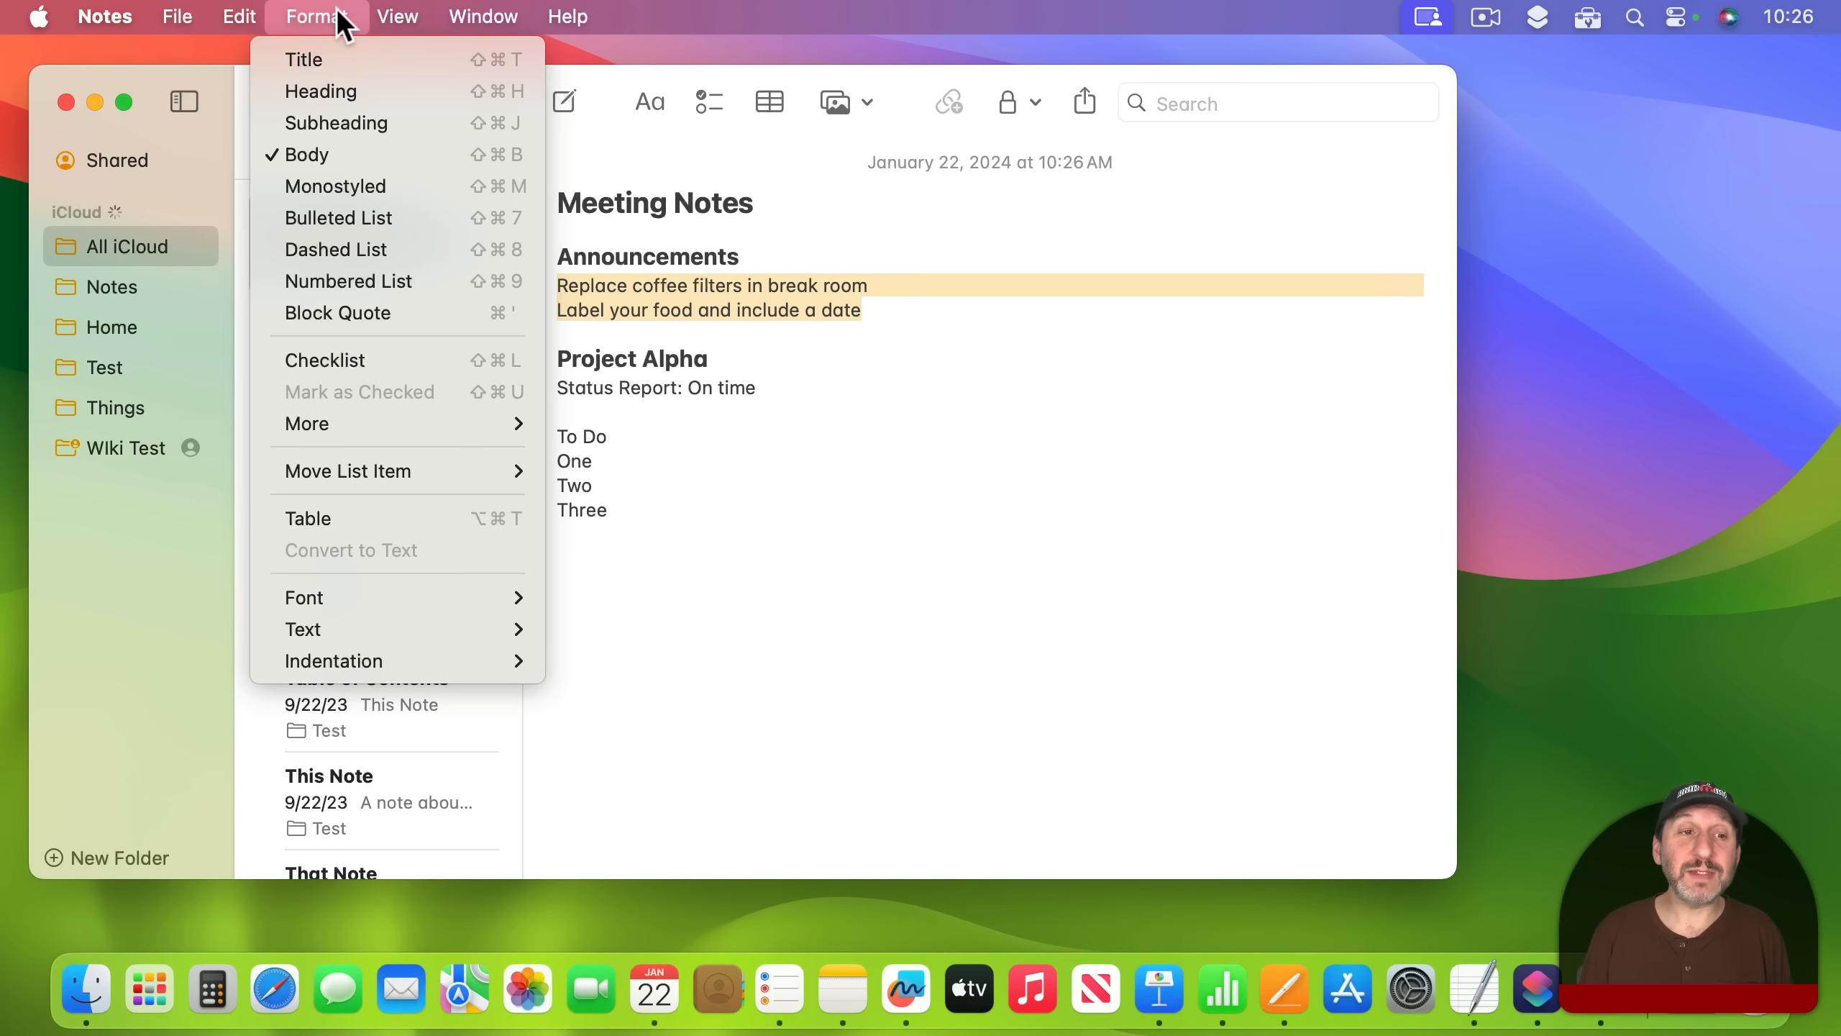
{"action": "left_click", "coordinate": [338, 217]}
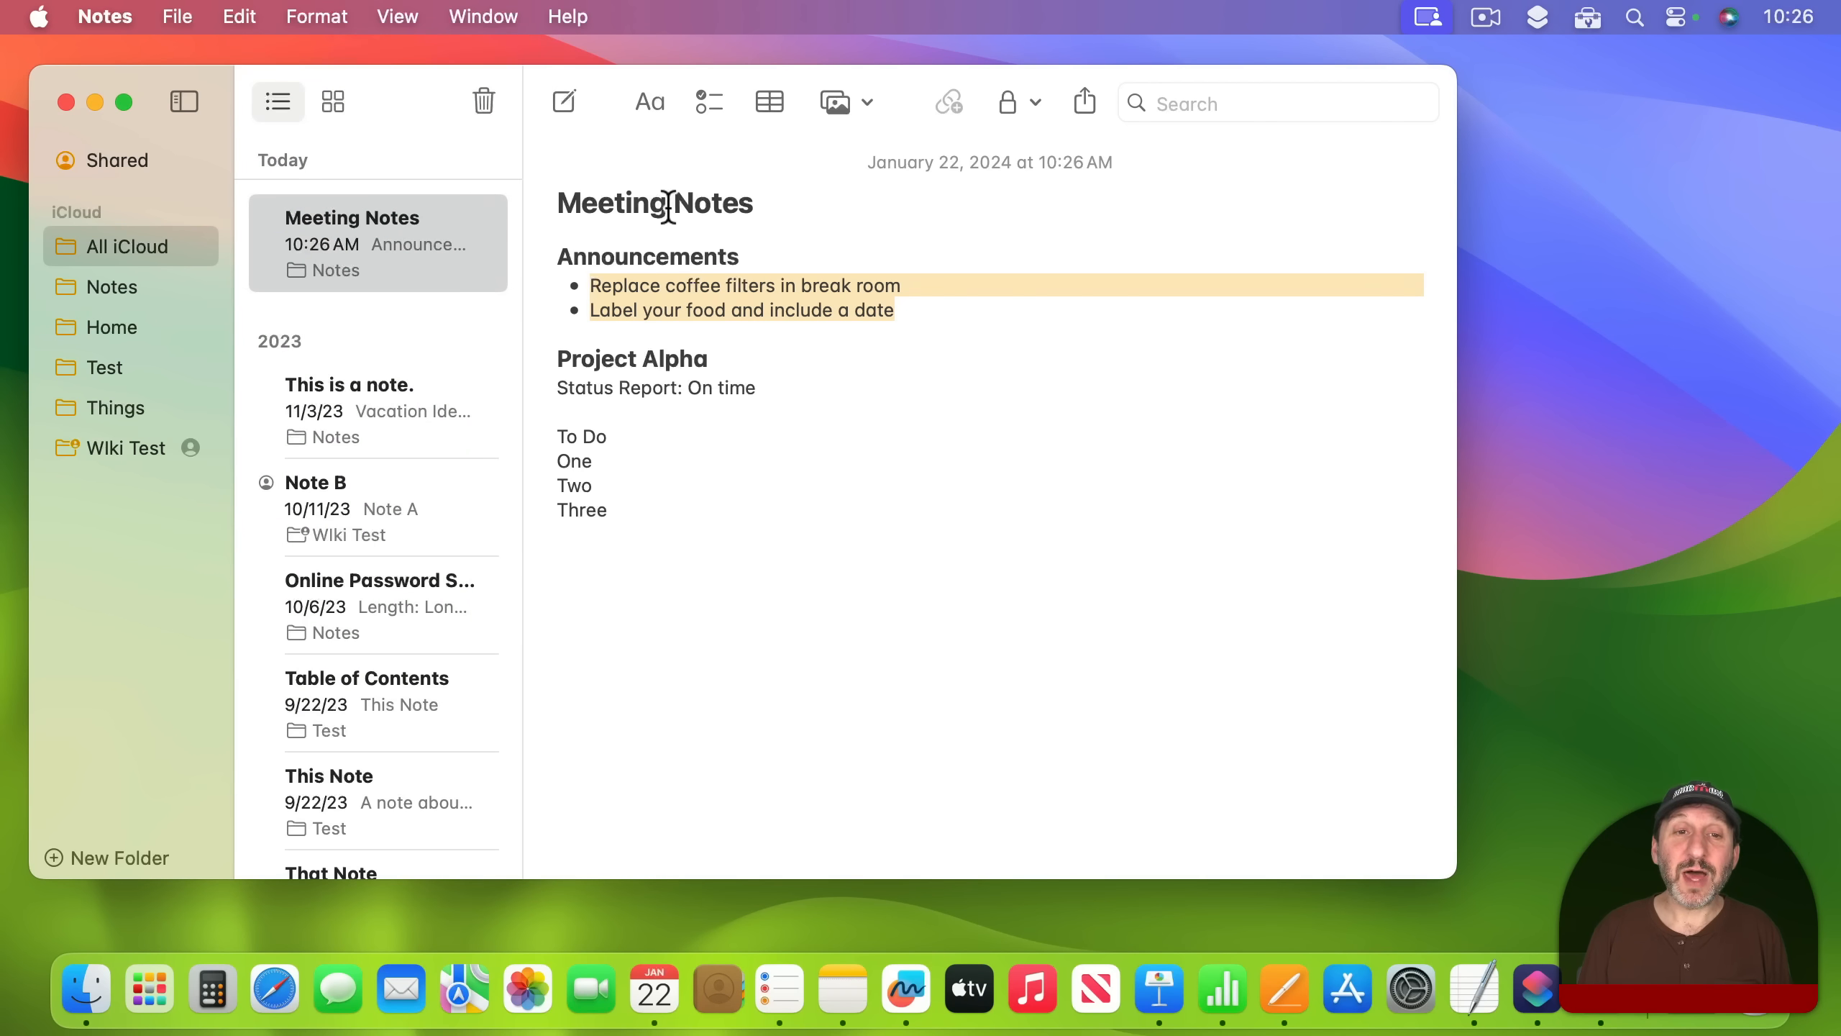
{"action": "left_click", "coordinate": [835, 102]}
{"action": "type", "text": "This Note"}
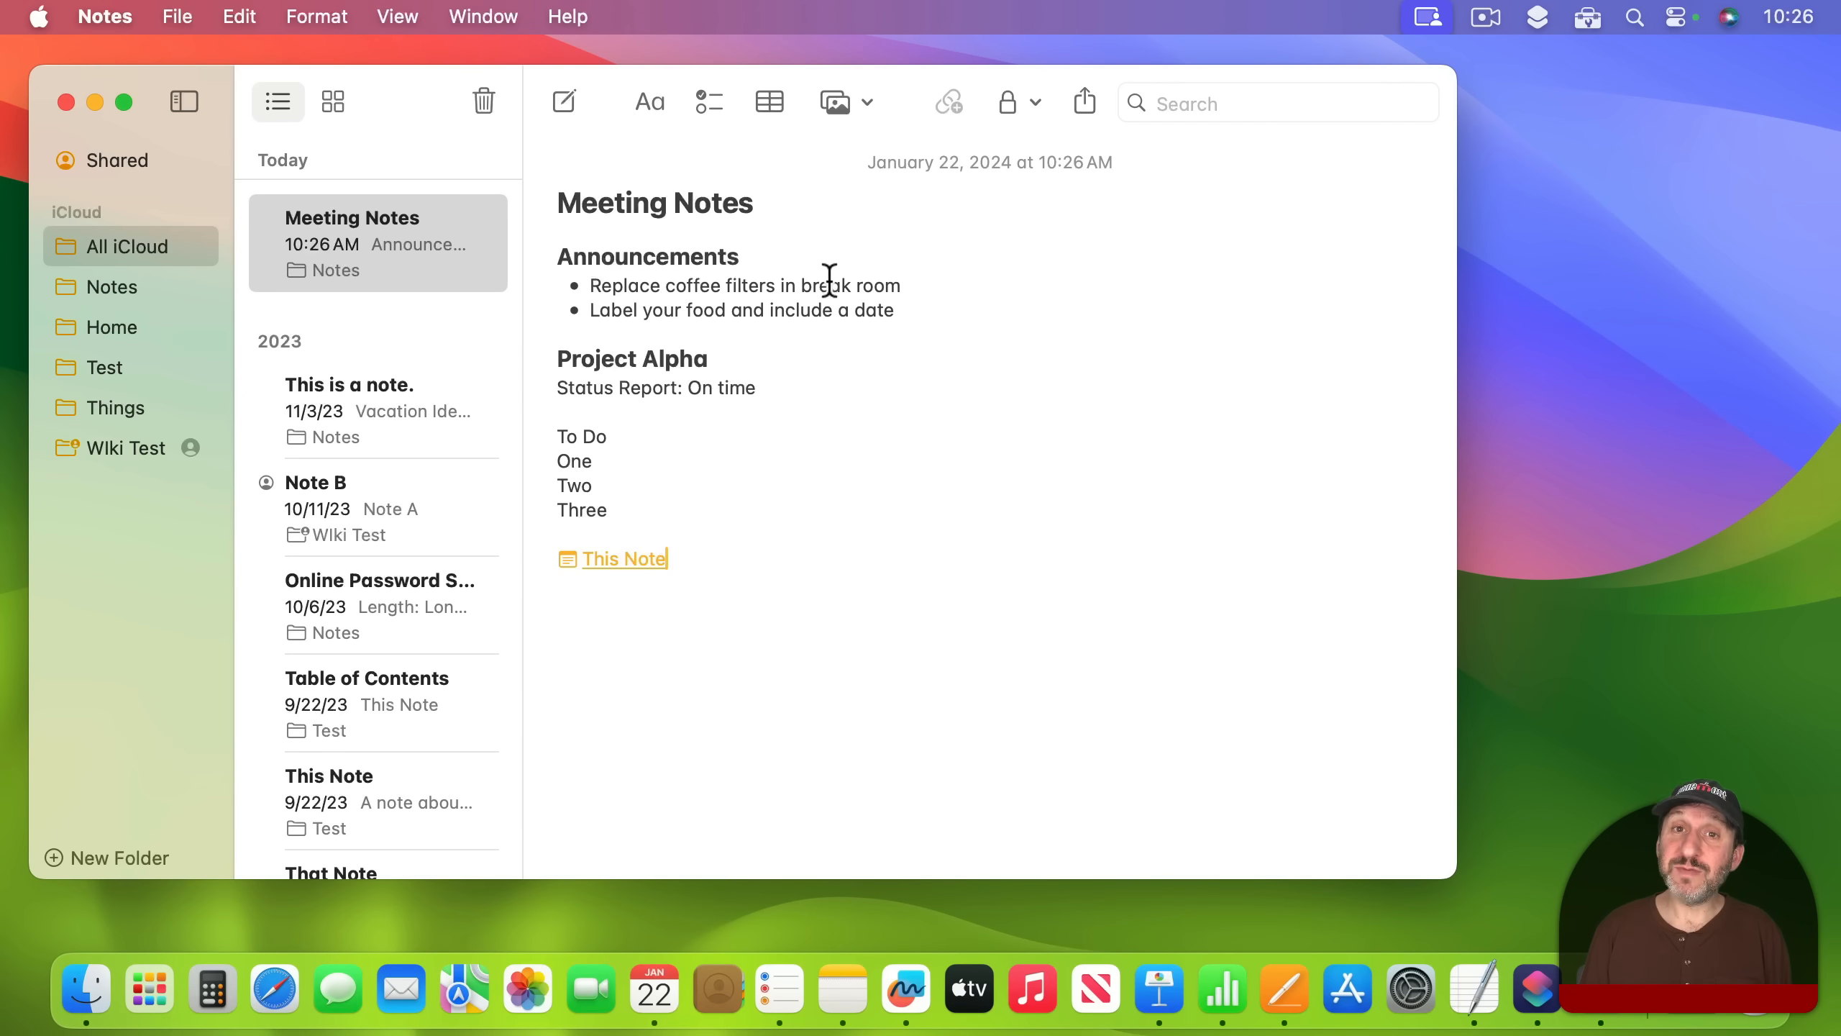
{"action": "mouse_move", "coordinate": [843, 297]}
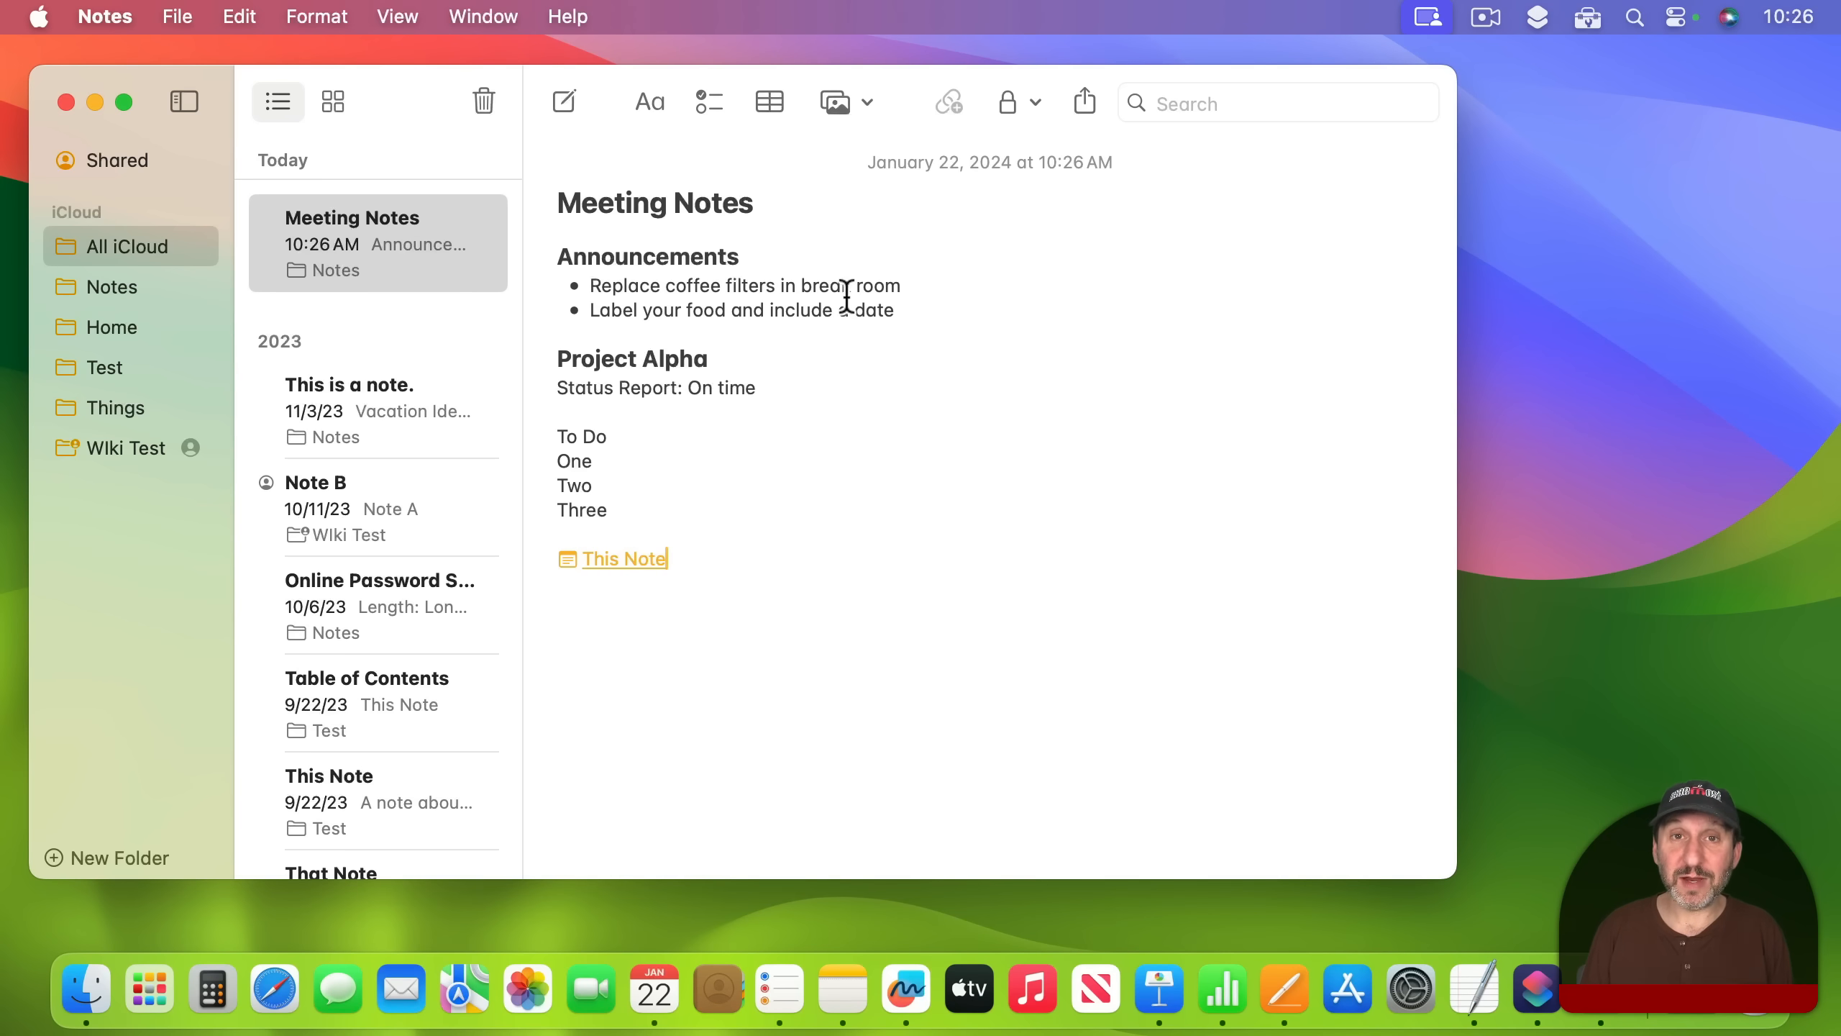
{"action": "mouse_move", "coordinate": [932, 443]}
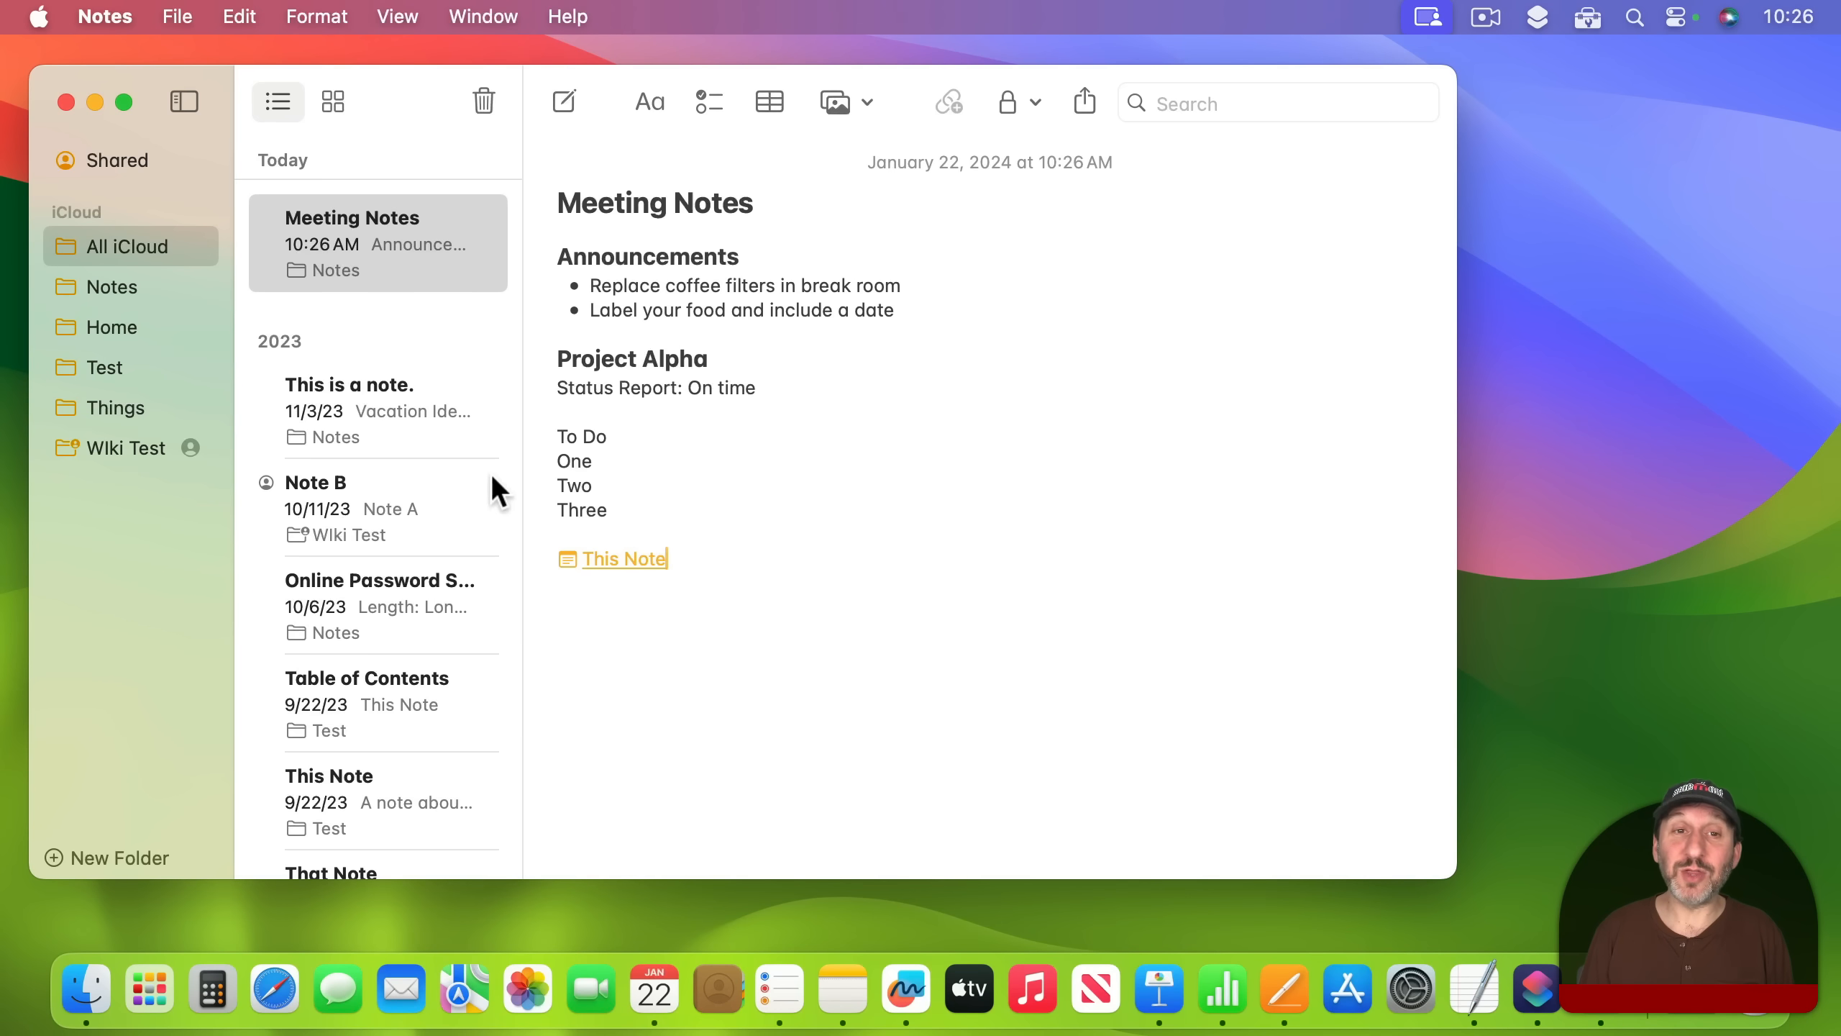
{"action": "mouse_move", "coordinate": [607, 452]}
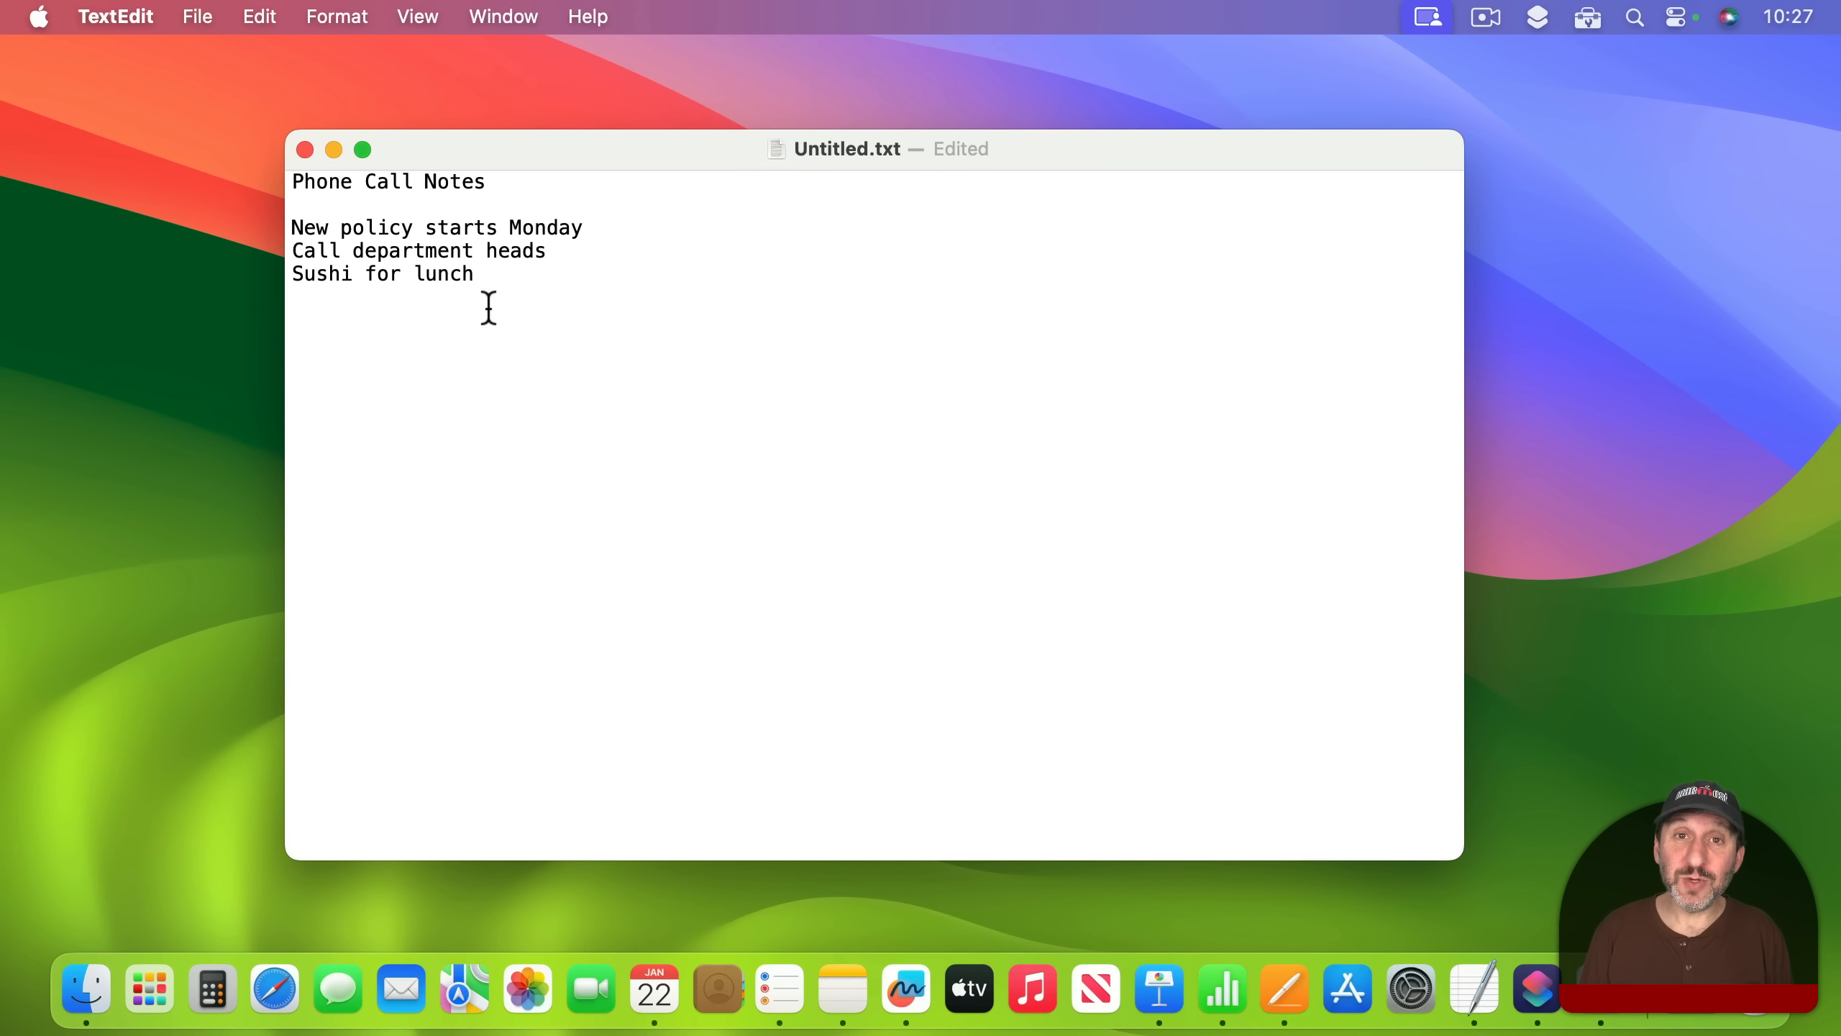
{"action": "mouse_move", "coordinate": [413, 245]}
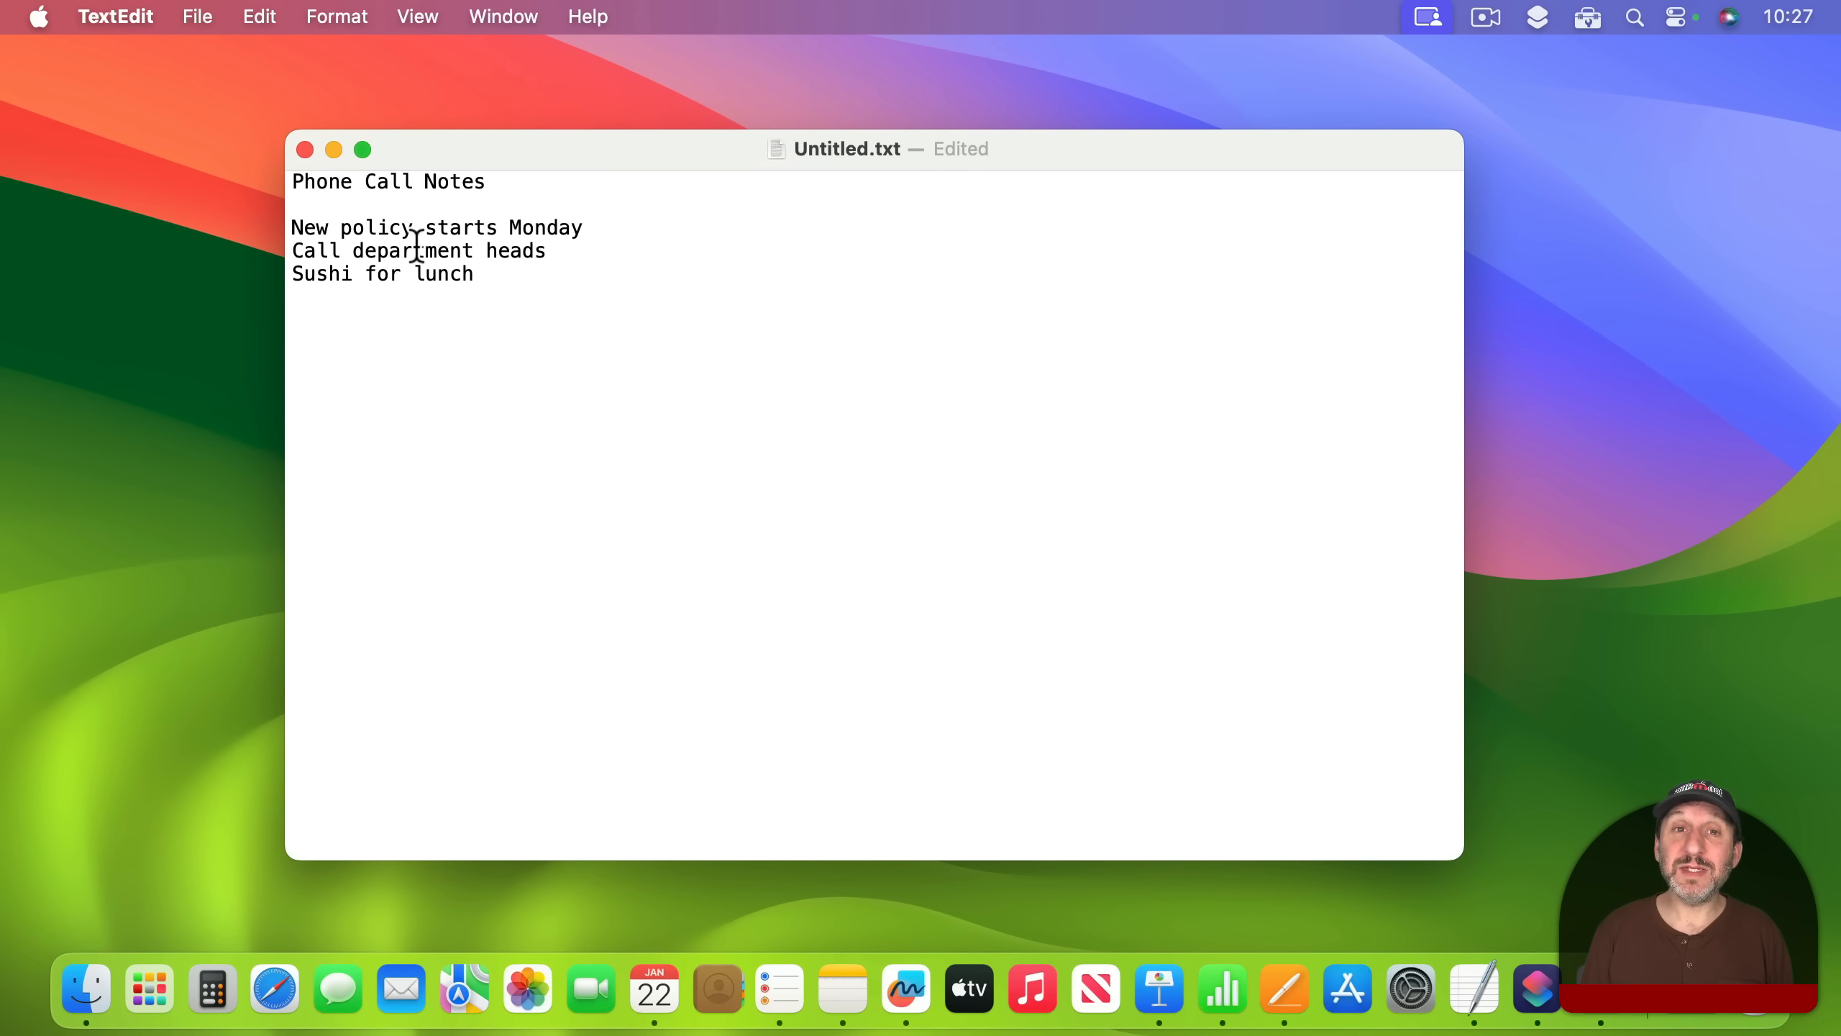
{"action": "mouse_move", "coordinate": [554, 292]}
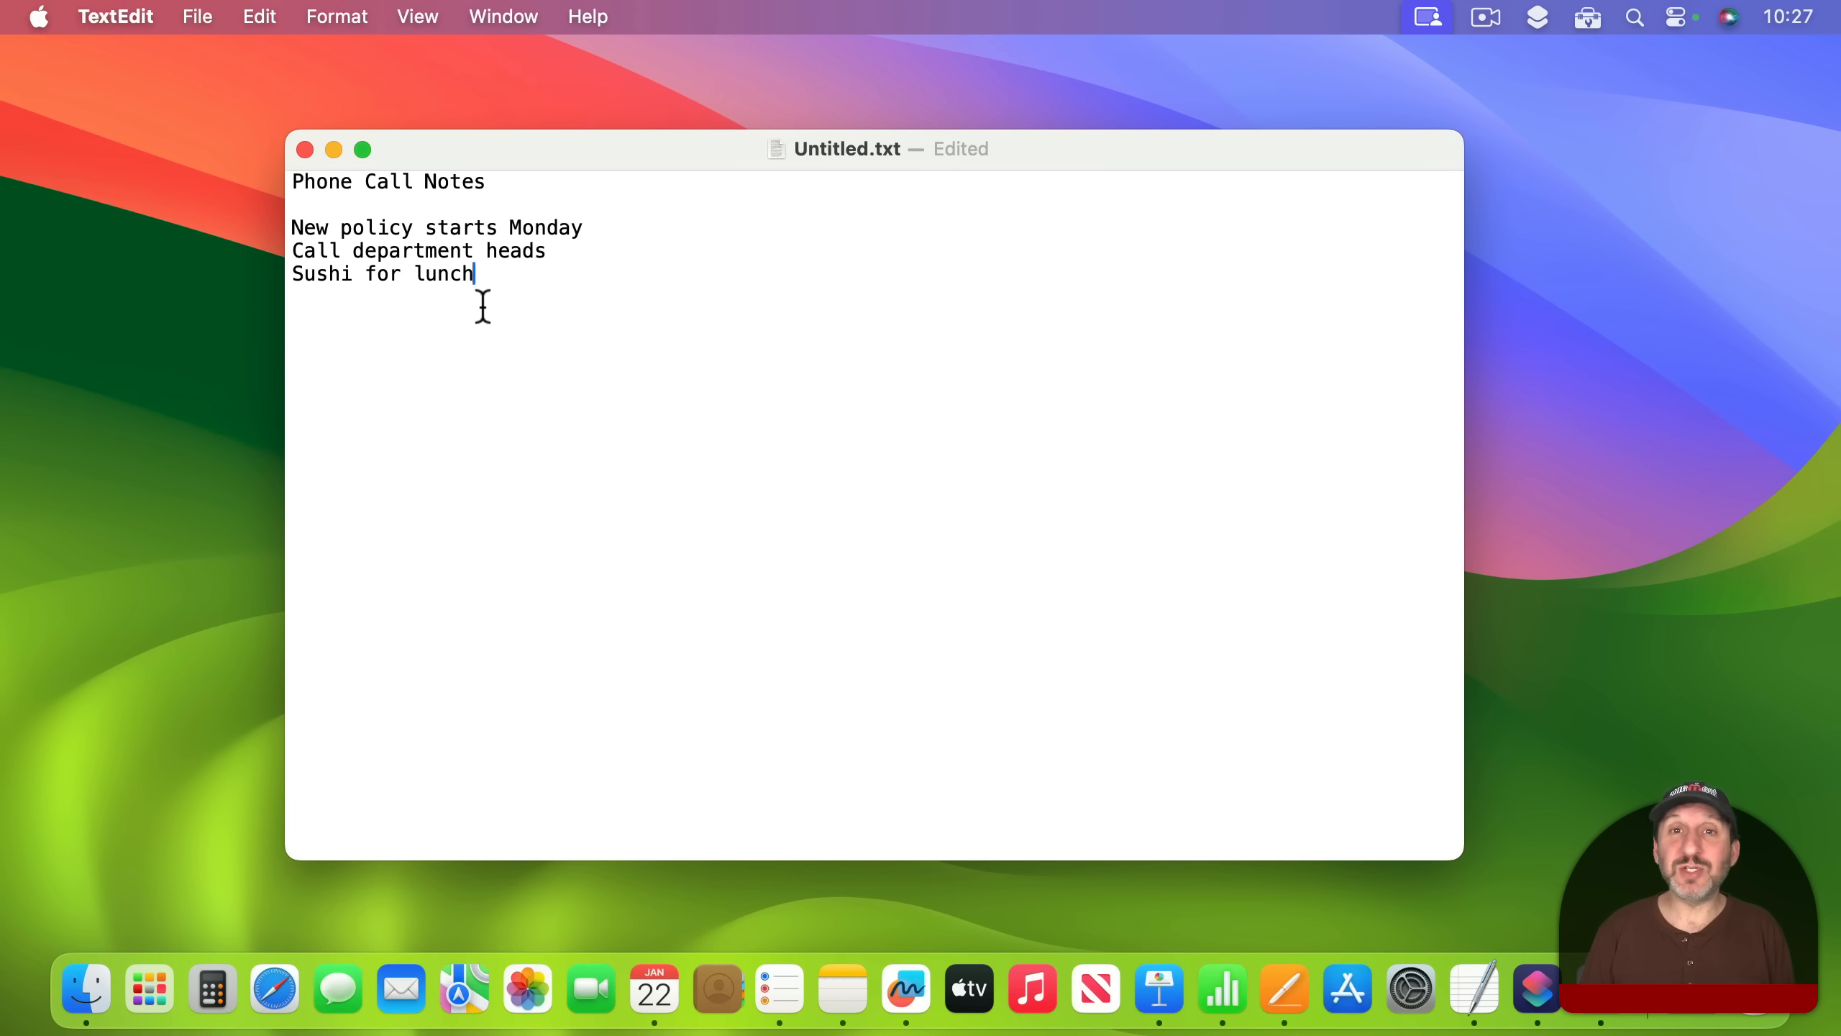
{"action": "mouse_move", "coordinate": [661, 287]}
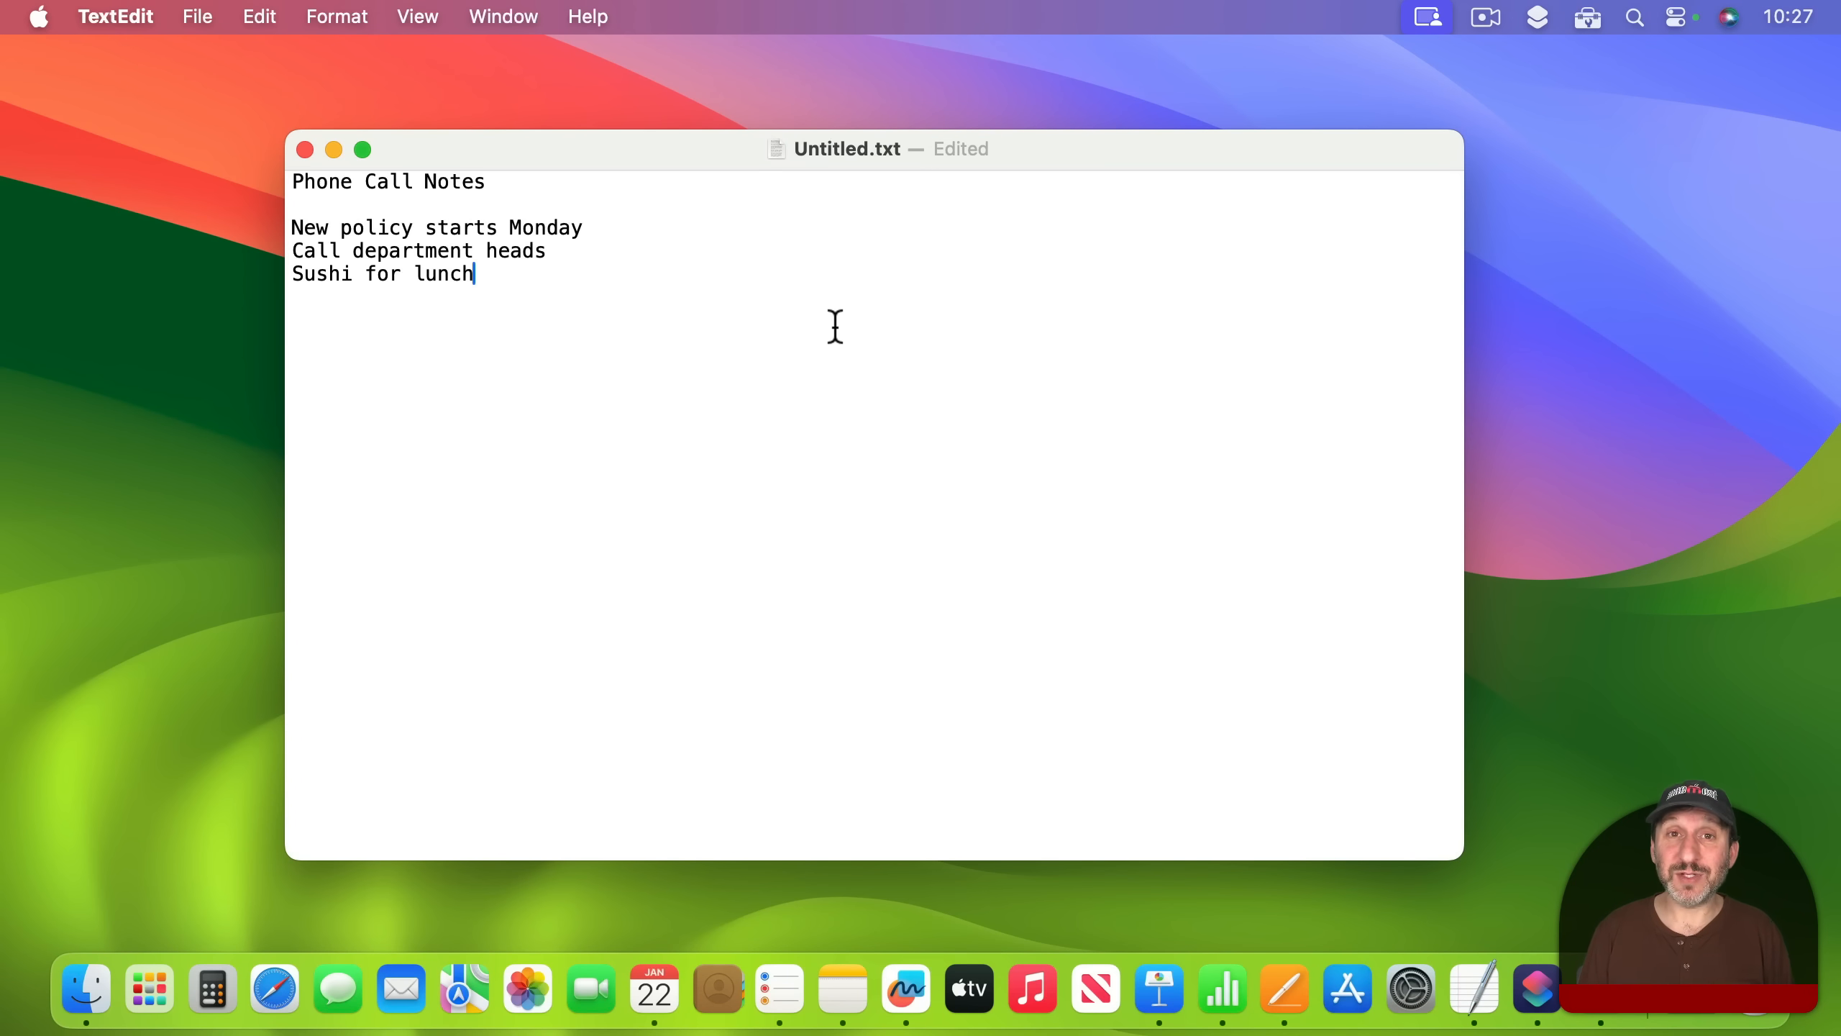
{"action": "mouse_move", "coordinate": [512, 178]}
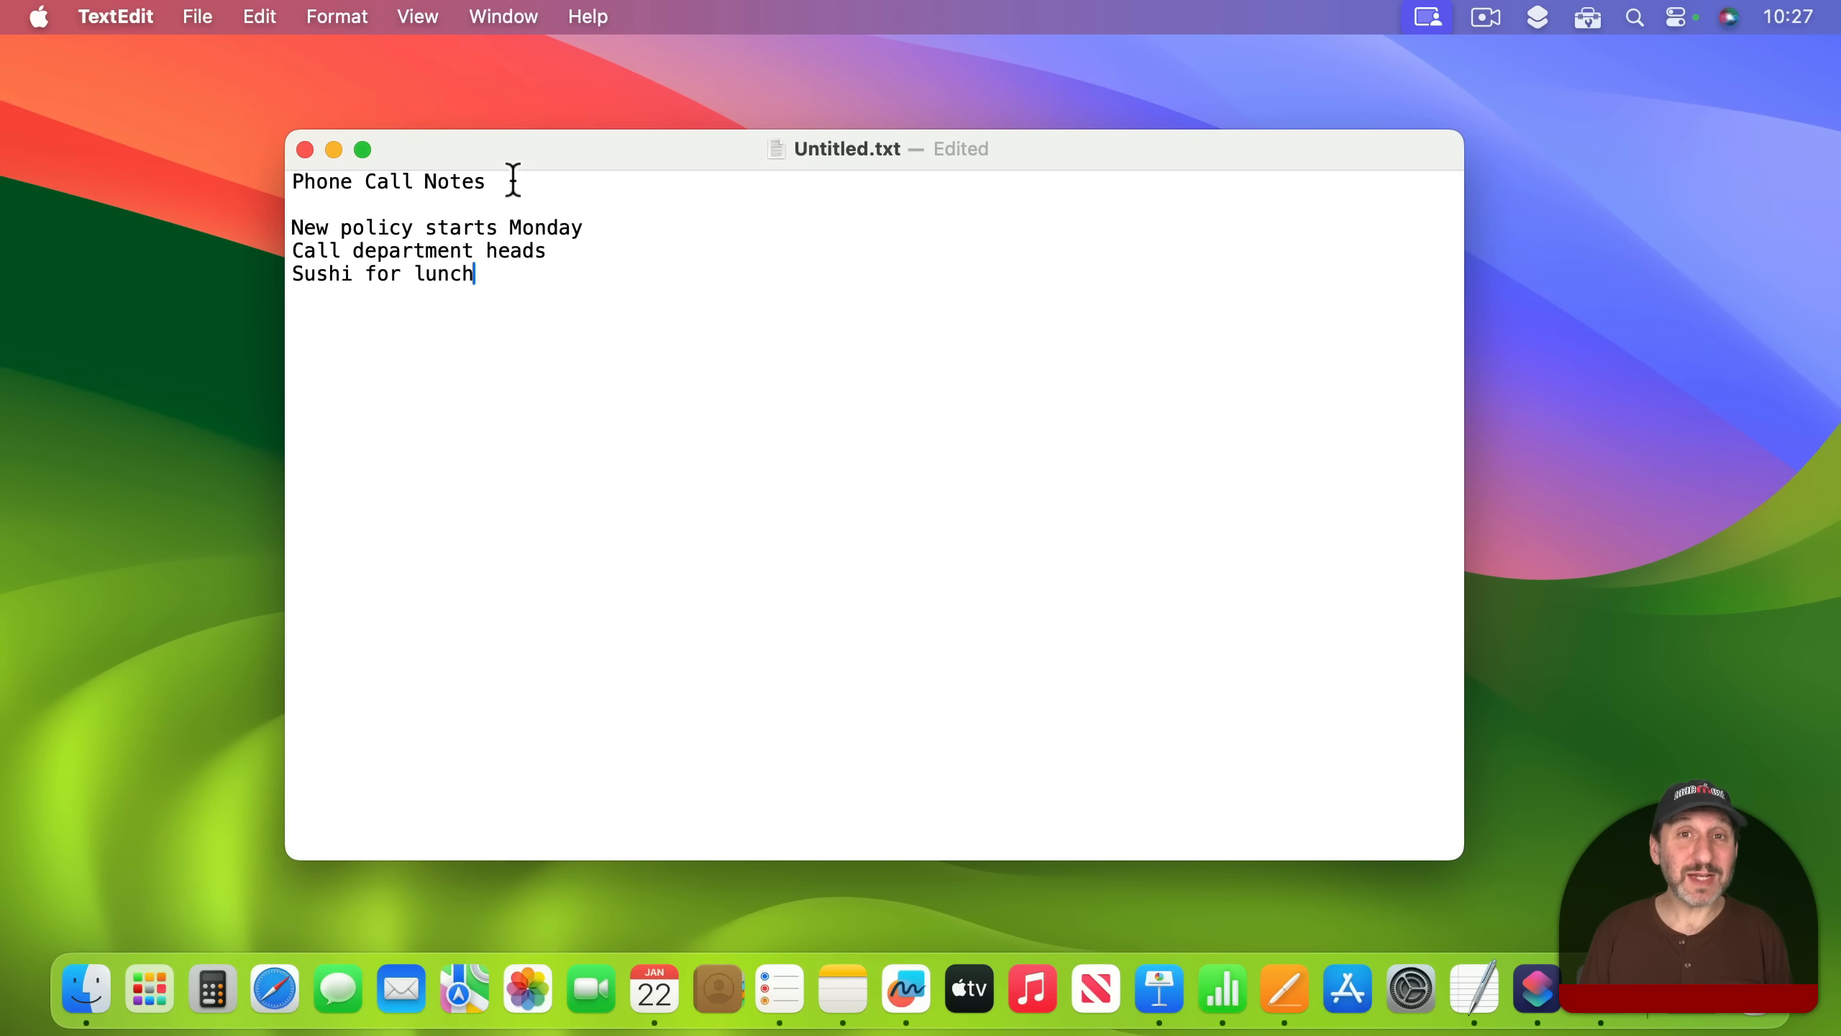
Convert the phone call notes to rich text and review the TextEdit settings
{"action": "left_click", "coordinate": [336, 17]}
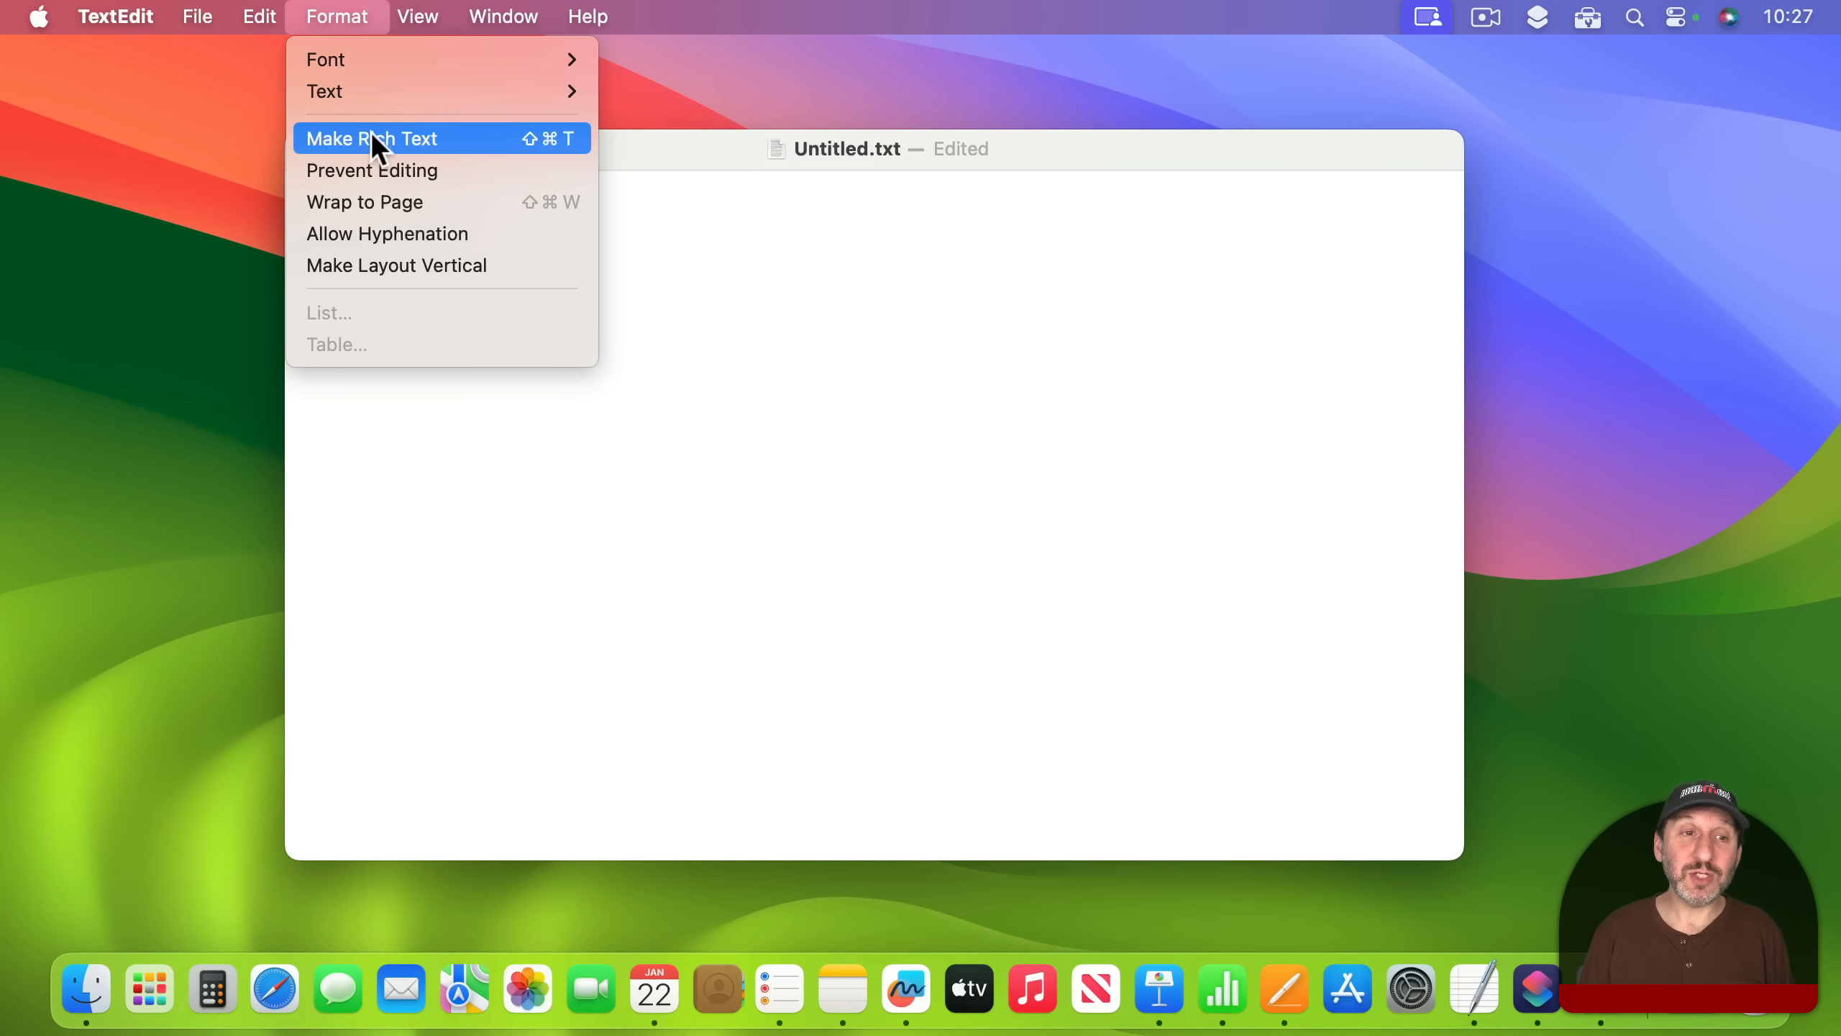
{"action": "left_click", "coordinate": [116, 16]}
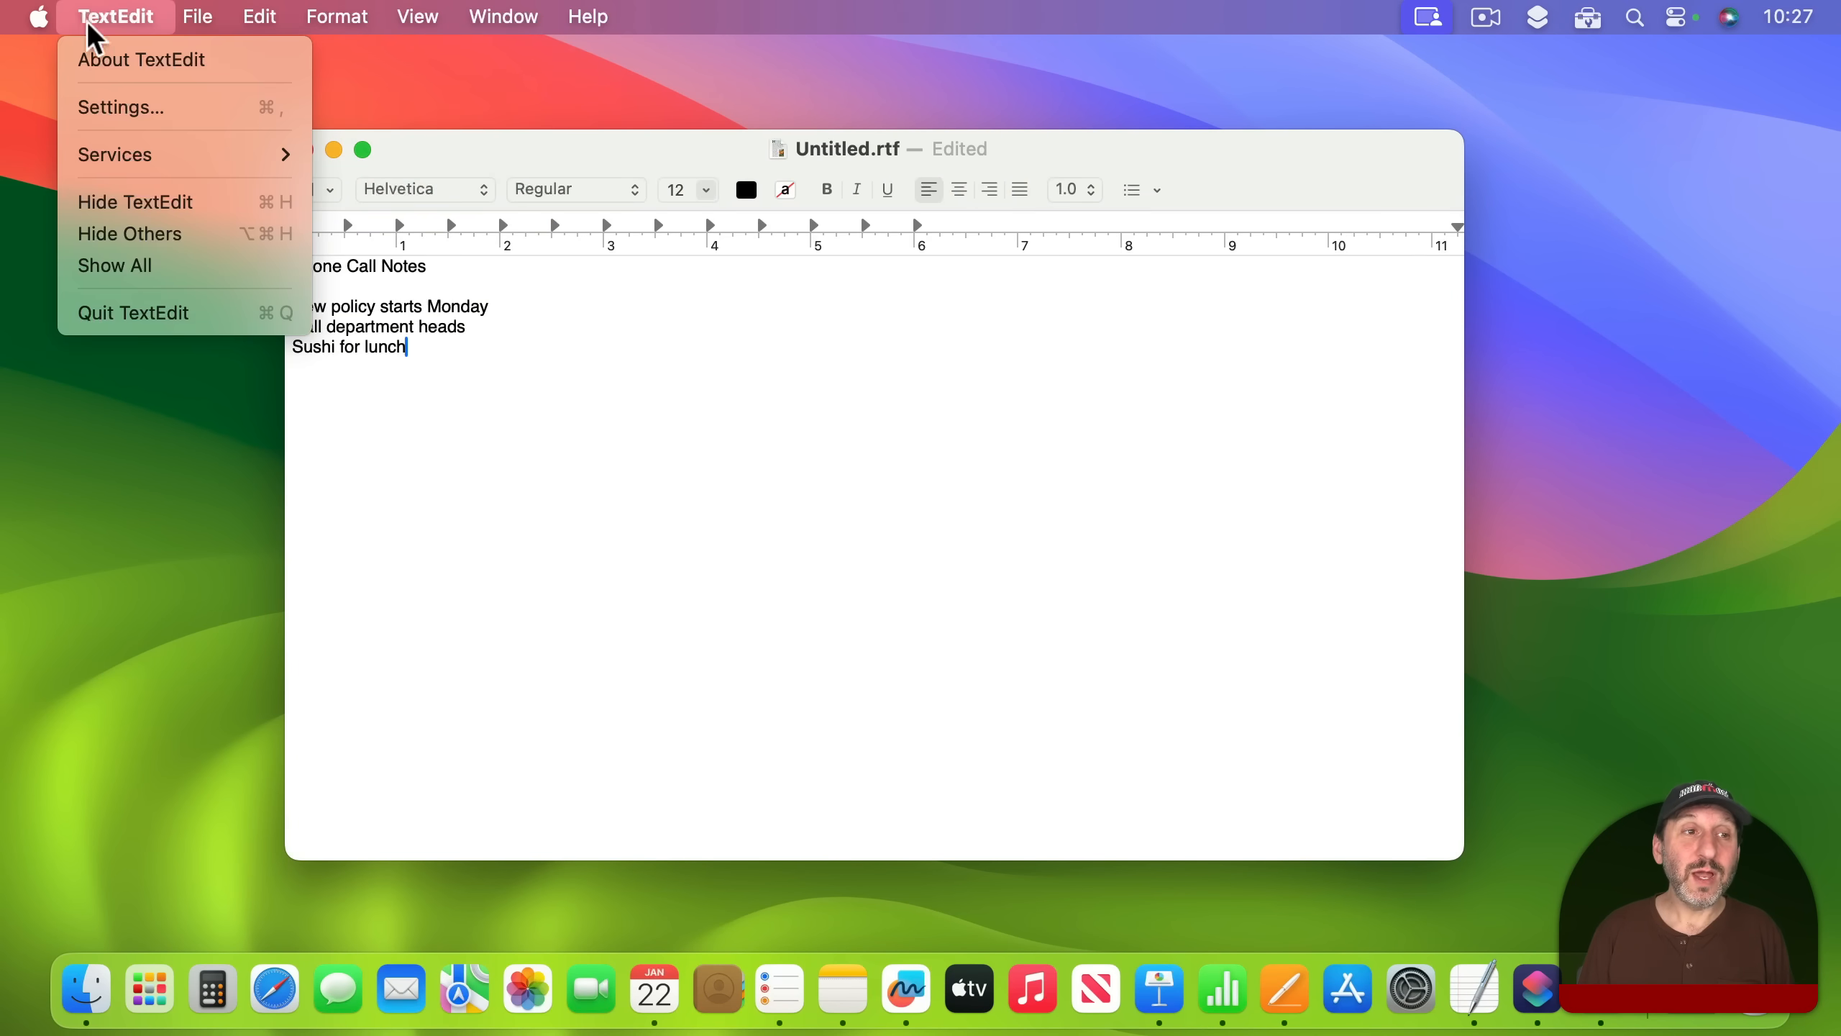
{"action": "left_click", "coordinate": [119, 107]}
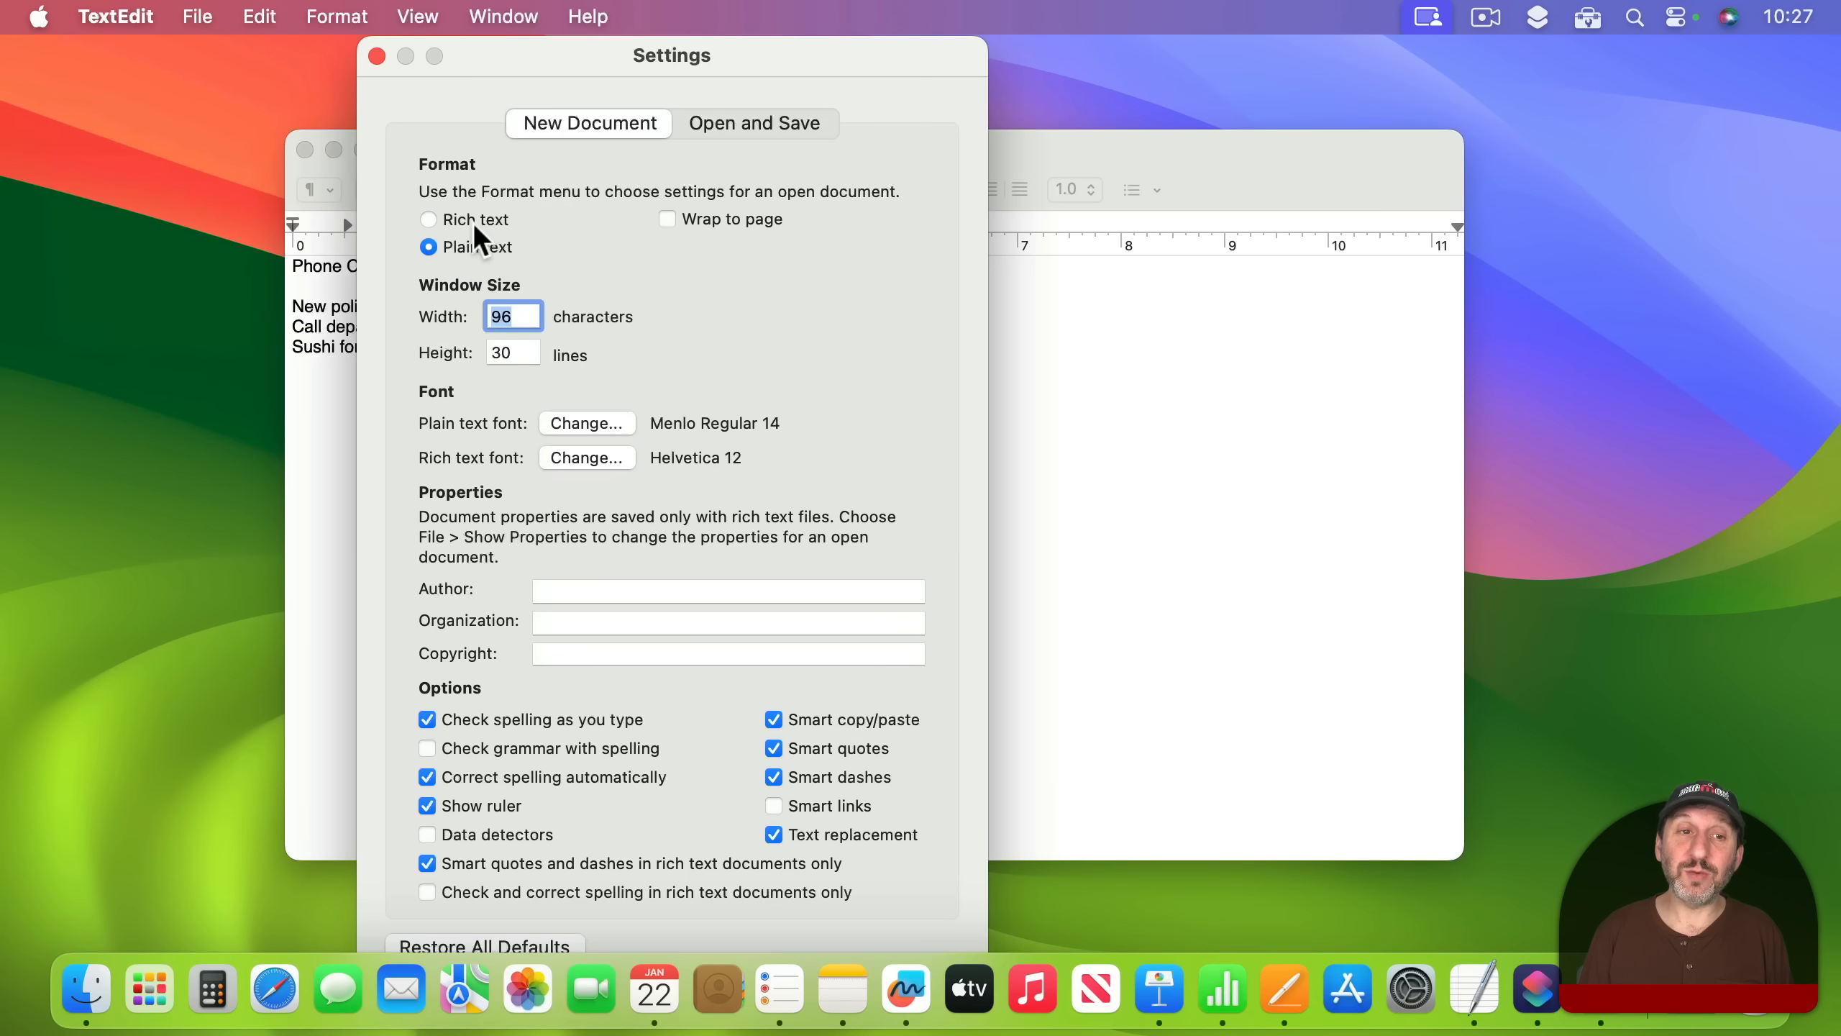
{"action": "left_click", "coordinate": [377, 55]}
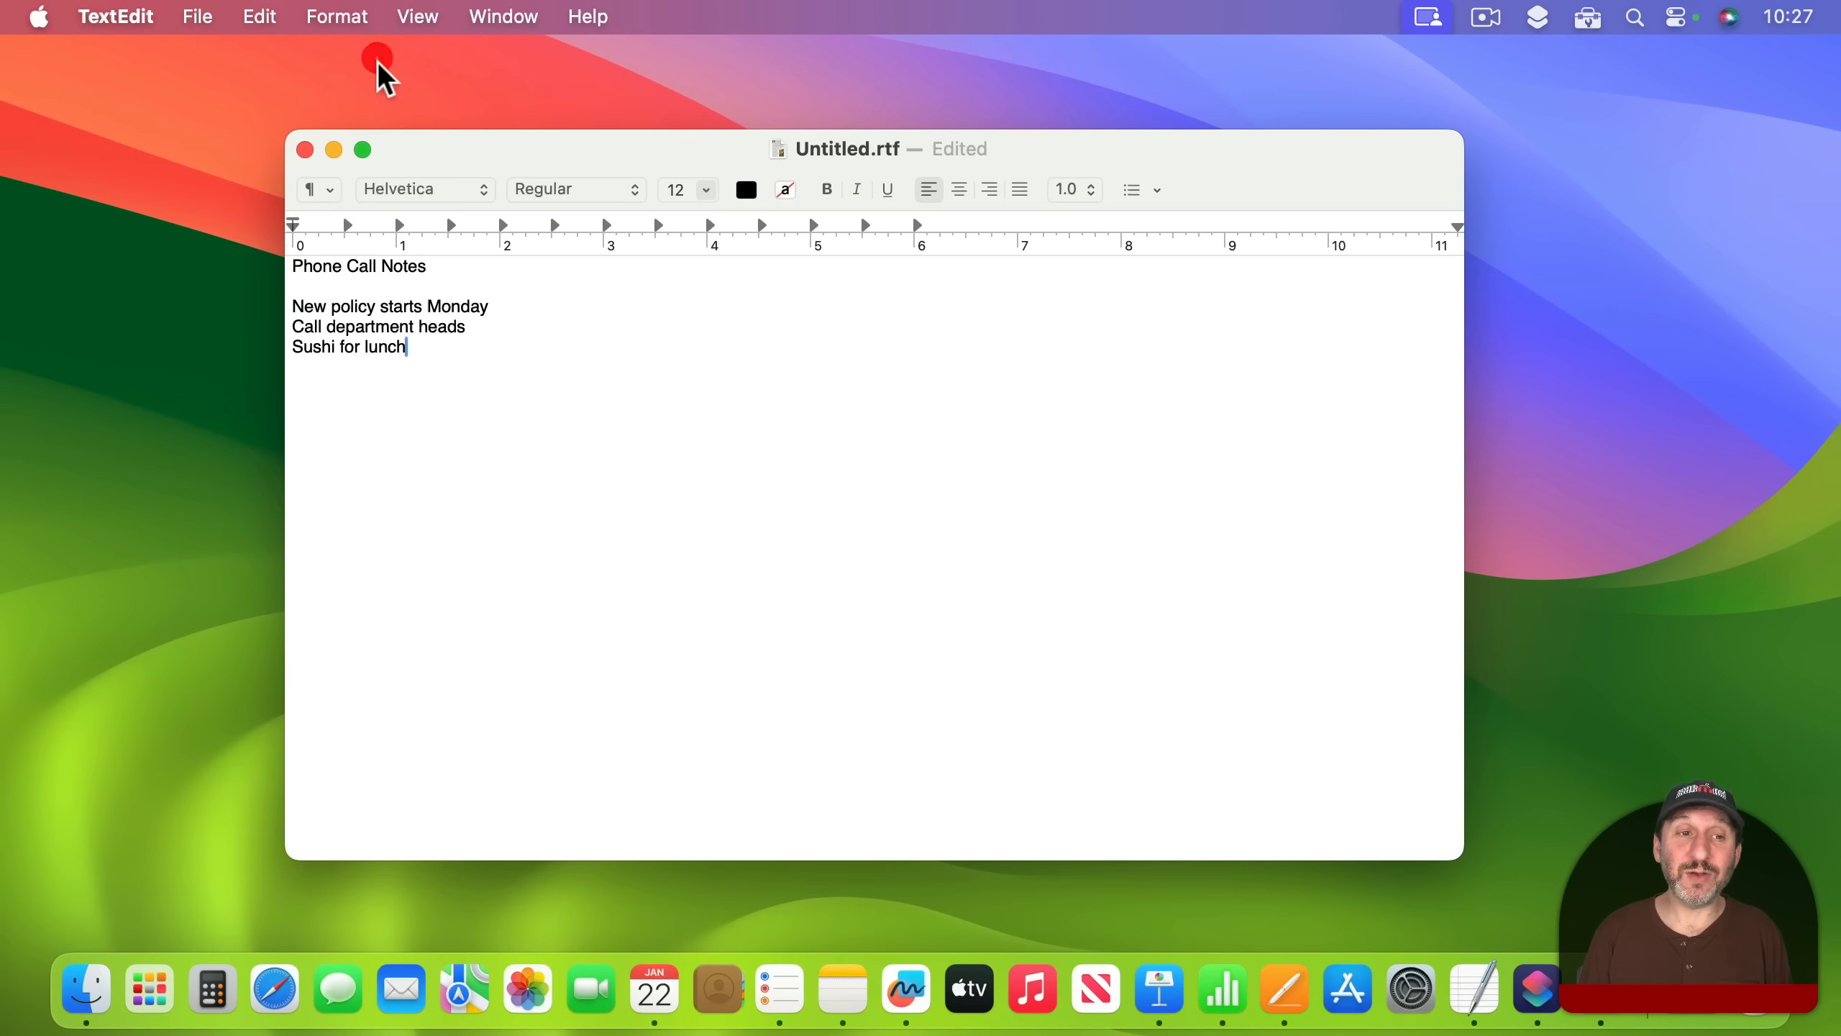
{"action": "mouse_move", "coordinate": [452, 308]}
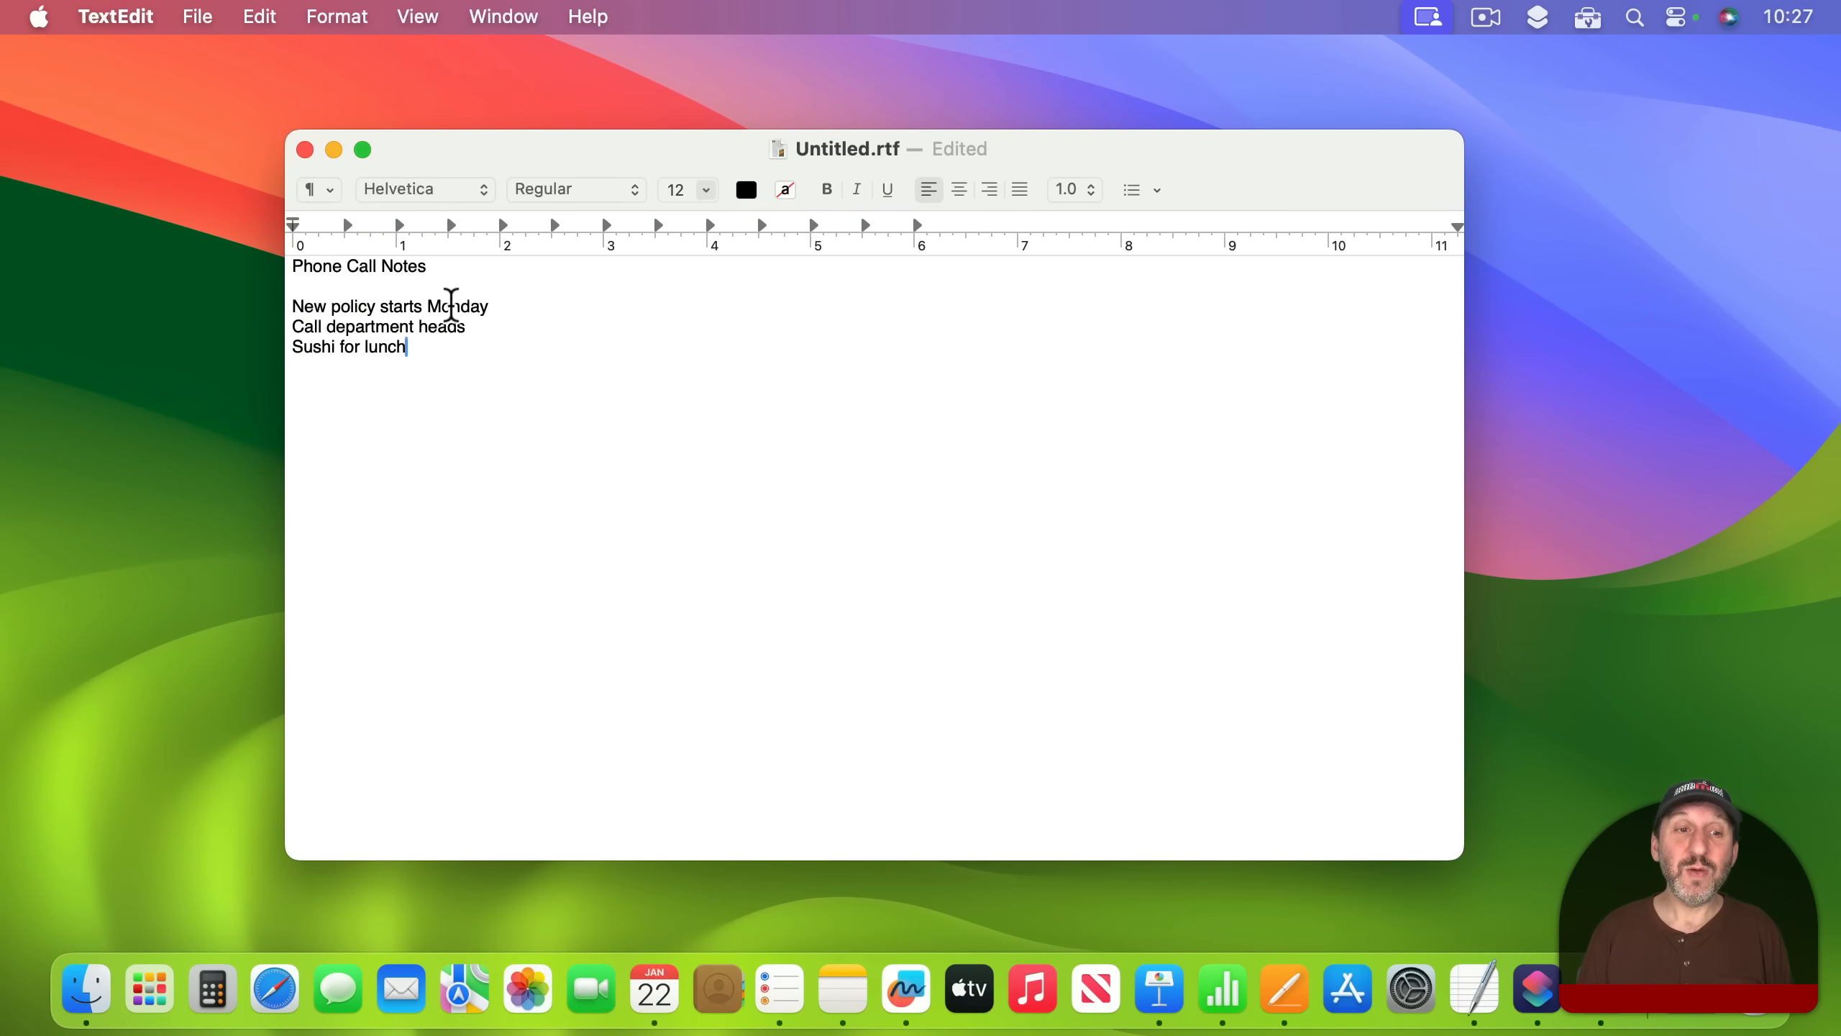
Make the word Monday bold
{"action": "left_click", "coordinate": [826, 190]}
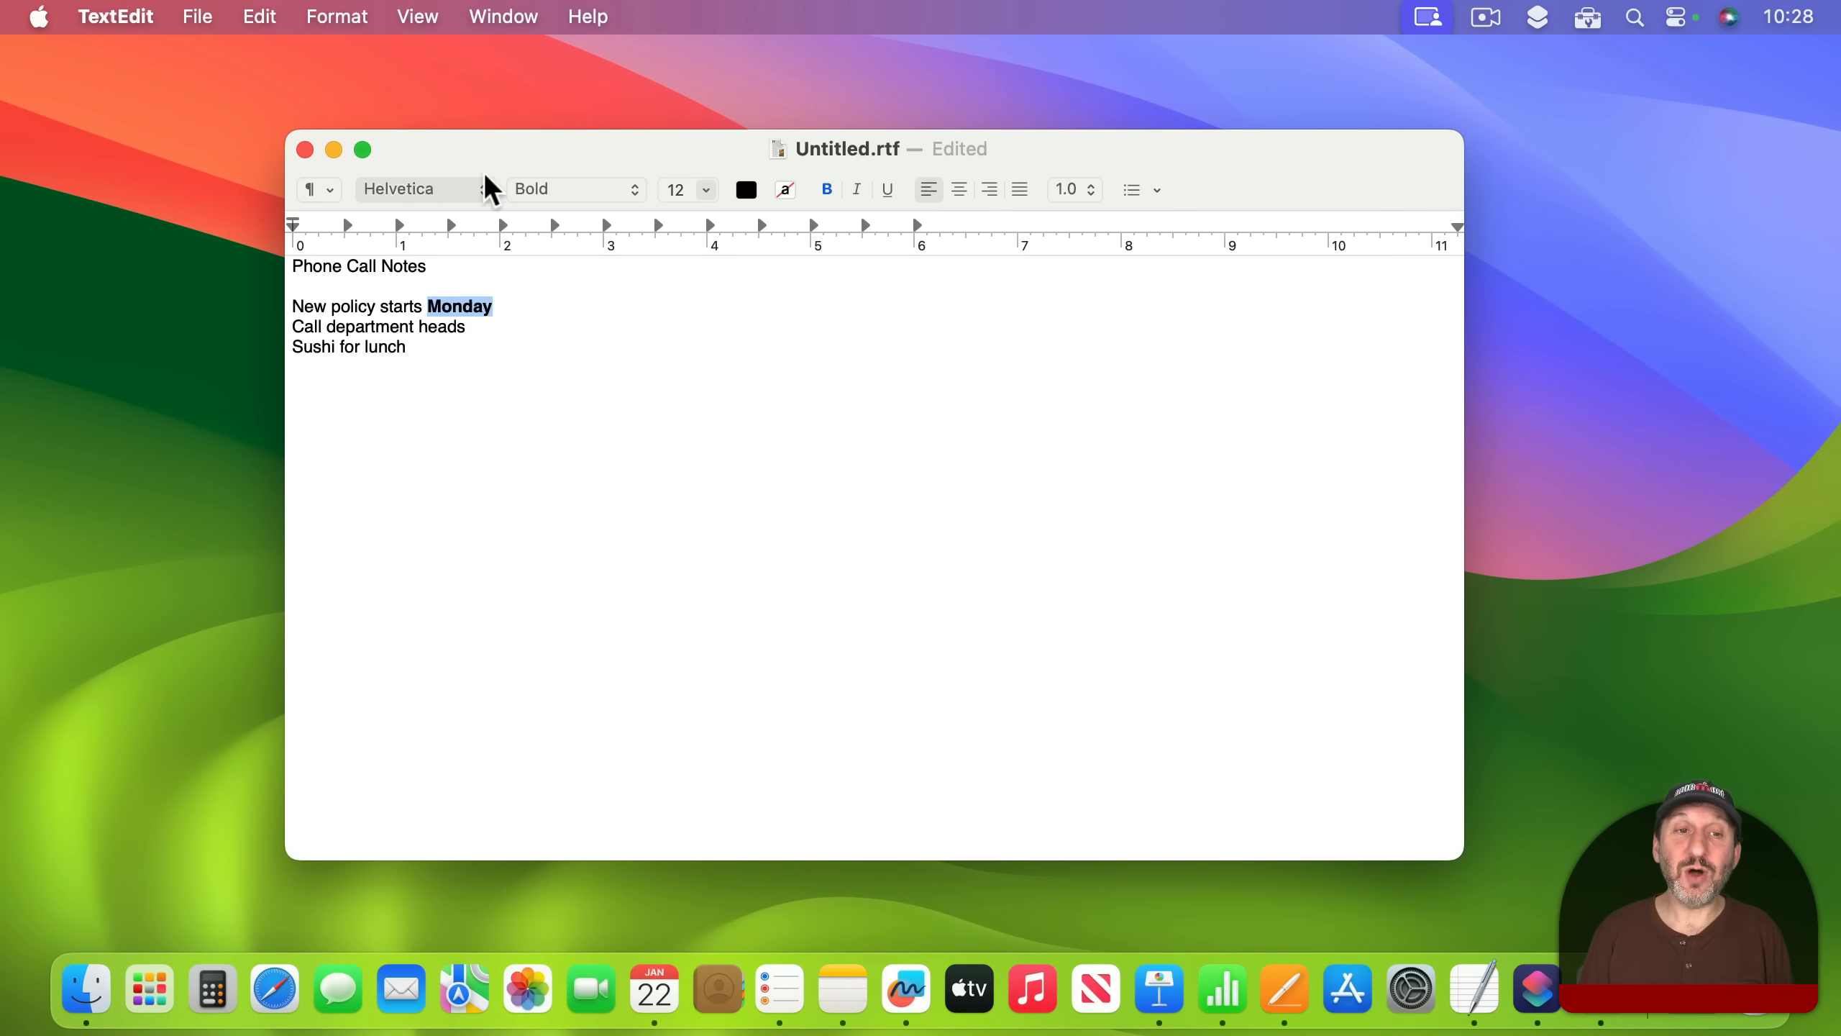
{"action": "left_click", "coordinate": [573, 189]}
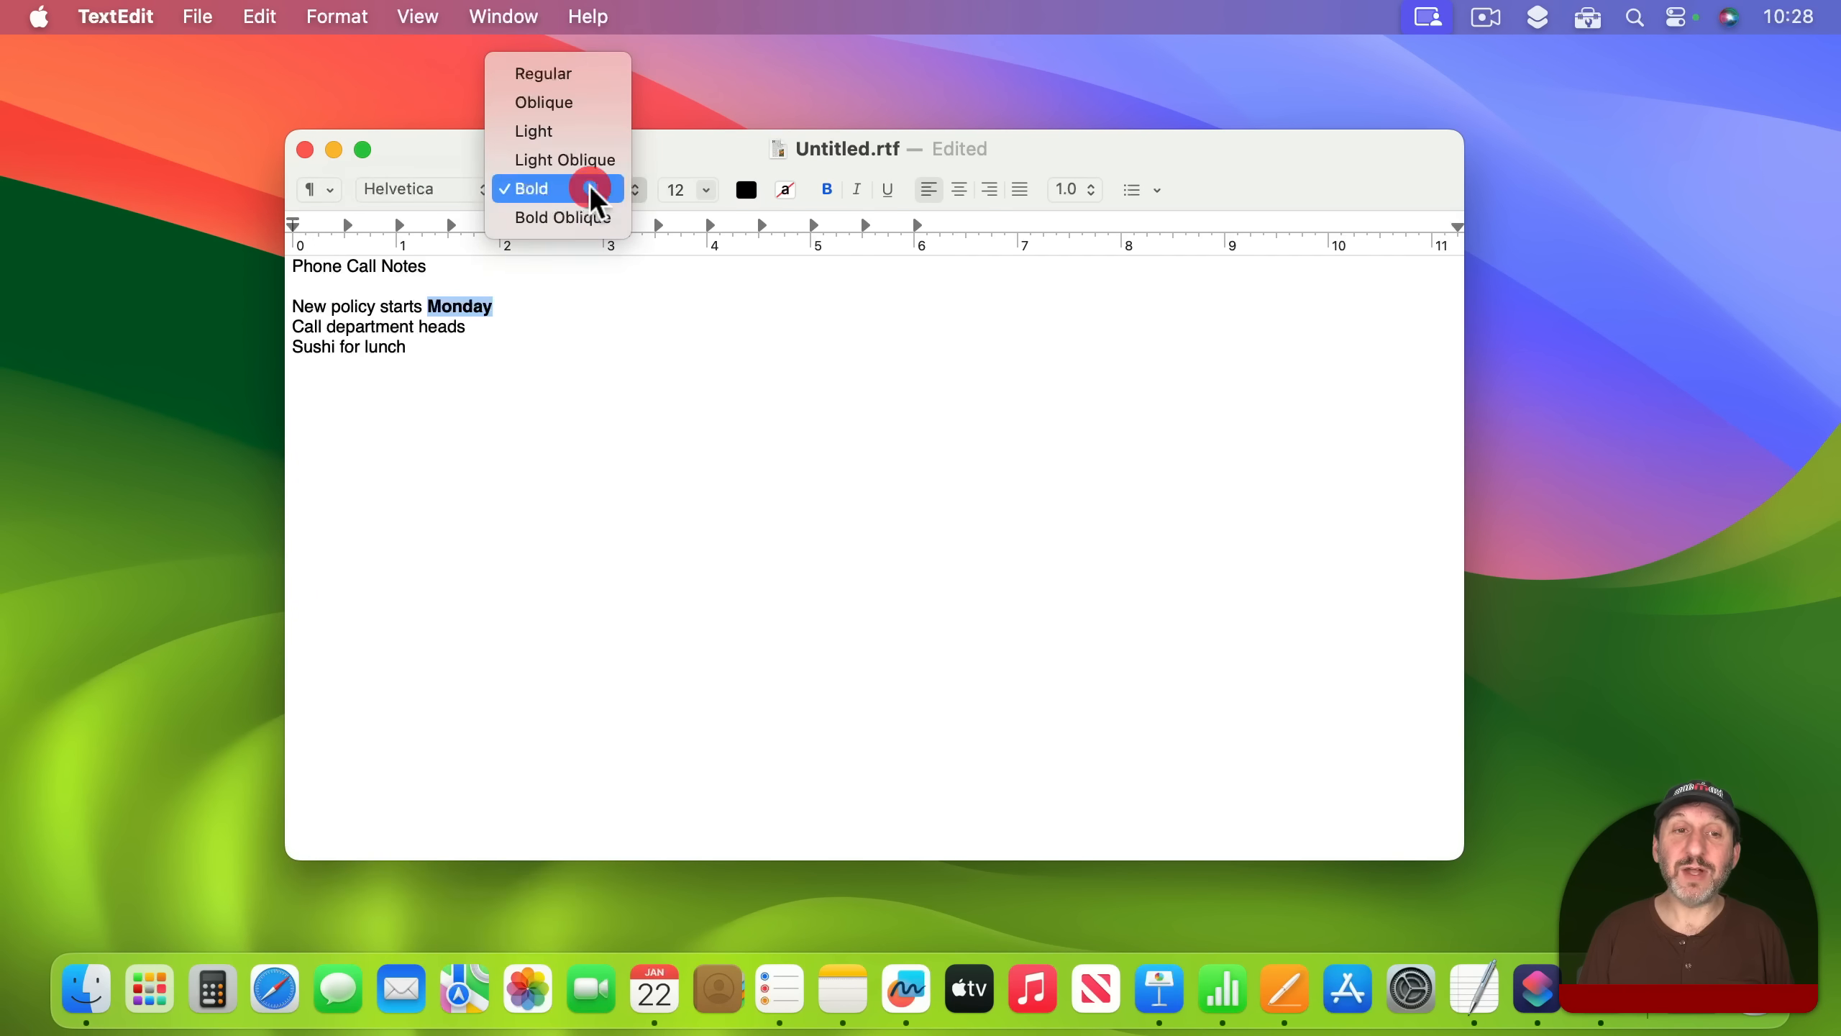
{"action": "left_click", "coordinate": [315, 190]}
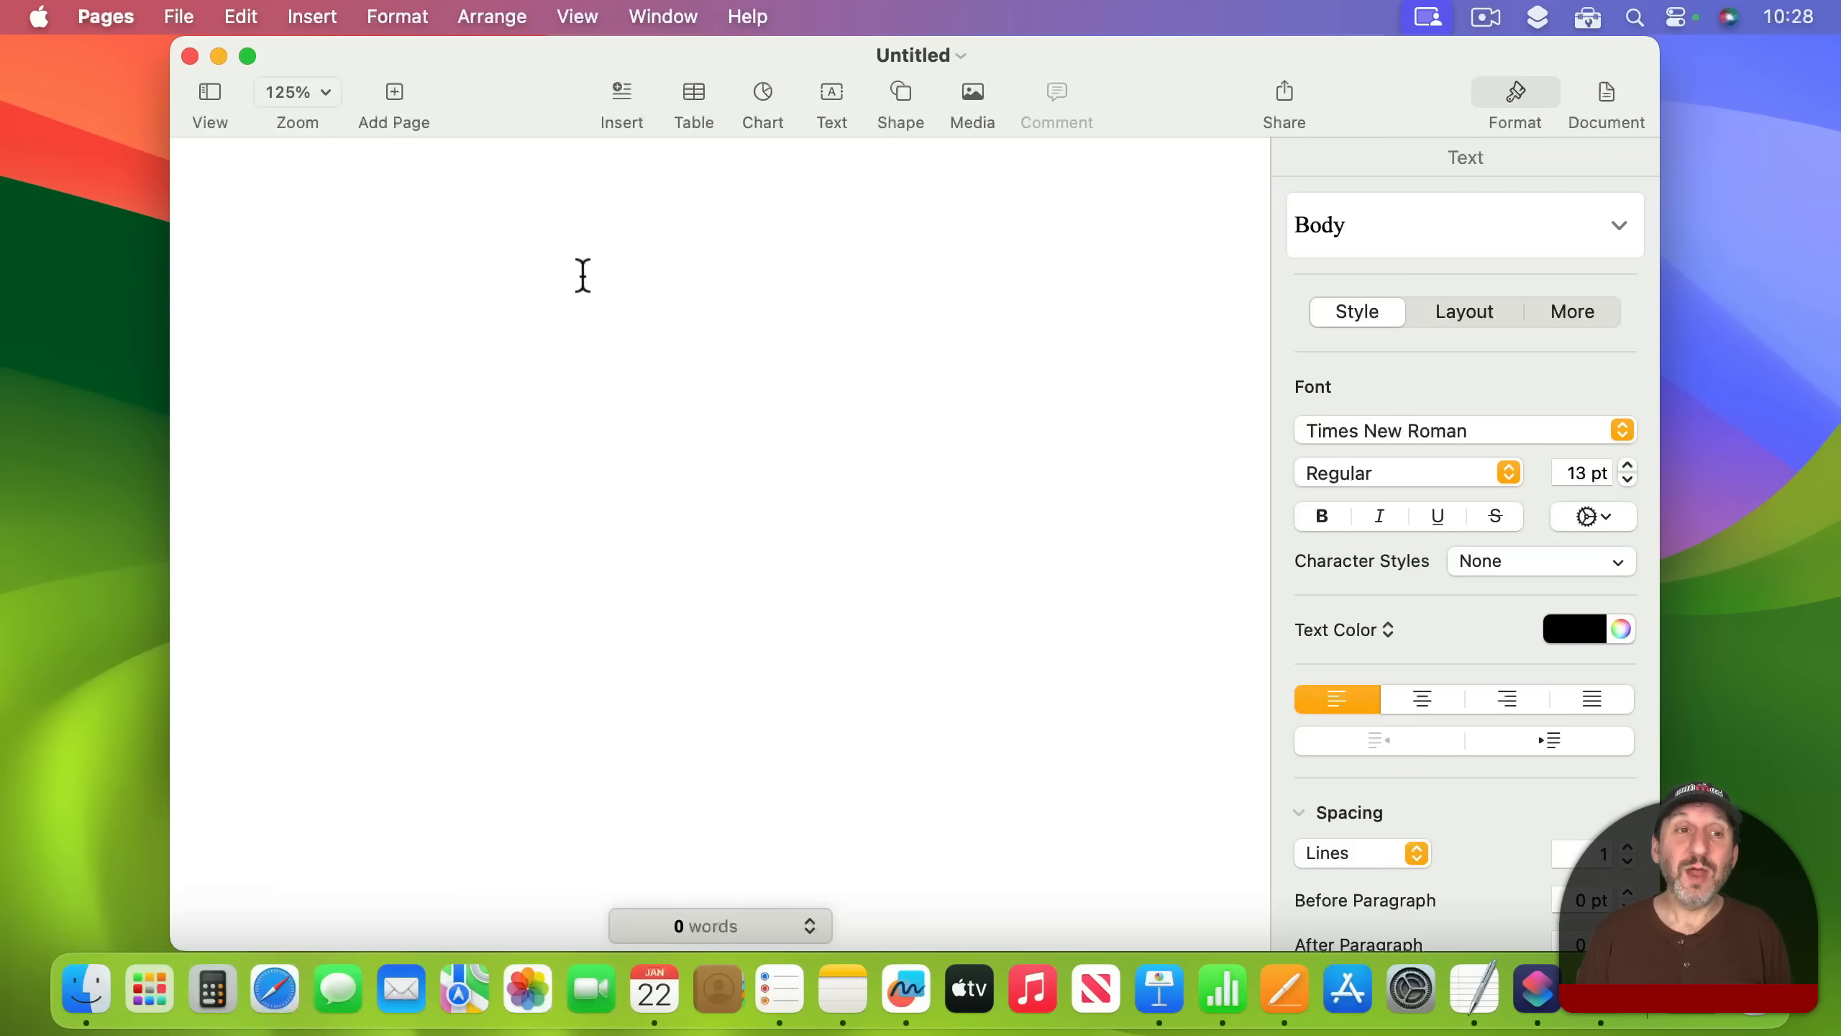
{"action": "mouse_move", "coordinate": [1079, 117]}
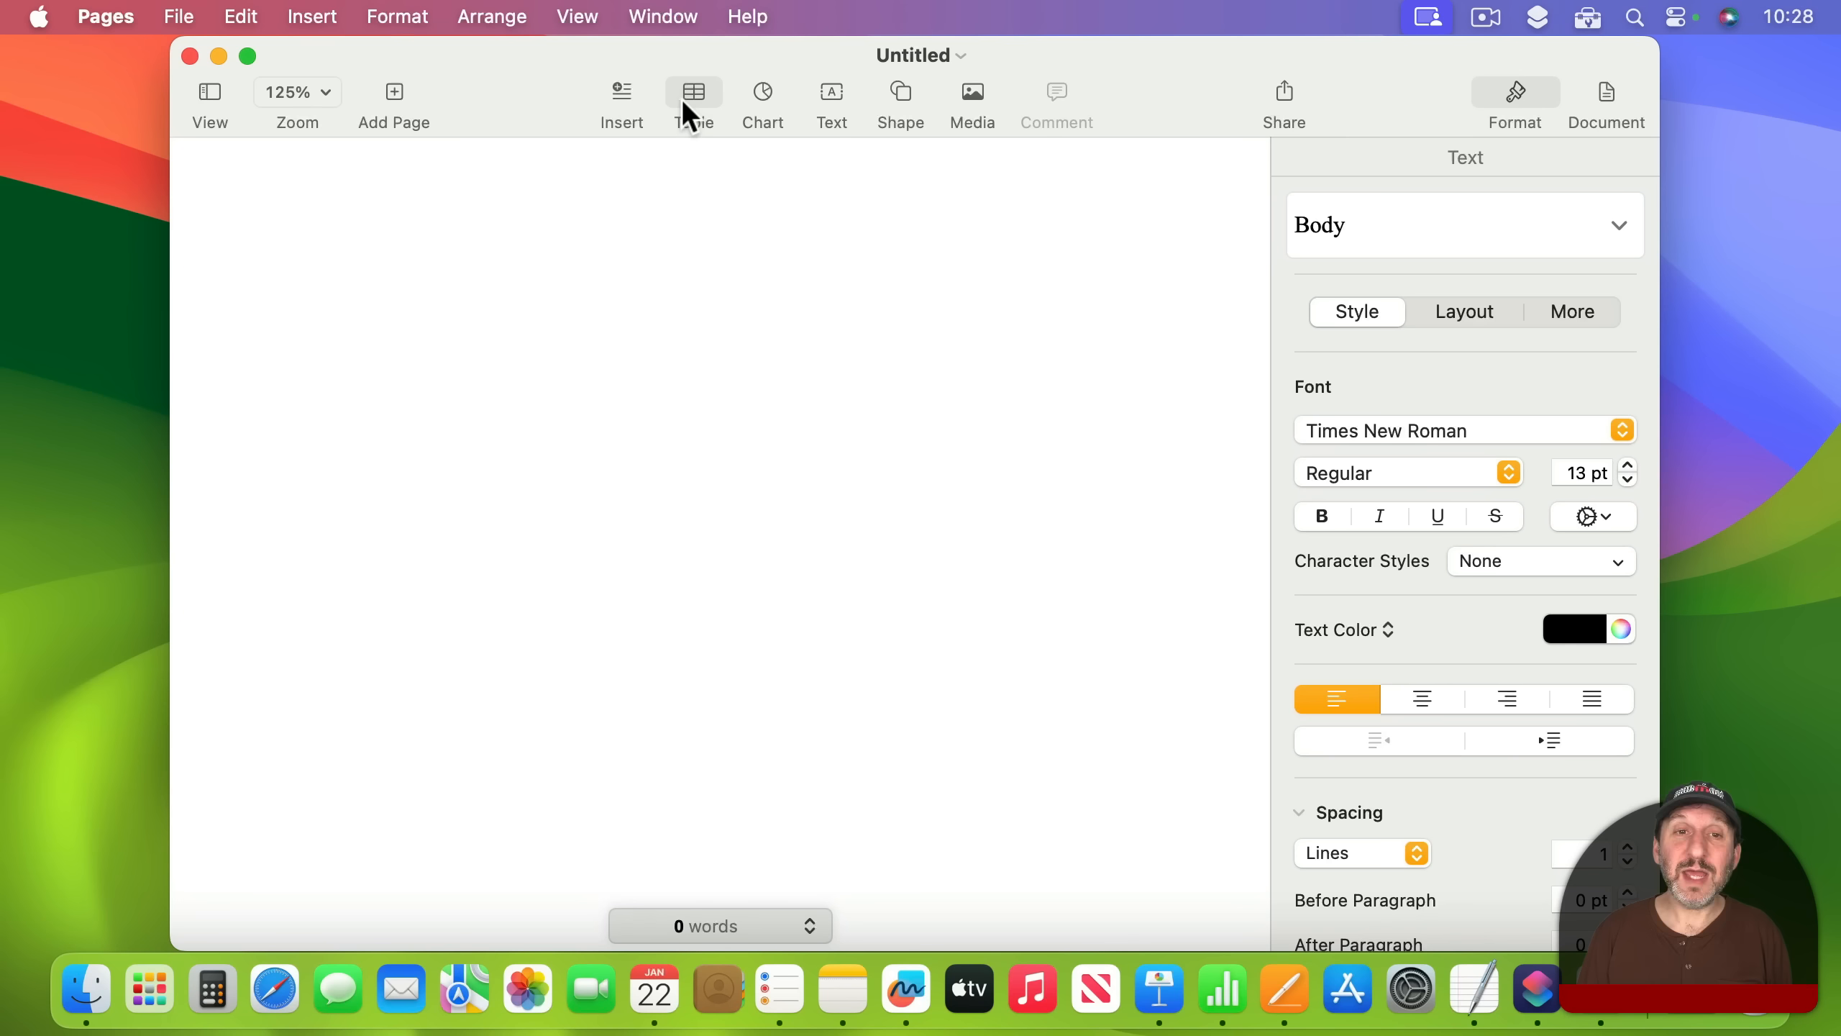
{"action": "mouse_move", "coordinate": [761, 522]}
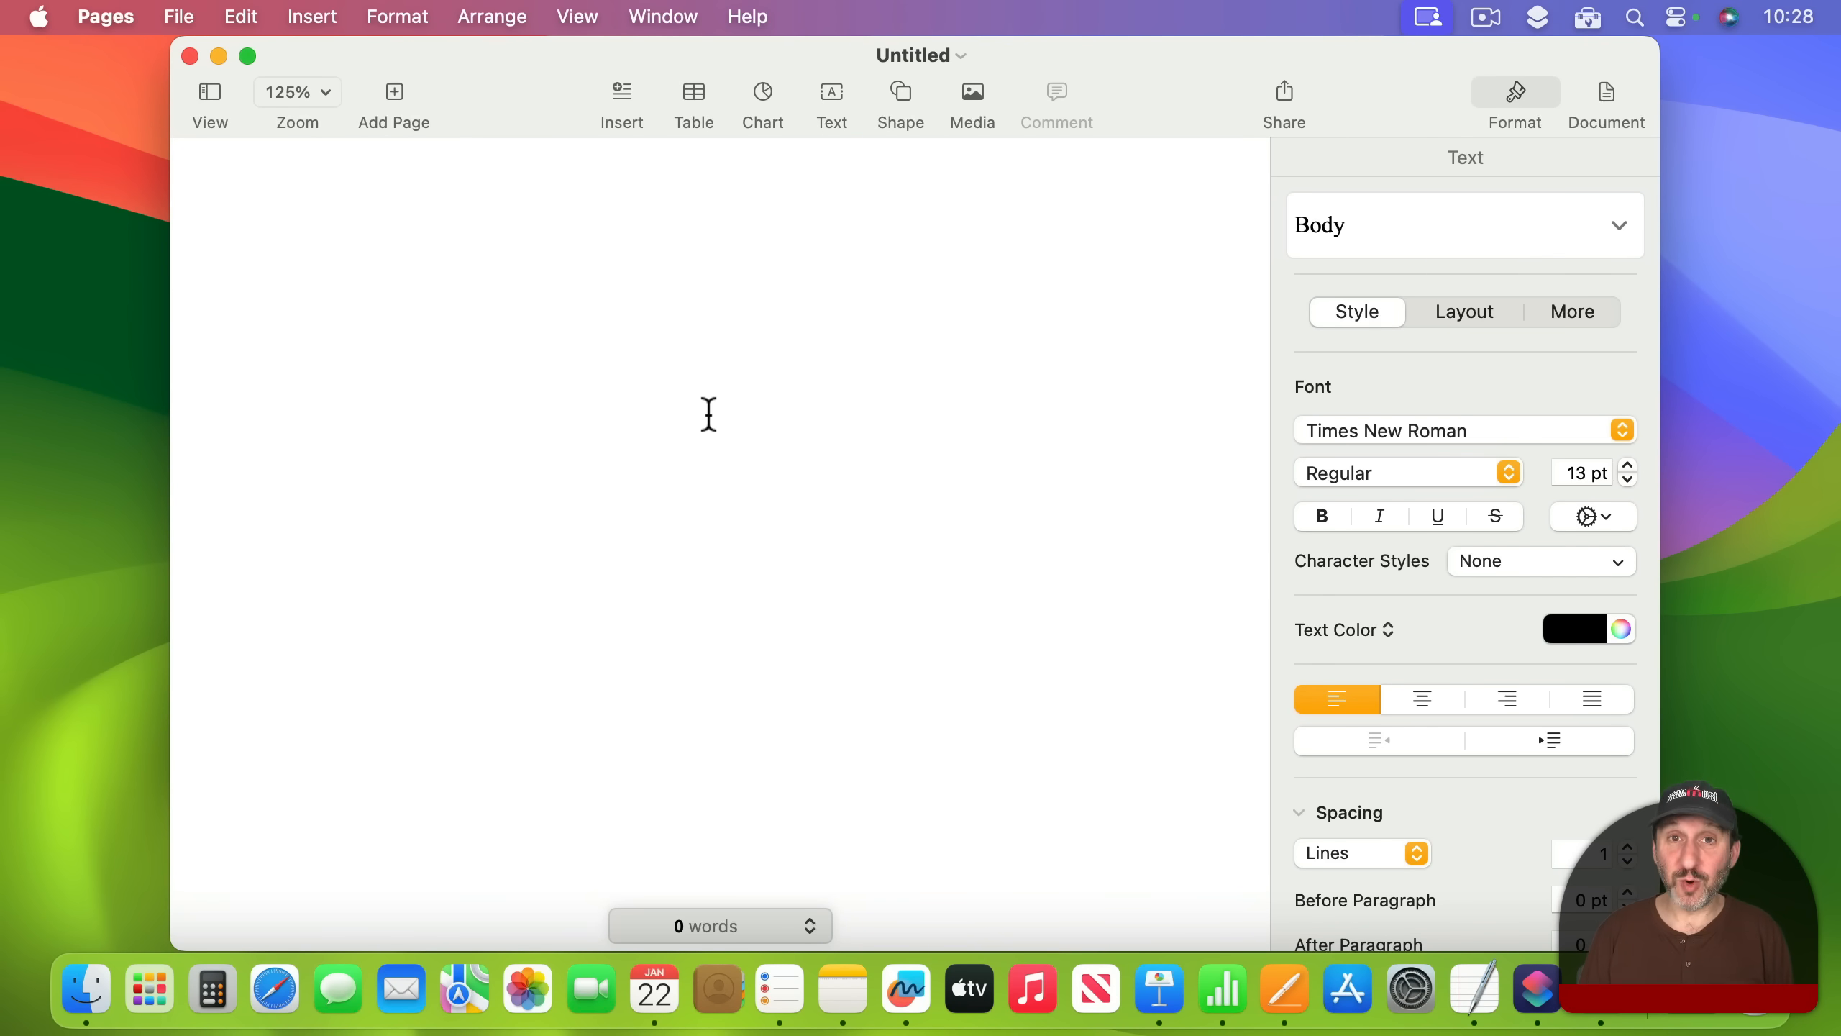
{"action": "mouse_move", "coordinate": [502, 337]}
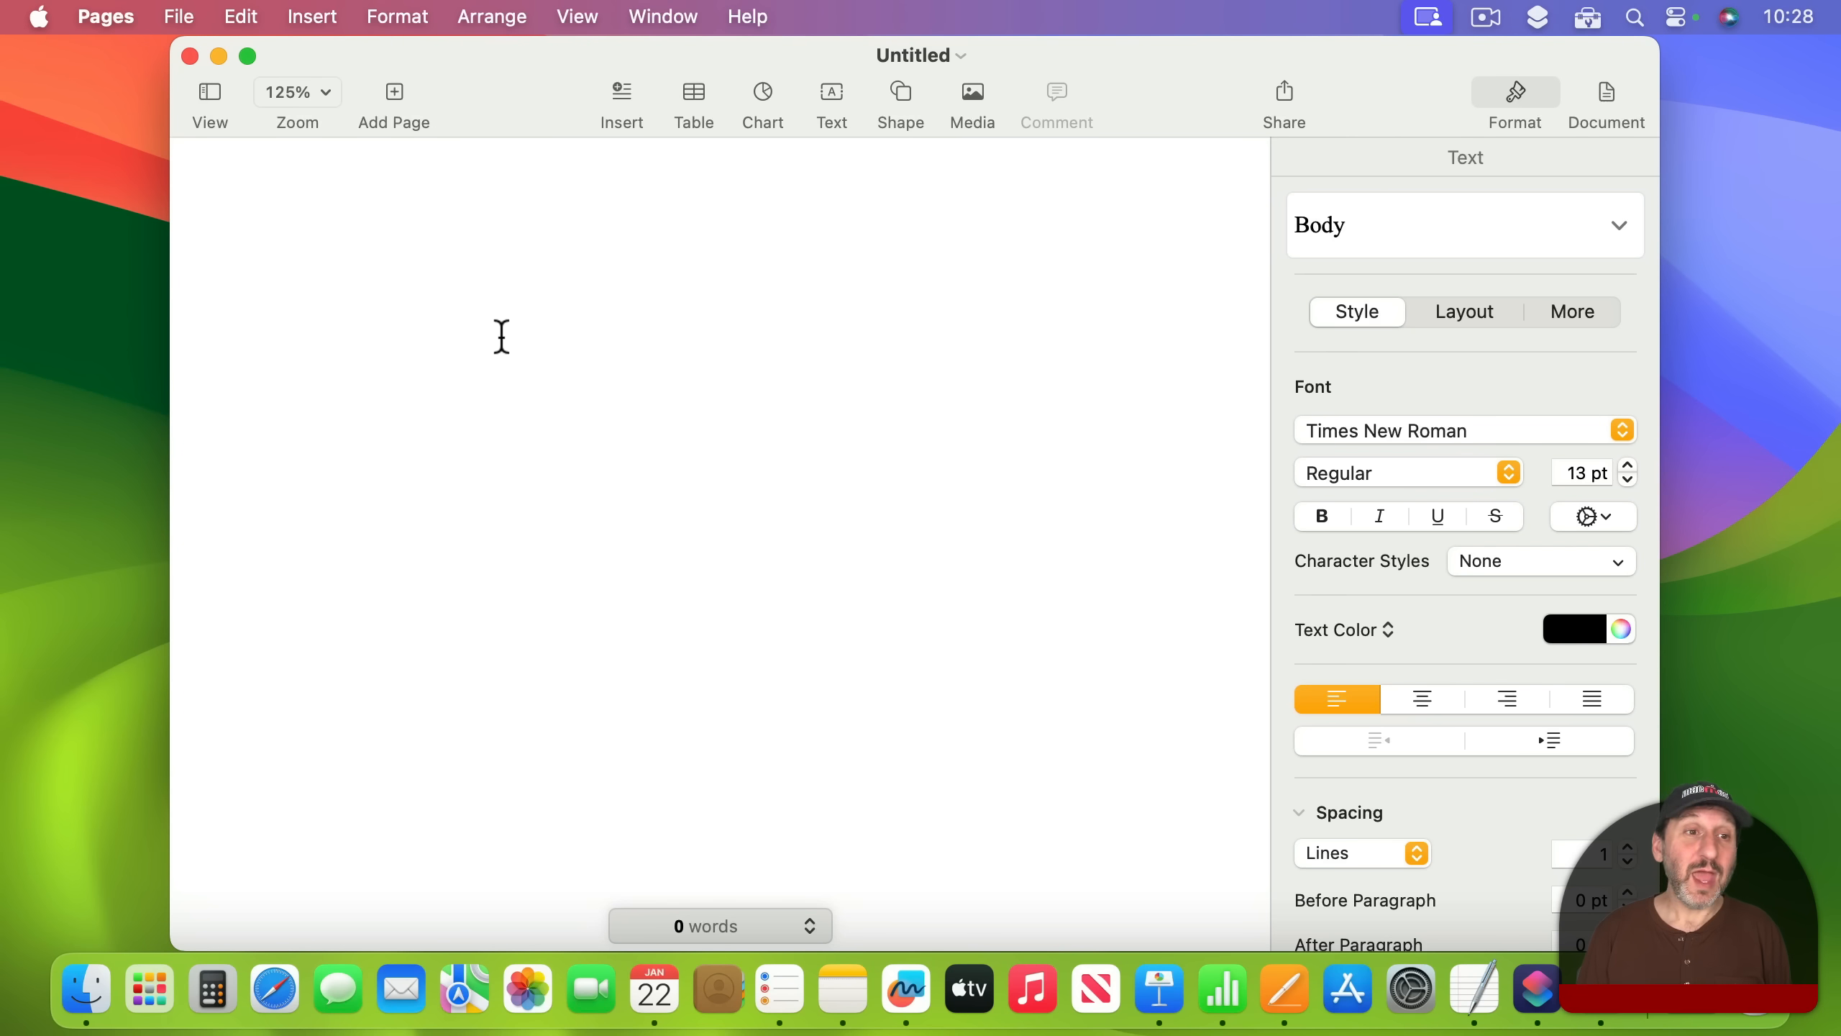
Place the cursor on the new blank Pages page
{"action": "left_click", "coordinate": [693, 103]}
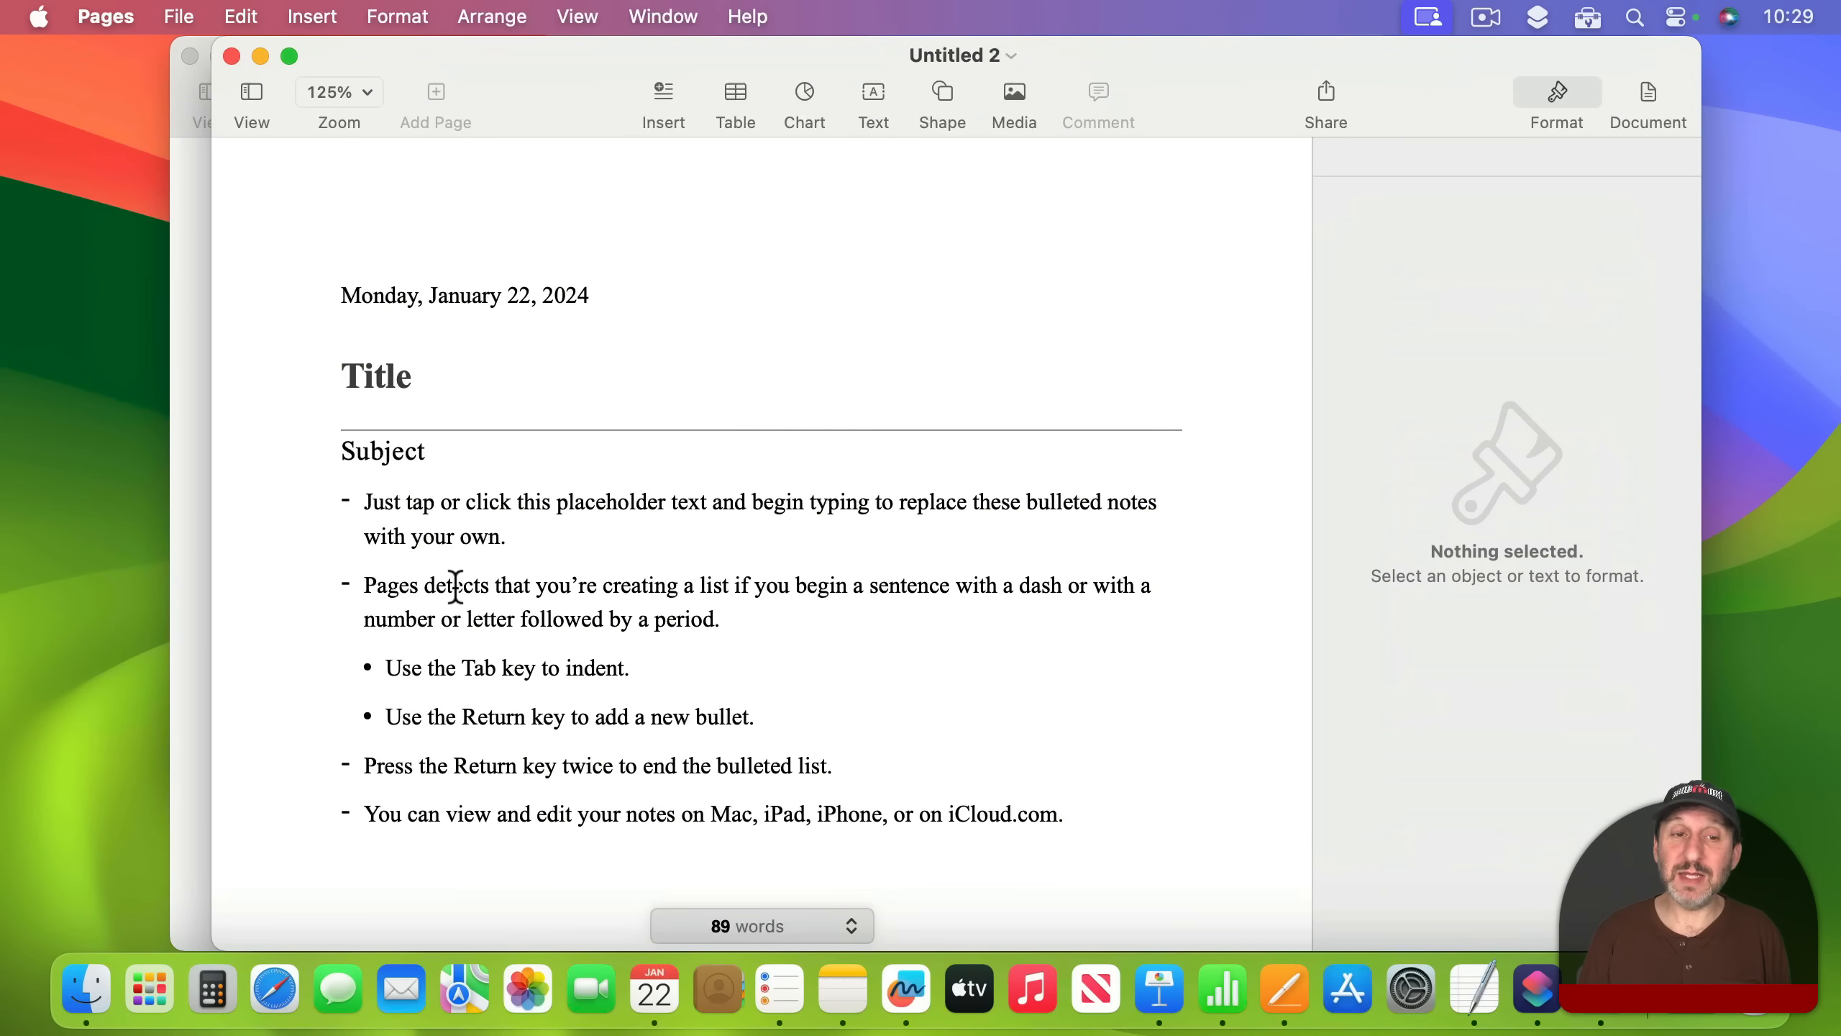
{"action": "mouse_move", "coordinate": [436, 533]}
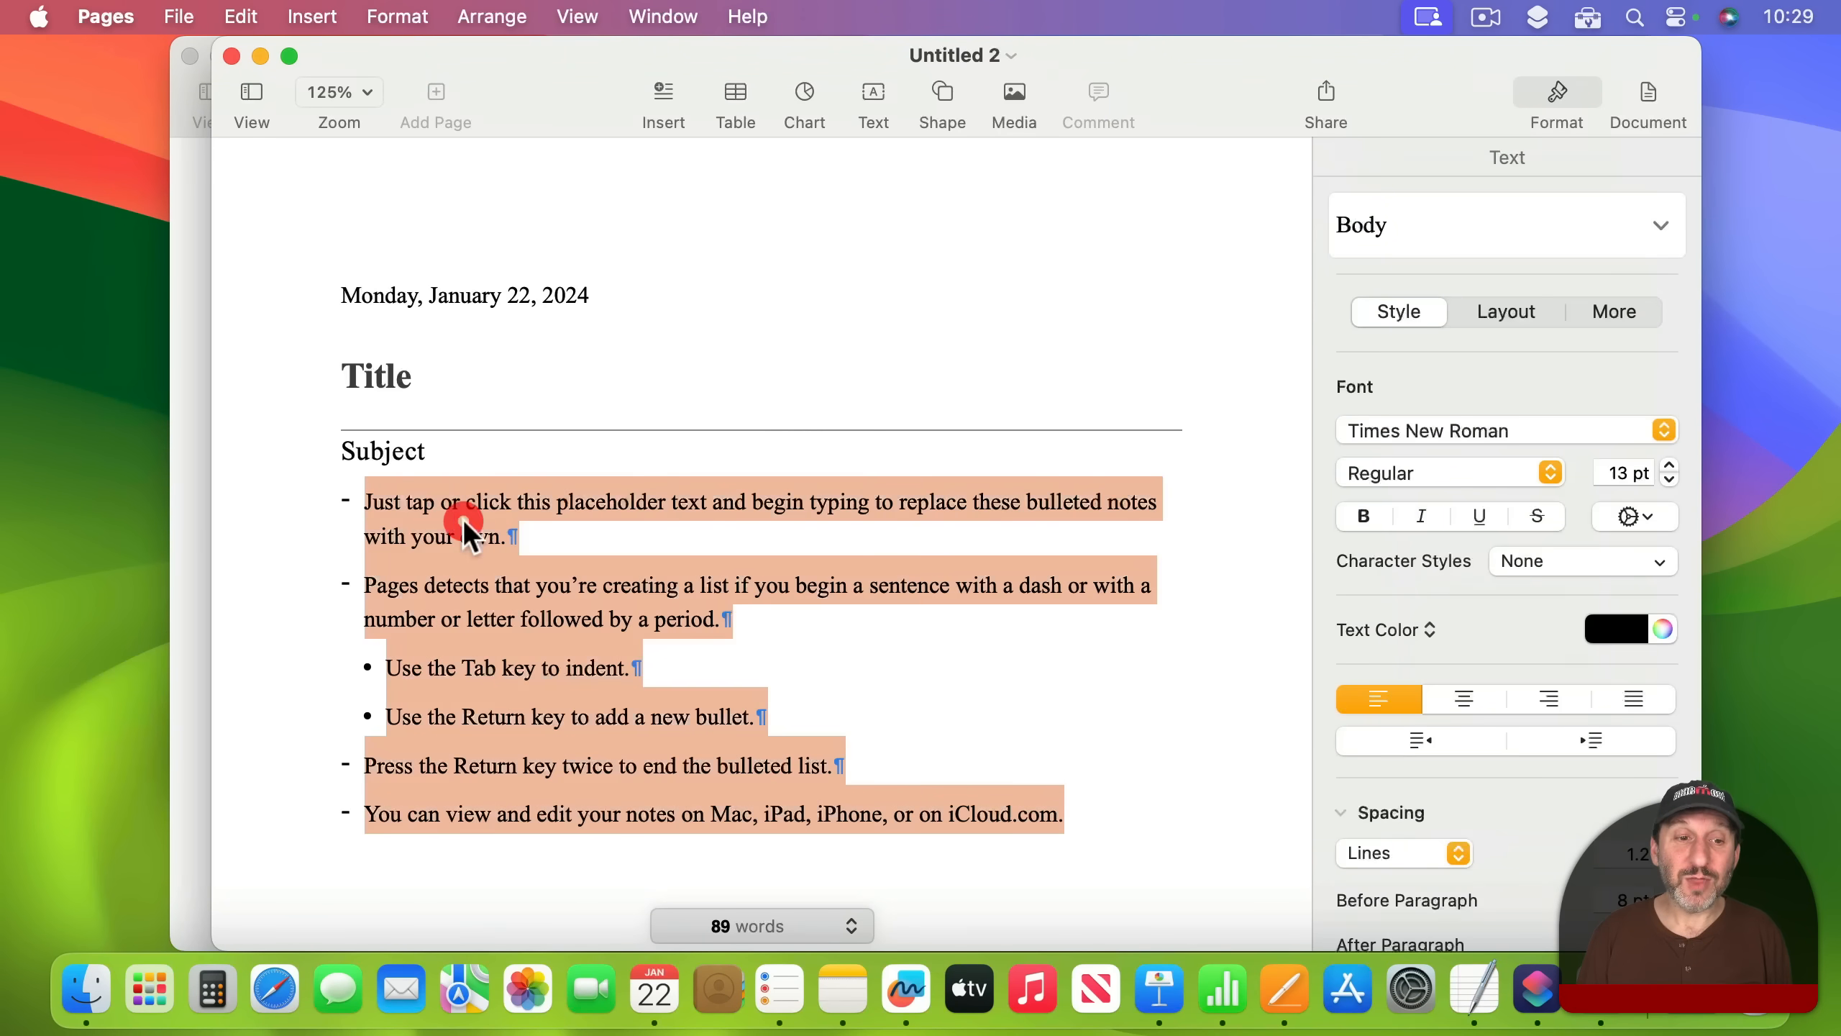
Type 'Start' into the Note Taking template's placeholder notes
{"action": "type", "text": "Start"}
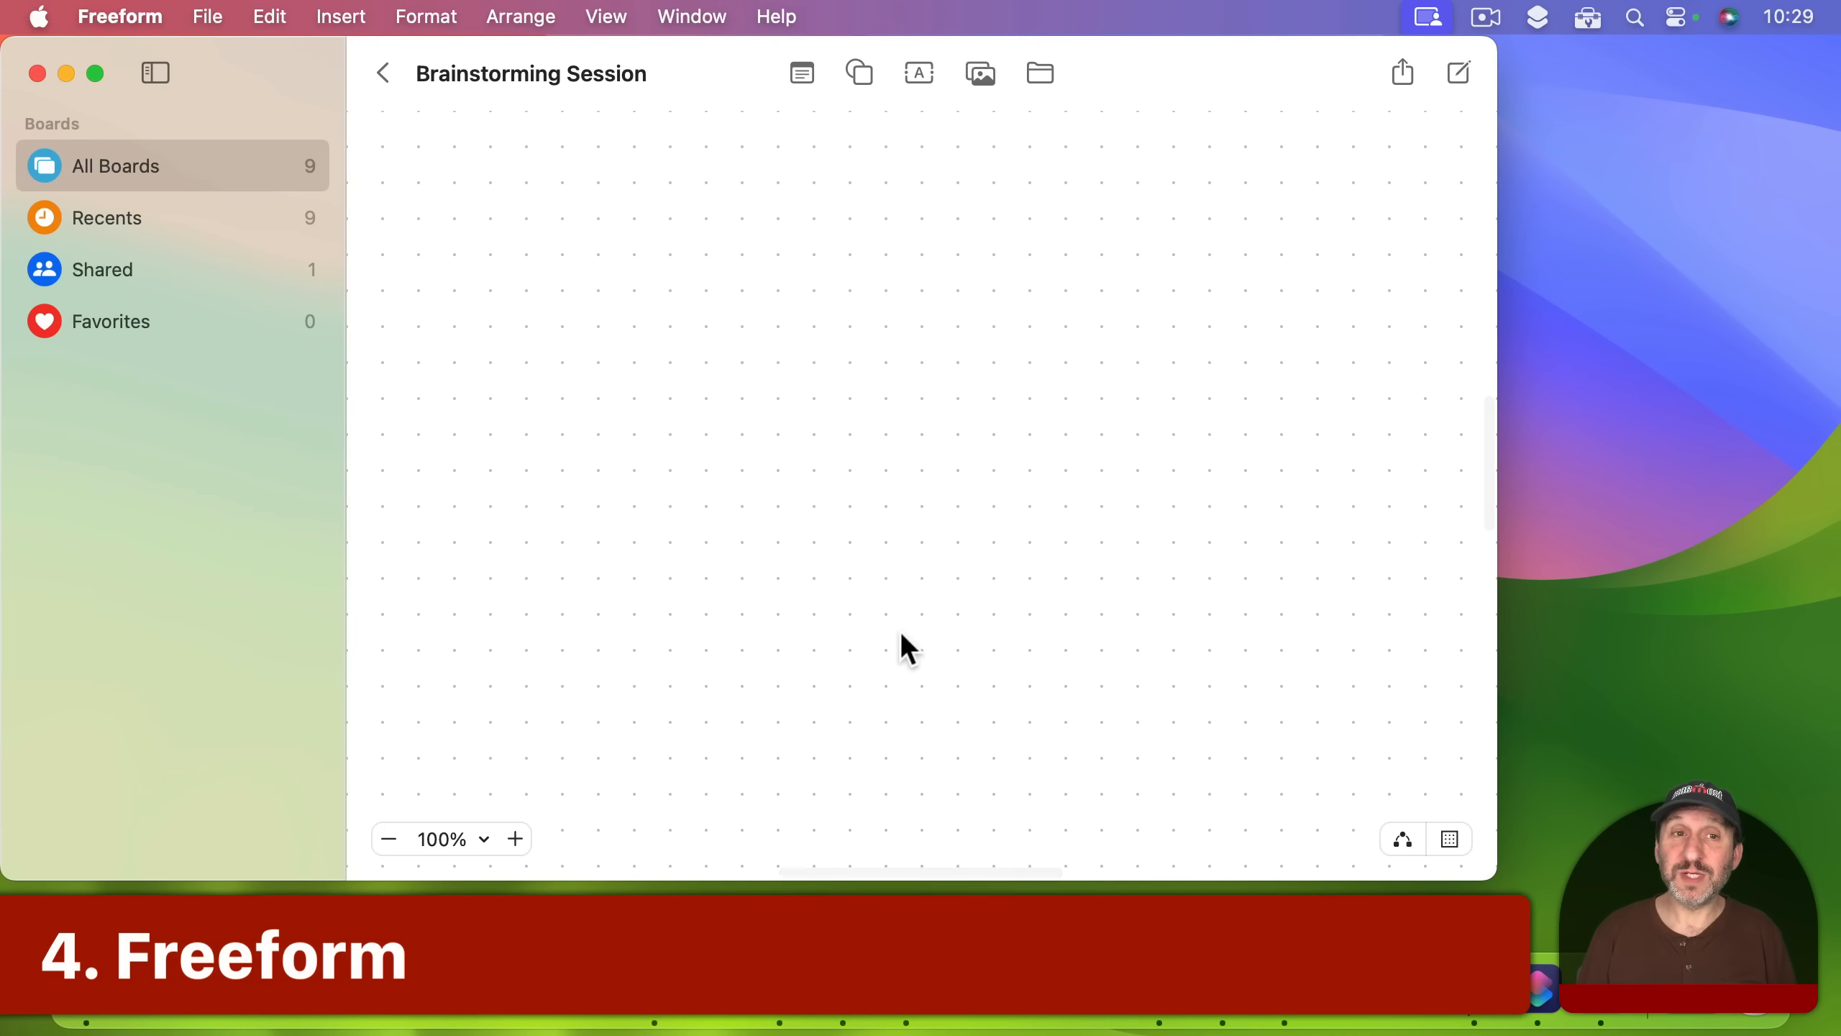
{"action": "mouse_move", "coordinate": [1127, 344]}
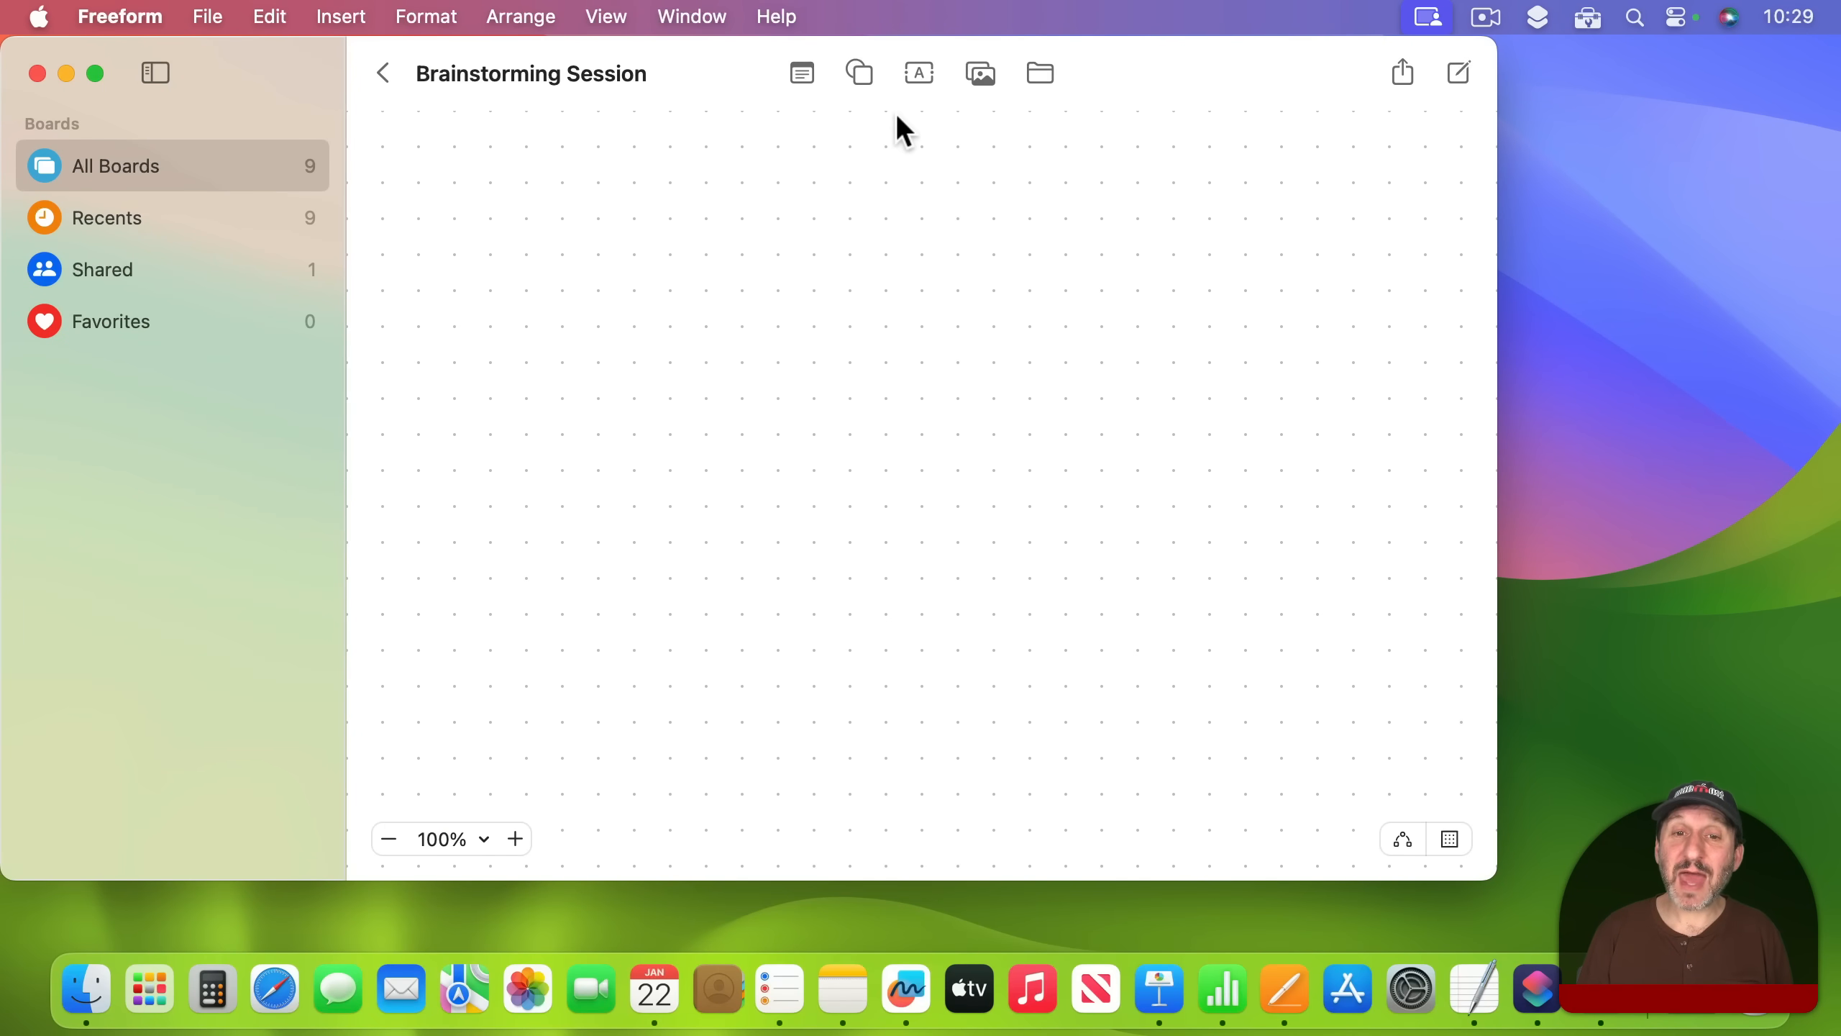
Add Ideas, USB Coffee Maker and Reading glasses with built-in light boxes, linking Ideas to both
{"action": "left_click", "coordinate": [918, 72]}
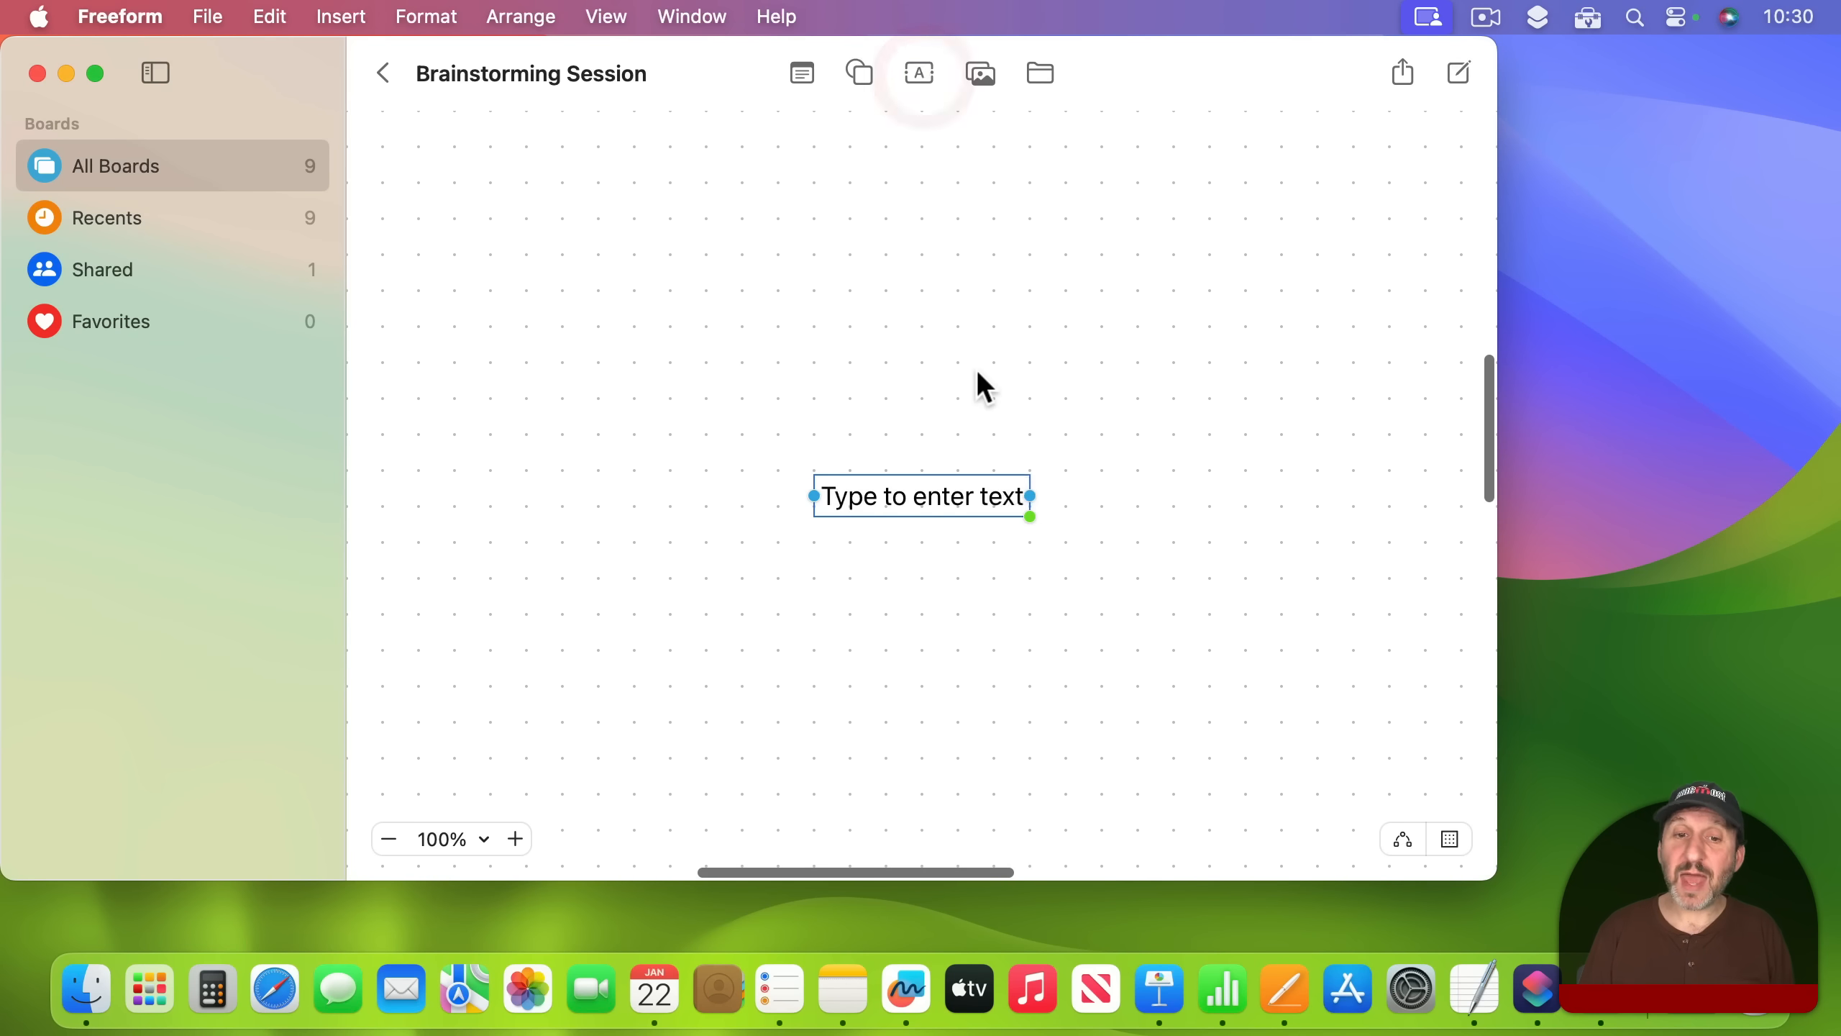
{"action": "type", "text": "Ideas"}
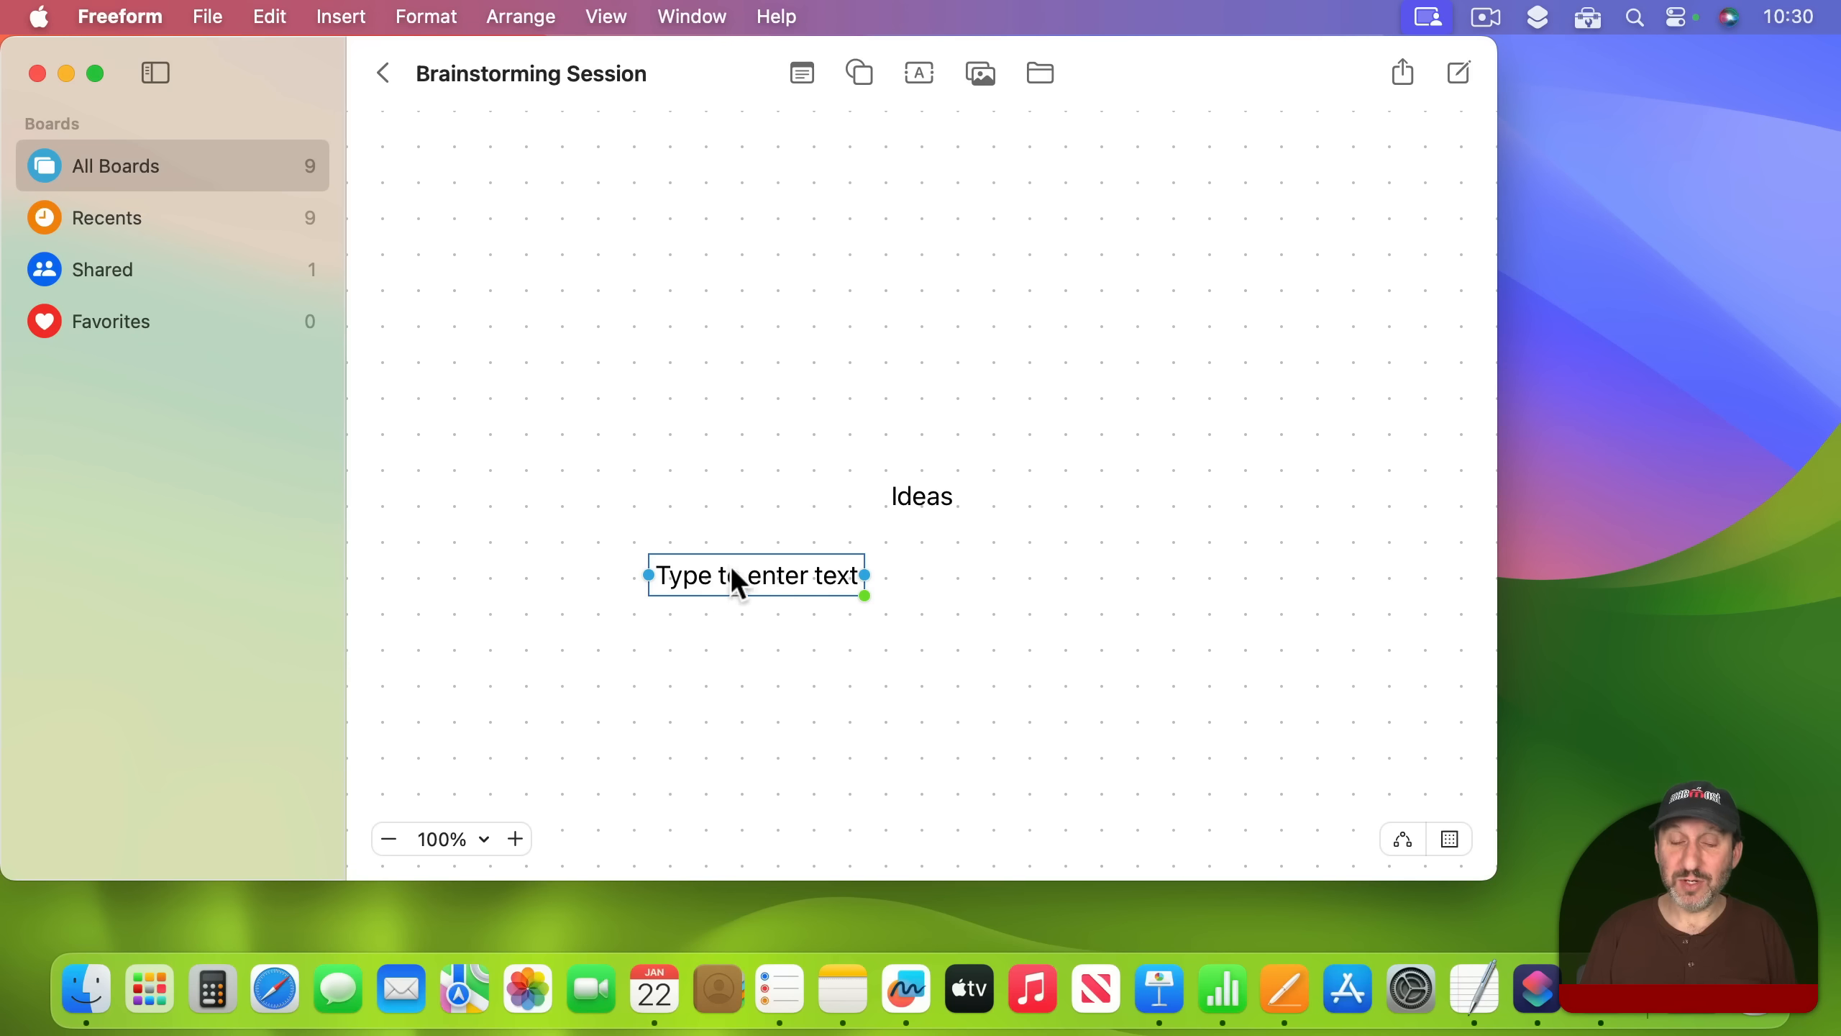
{"action": "mouse_move", "coordinate": [1002, 317]}
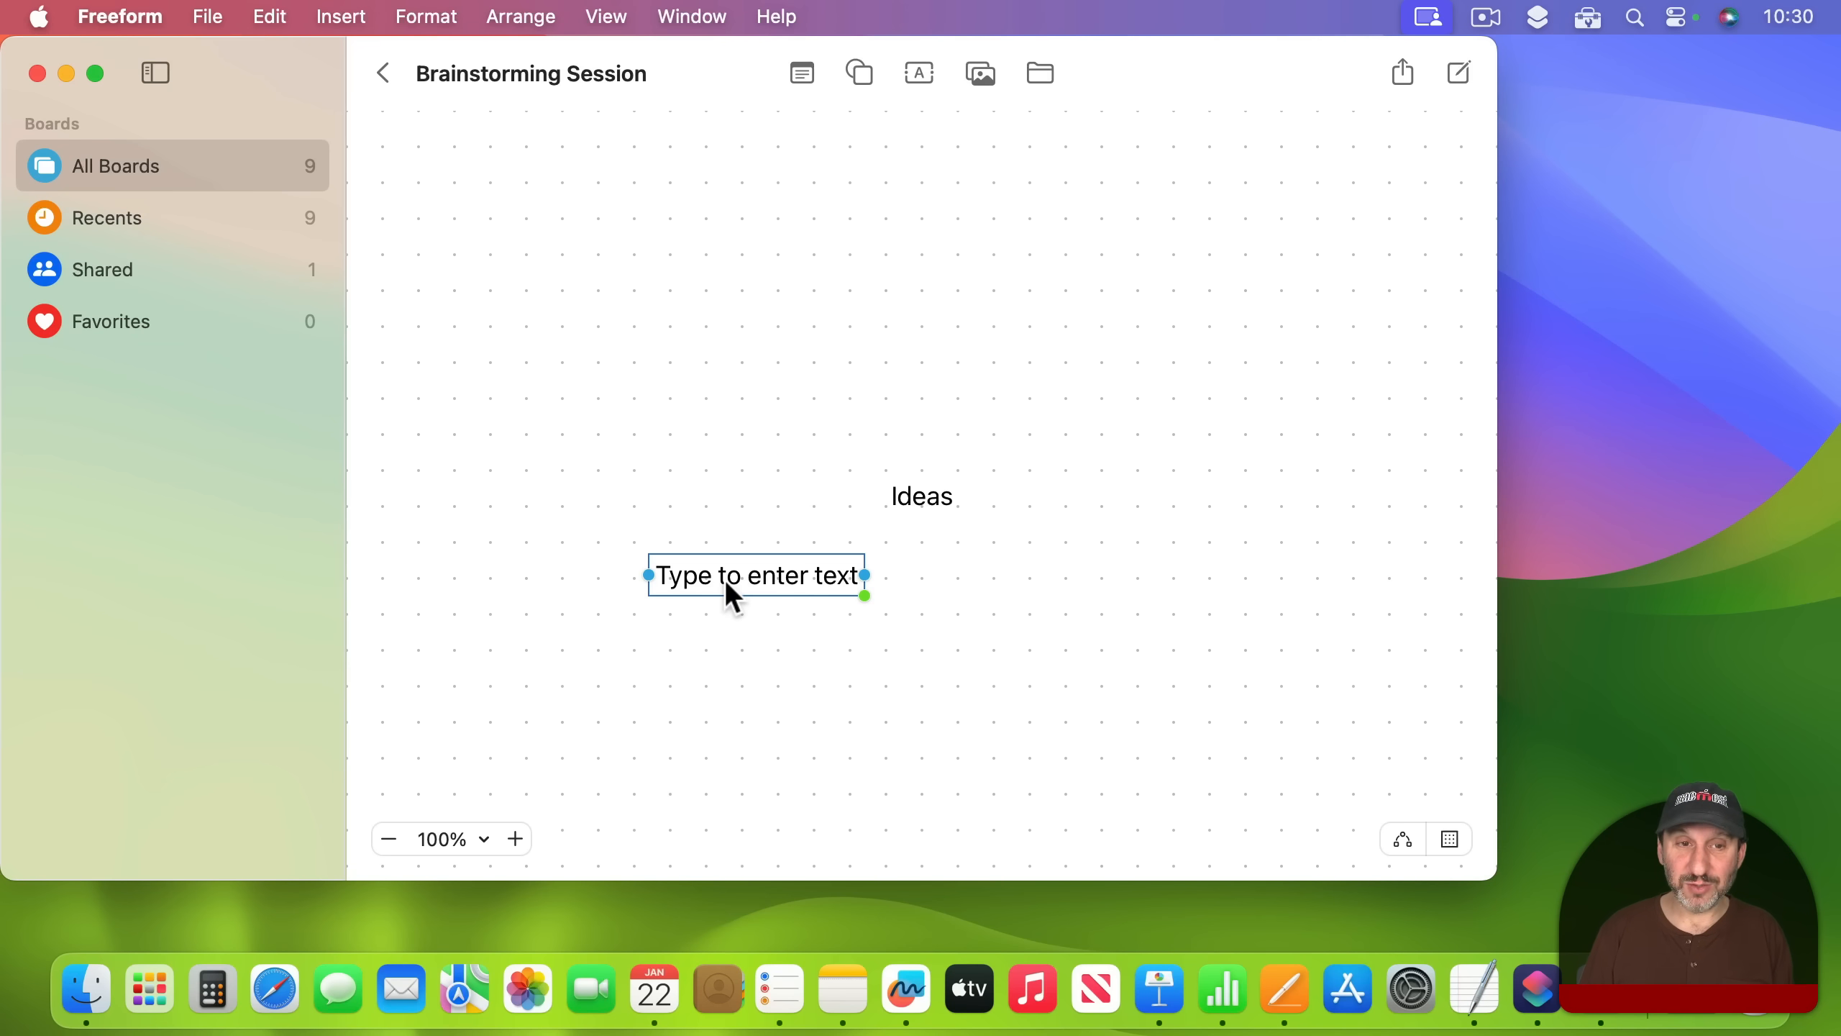
{"action": "type", "text": "USB Coffee Maker"}
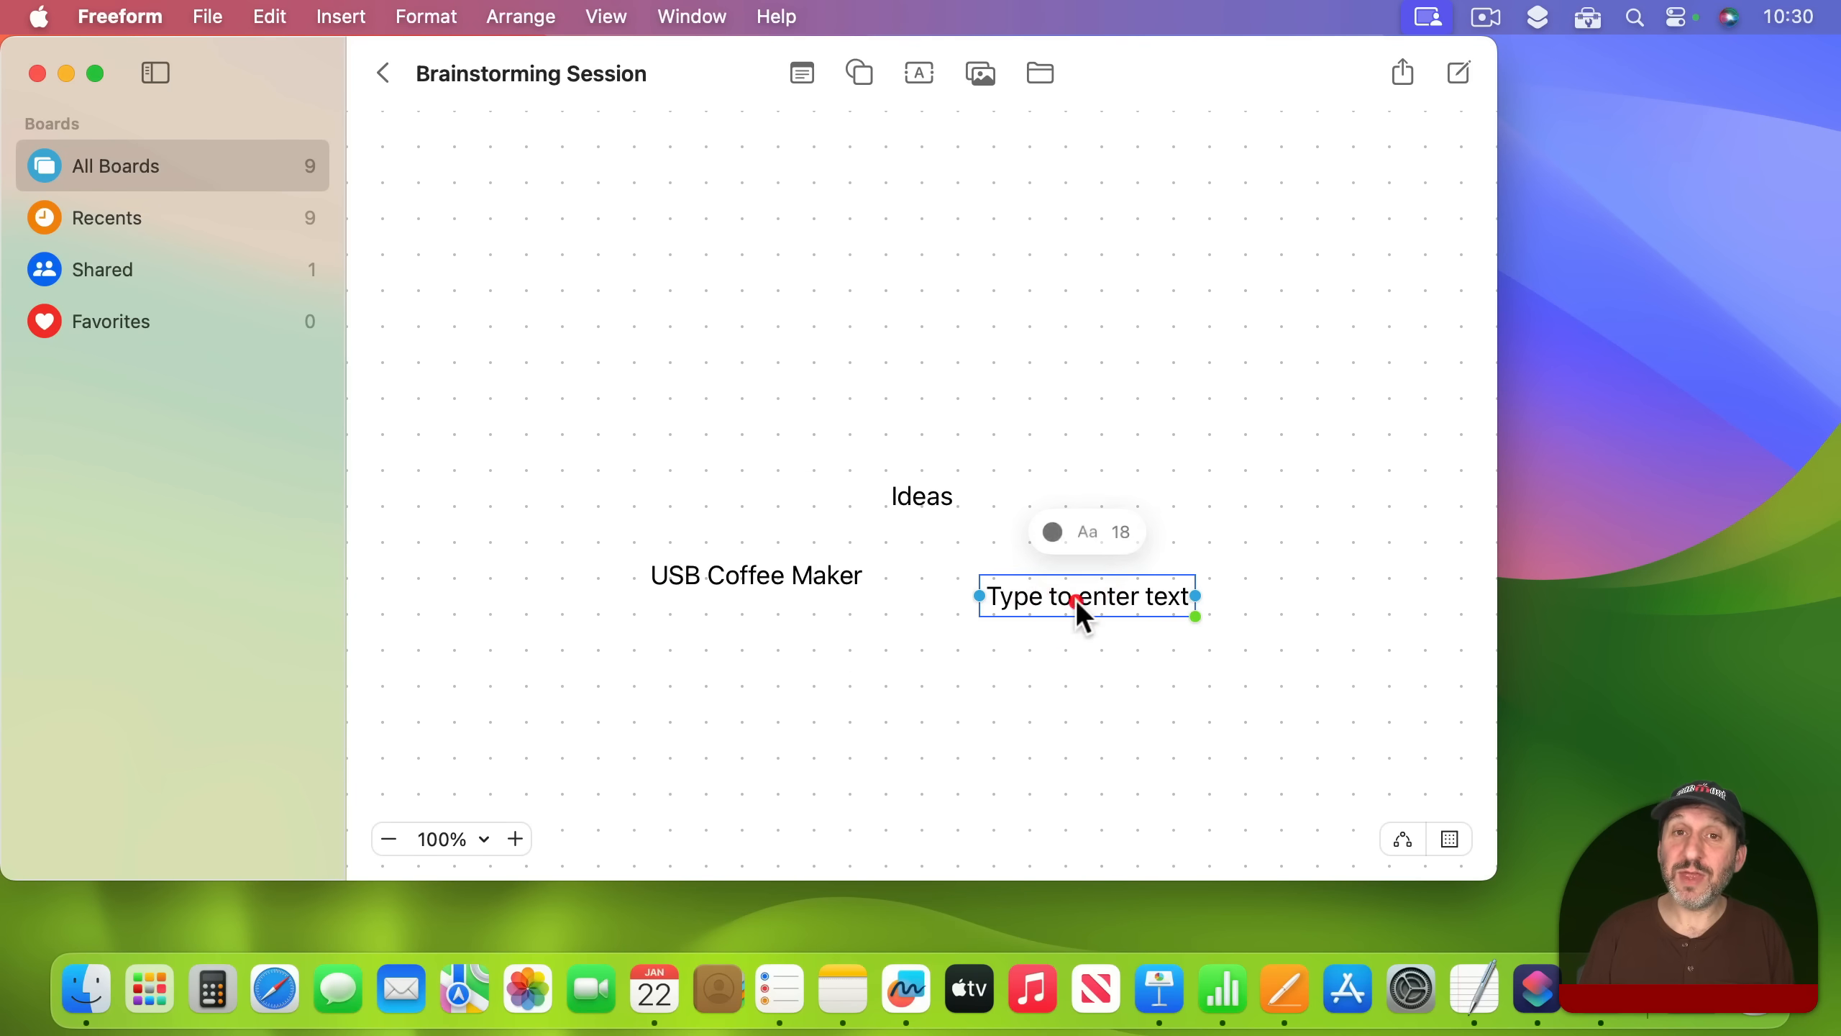
{"action": "type", "text": "Reading glasses with built-in light"}
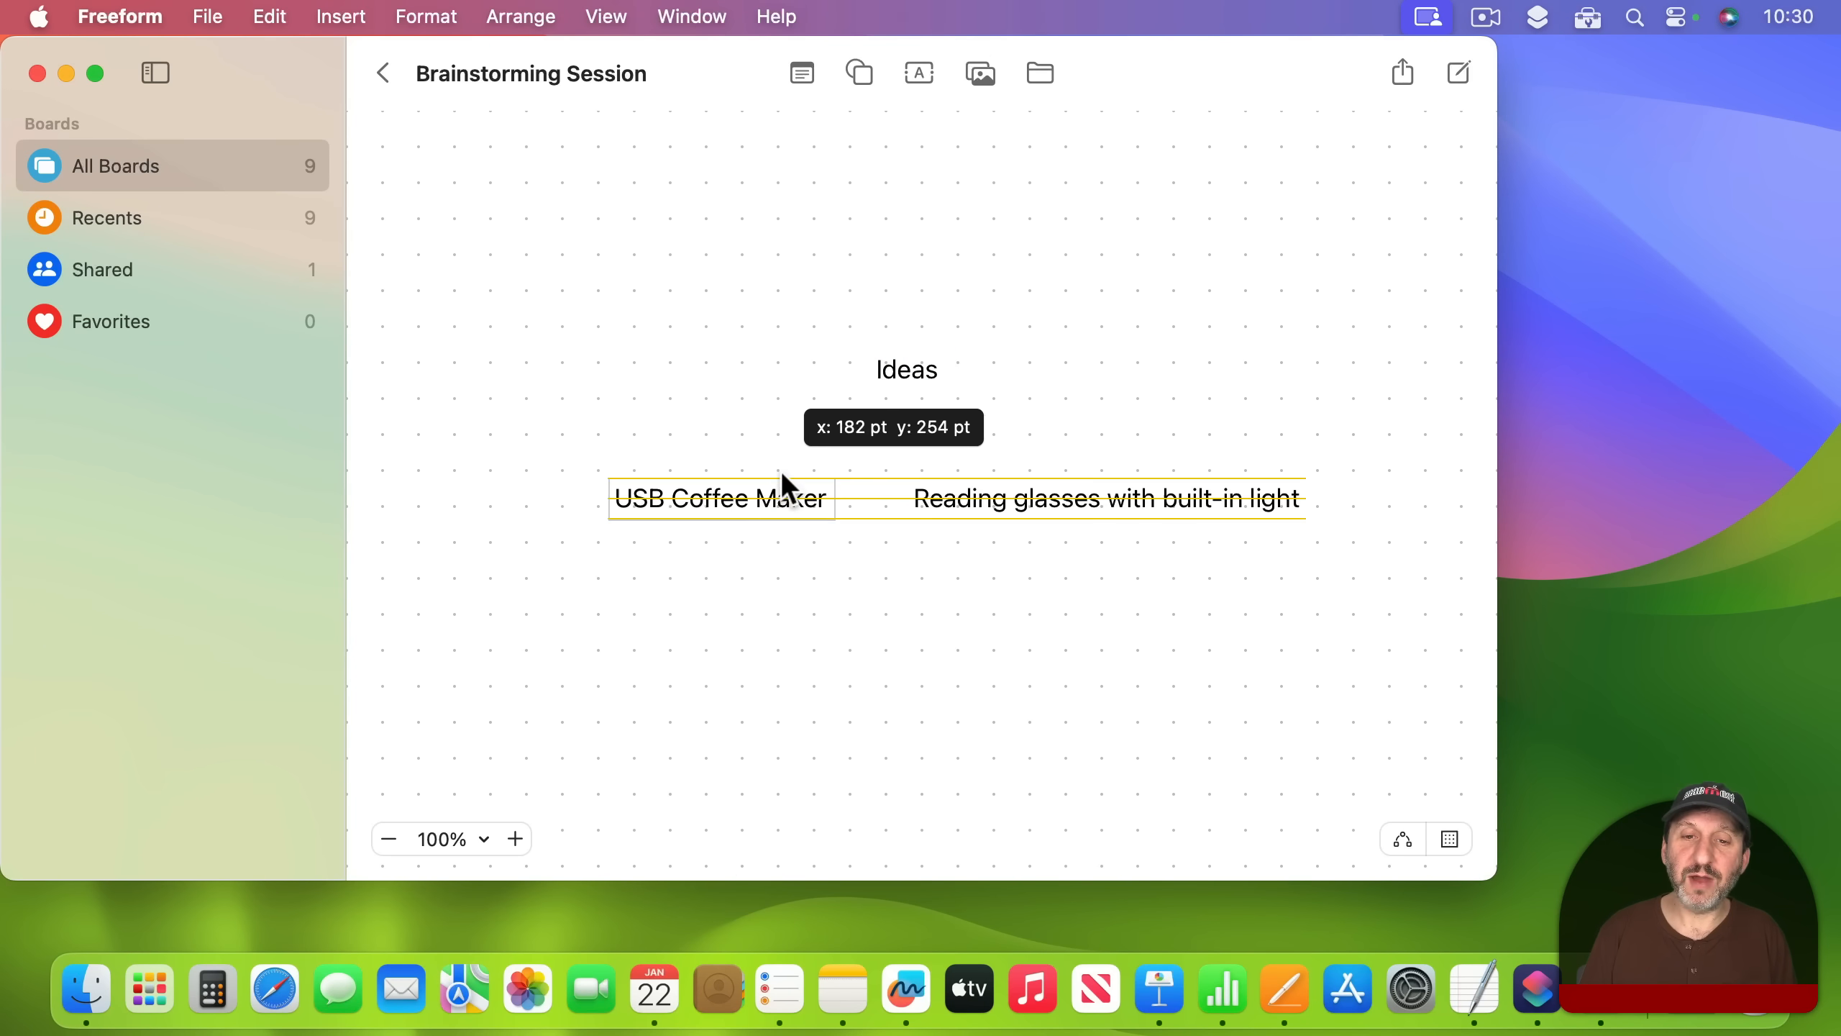
{"action": "left_click", "coordinate": [719, 498]}
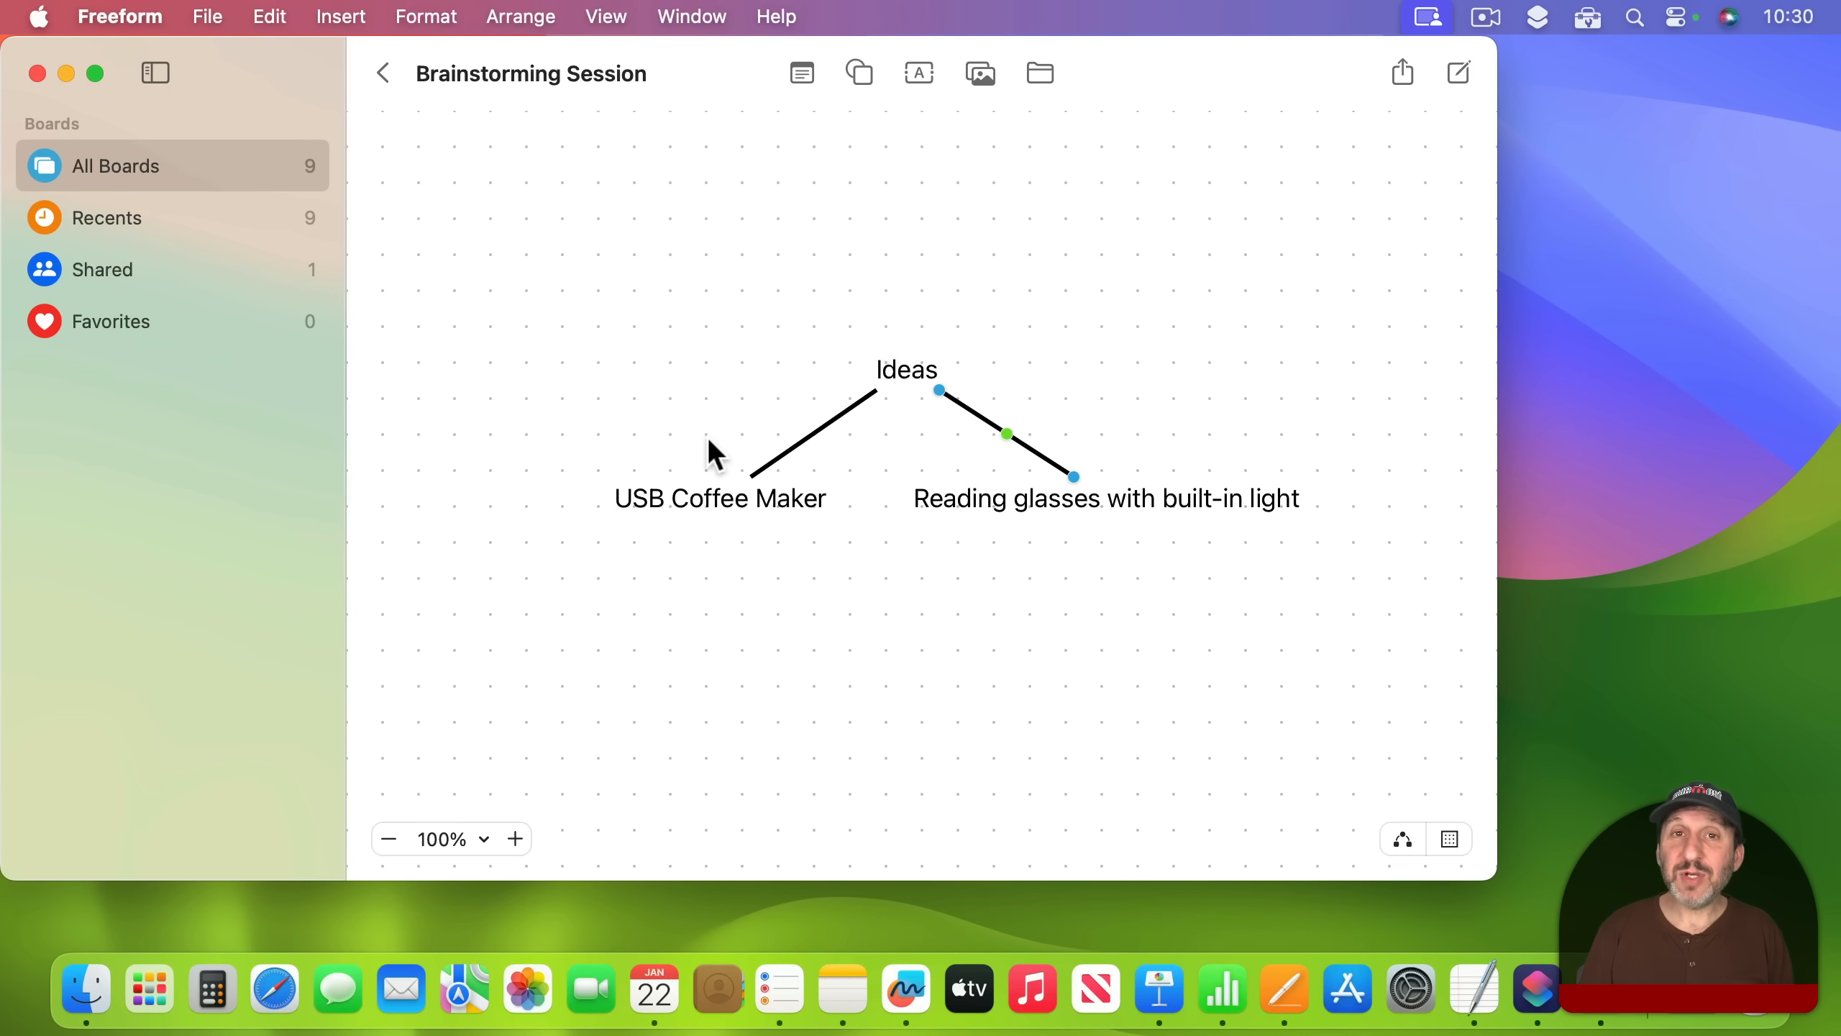
{"action": "mouse_move", "coordinate": [945, 268]}
{"action": "type", "text": "voic"}
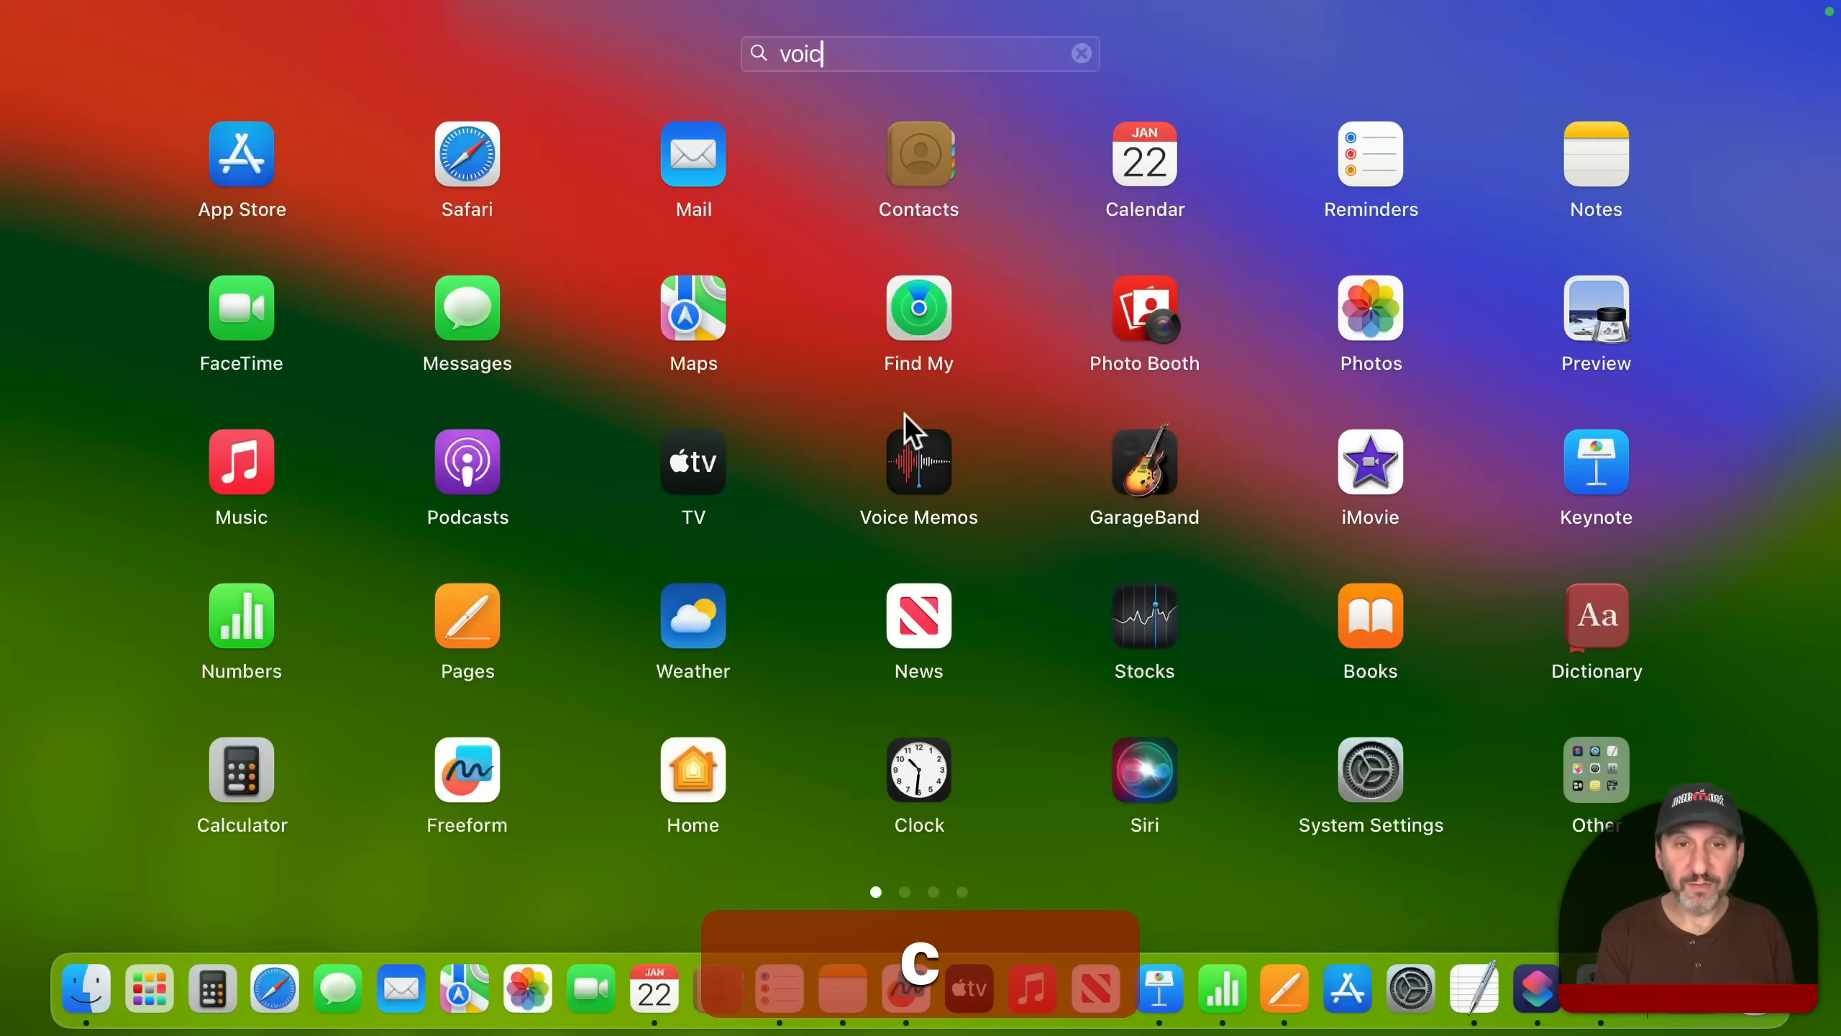
Record a 13-second voice memo and save it as E 12th Ave
{"action": "left_click", "coordinate": [919, 462]}
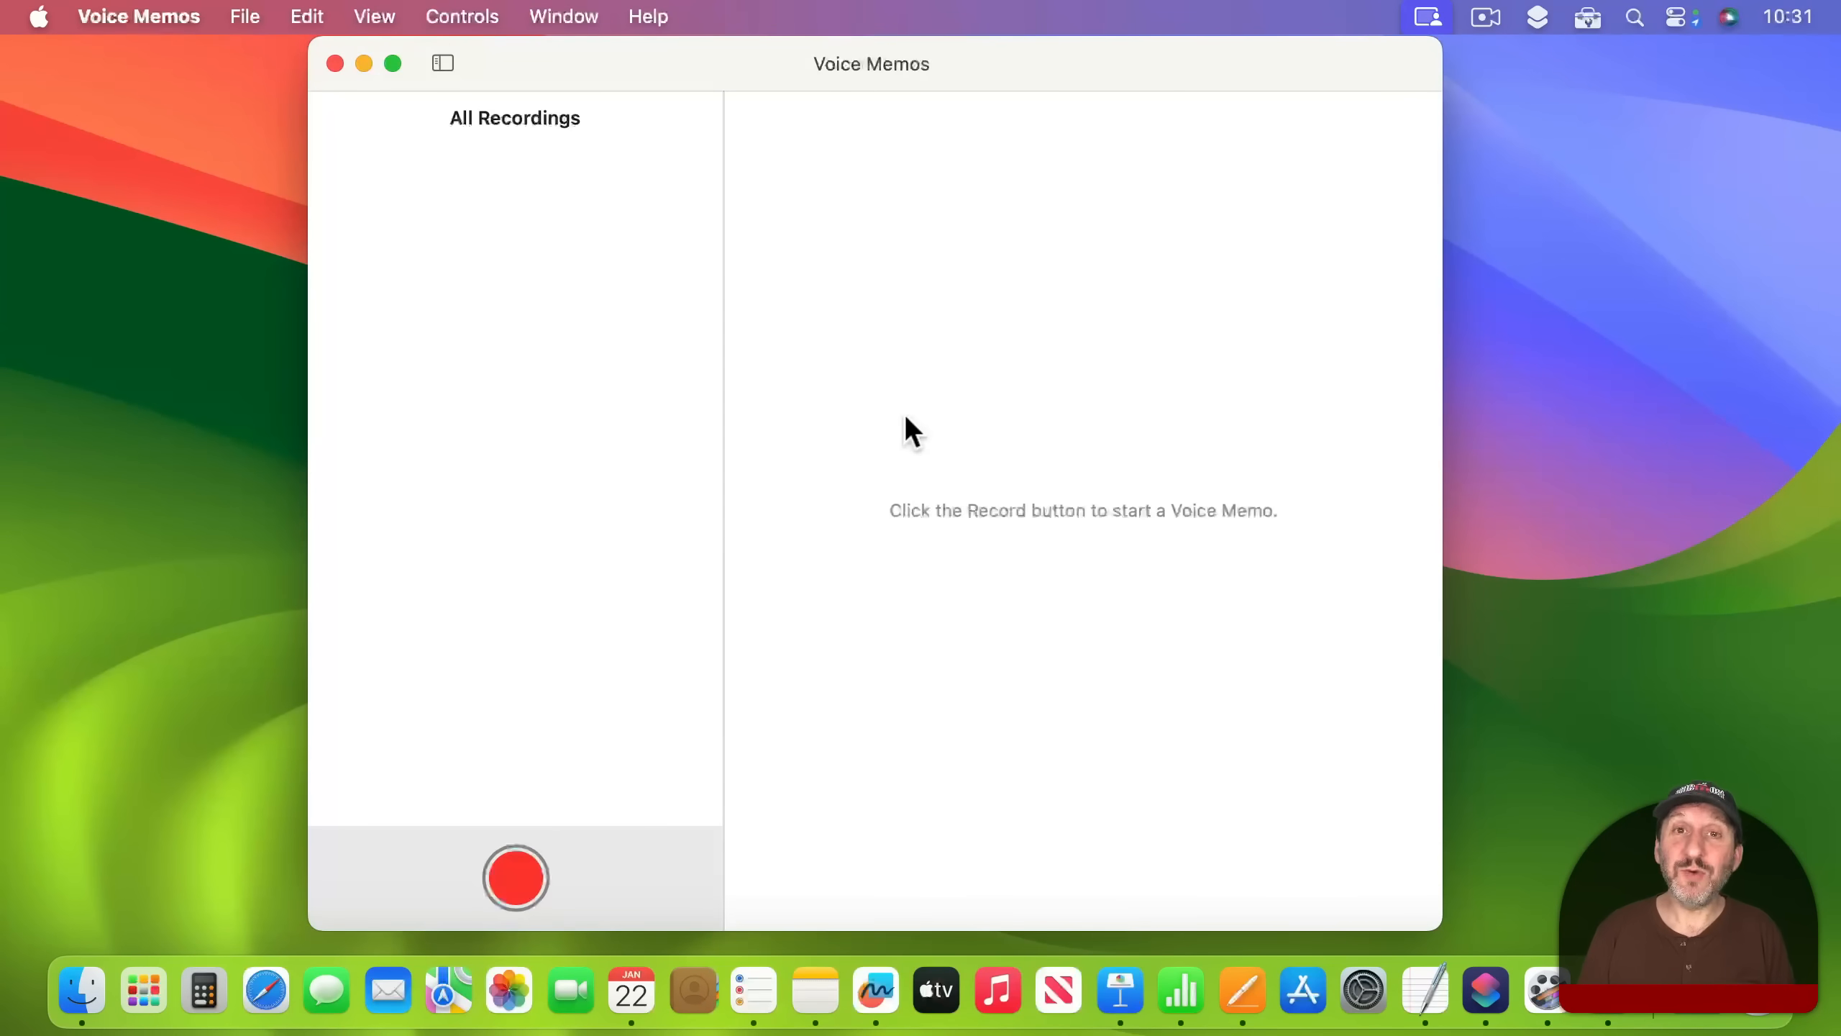
{"action": "left_click", "coordinate": [514, 878]}
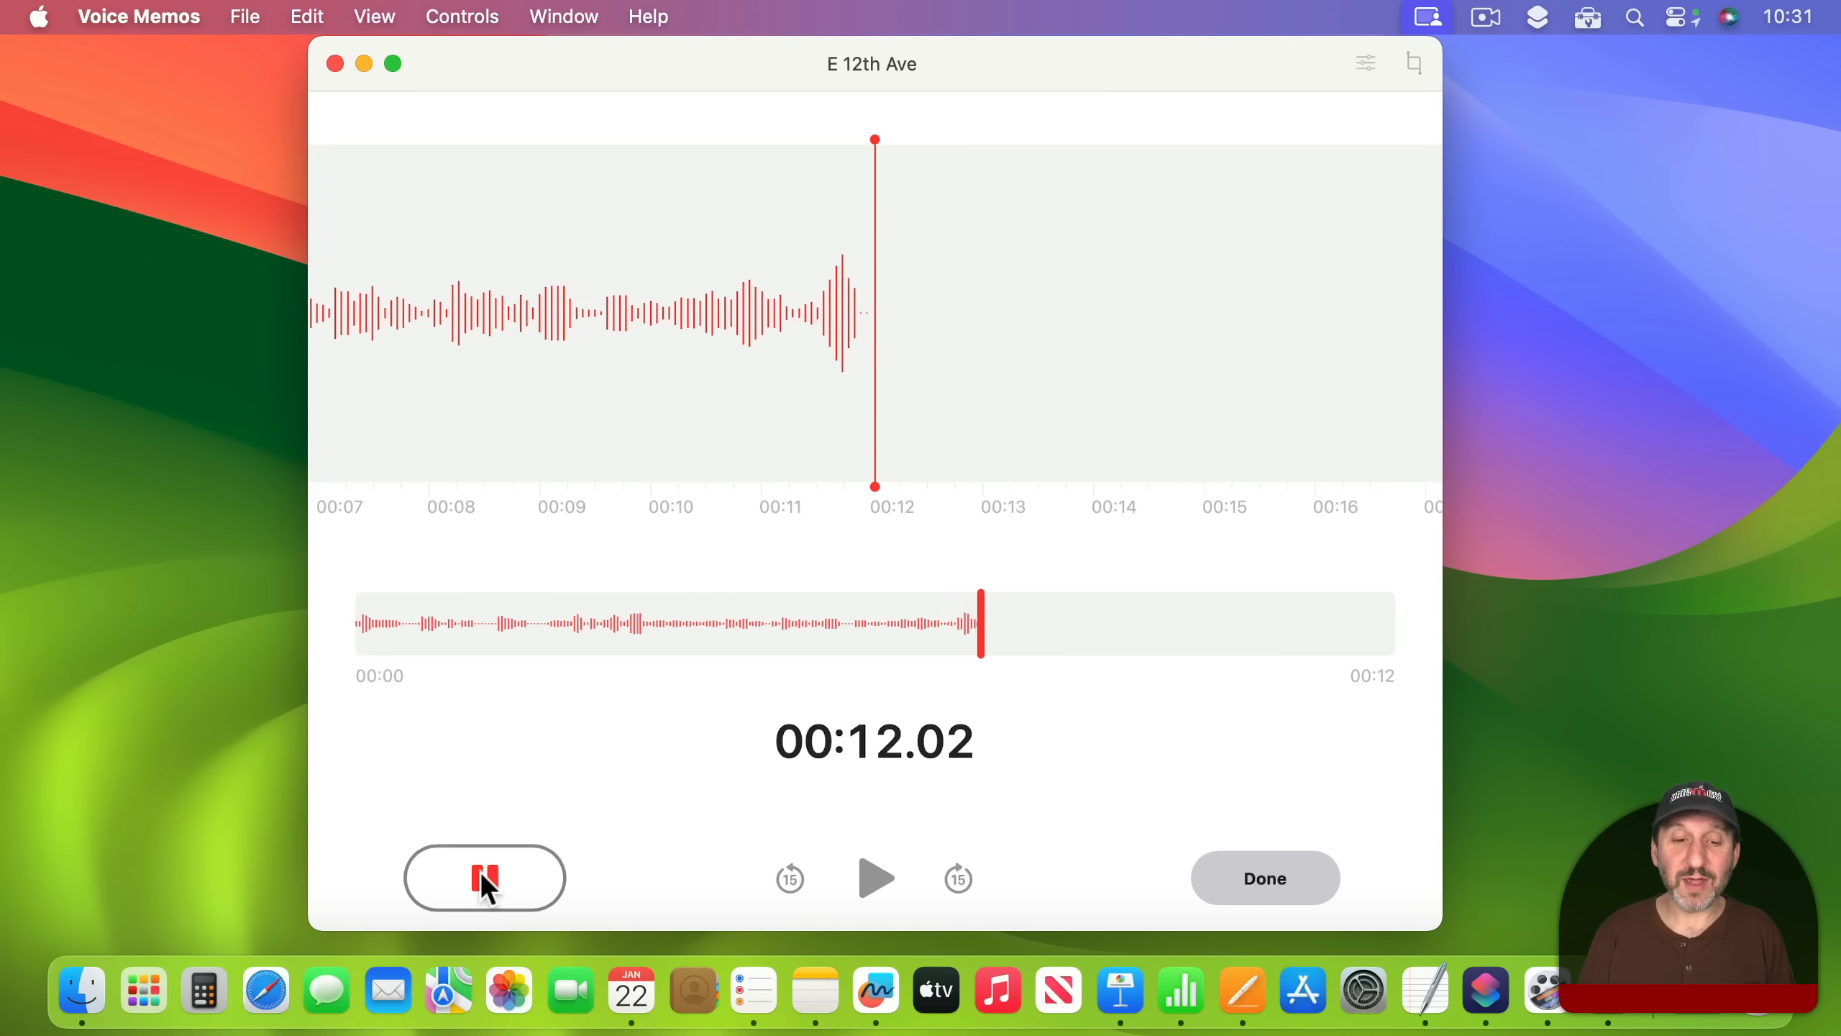
{"action": "left_click", "coordinate": [484, 878]}
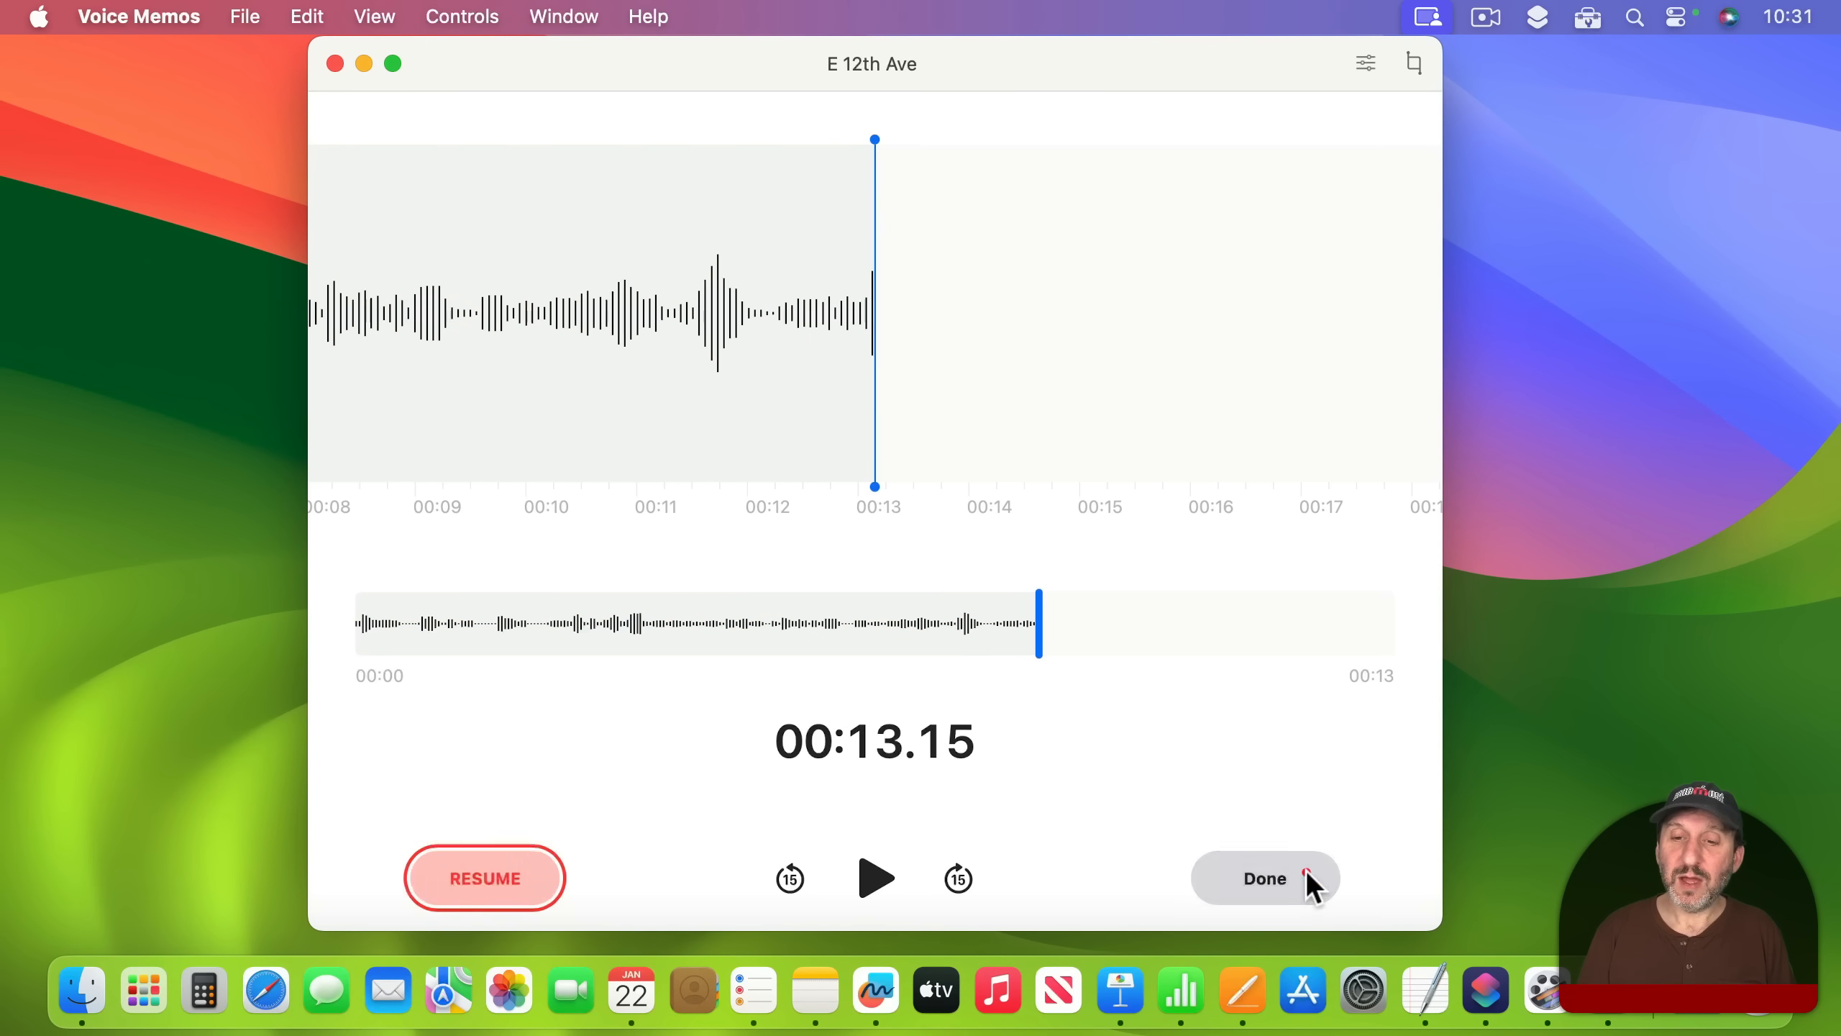
{"action": "left_click", "coordinate": [1264, 879]}
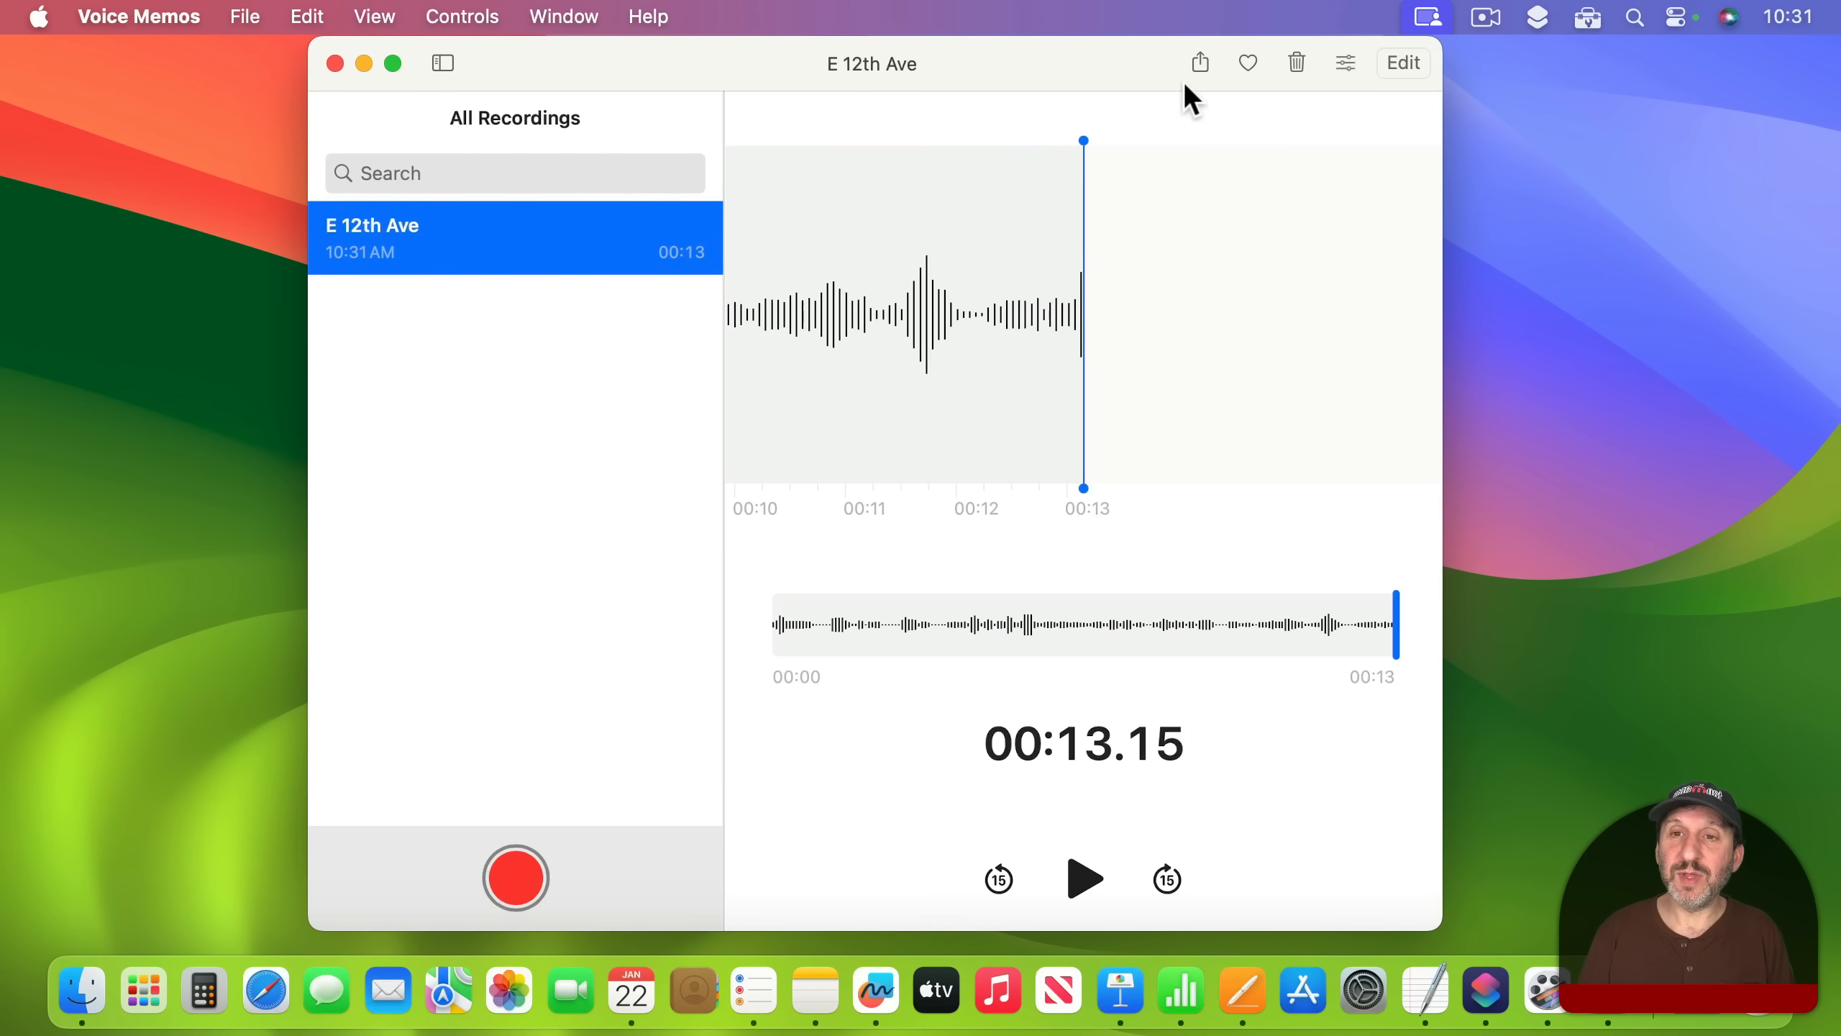
{"action": "left_click", "coordinate": [1344, 62]}
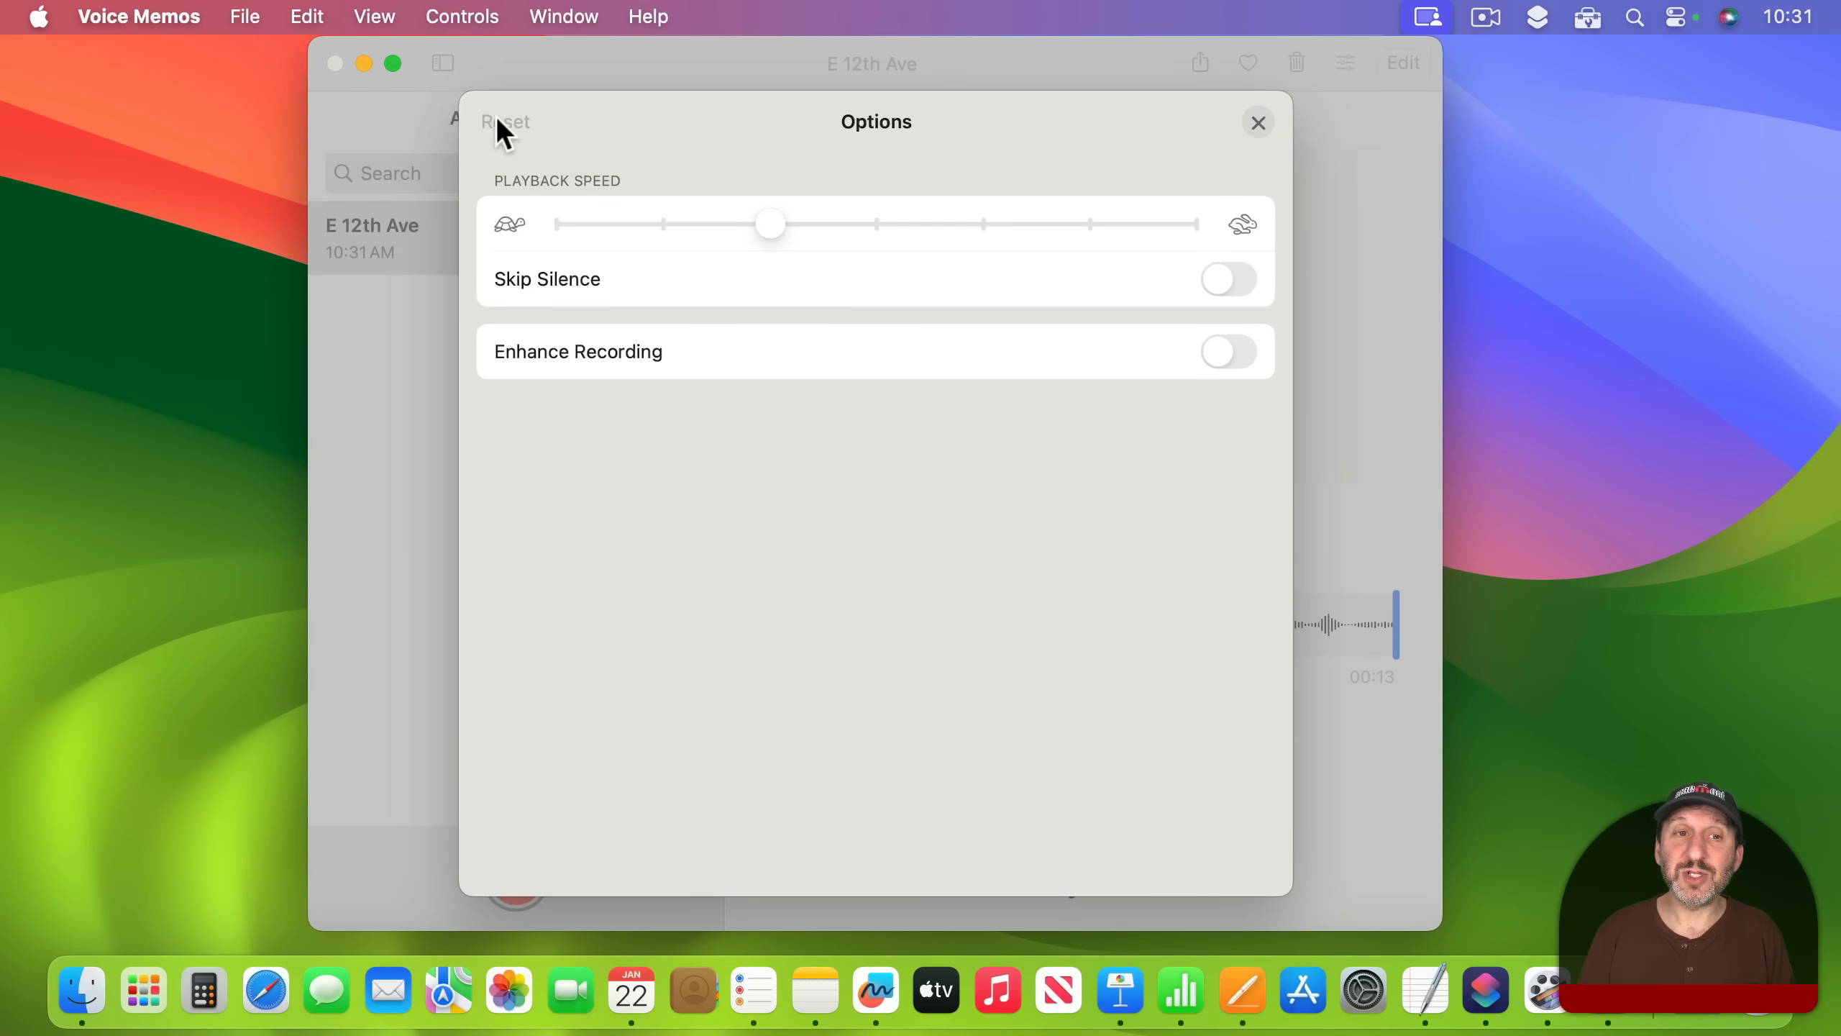
{"action": "left_click", "coordinate": [1256, 121]}
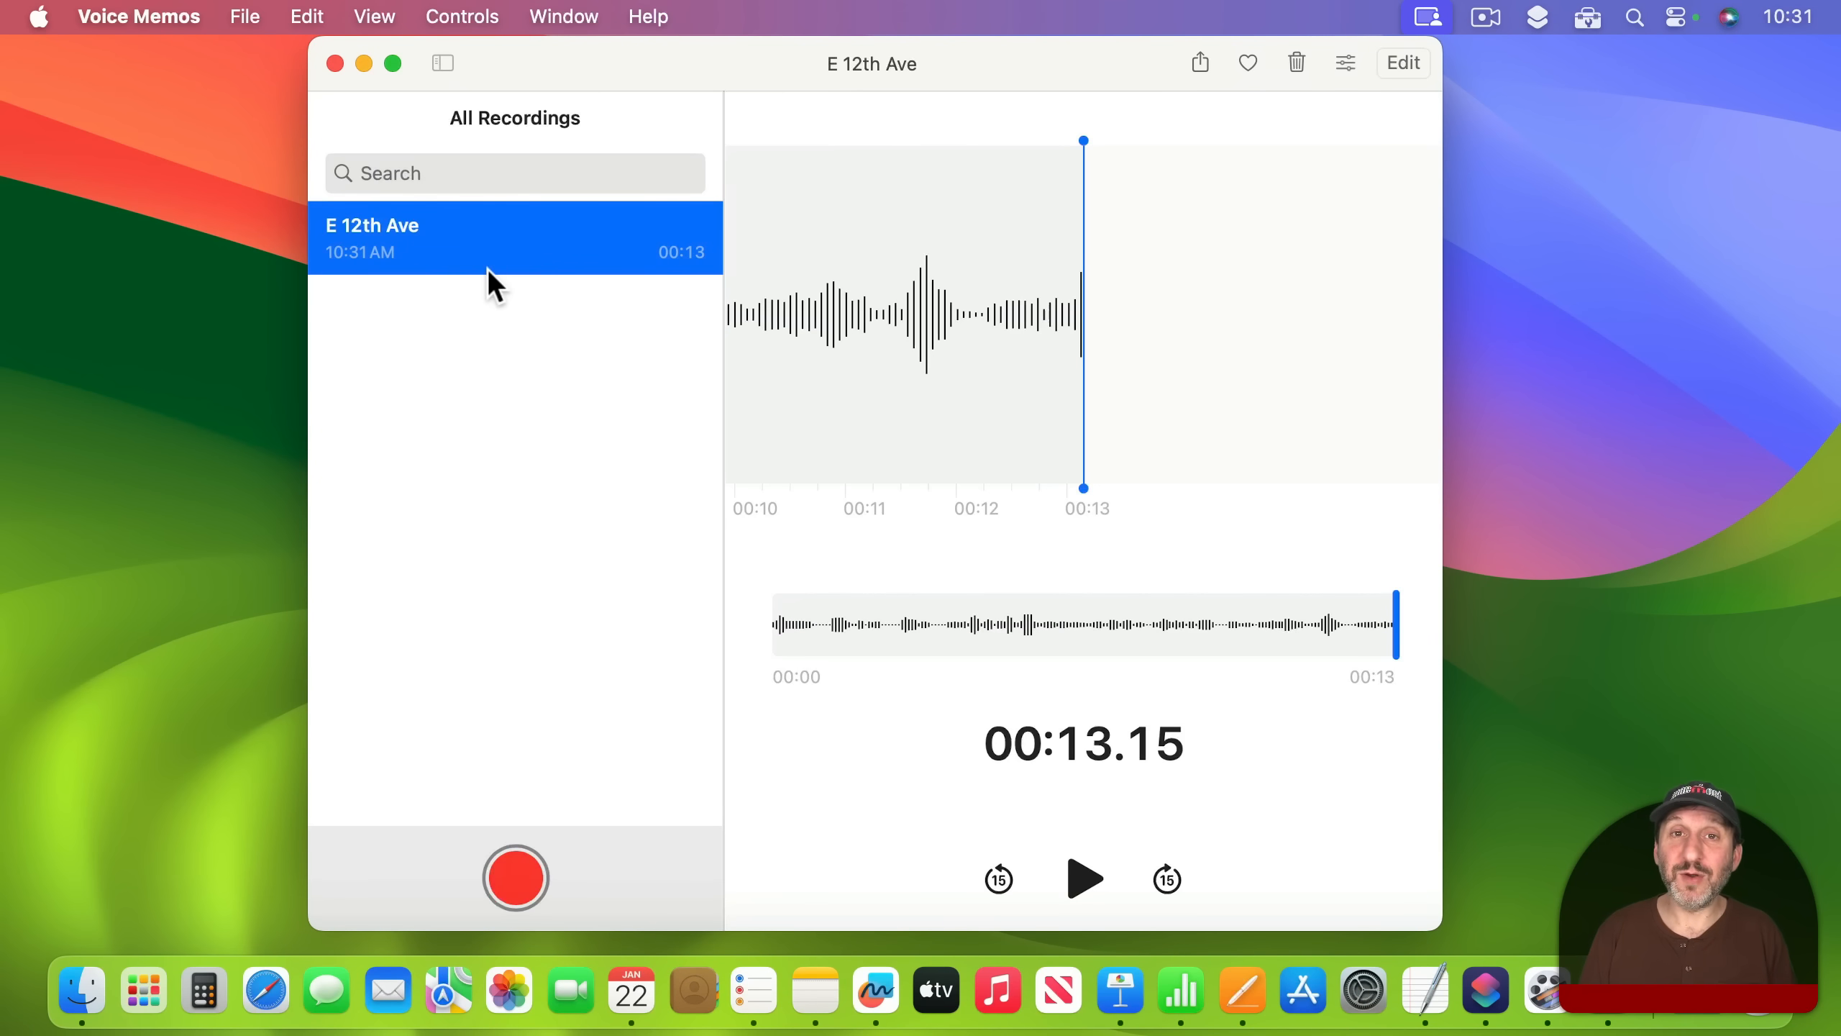
{"action": "mouse_move", "coordinate": [910, 295]}
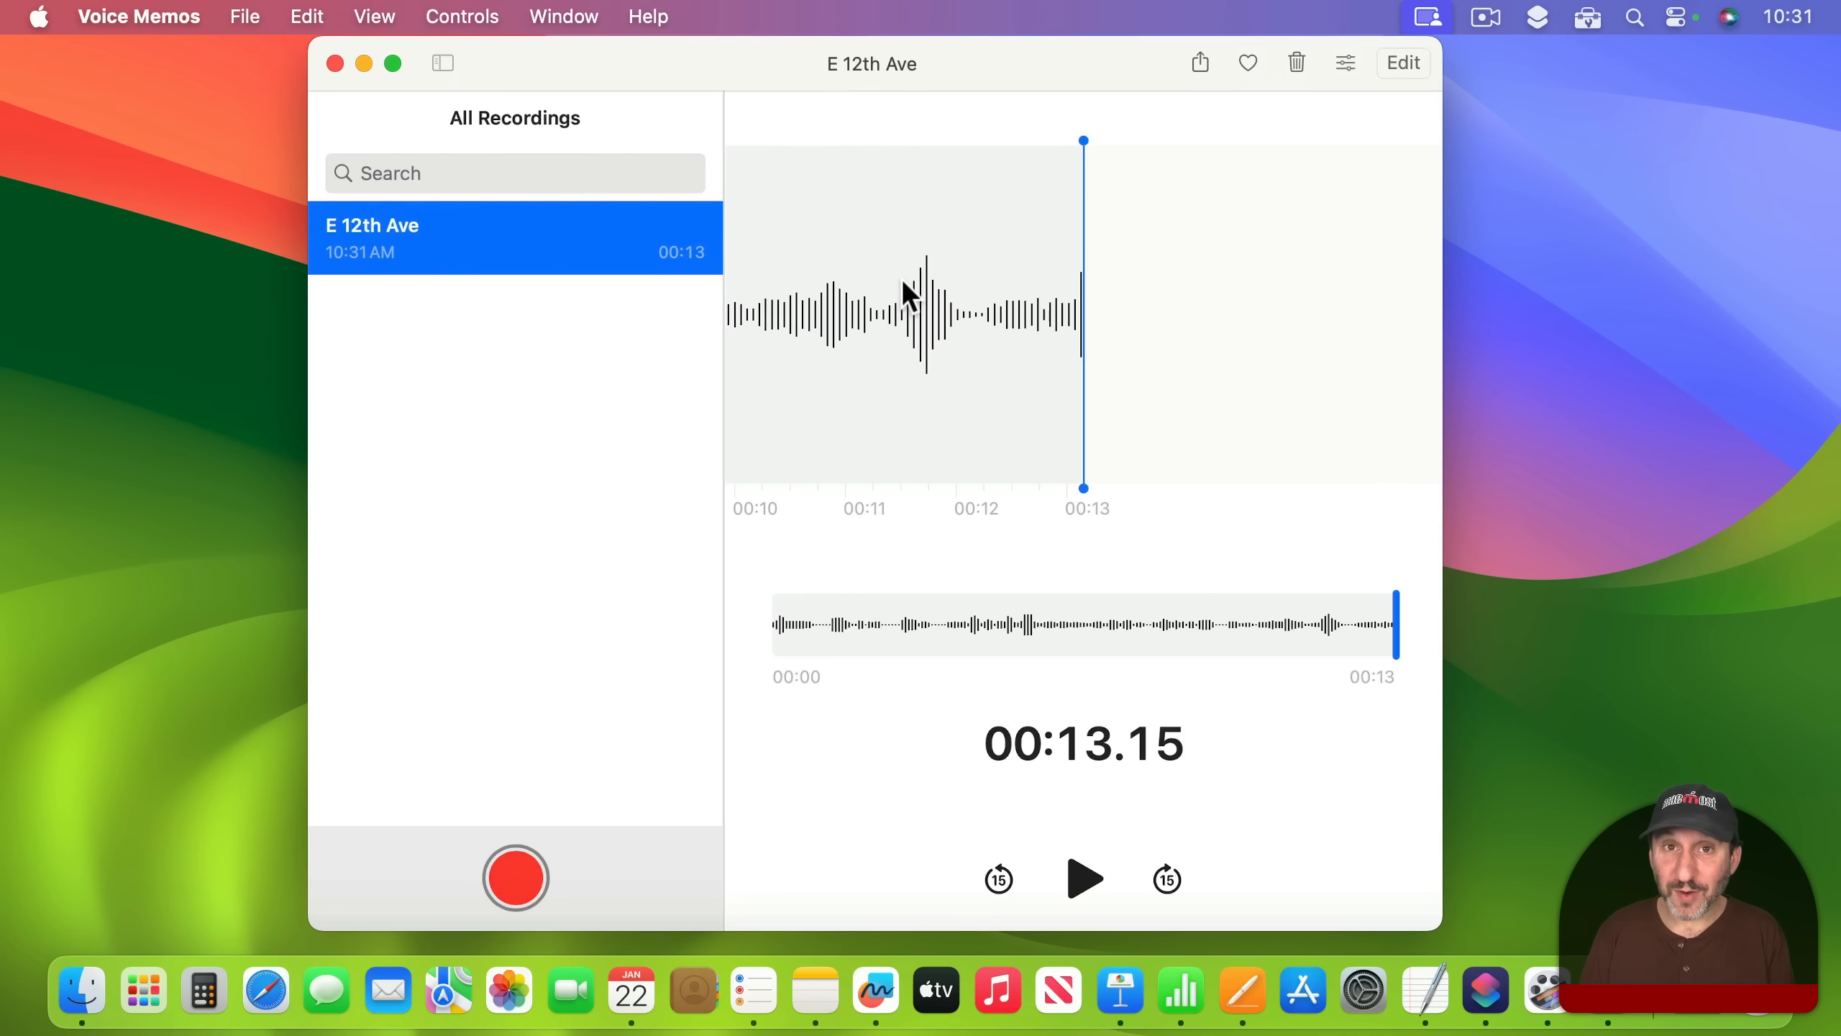
{"action": "mouse_move", "coordinate": [1004, 312]}
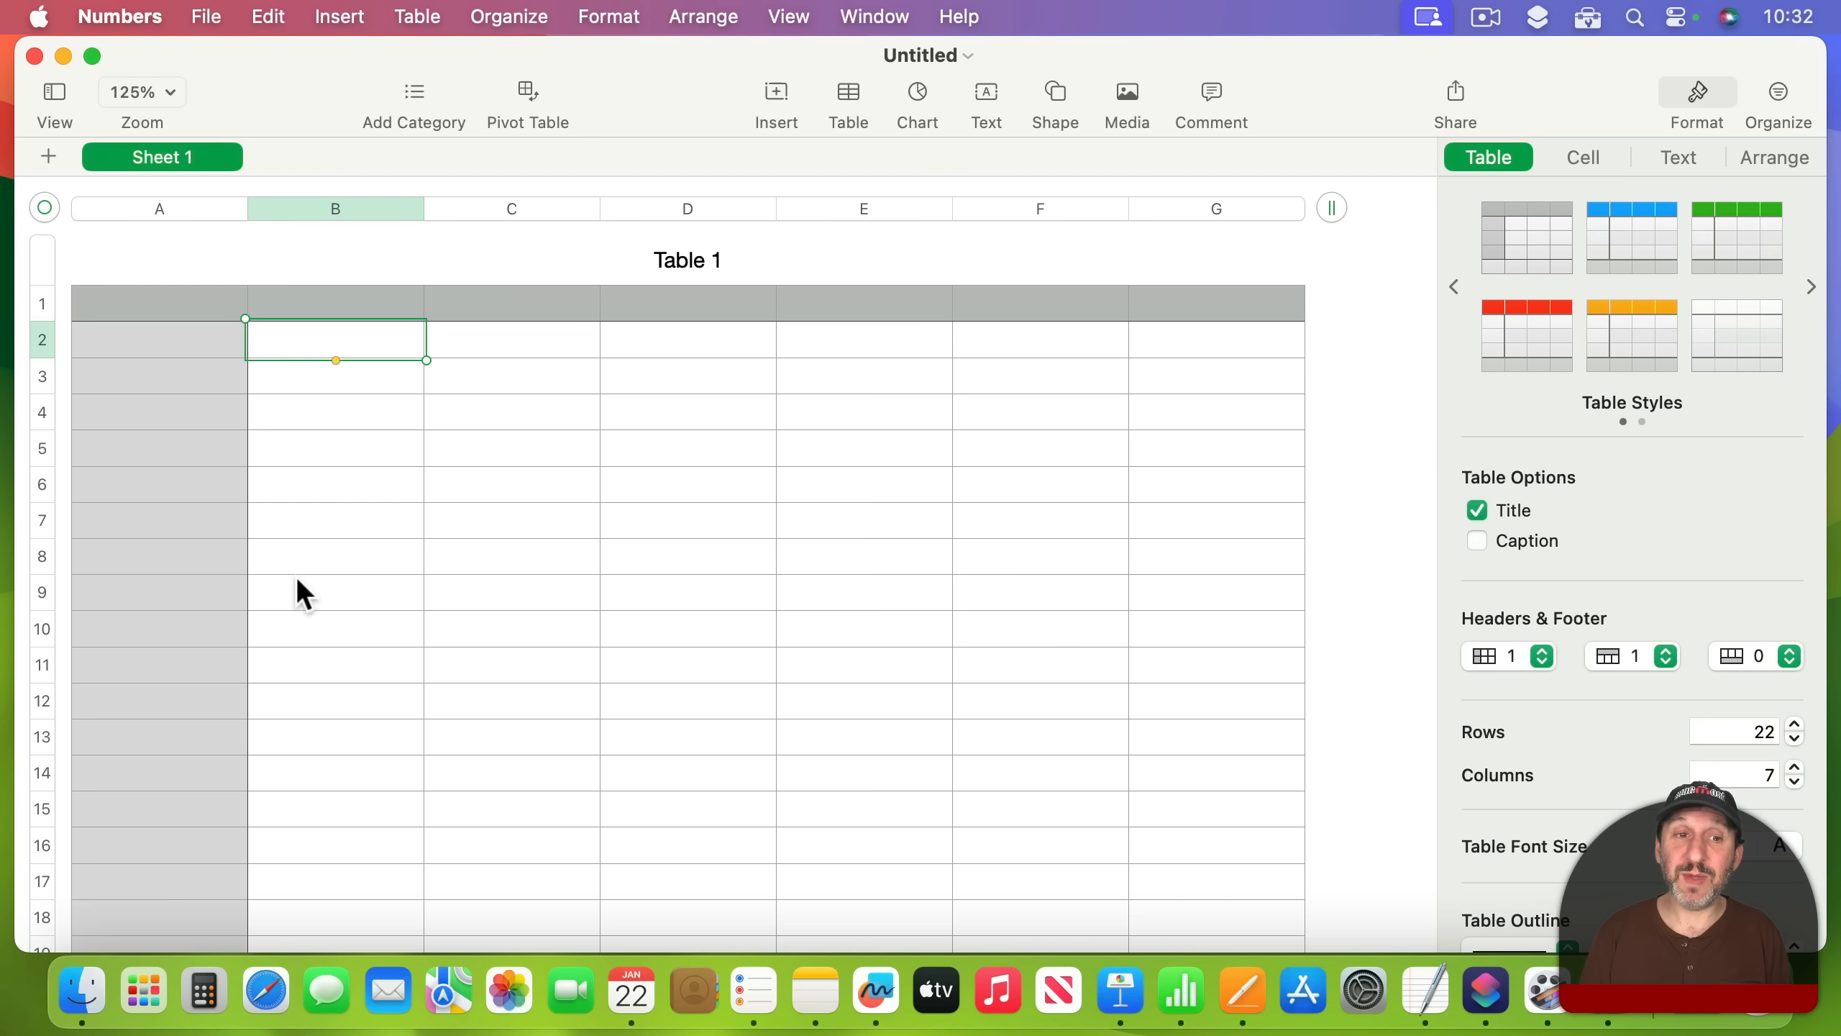
{"action": "mouse_move", "coordinate": [476, 223]}
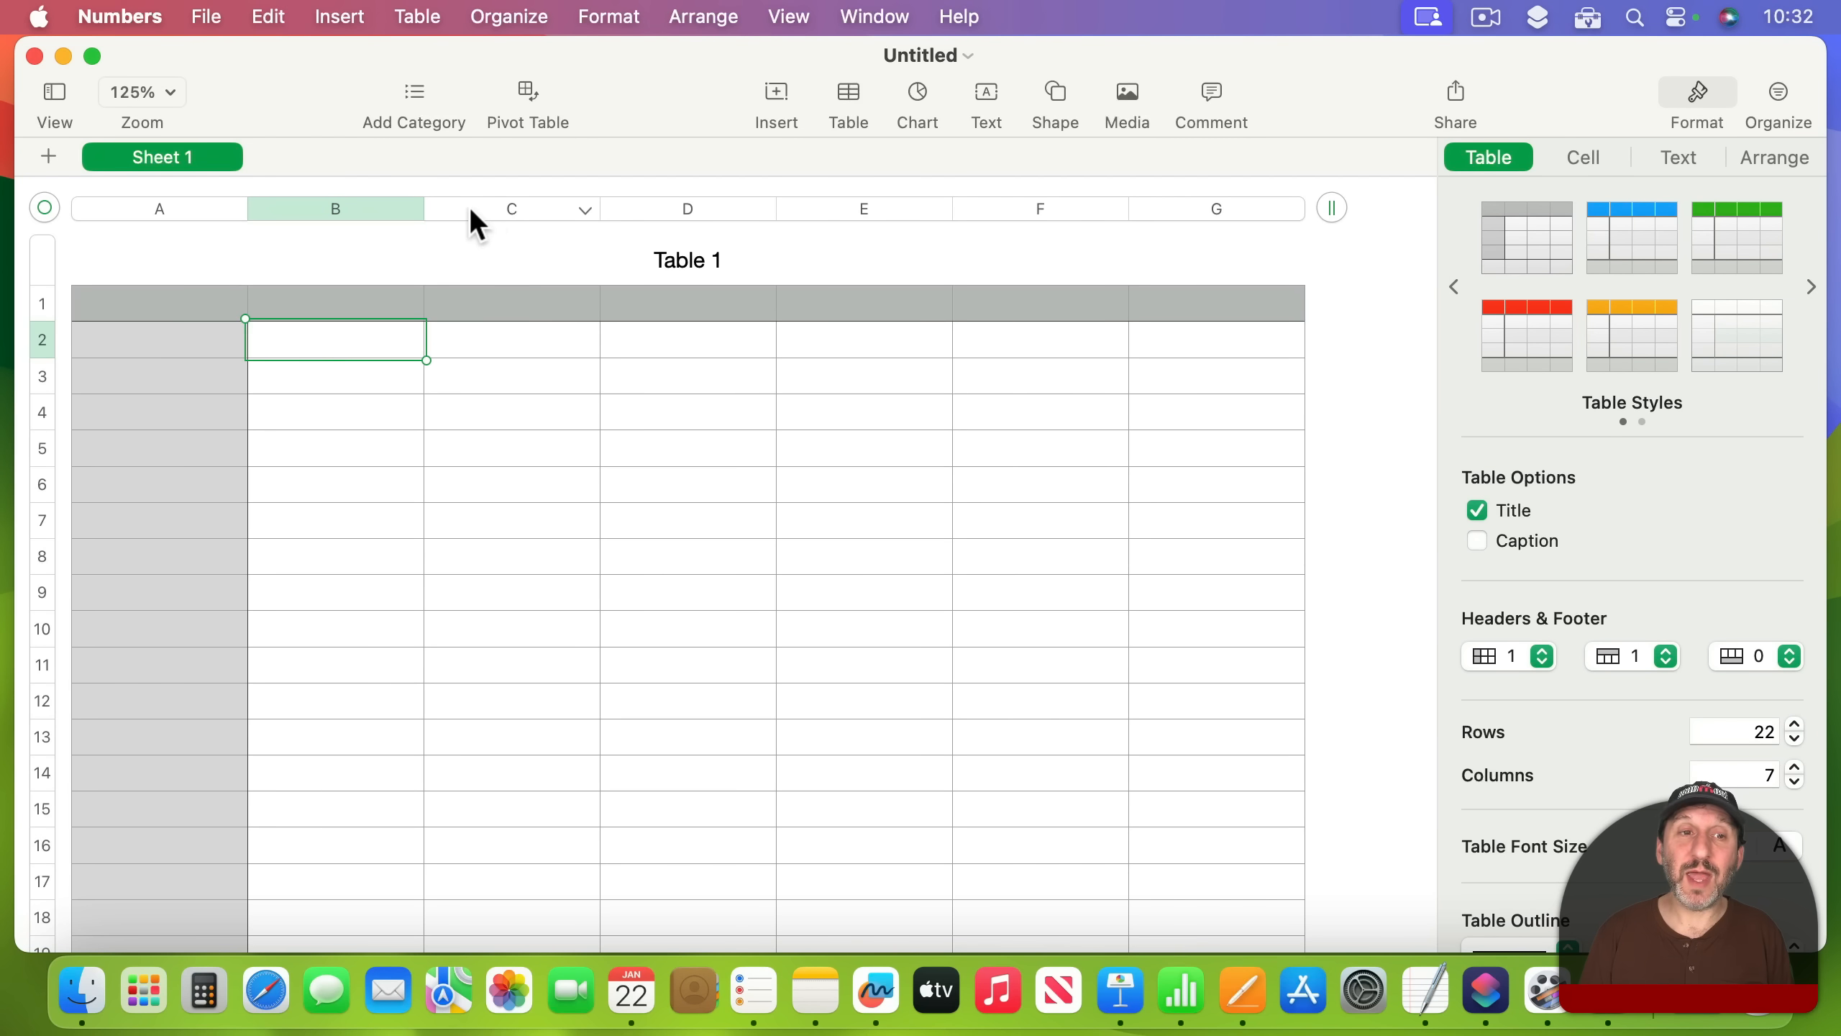
Delete columns C through G, leaving only columns A and B
{"action": "left_click", "coordinate": [510, 208]}
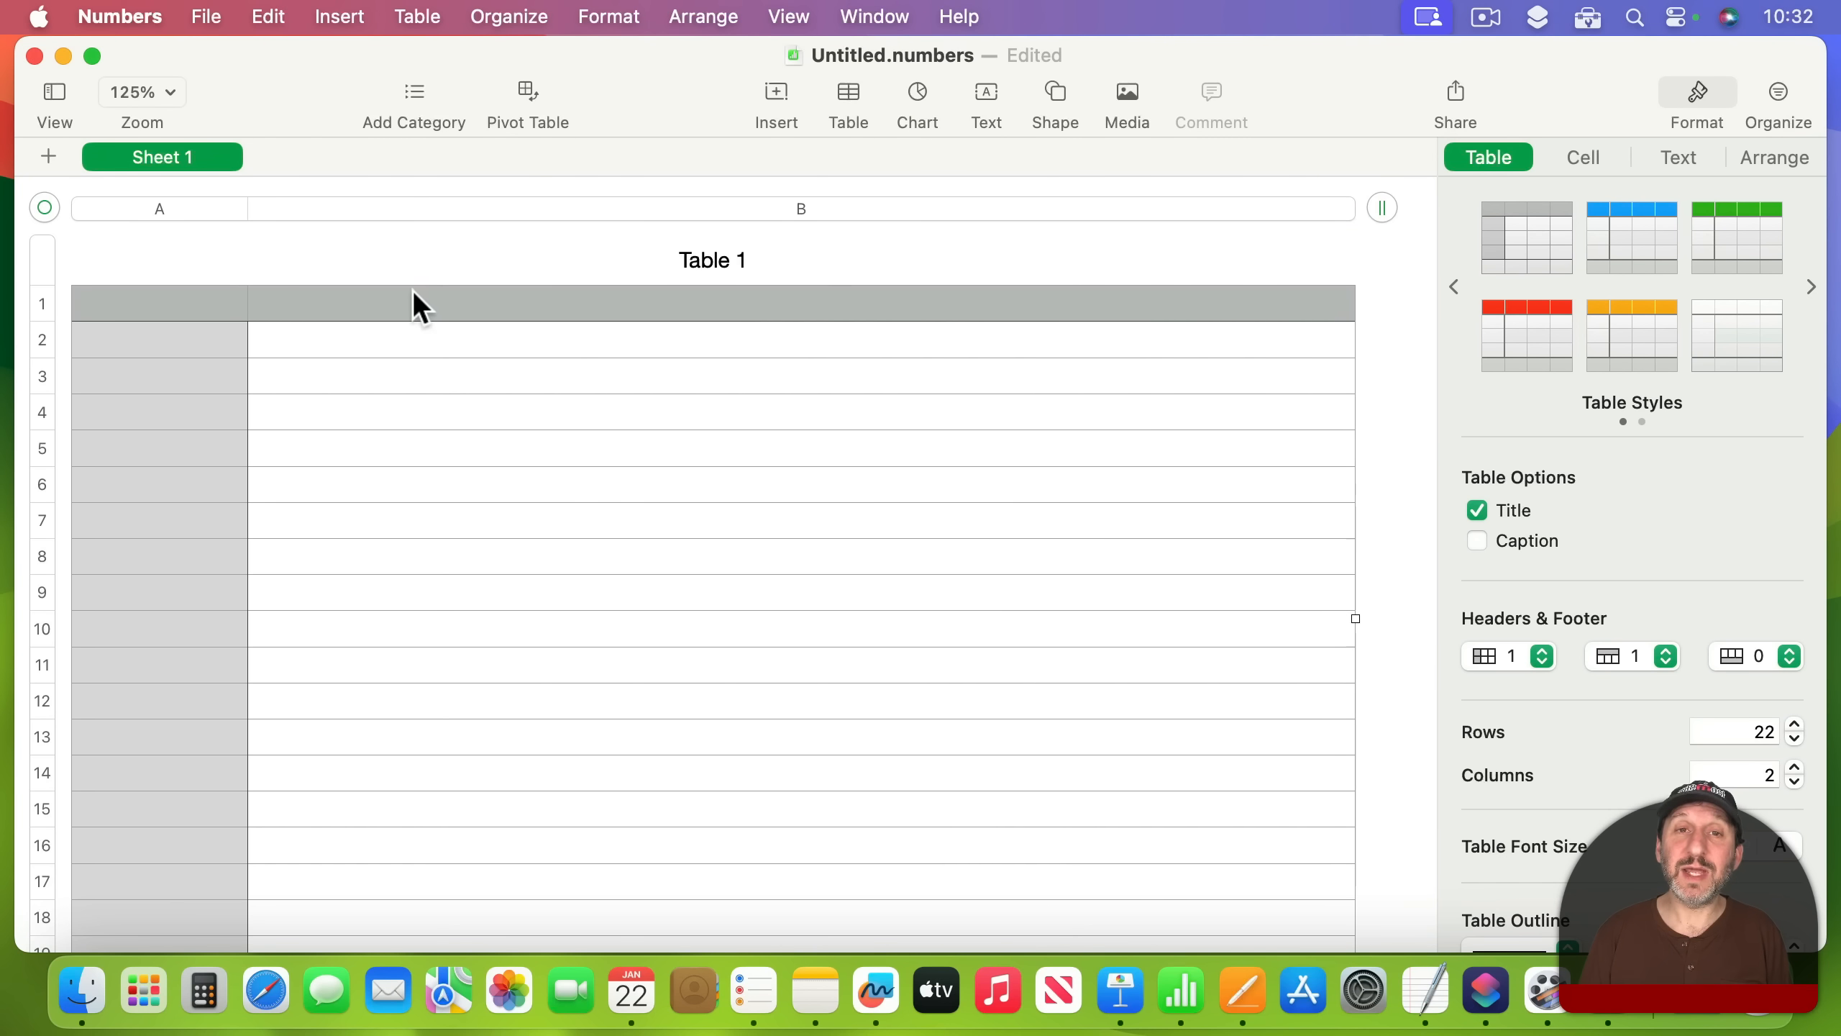
Enter header Time, then 0:12 and 'Information about what was said.' in row 2
{"action": "left_click", "coordinate": [158, 303]}
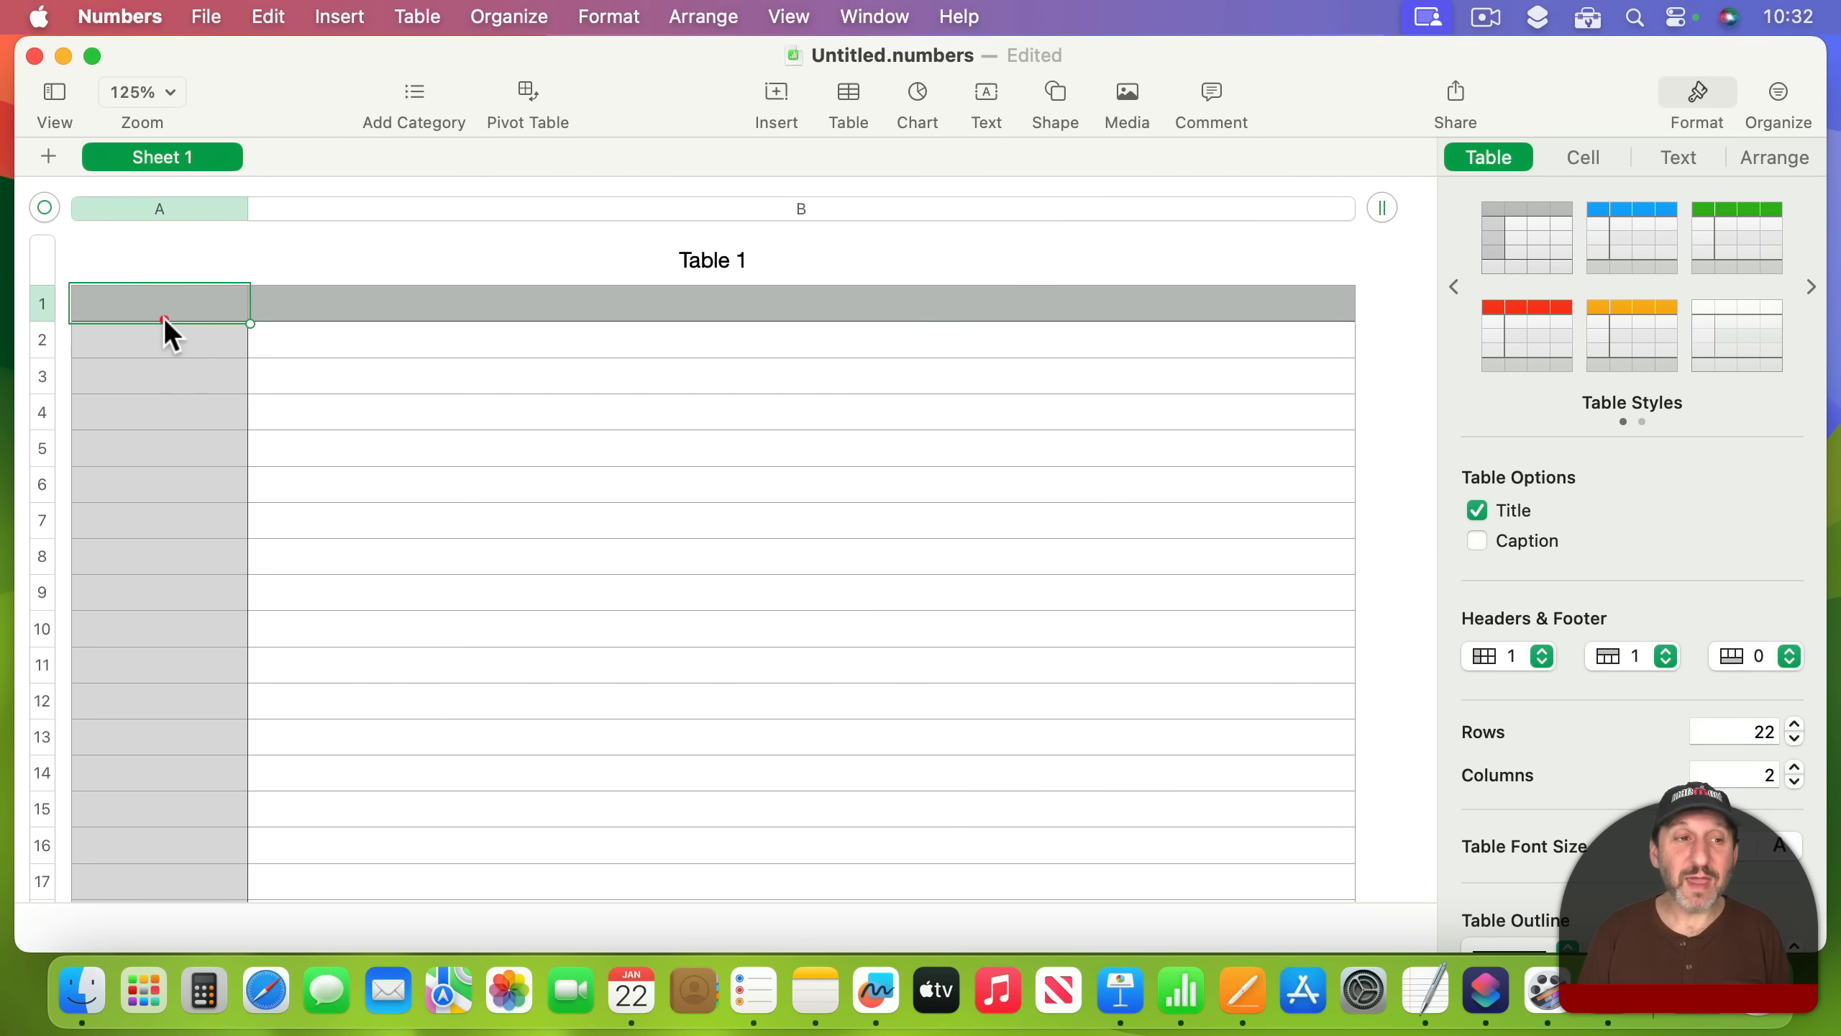
{"action": "type", "text": "Time"}
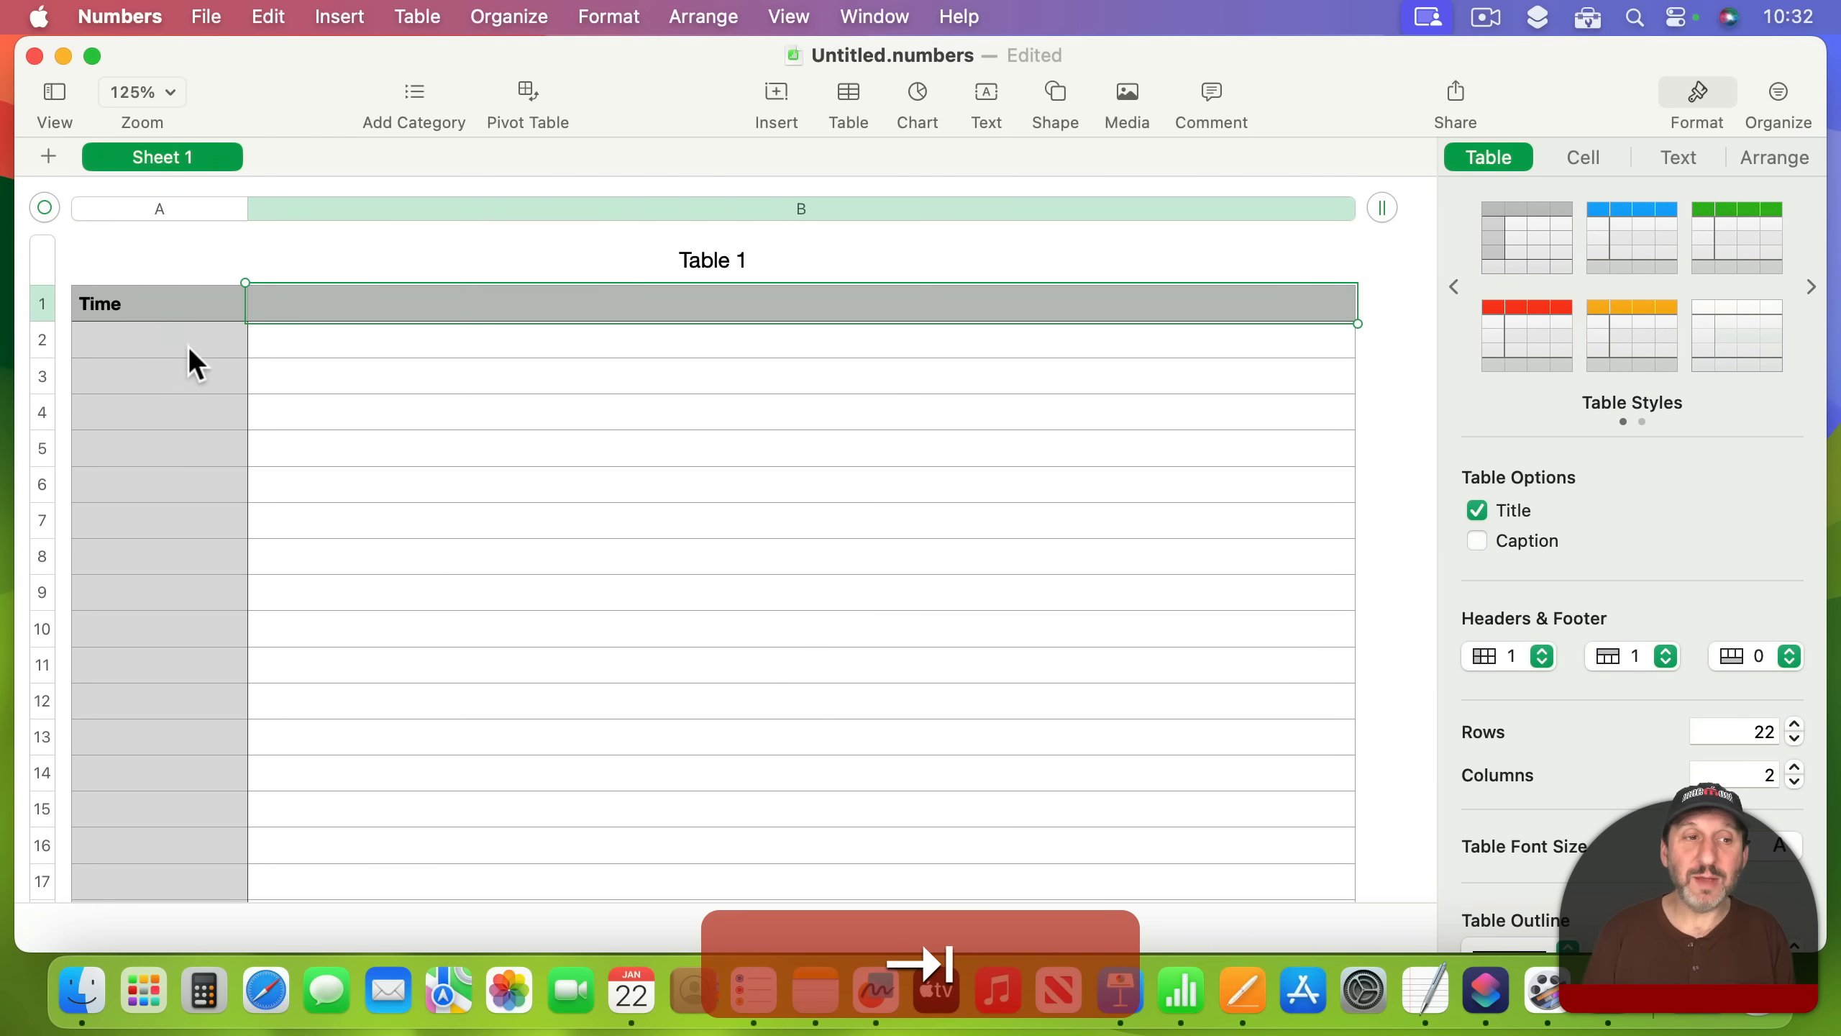
{"action": "type", "text": "0:12"}
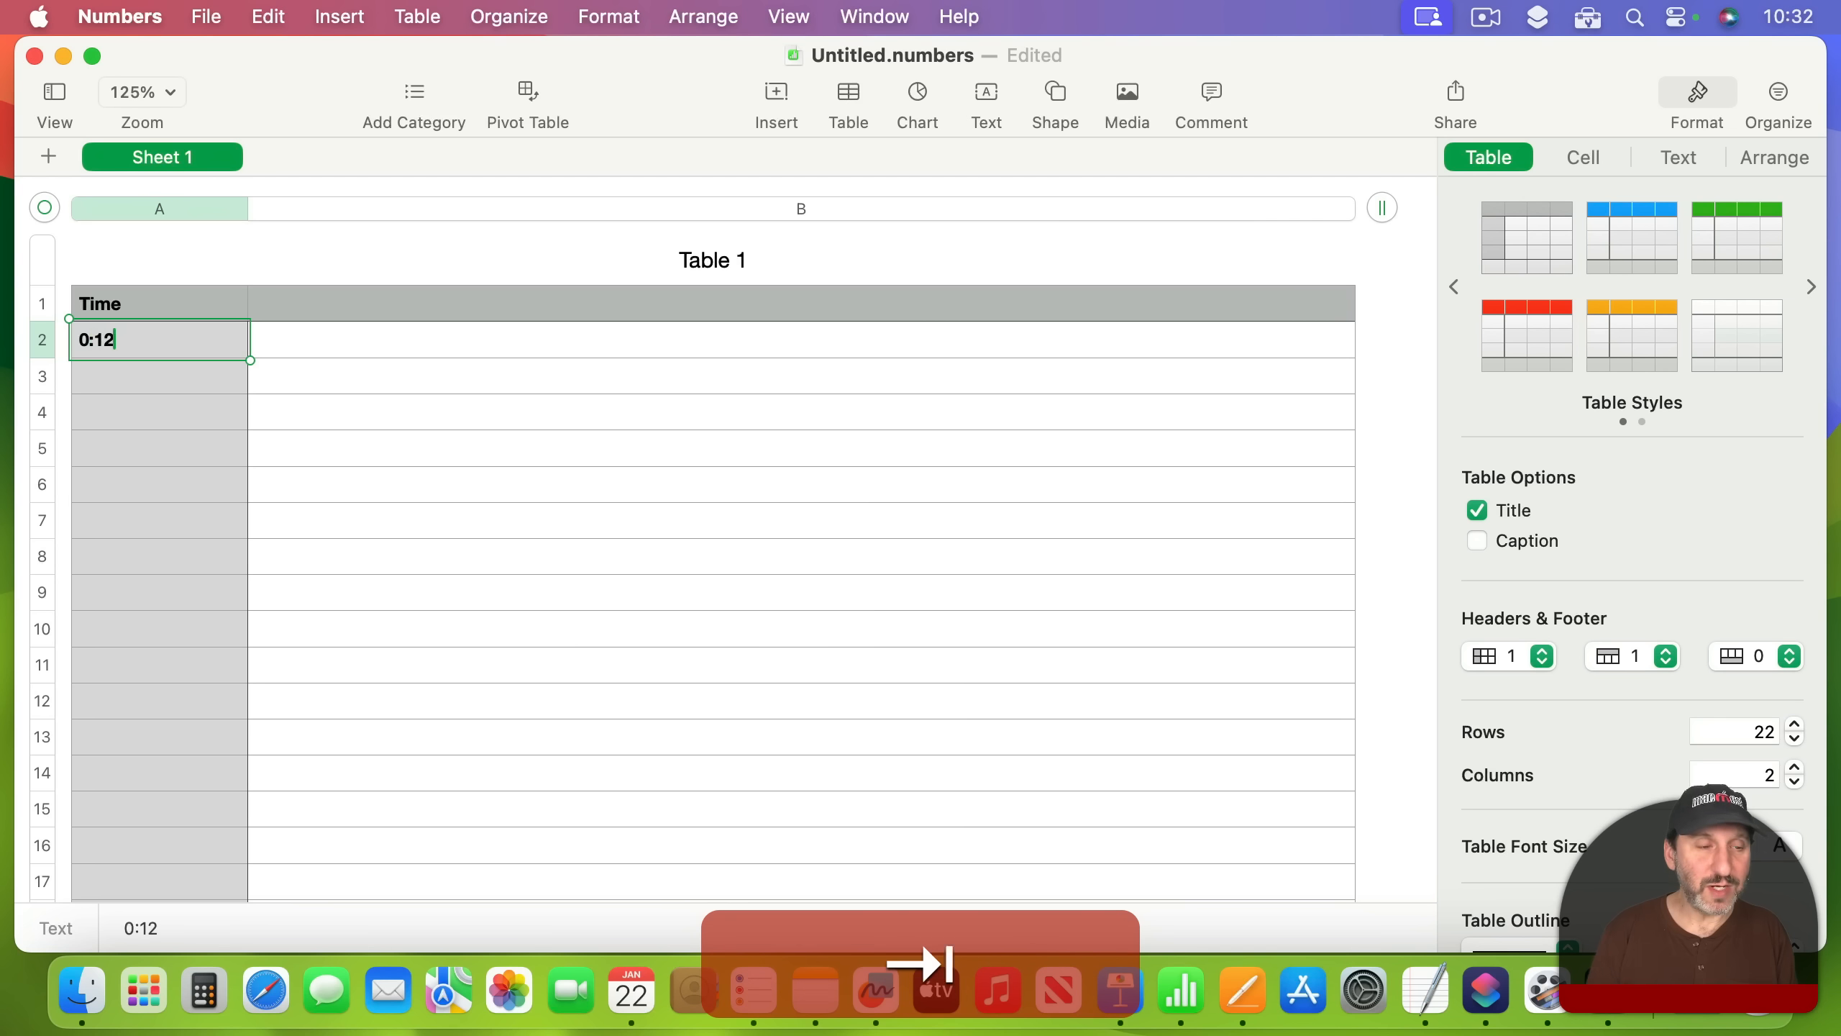
{"action": "type", "text": "Information"}
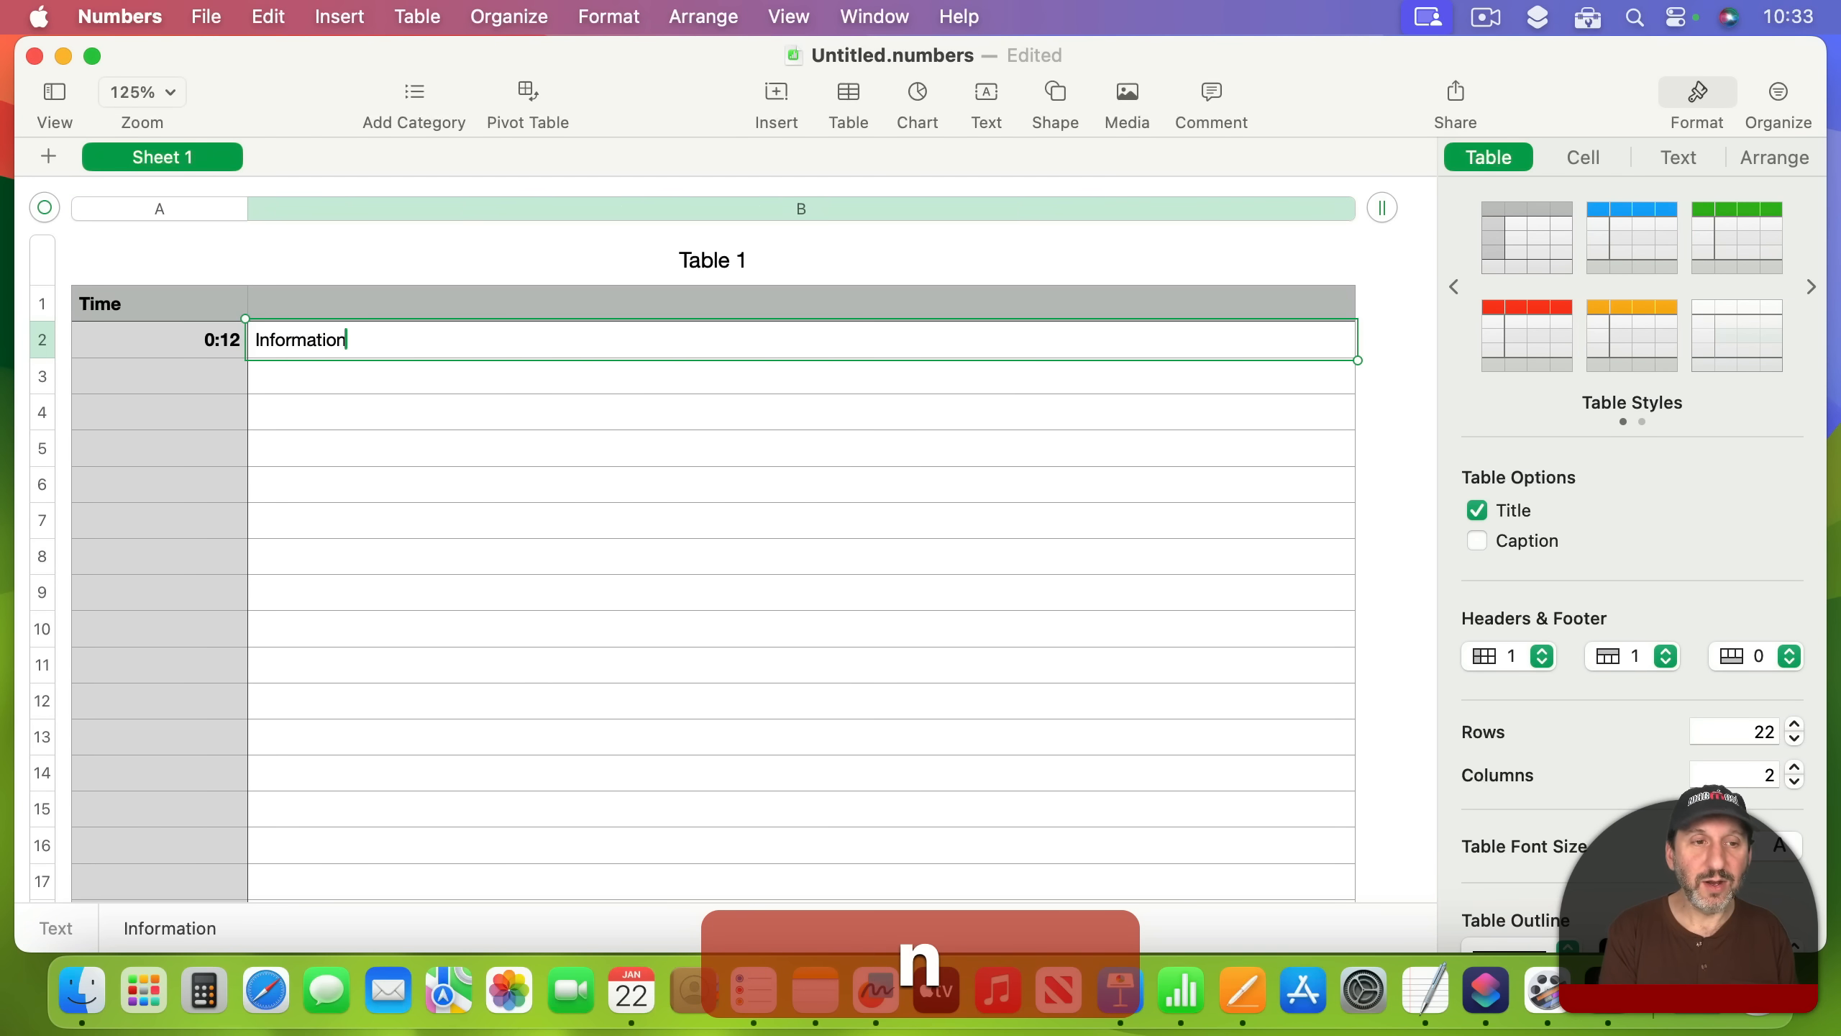
{"action": "type", "text": "about what was said."}
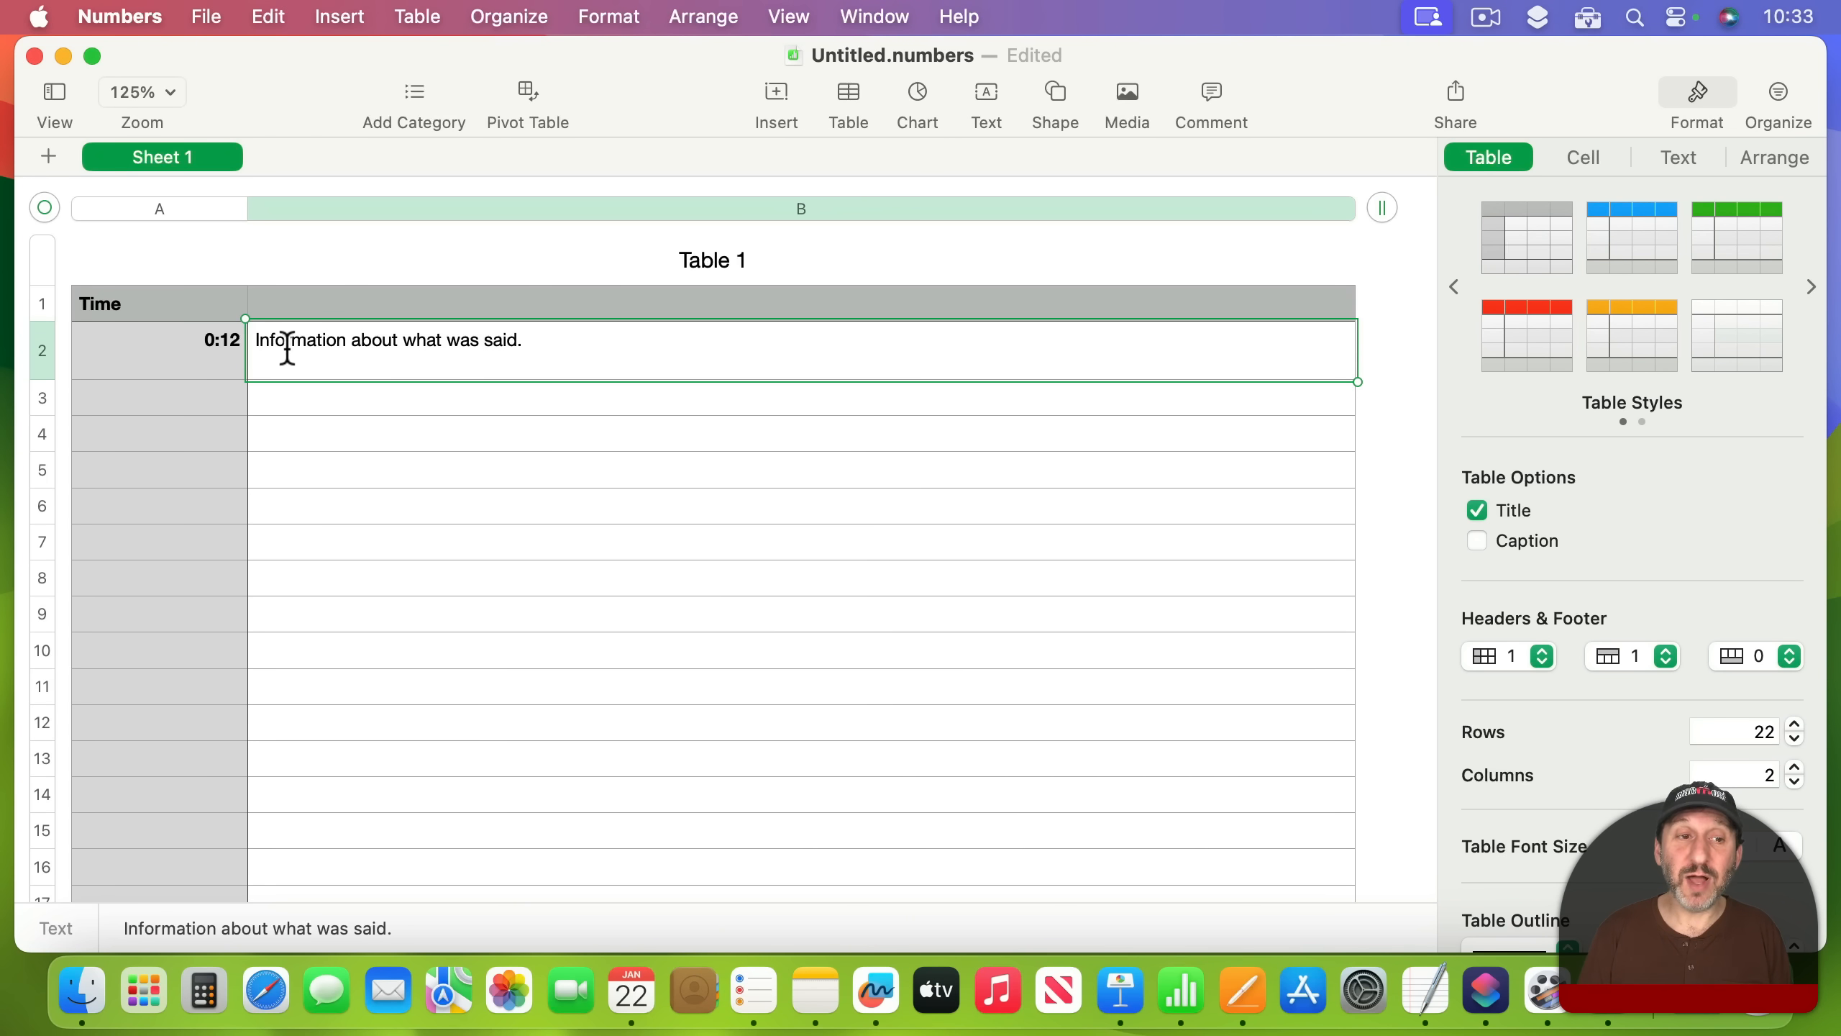
{"action": "mouse_move", "coordinate": [490, 349]}
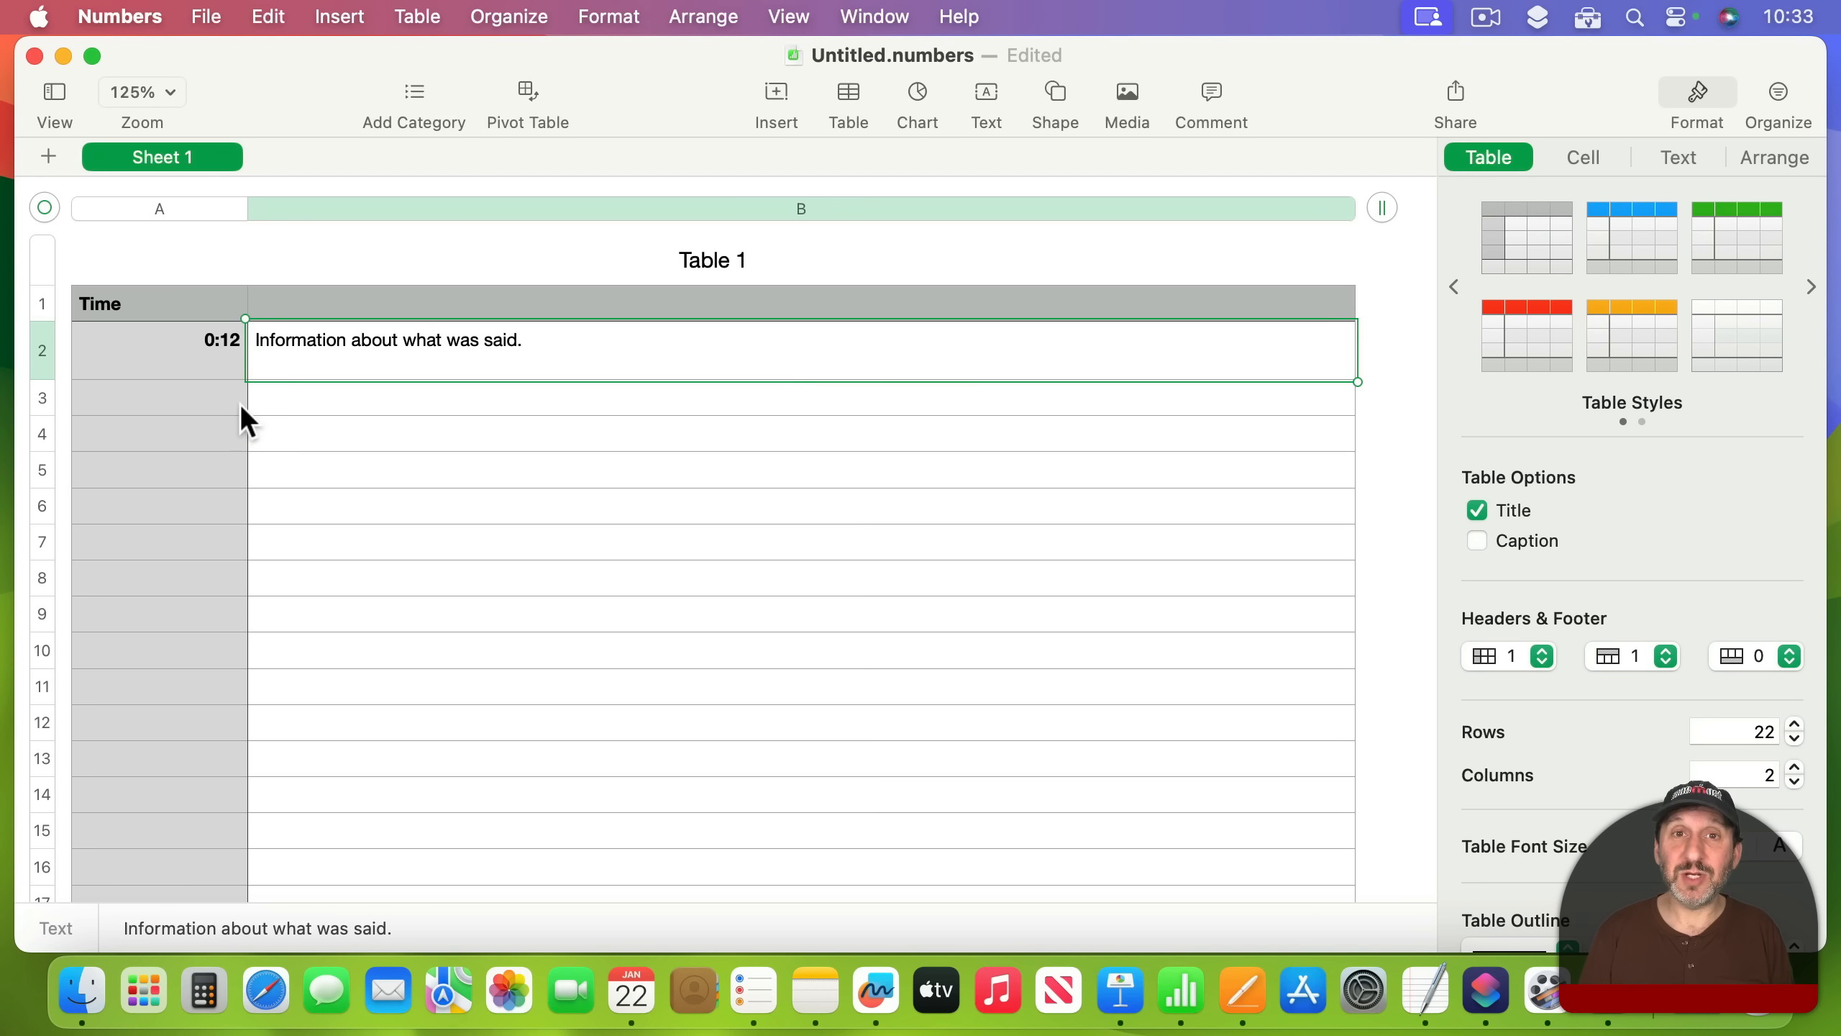
{"action": "mouse_move", "coordinate": [194, 376]}
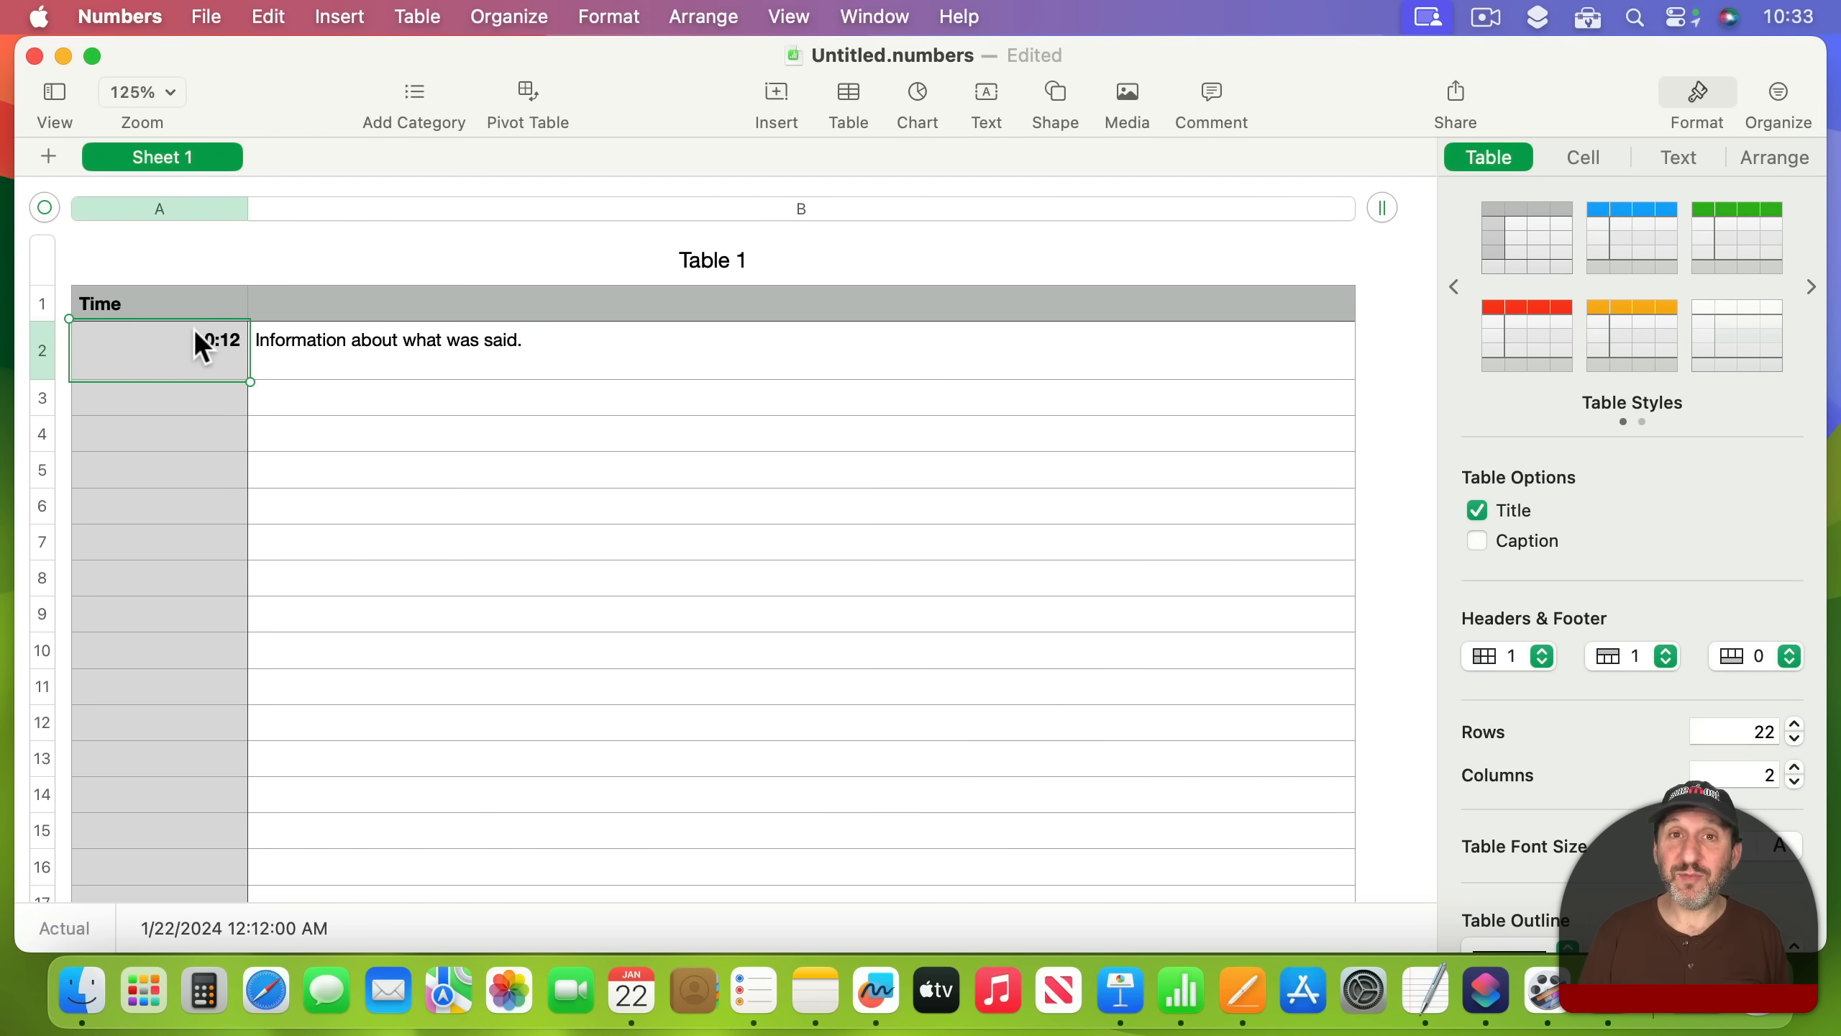
{"action": "mouse_move", "coordinate": [194, 382]}
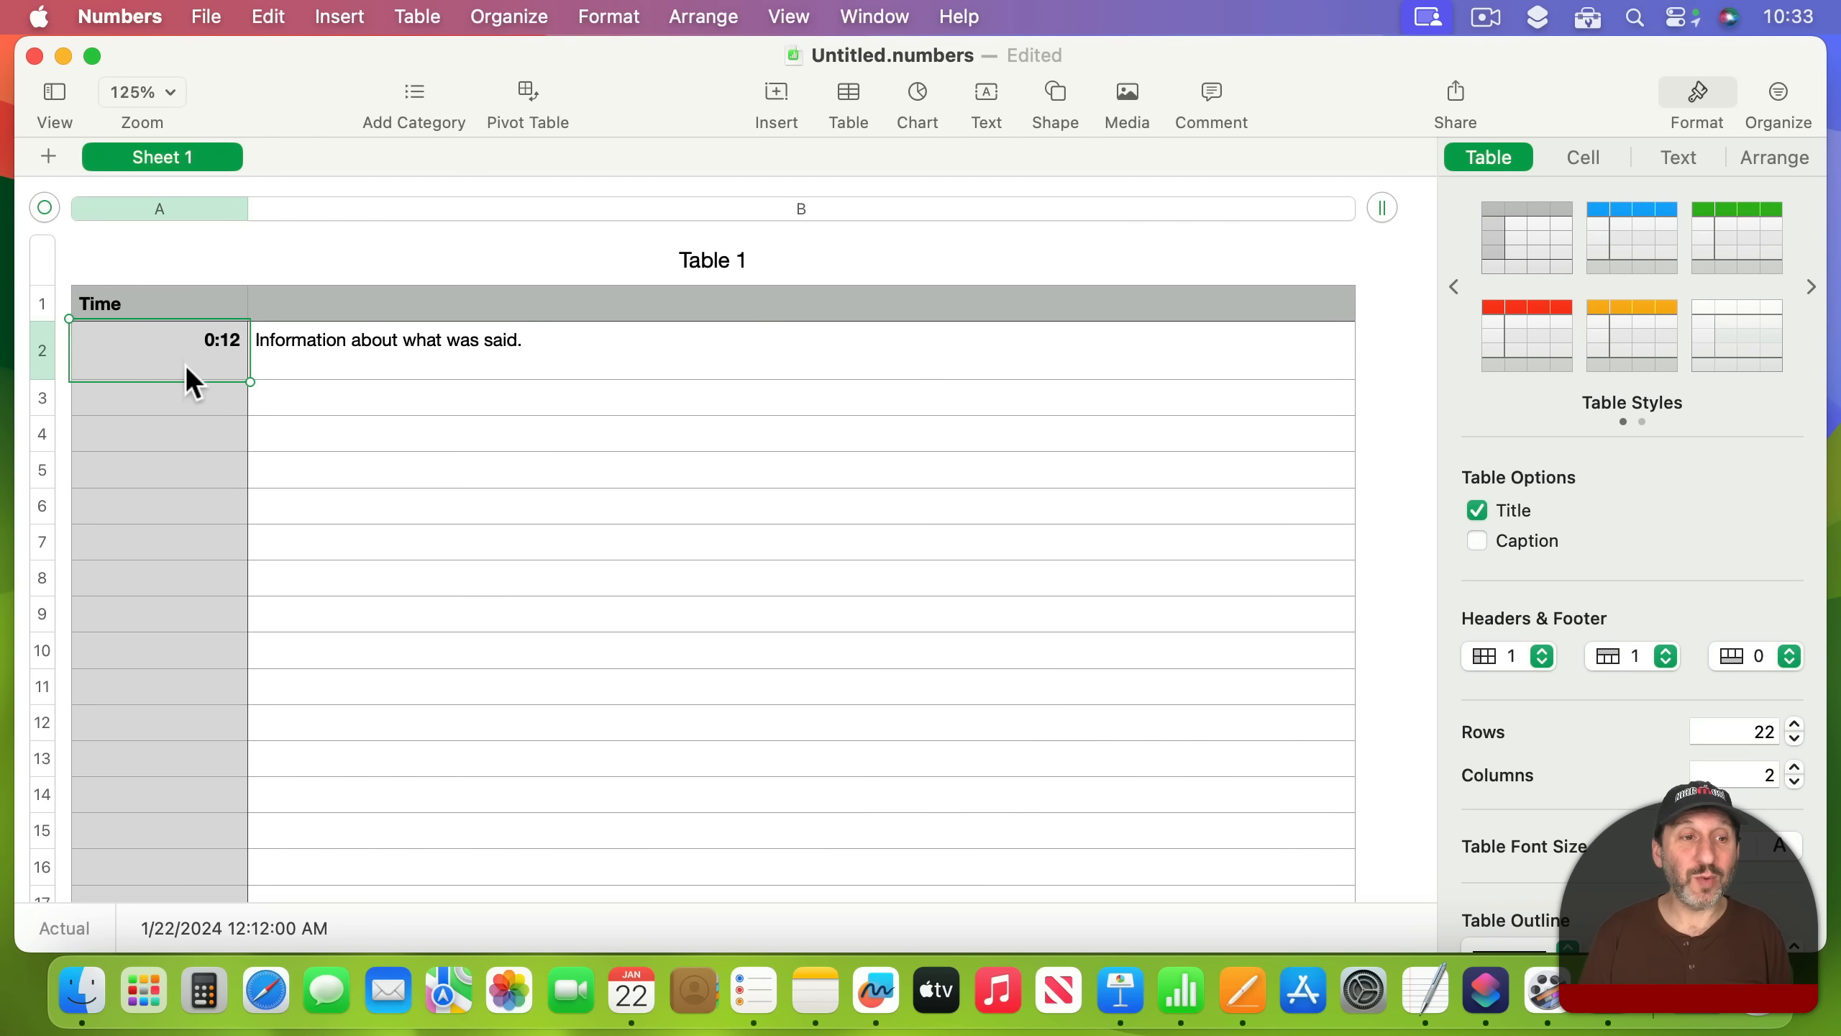
{"action": "mouse_move", "coordinate": [176, 523]}
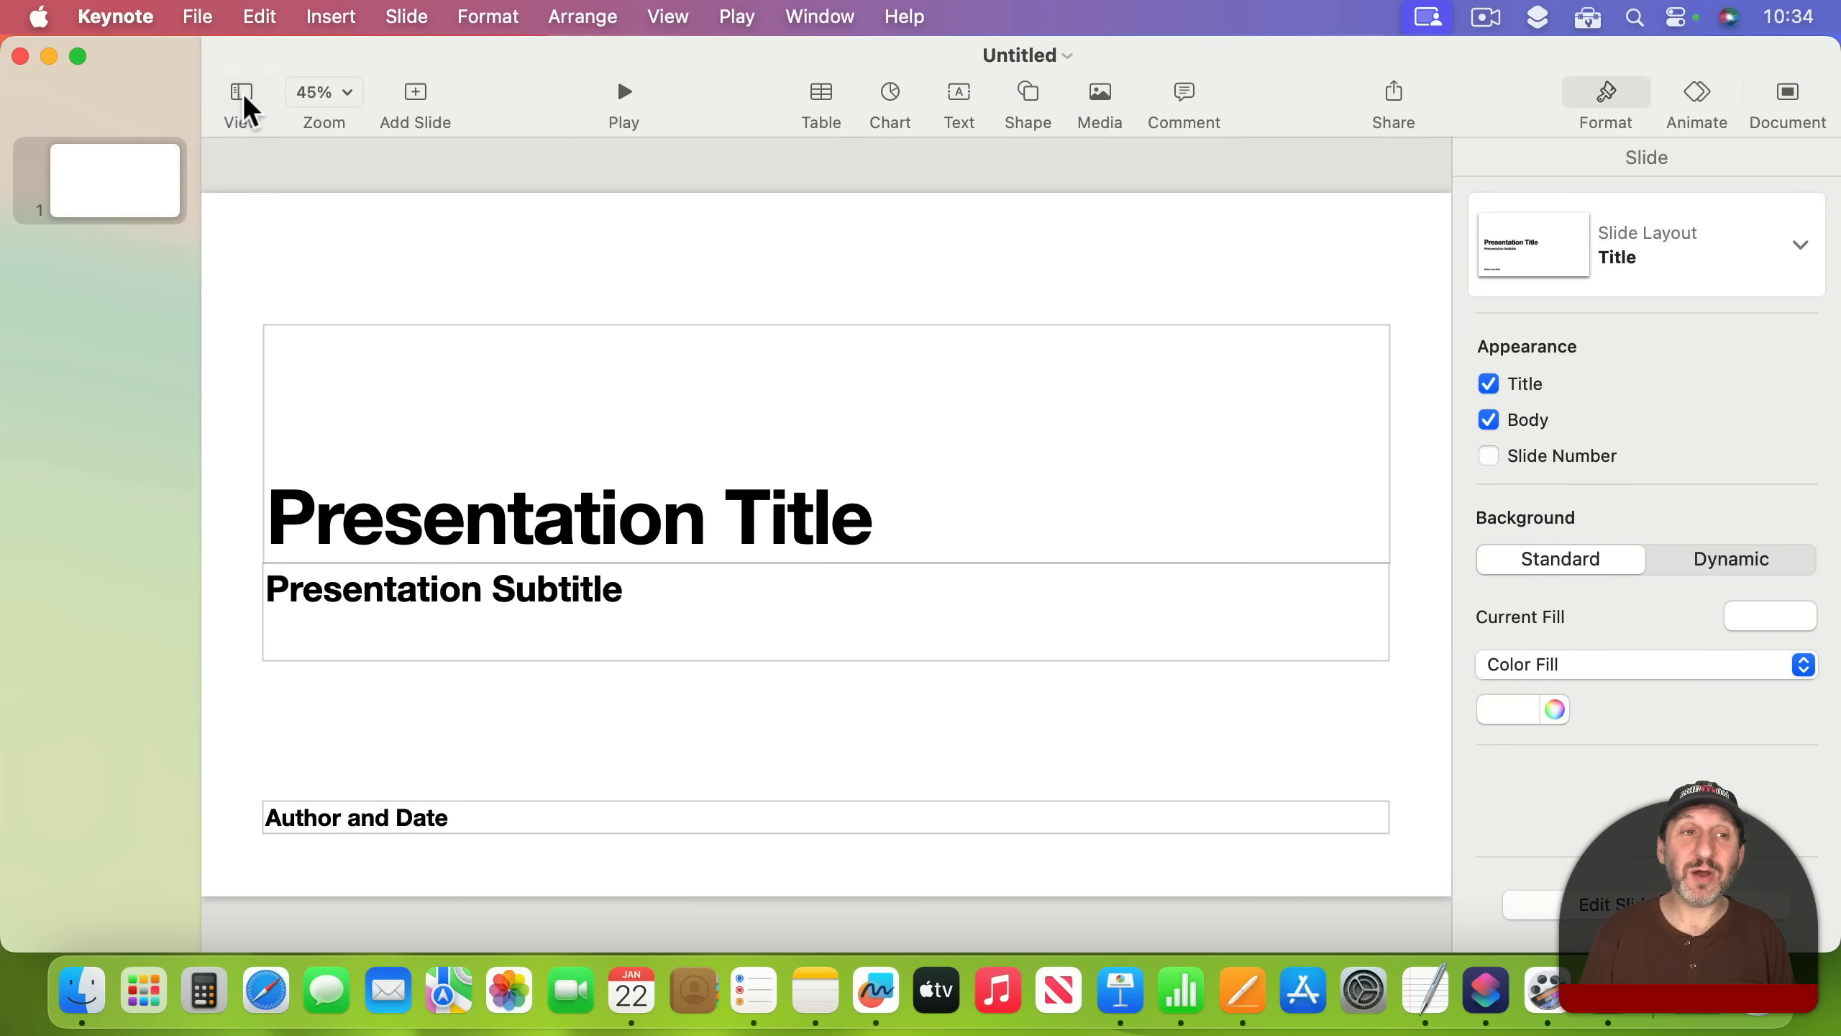
Switch the new presentation's slide list to Outline view
{"action": "left_click", "coordinate": [241, 96]}
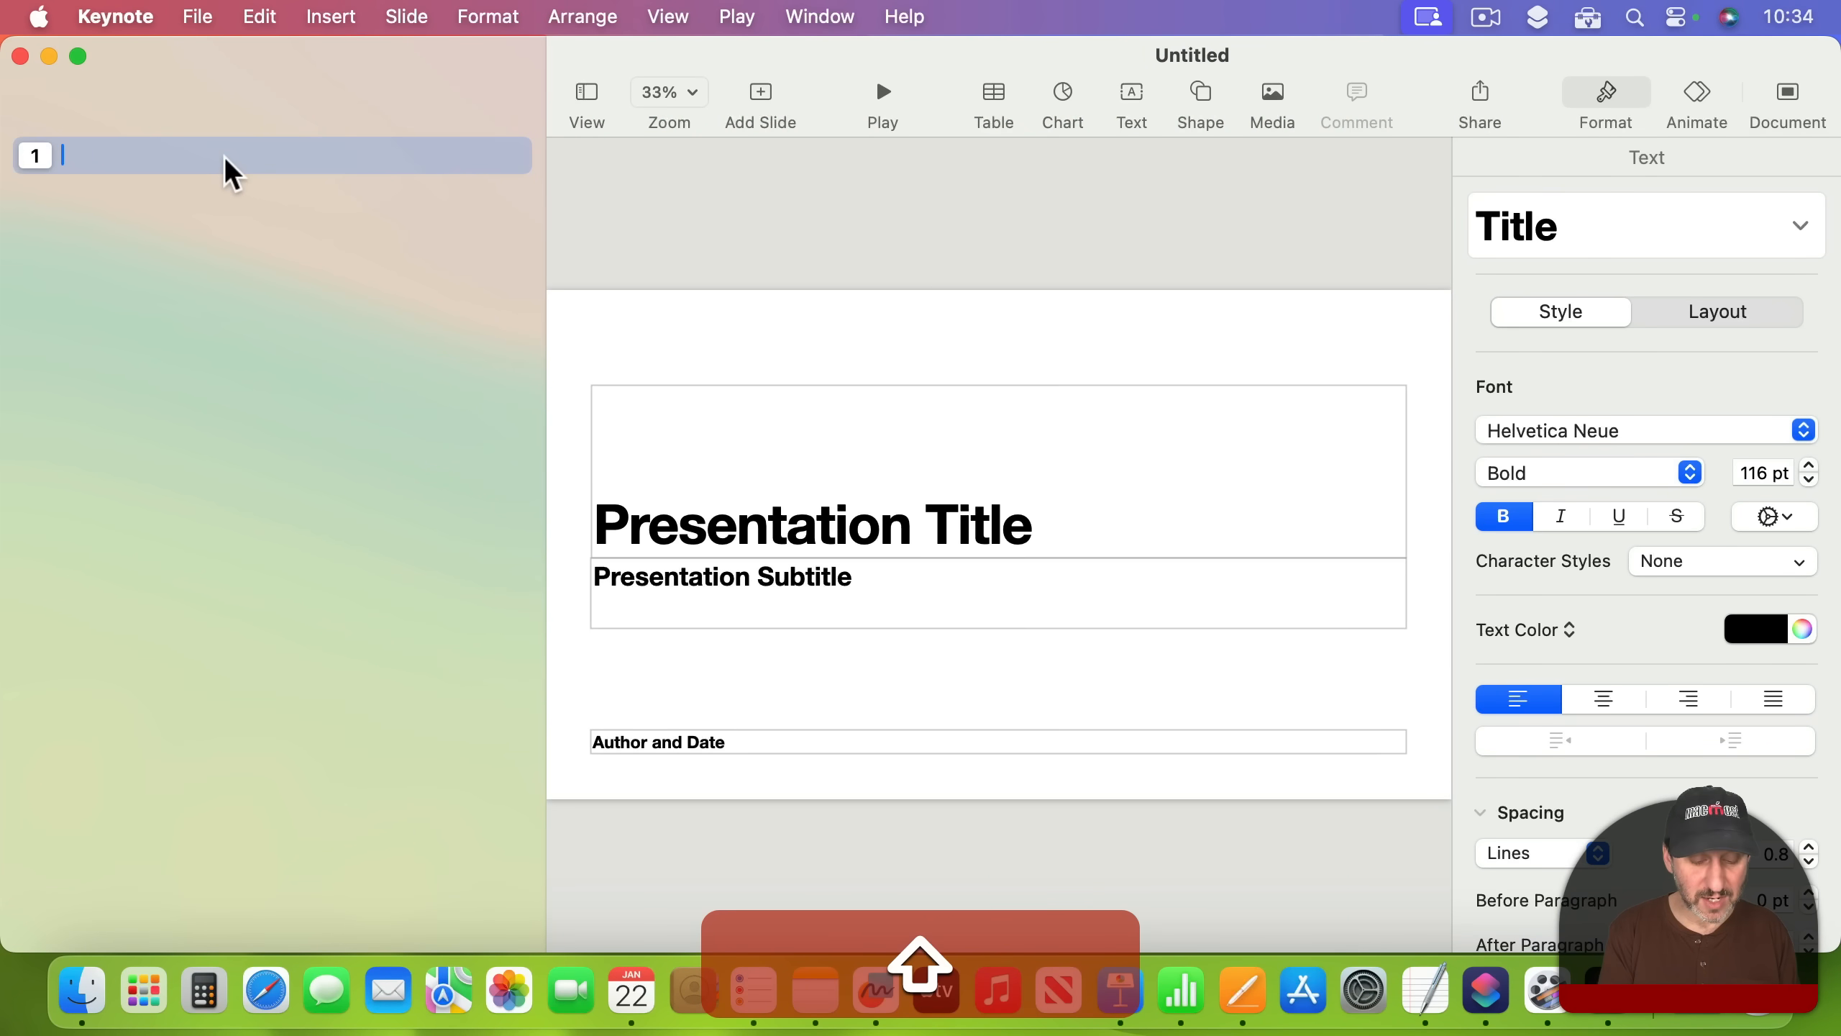
Type slide titles Part One, Part Two and Part Three, adding an entry after Part One
{"action": "type", "text": "Part One"}
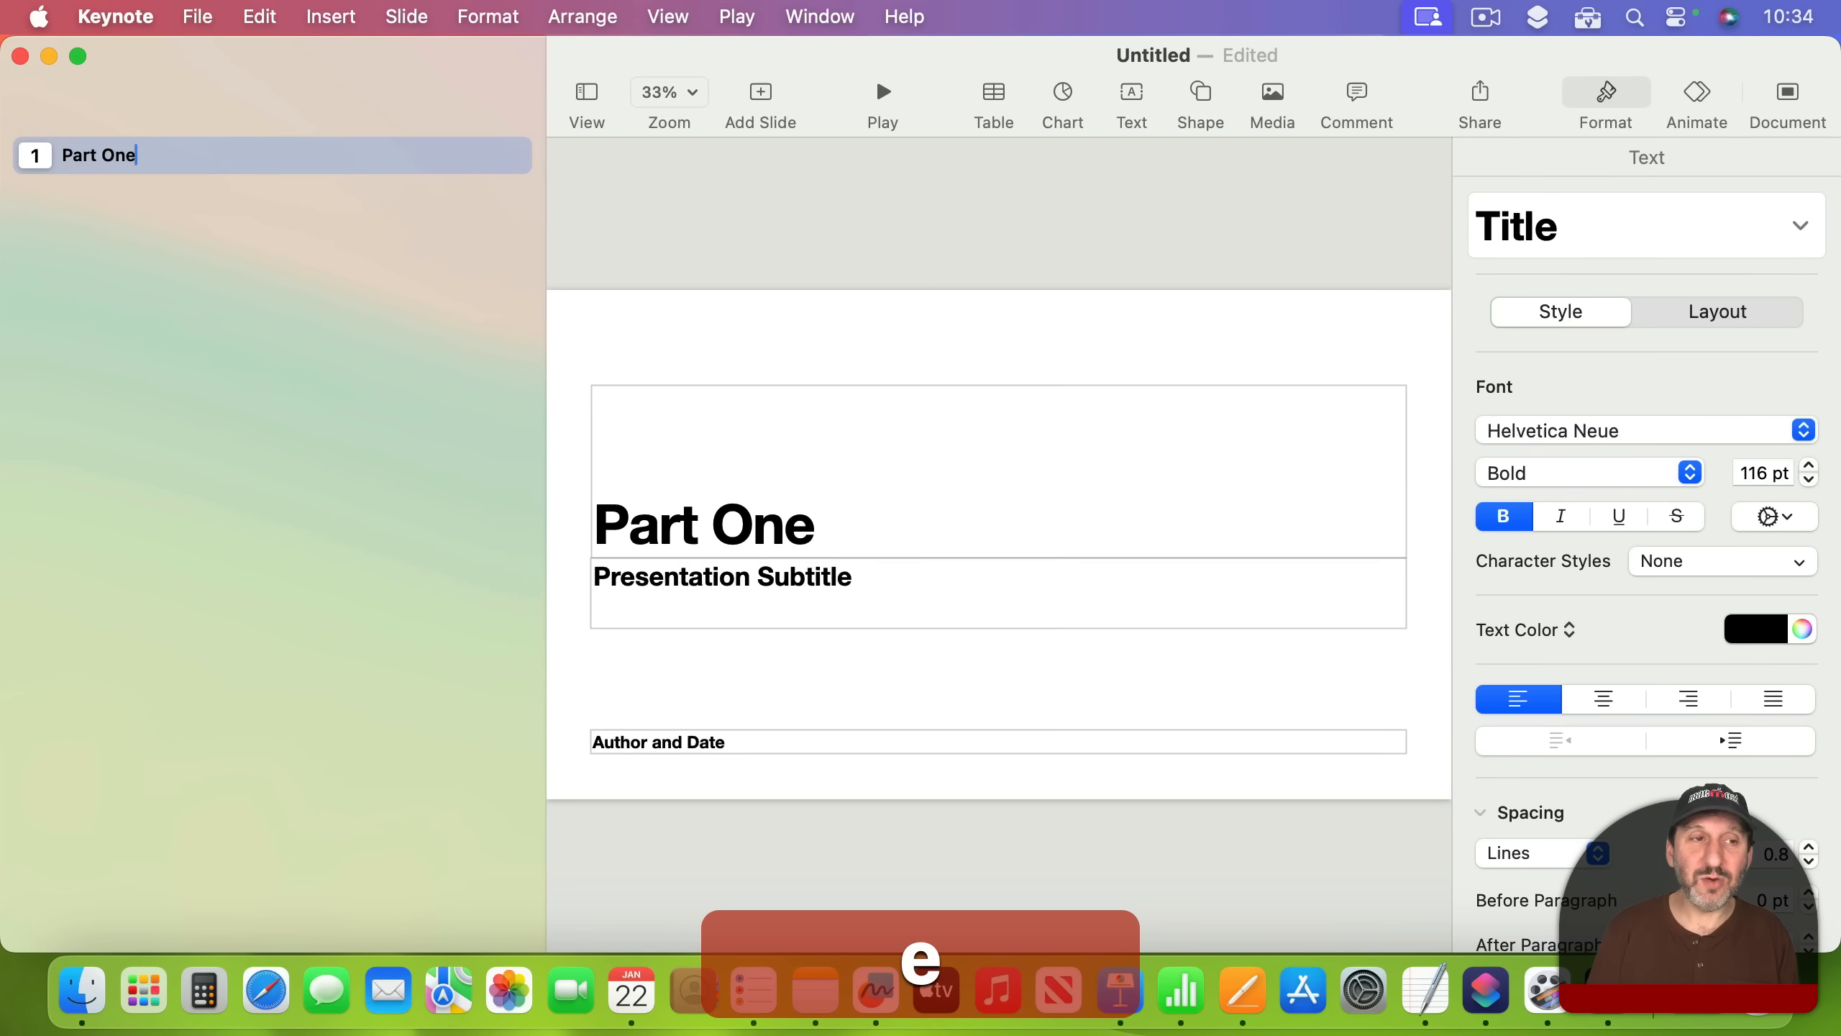
{"action": "left_click", "coordinate": [760, 91]}
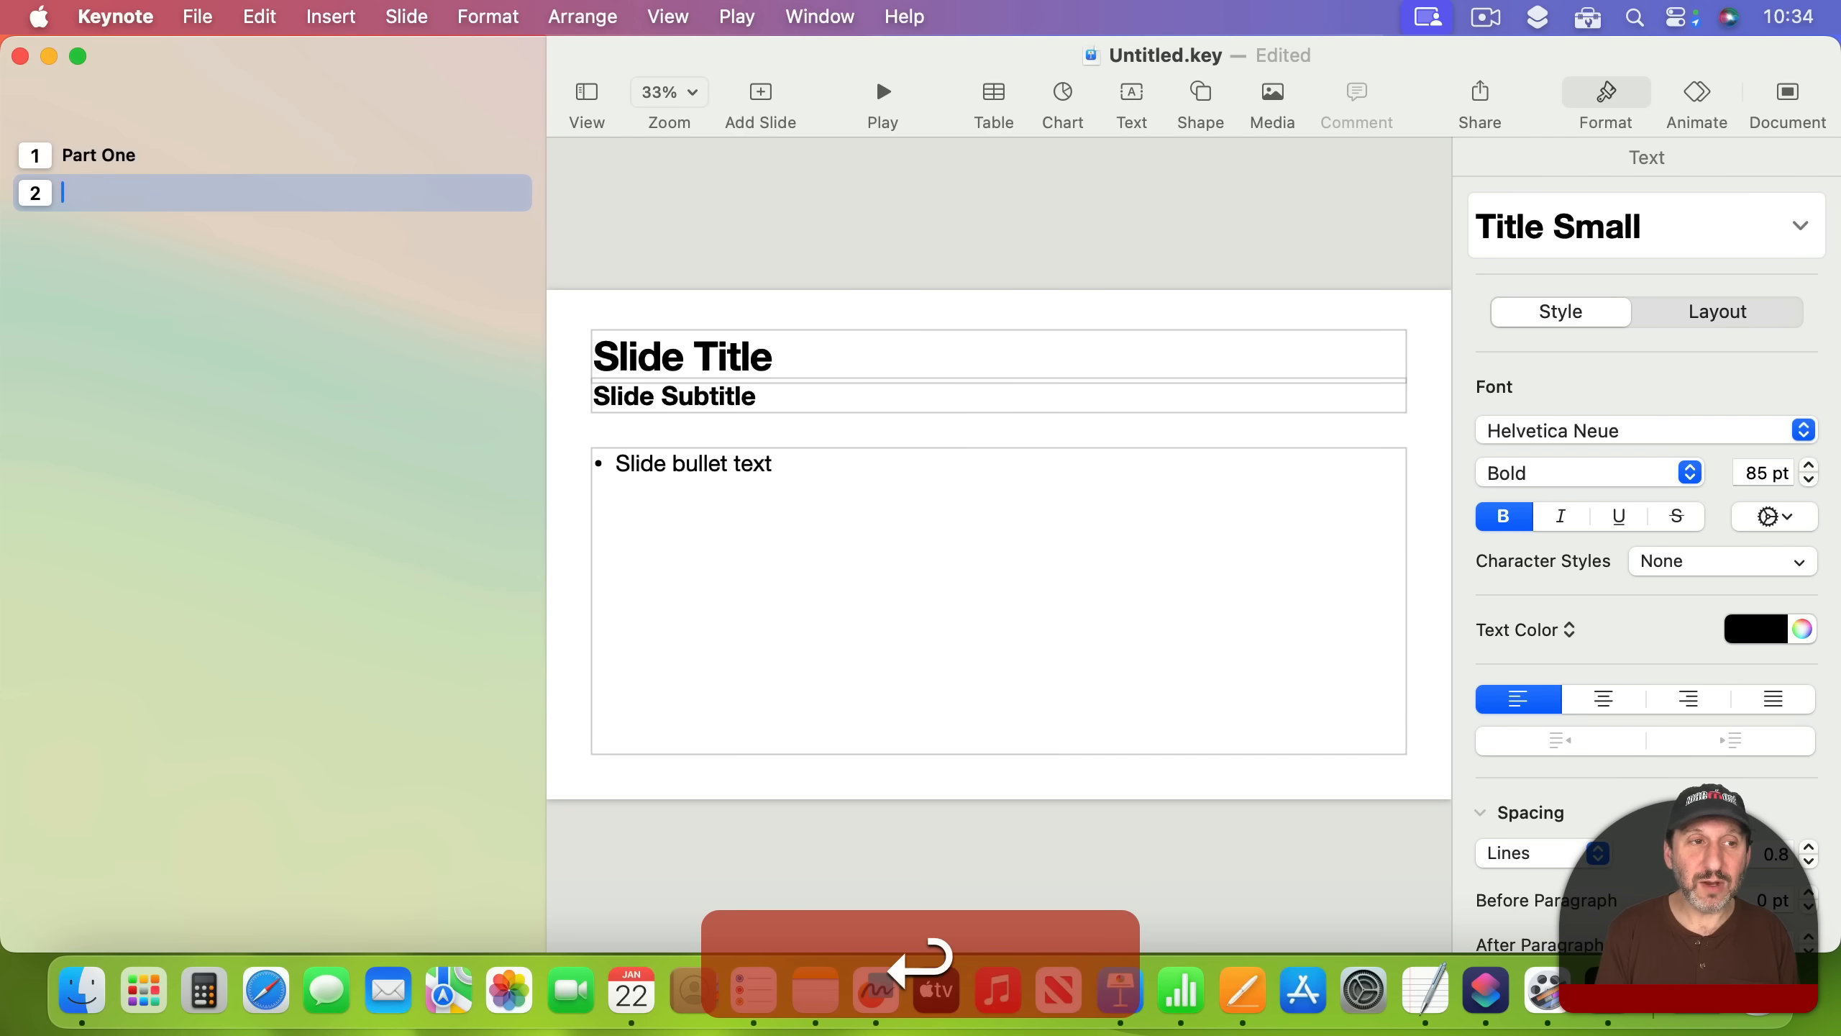
{"action": "type", "text": "Part Three"}
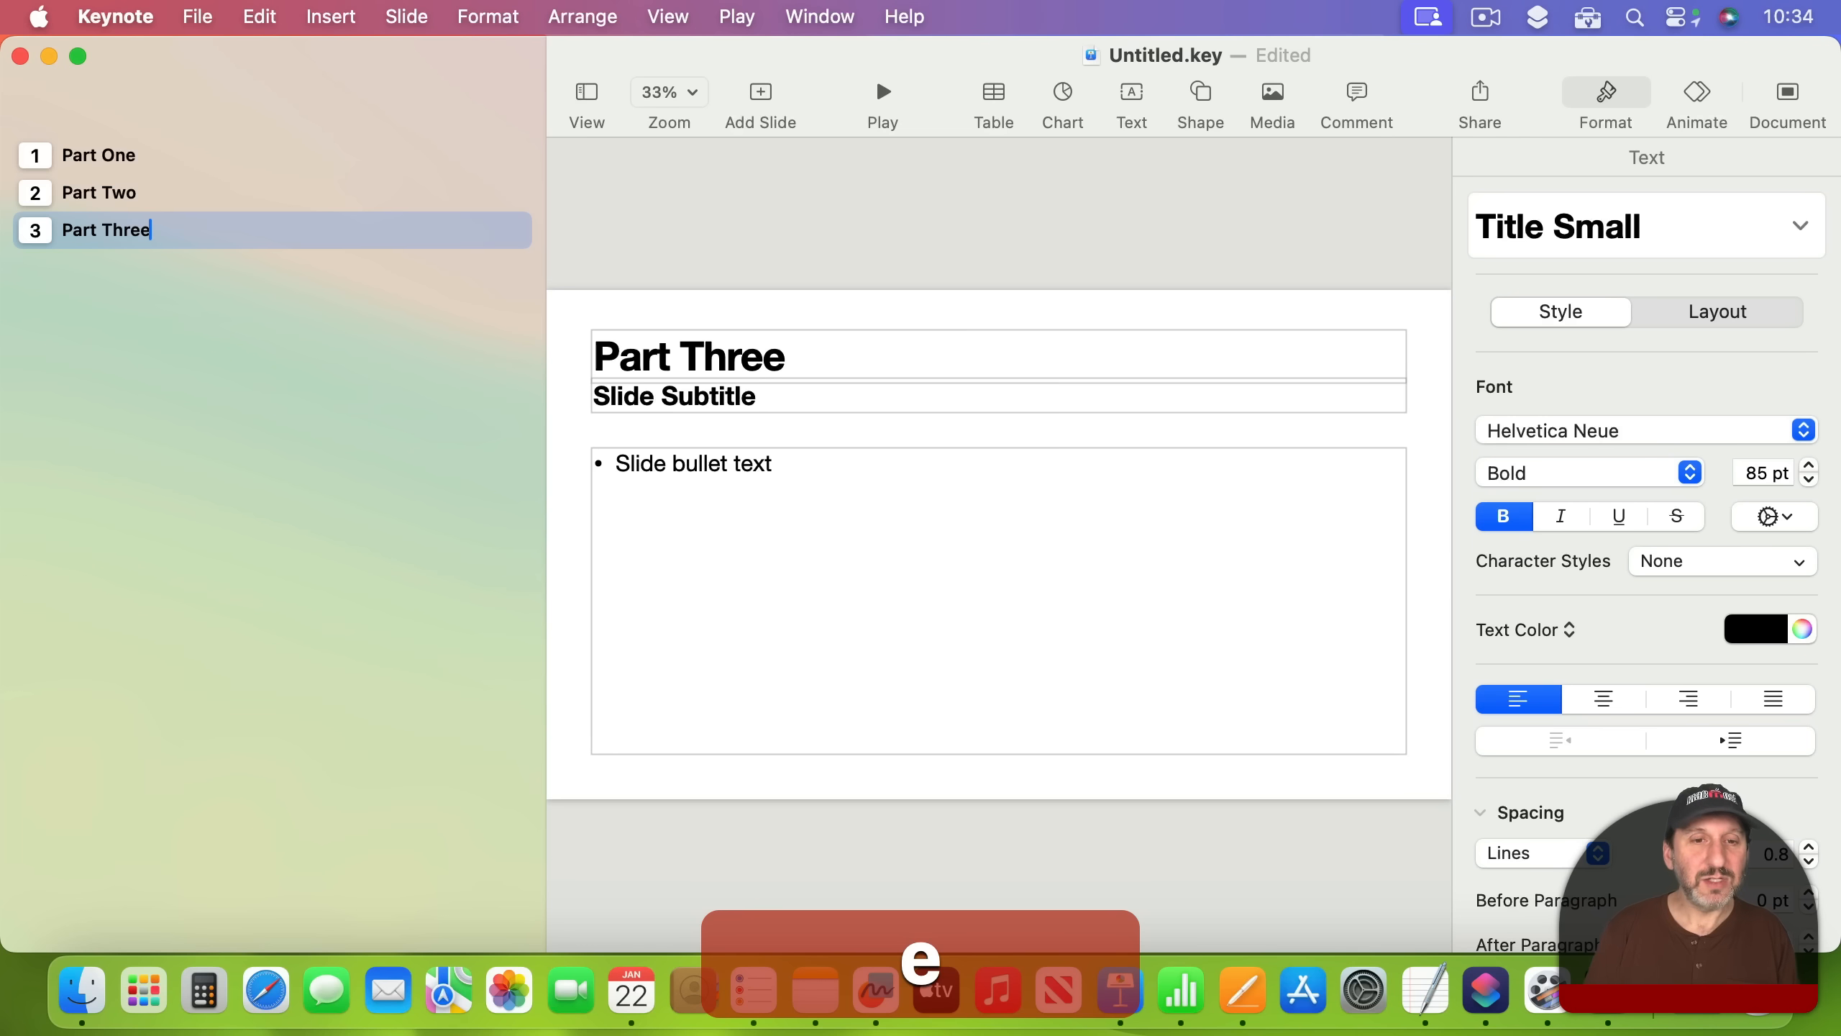
{"action": "left_click", "coordinate": [99, 154]}
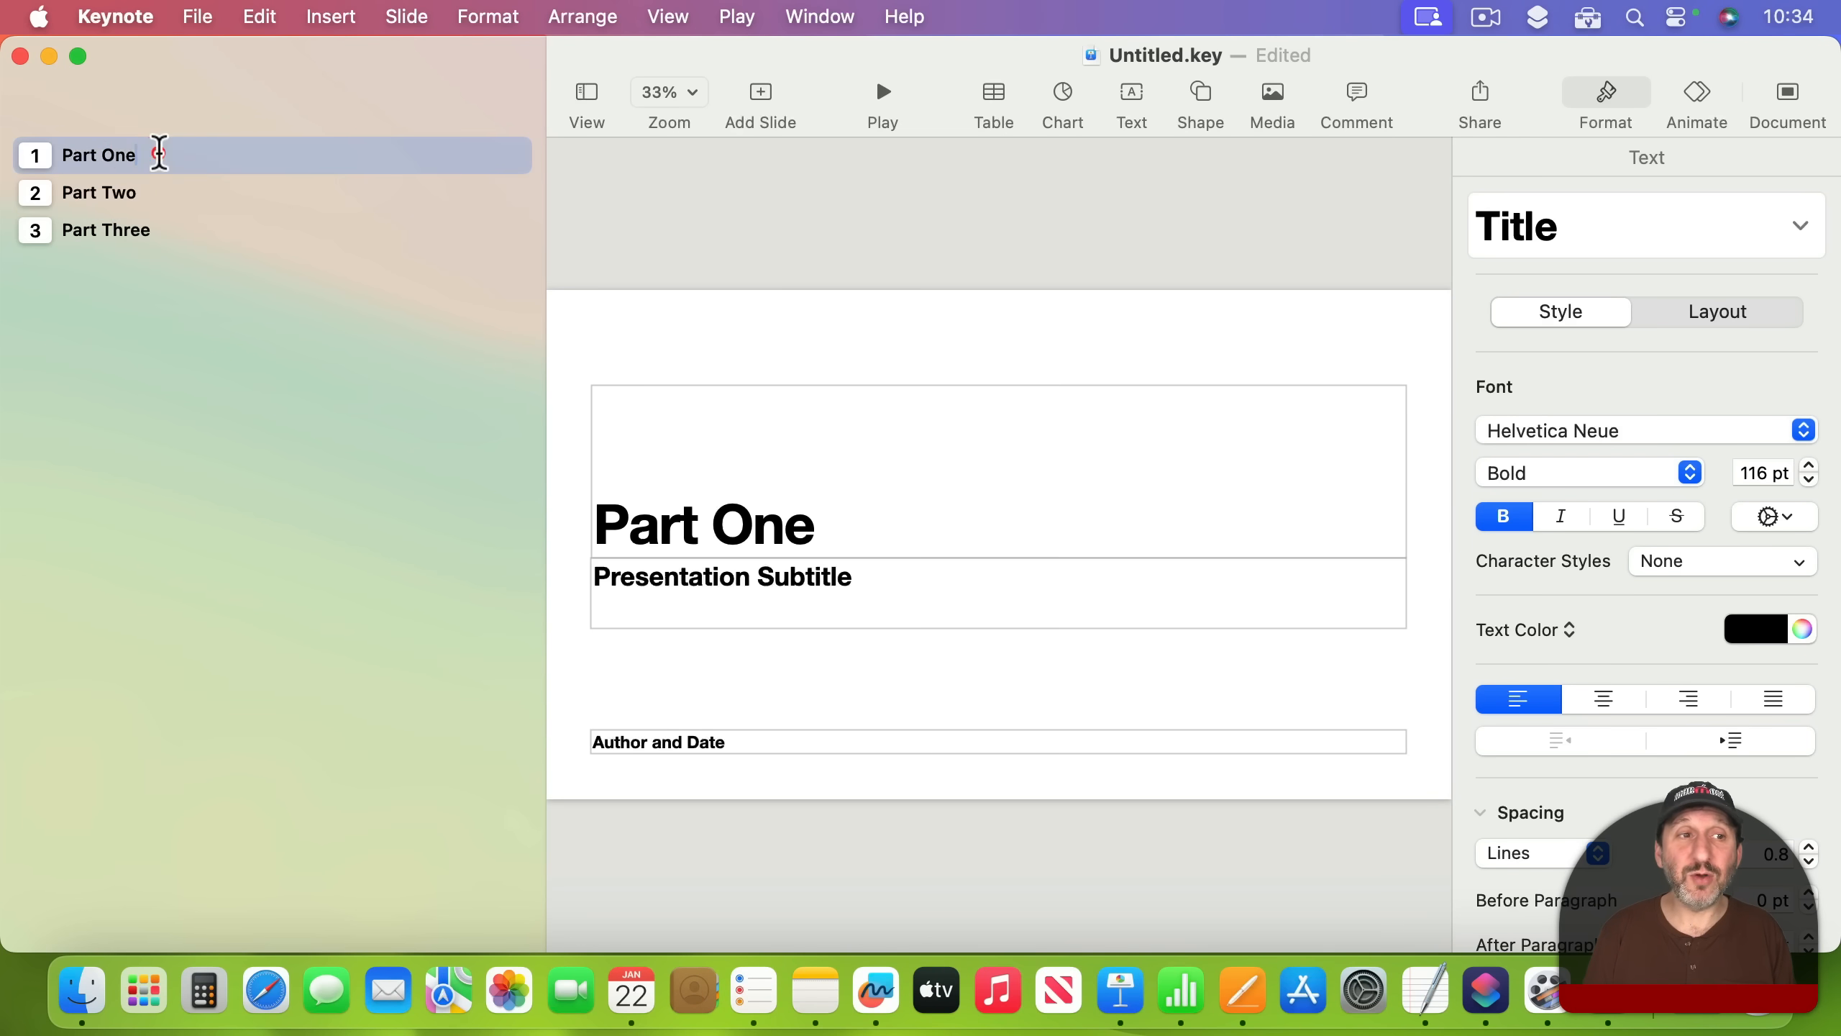
{"action": "left_click", "coordinate": [760, 99]}
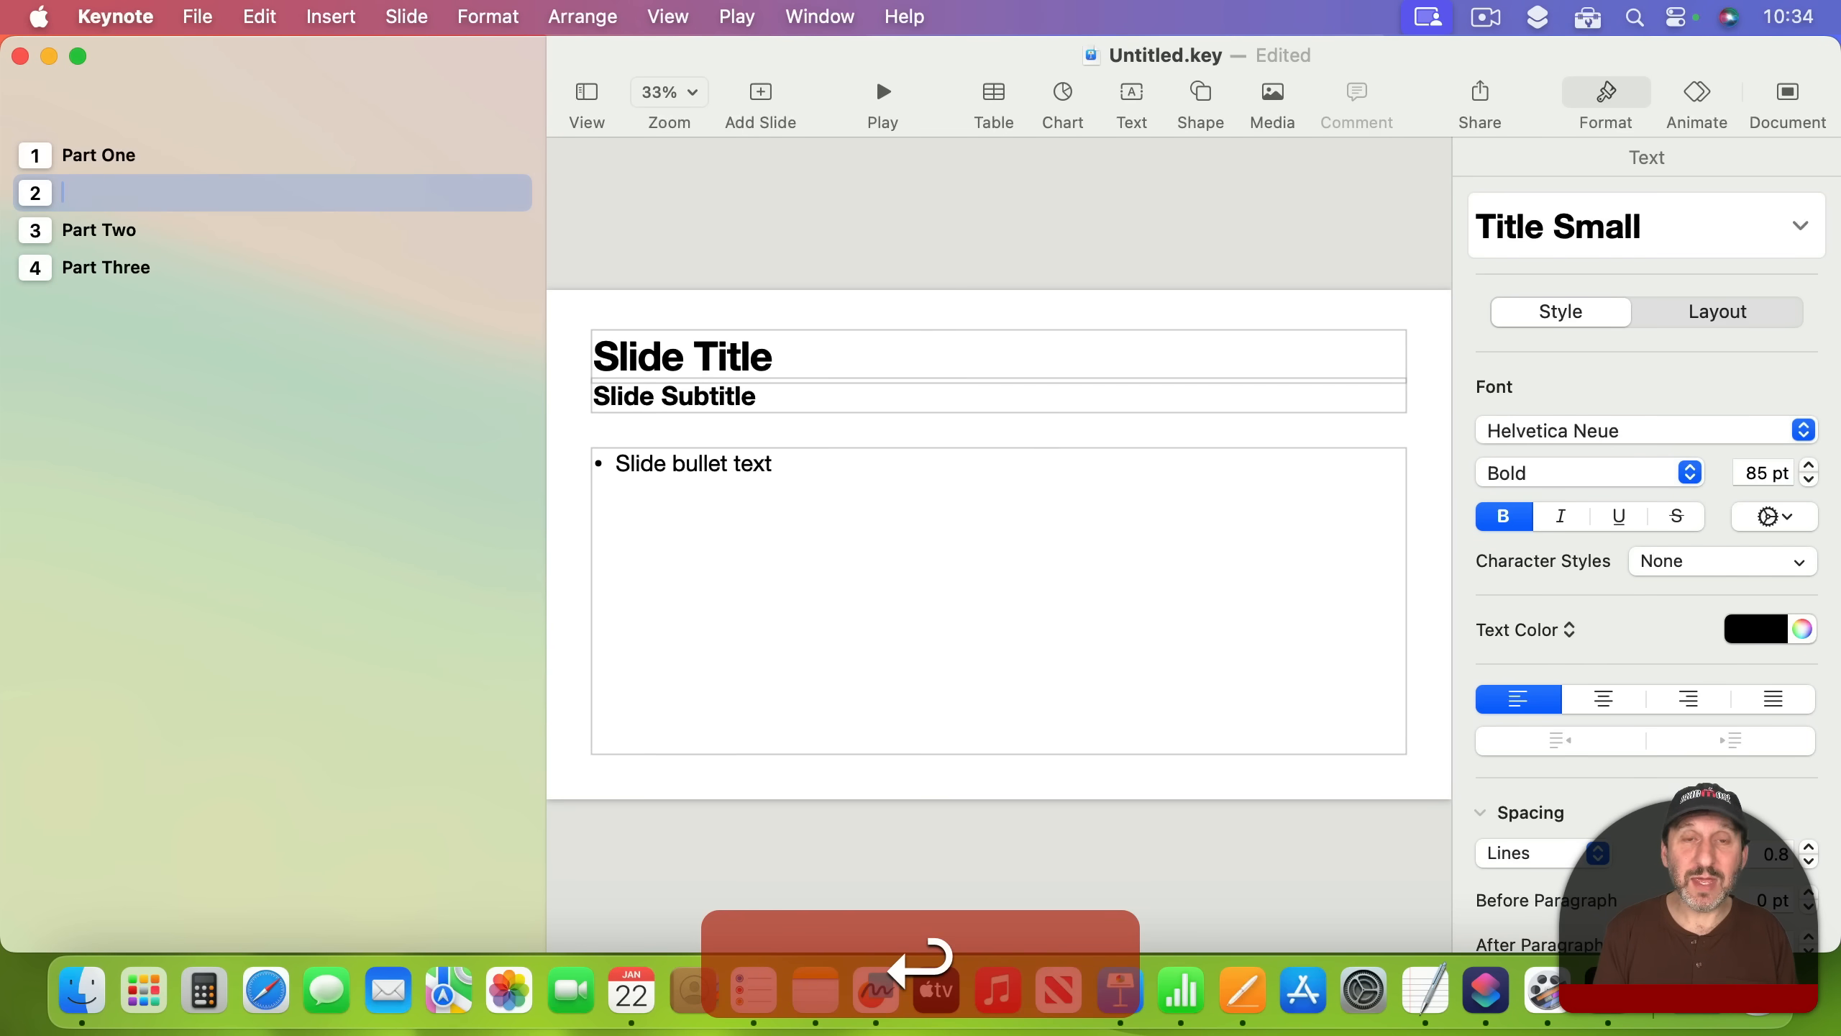
Add the outline points 'Something' and 'Something Else' beneath the Part One slide
{"action": "type", "text": "Something"}
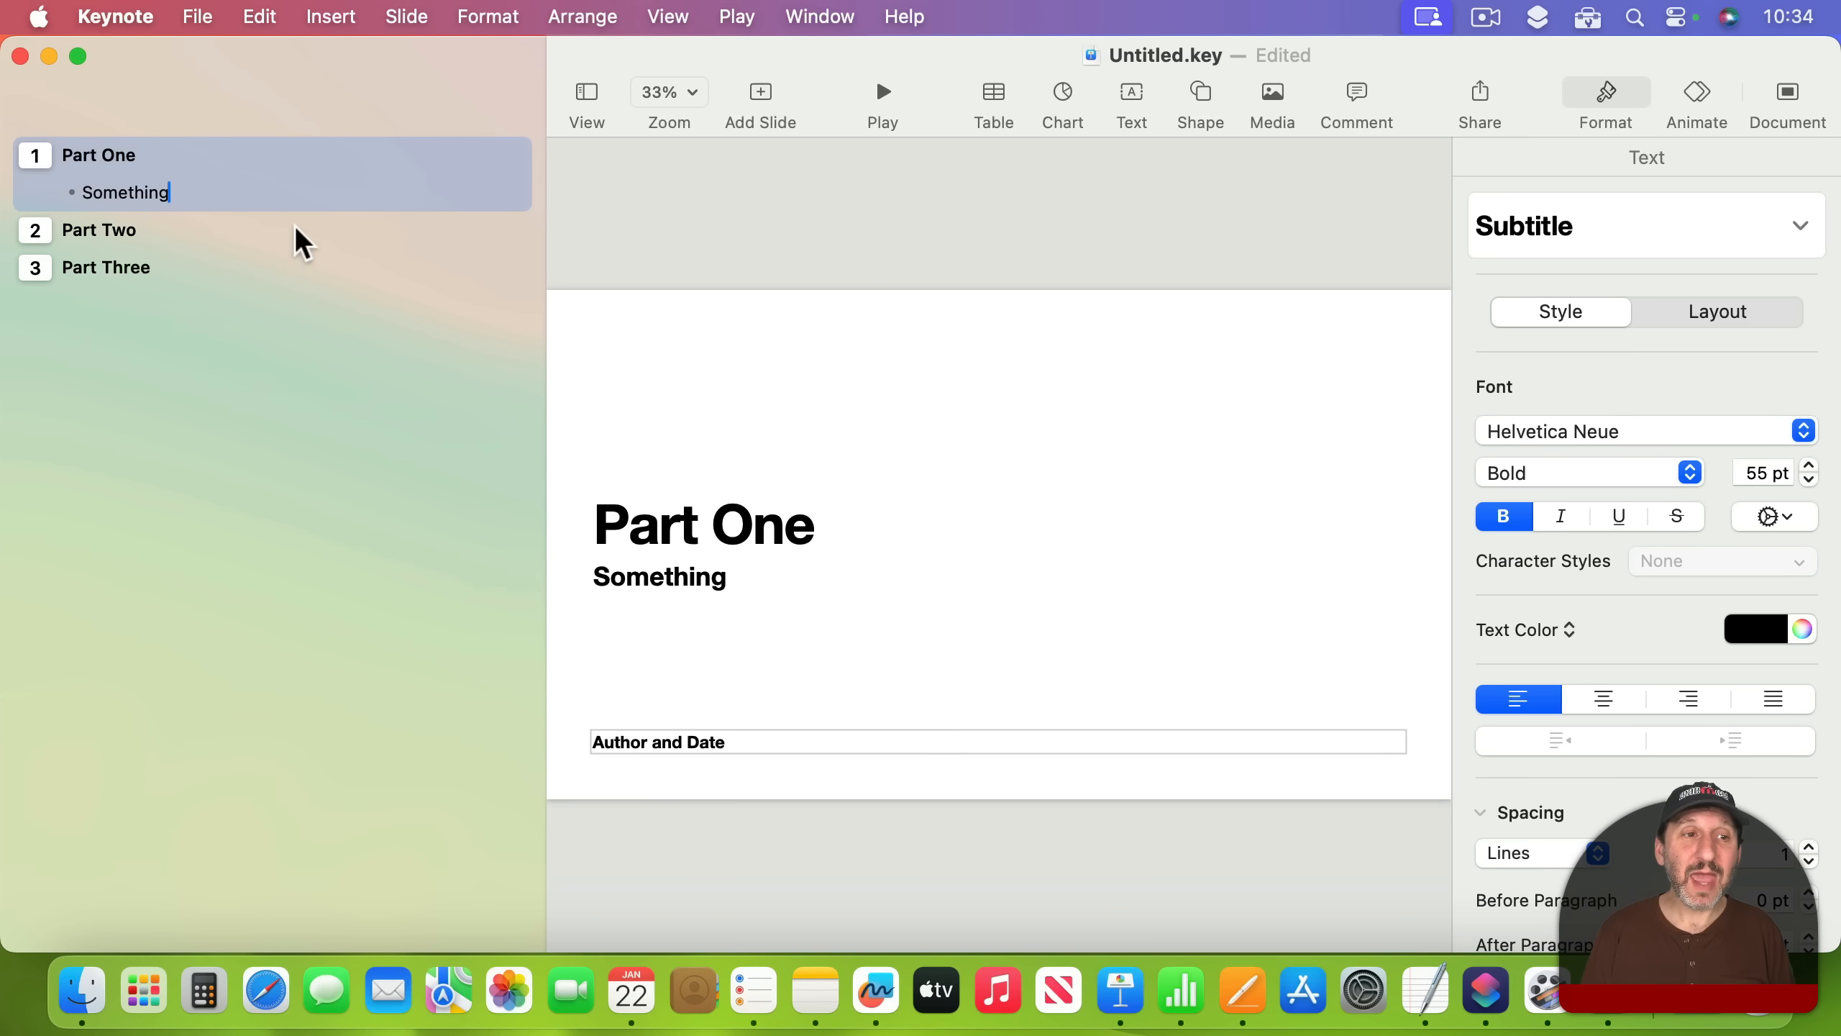
{"action": "mouse_move", "coordinate": [233, 333]}
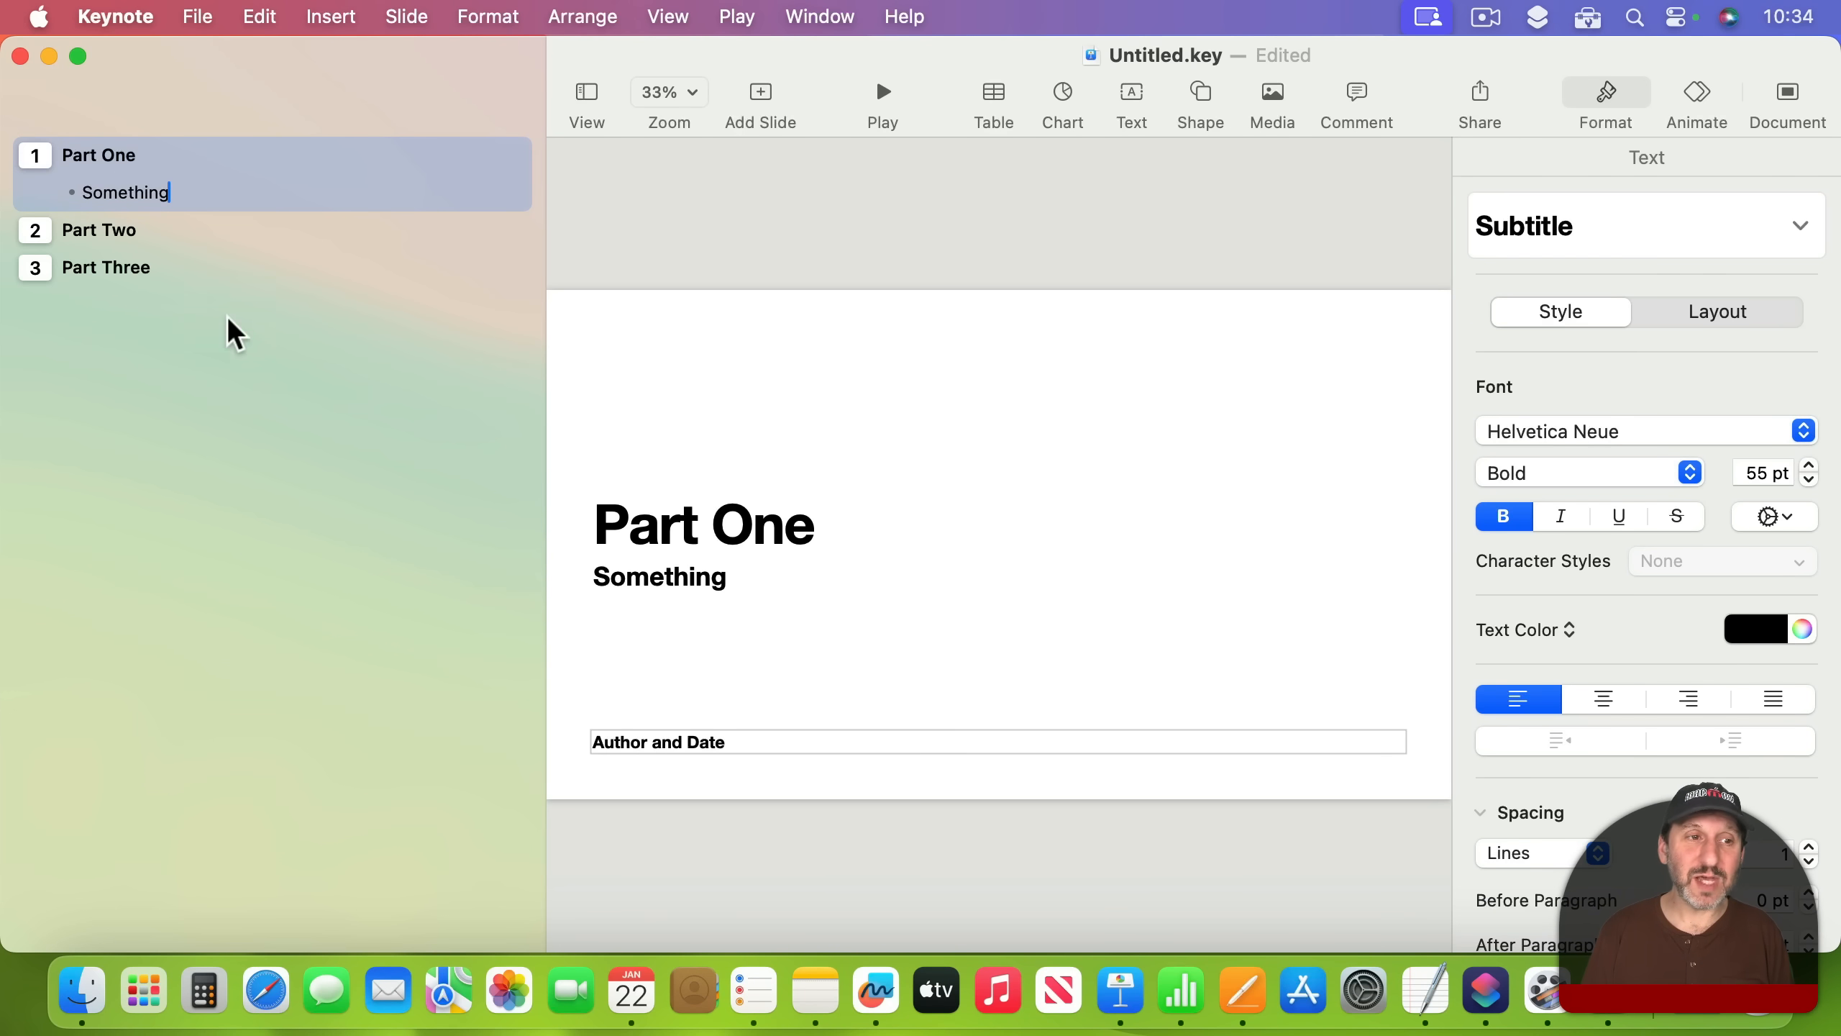
{"action": "type", "text": "Something Else"}
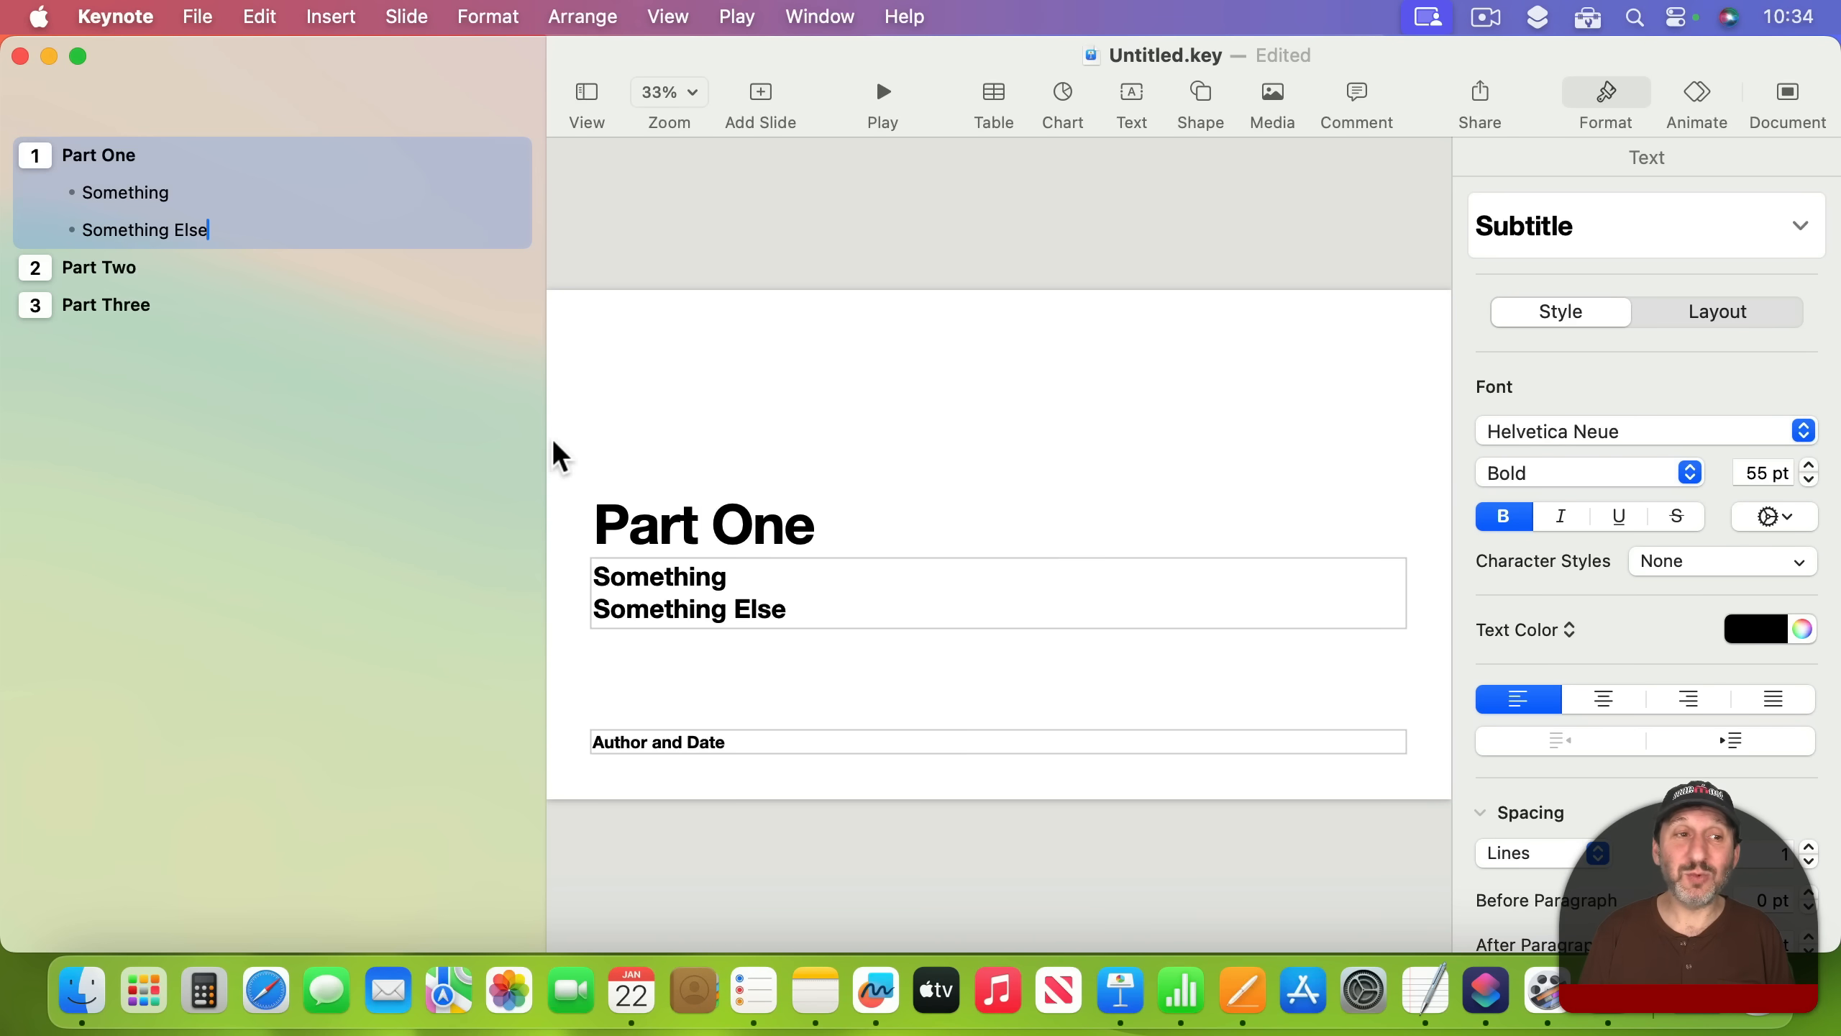
{"action": "mouse_move", "coordinate": [193, 264]}
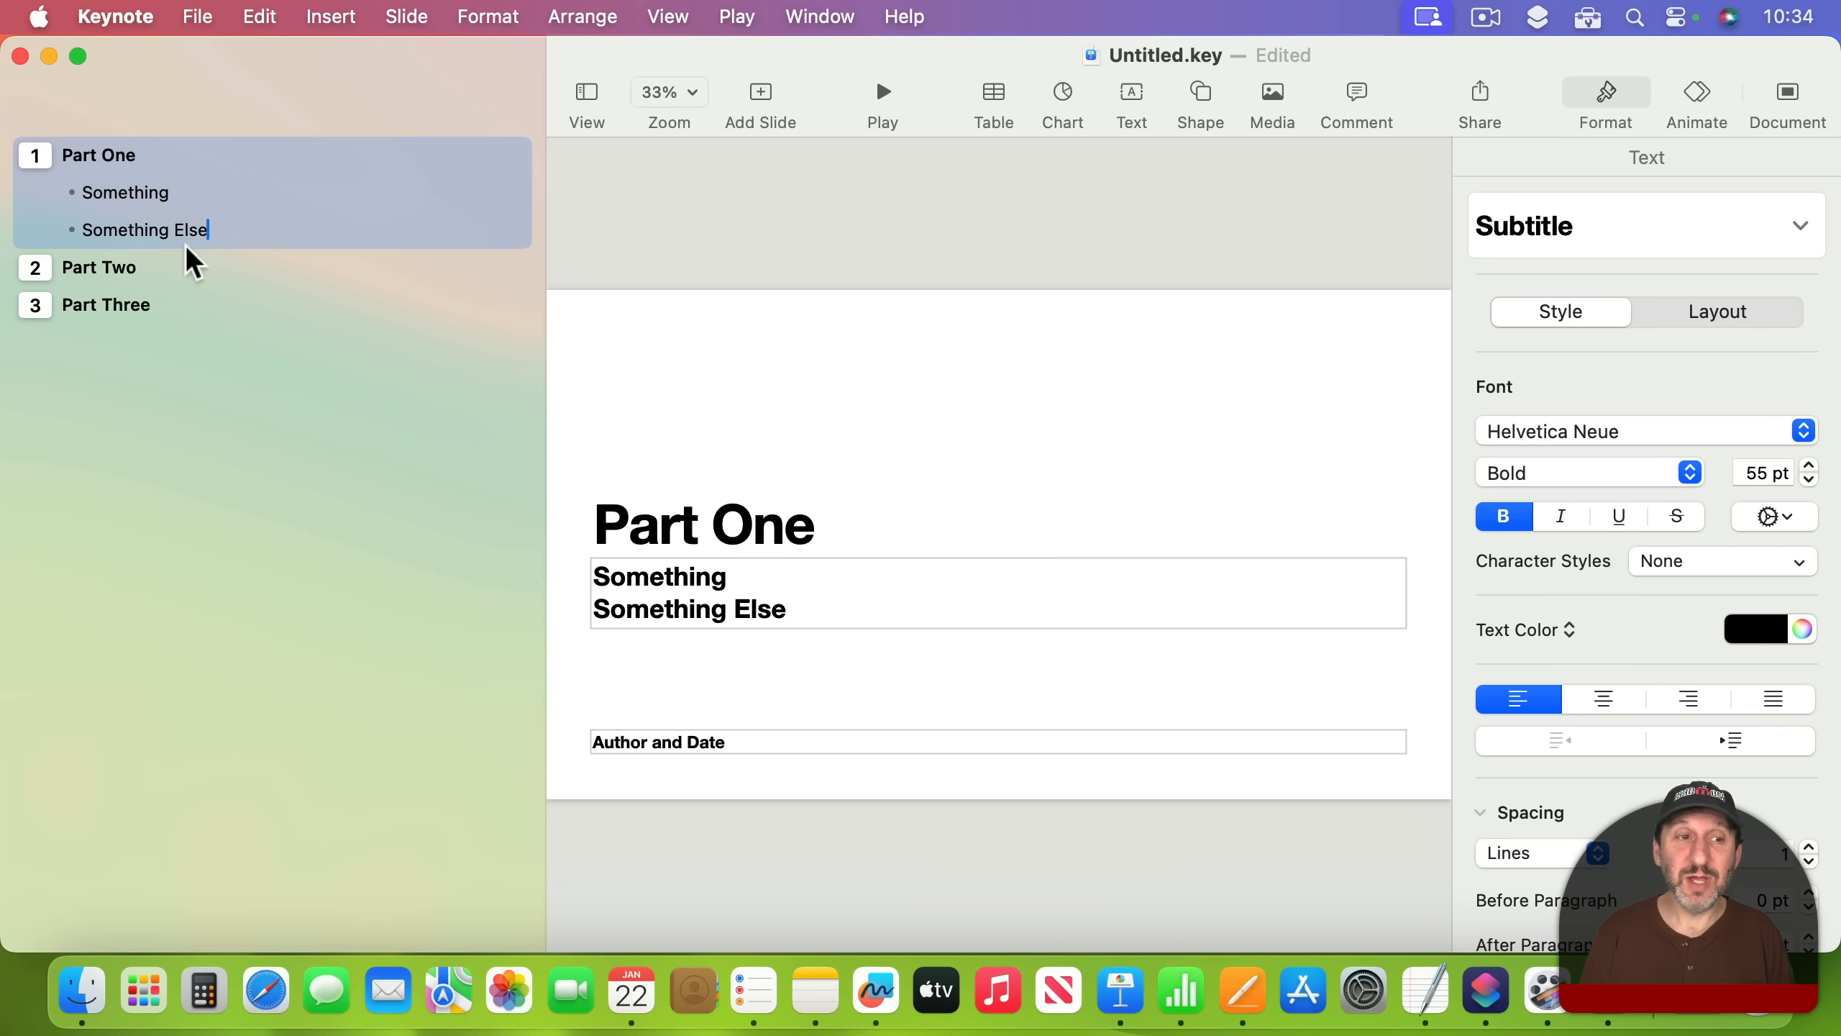
{"action": "mouse_move", "coordinate": [144, 285]}
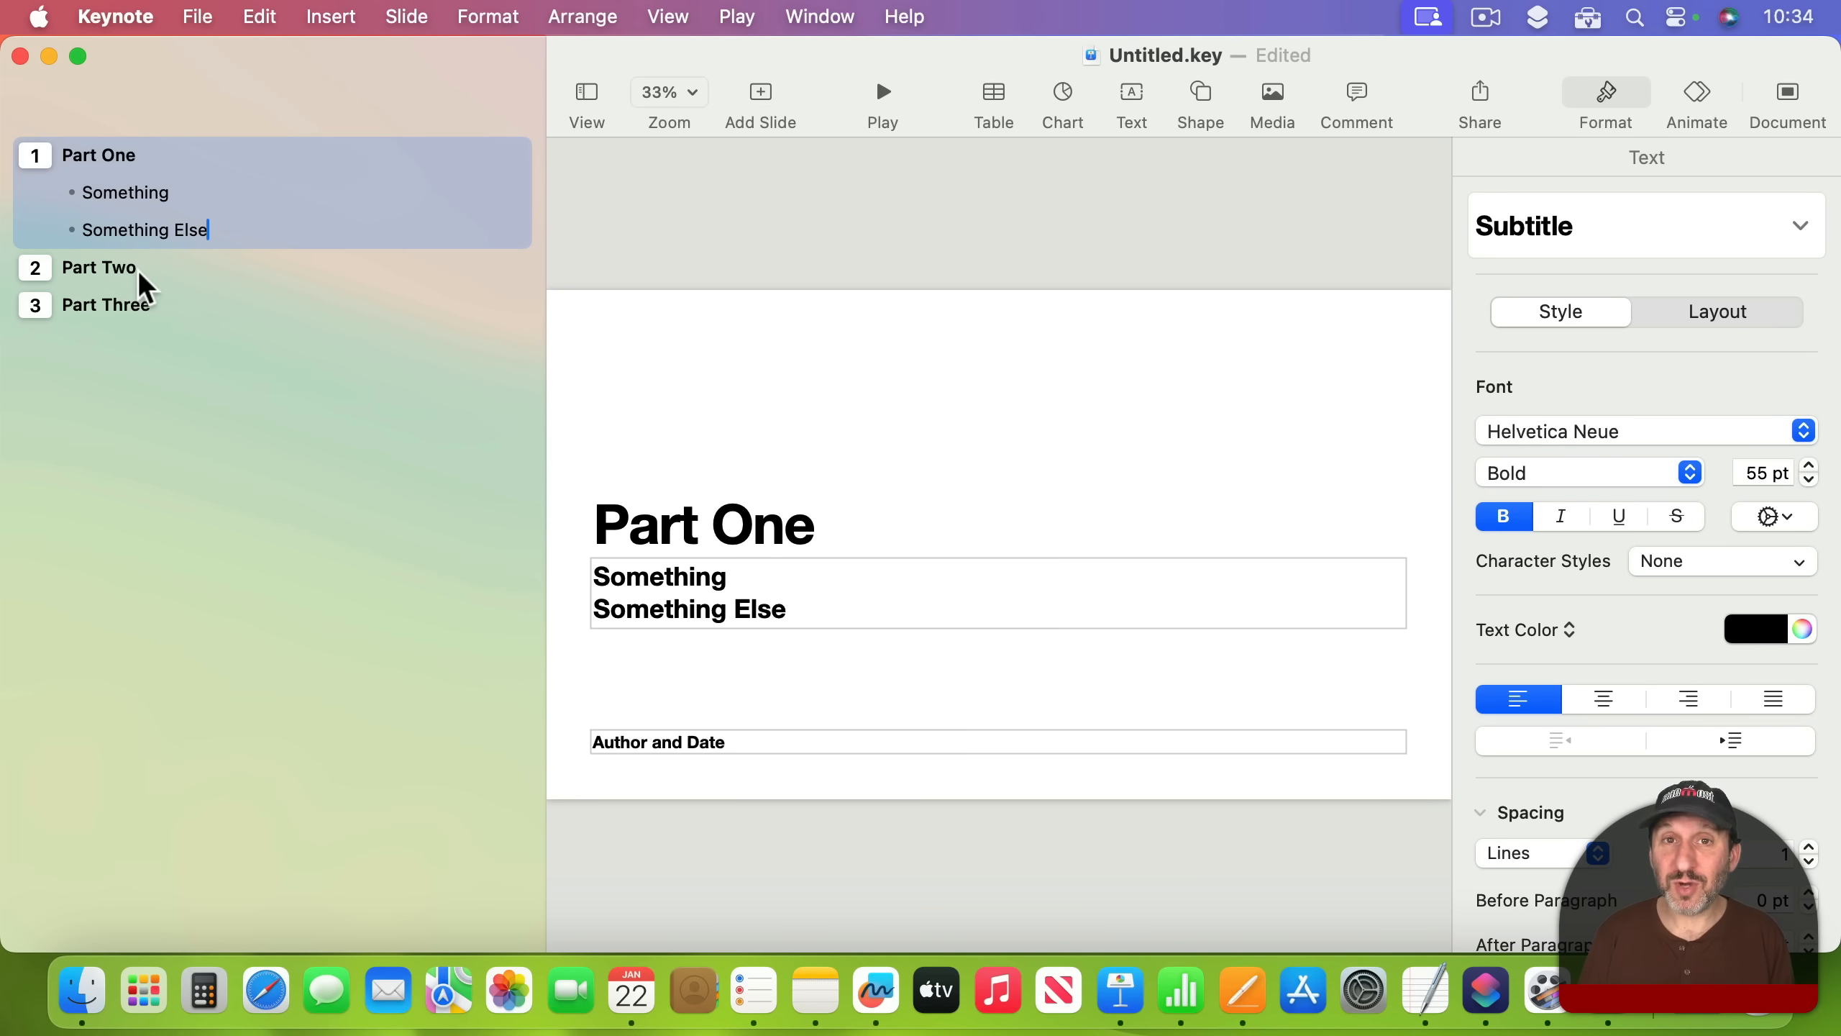
Preview the Part One, Part Two and Part Three slides from the outline sidebar
{"action": "left_click", "coordinate": [106, 304]}
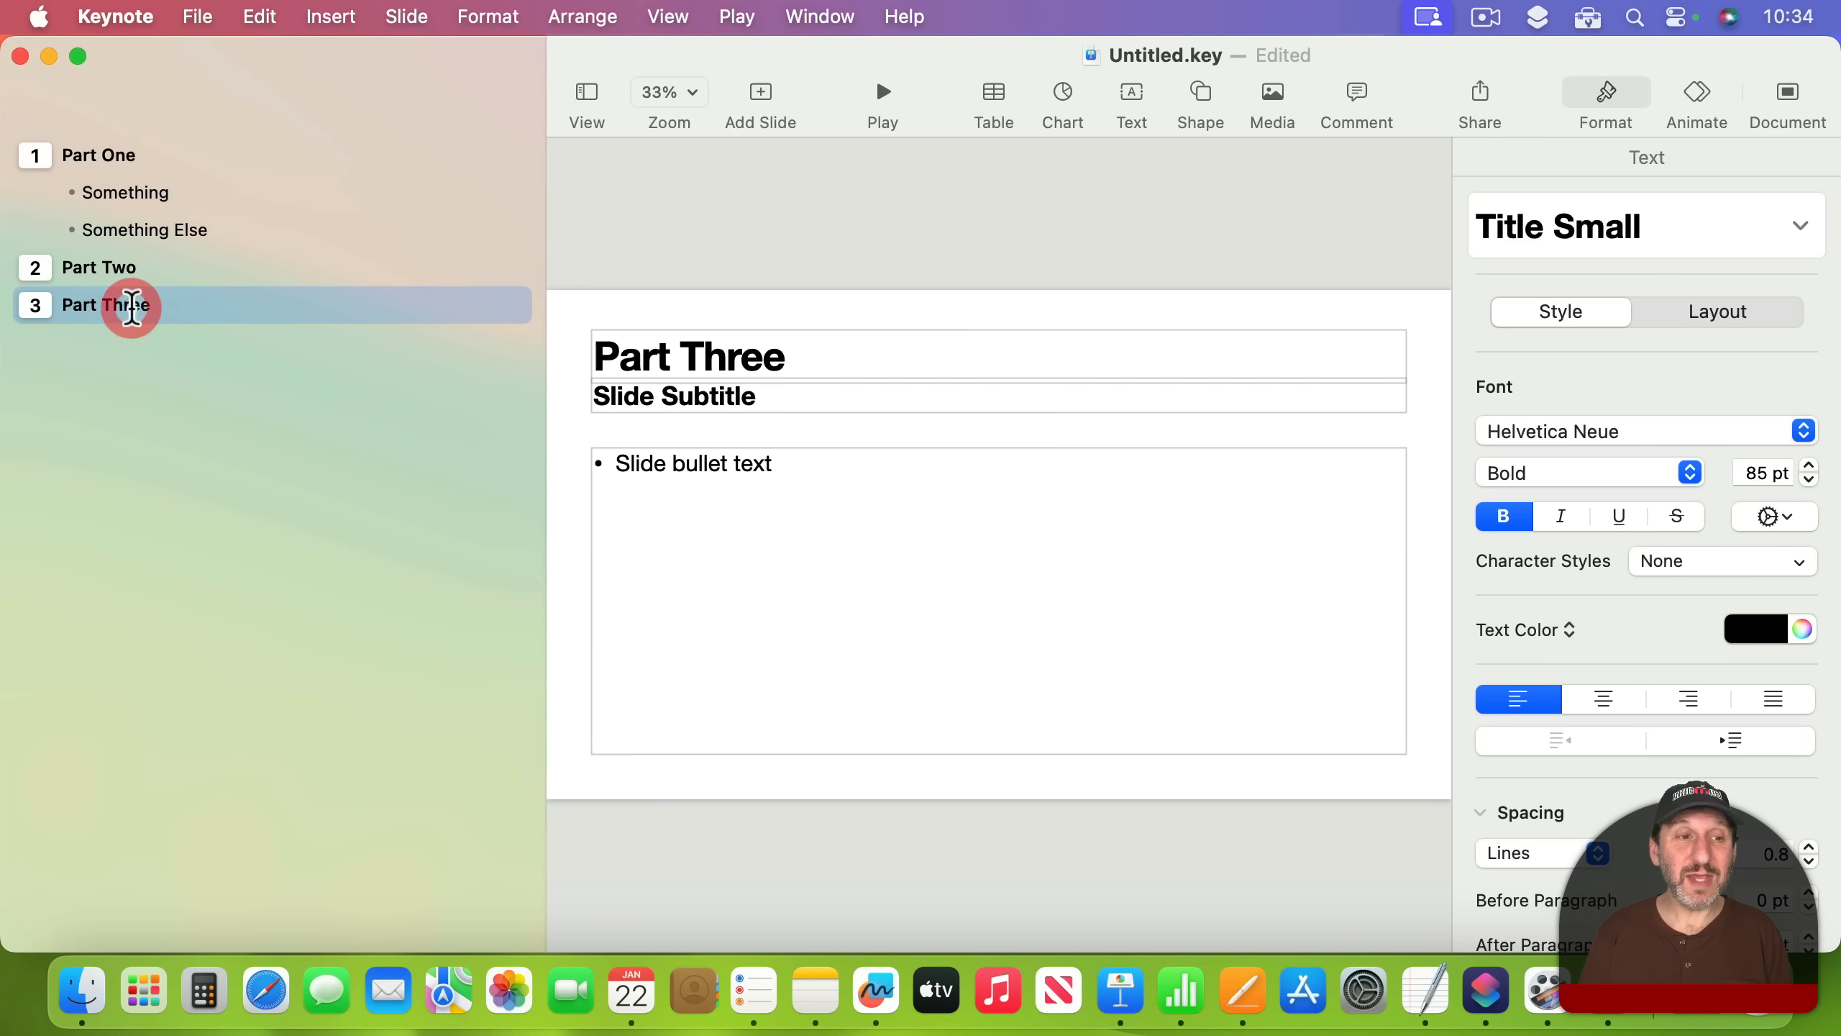
{"action": "left_click", "coordinate": [98, 267]}
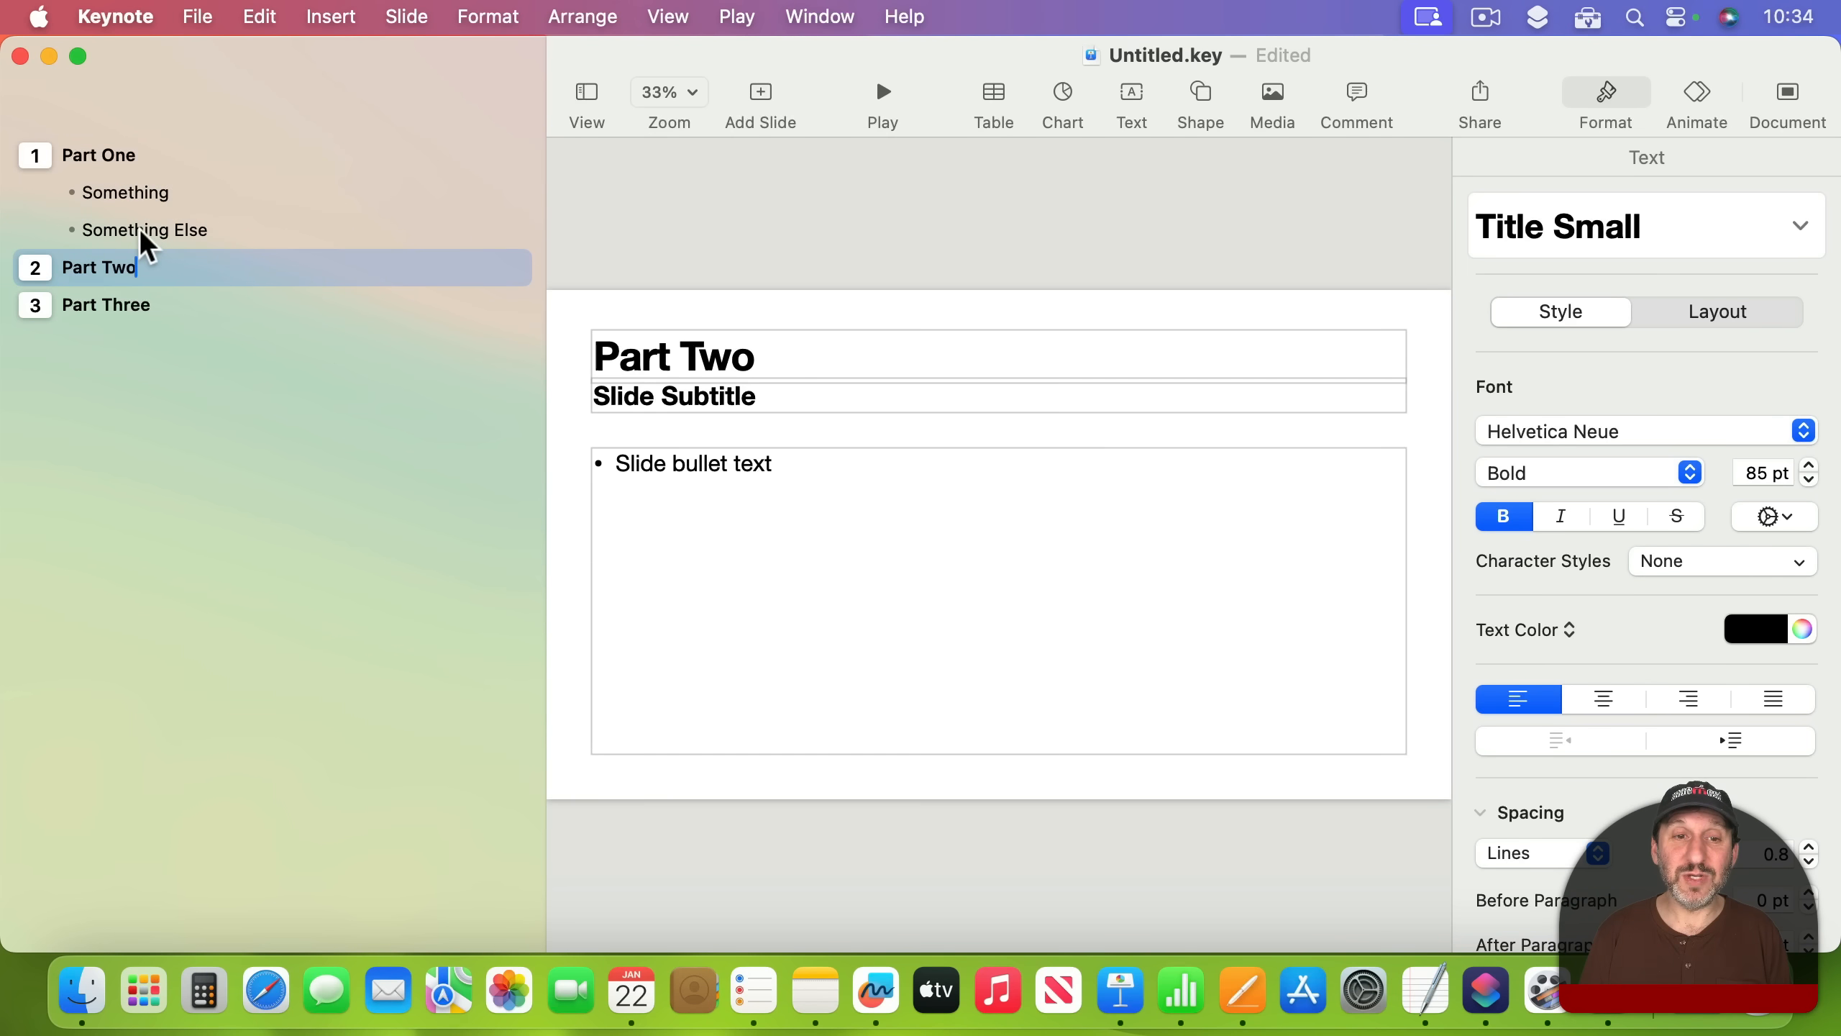
{"action": "left_click", "coordinate": [99, 154]}
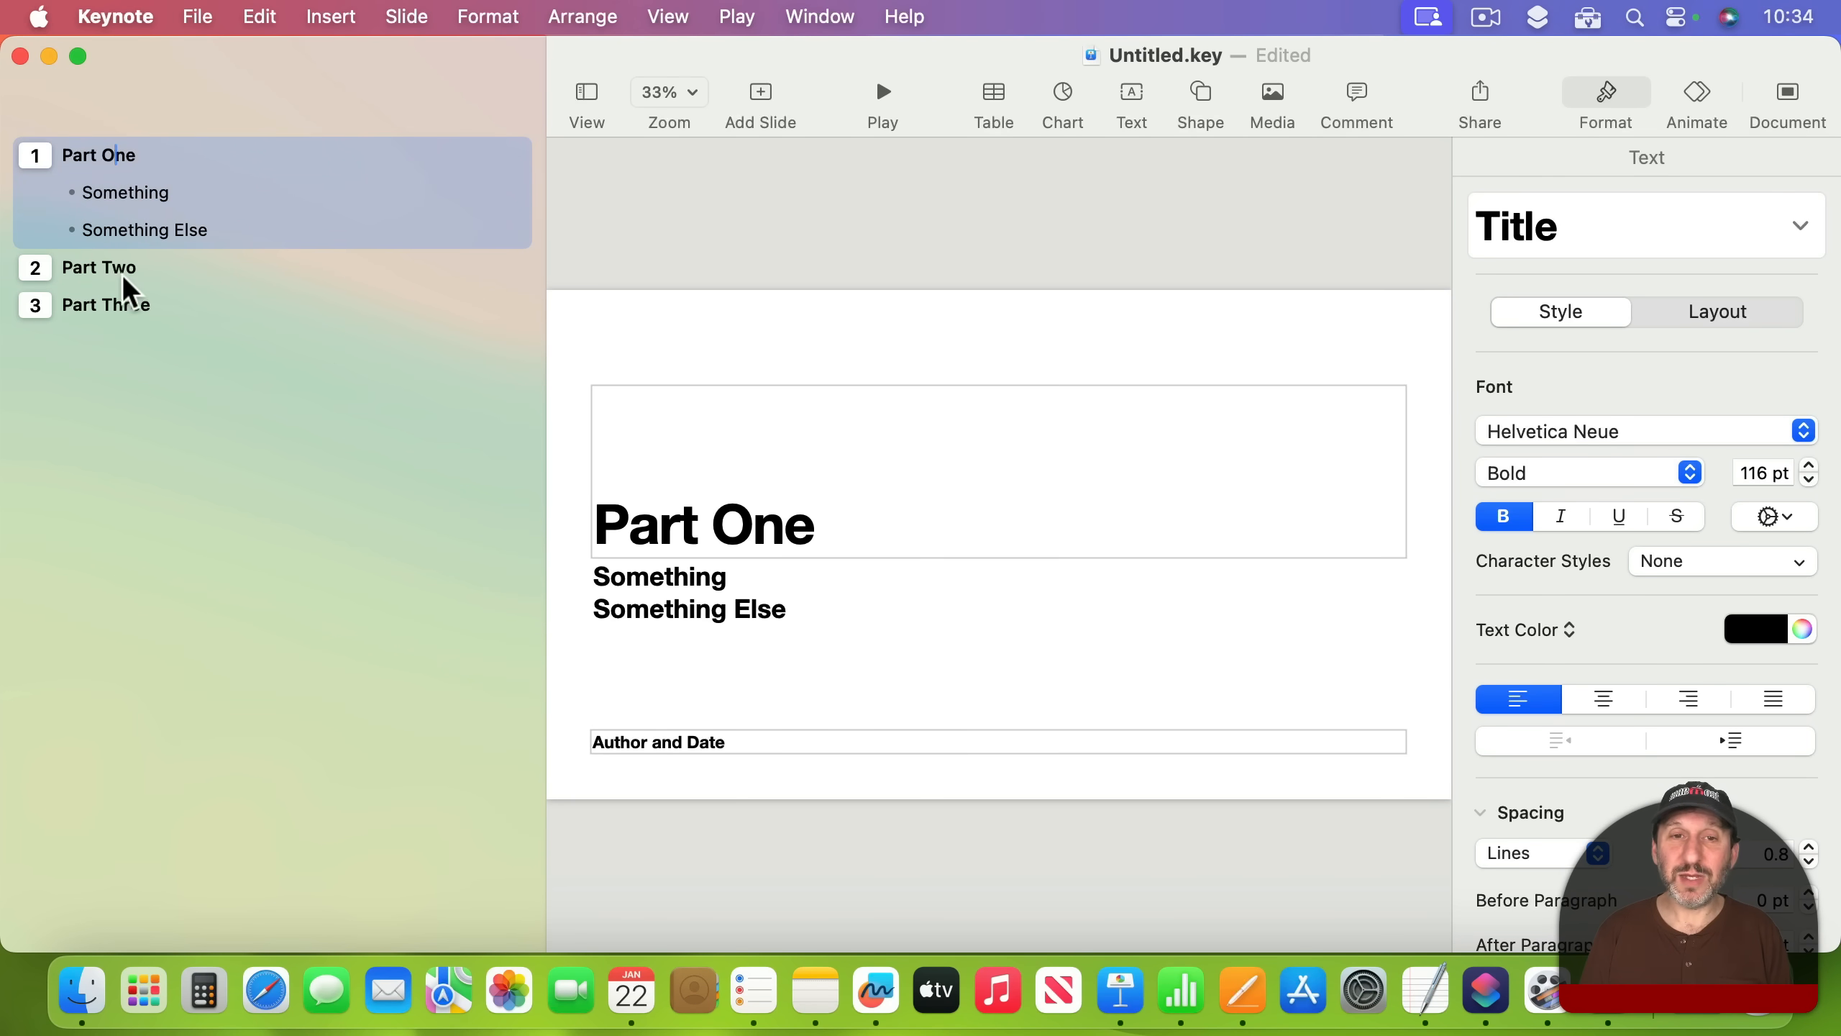
{"action": "left_click", "coordinate": [99, 267]}
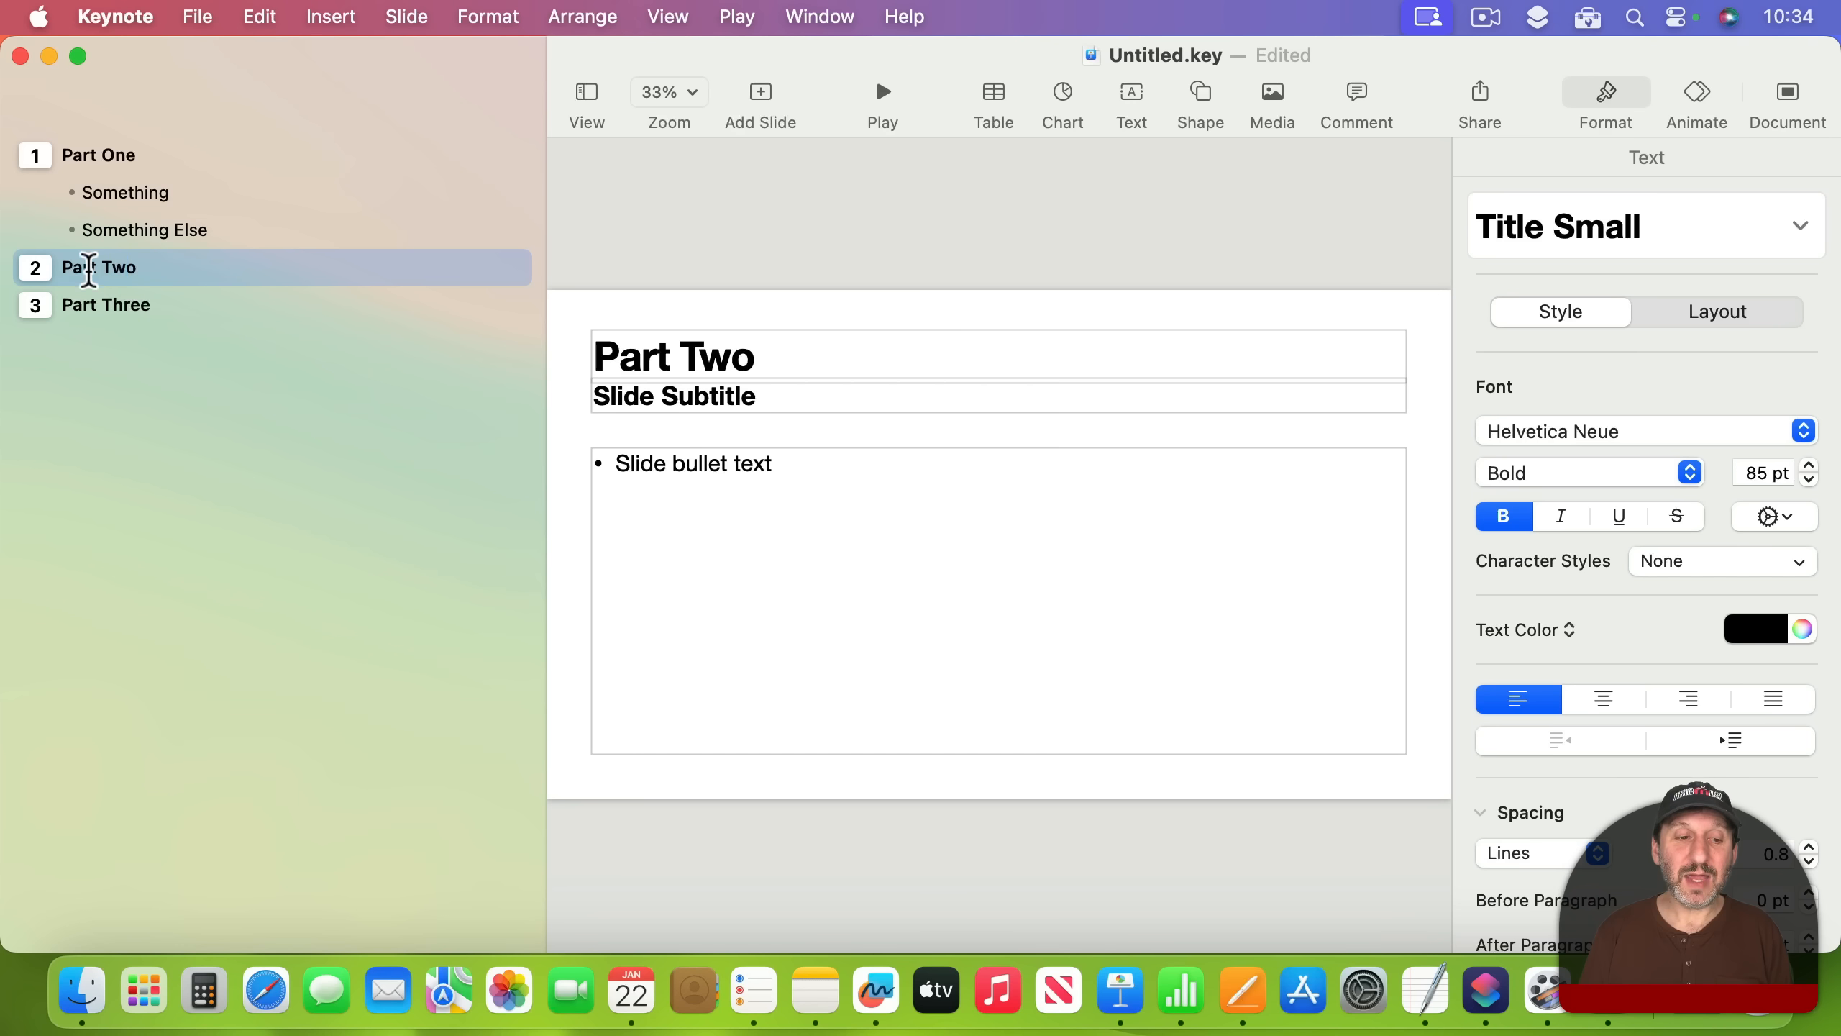
{"action": "left_click", "coordinate": [106, 304]}
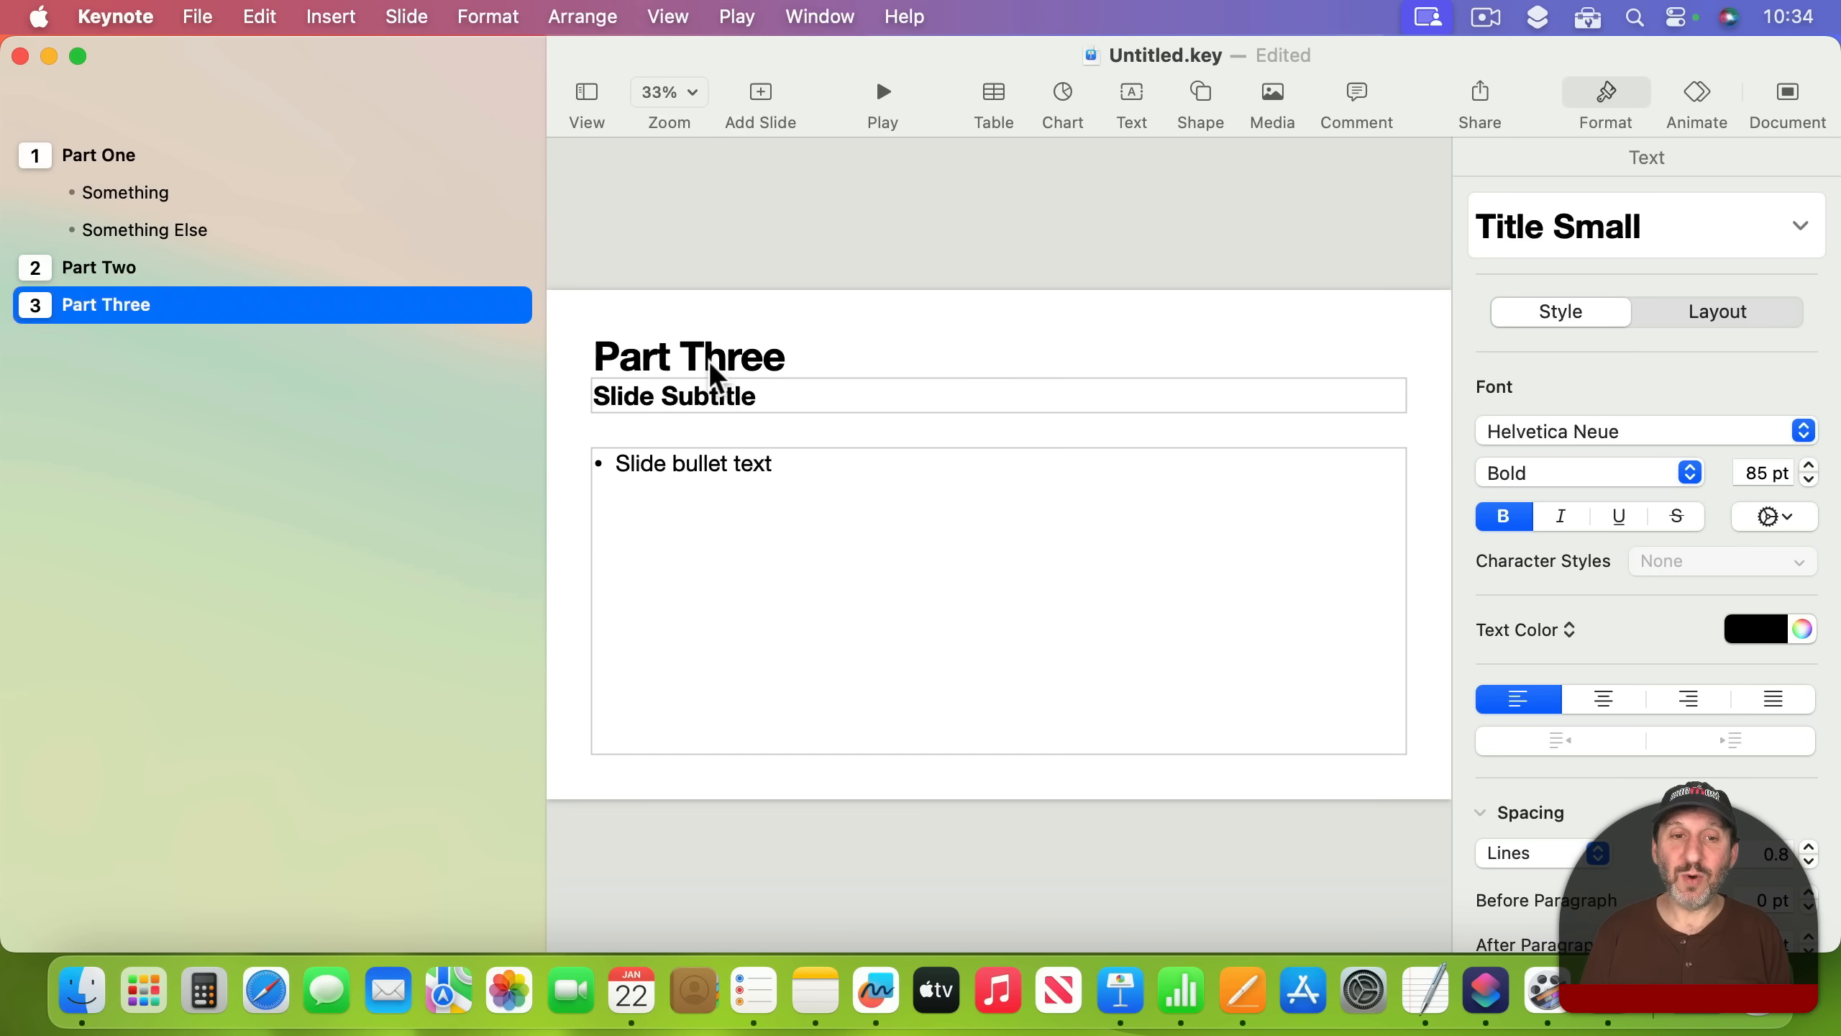
{"action": "left_click", "coordinate": [100, 154]}
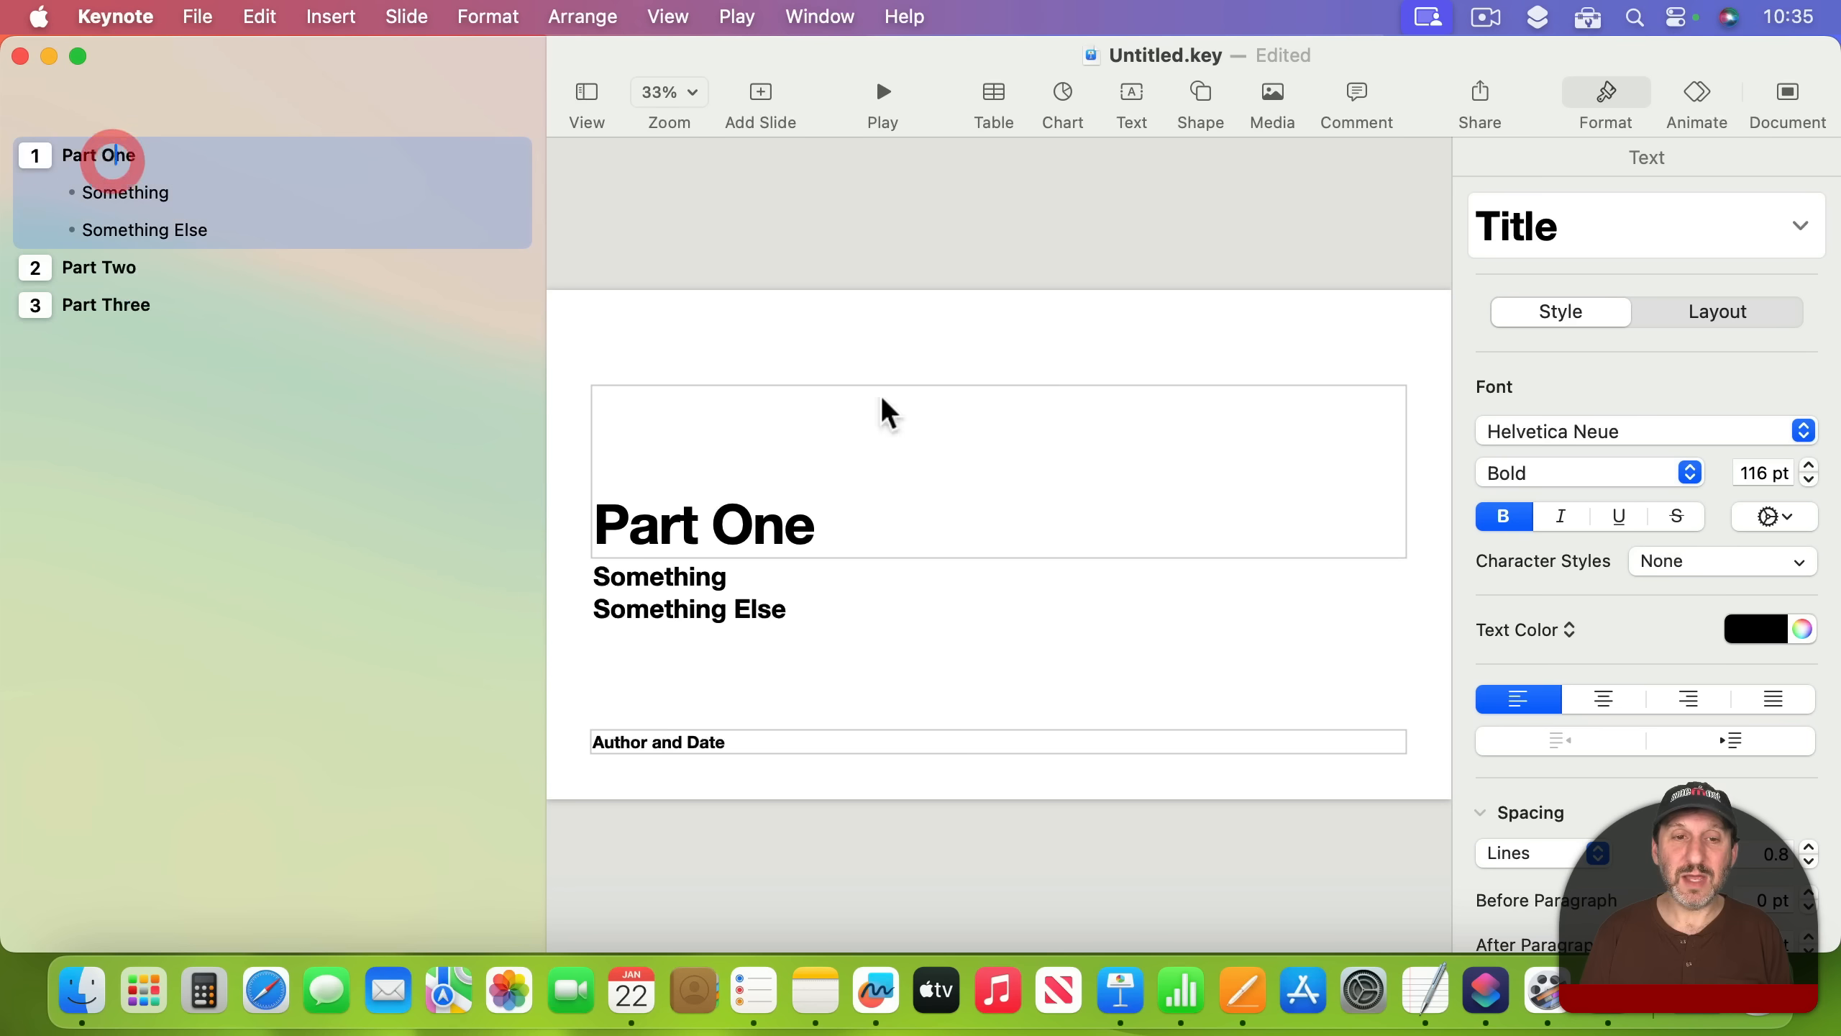
{"action": "left_click", "coordinate": [100, 267]}
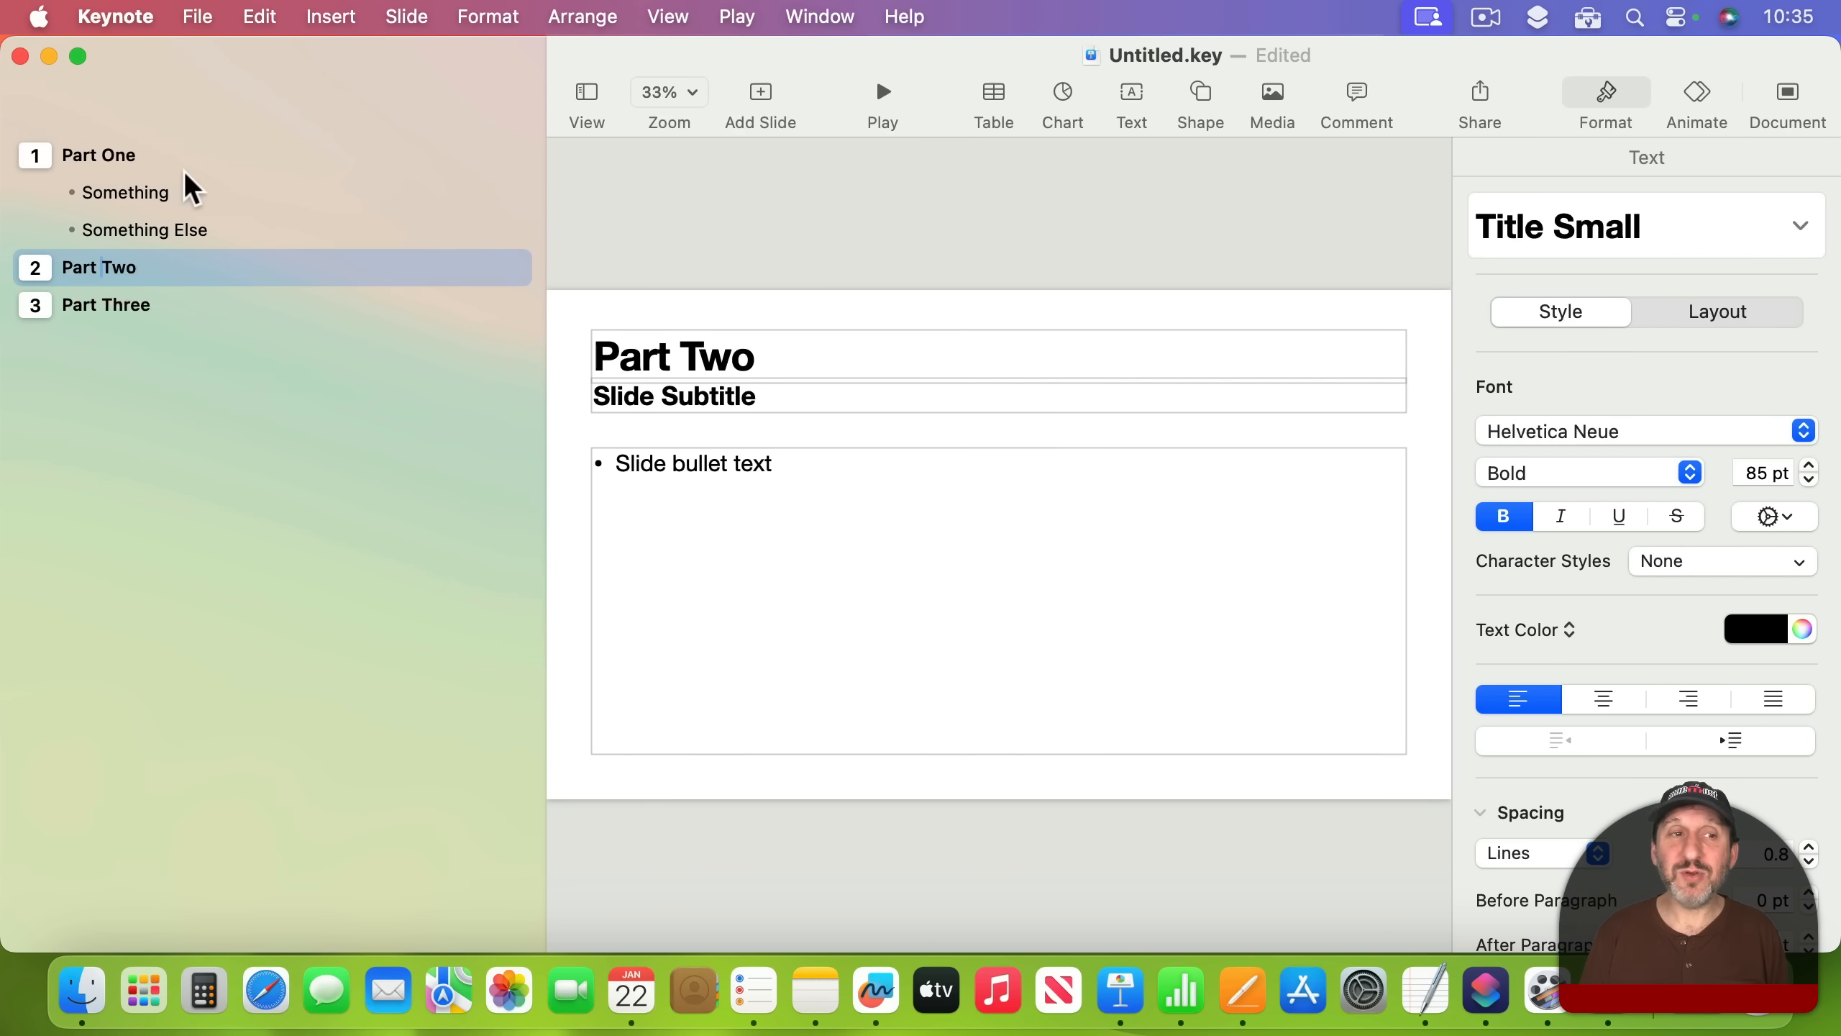
{"action": "mouse_move", "coordinate": [799, 428]}
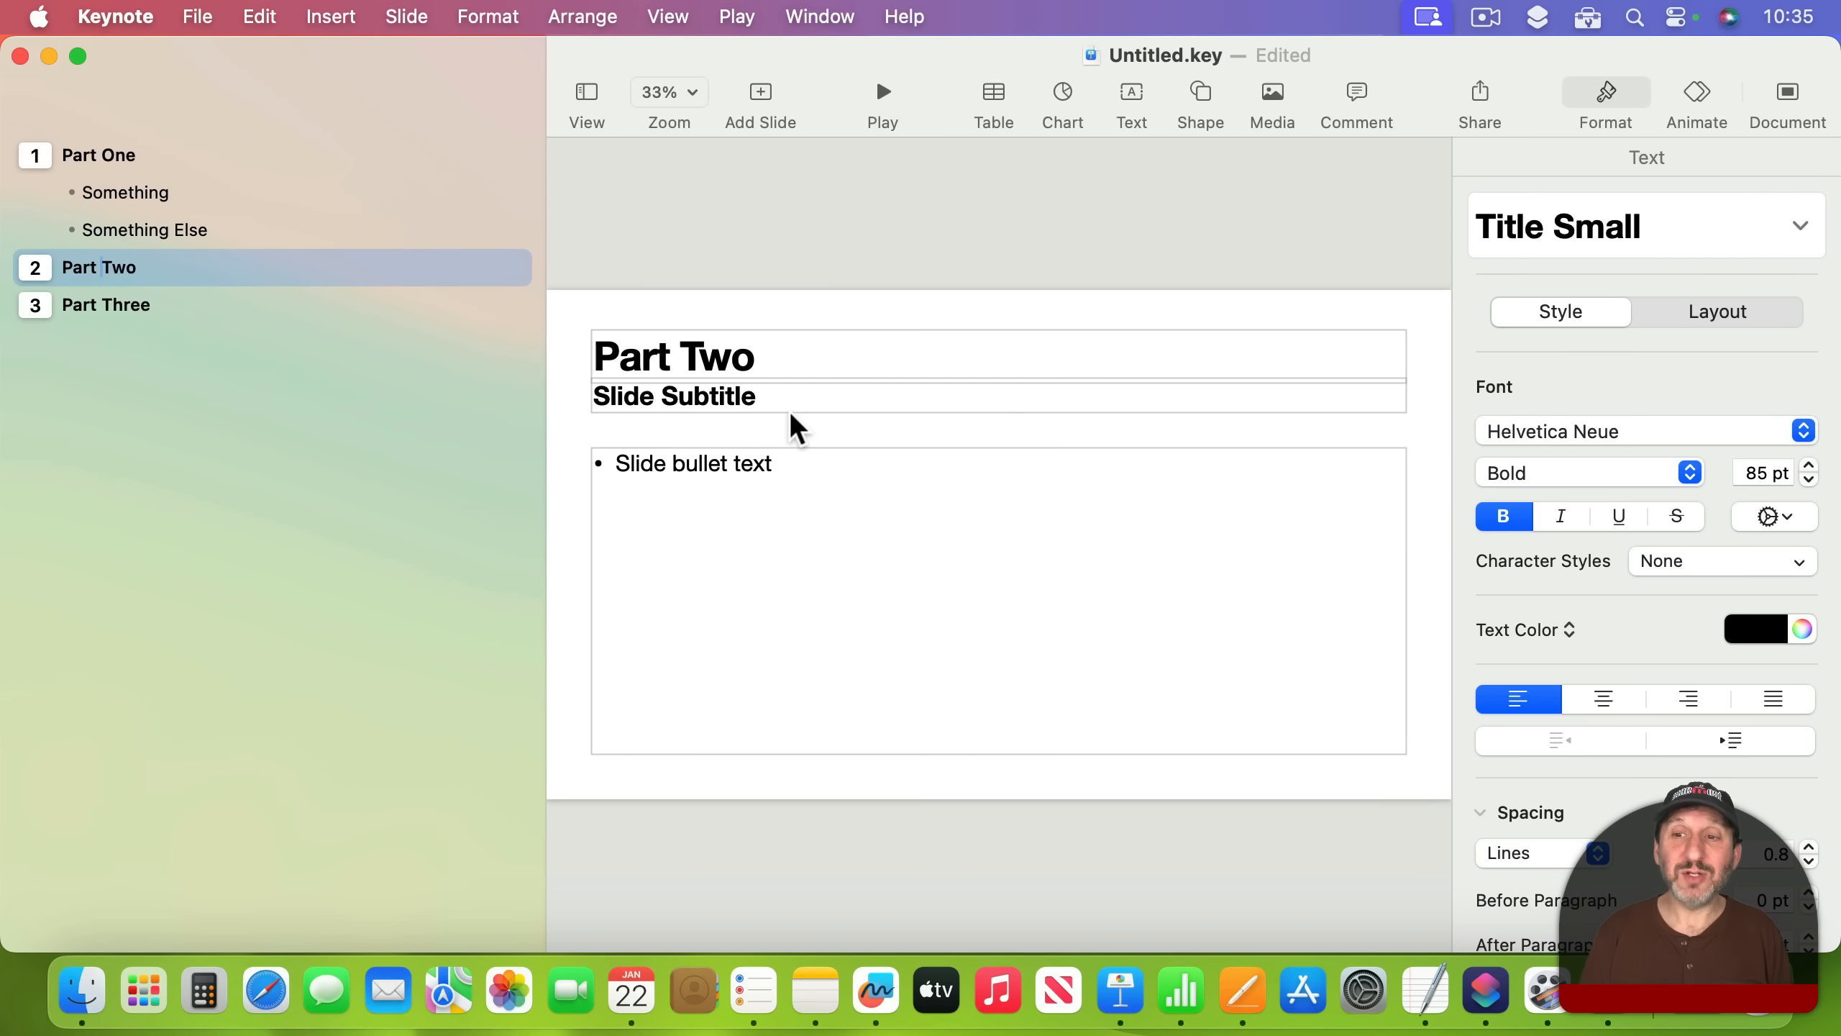
{"action": "mouse_move", "coordinate": [91, 167]}
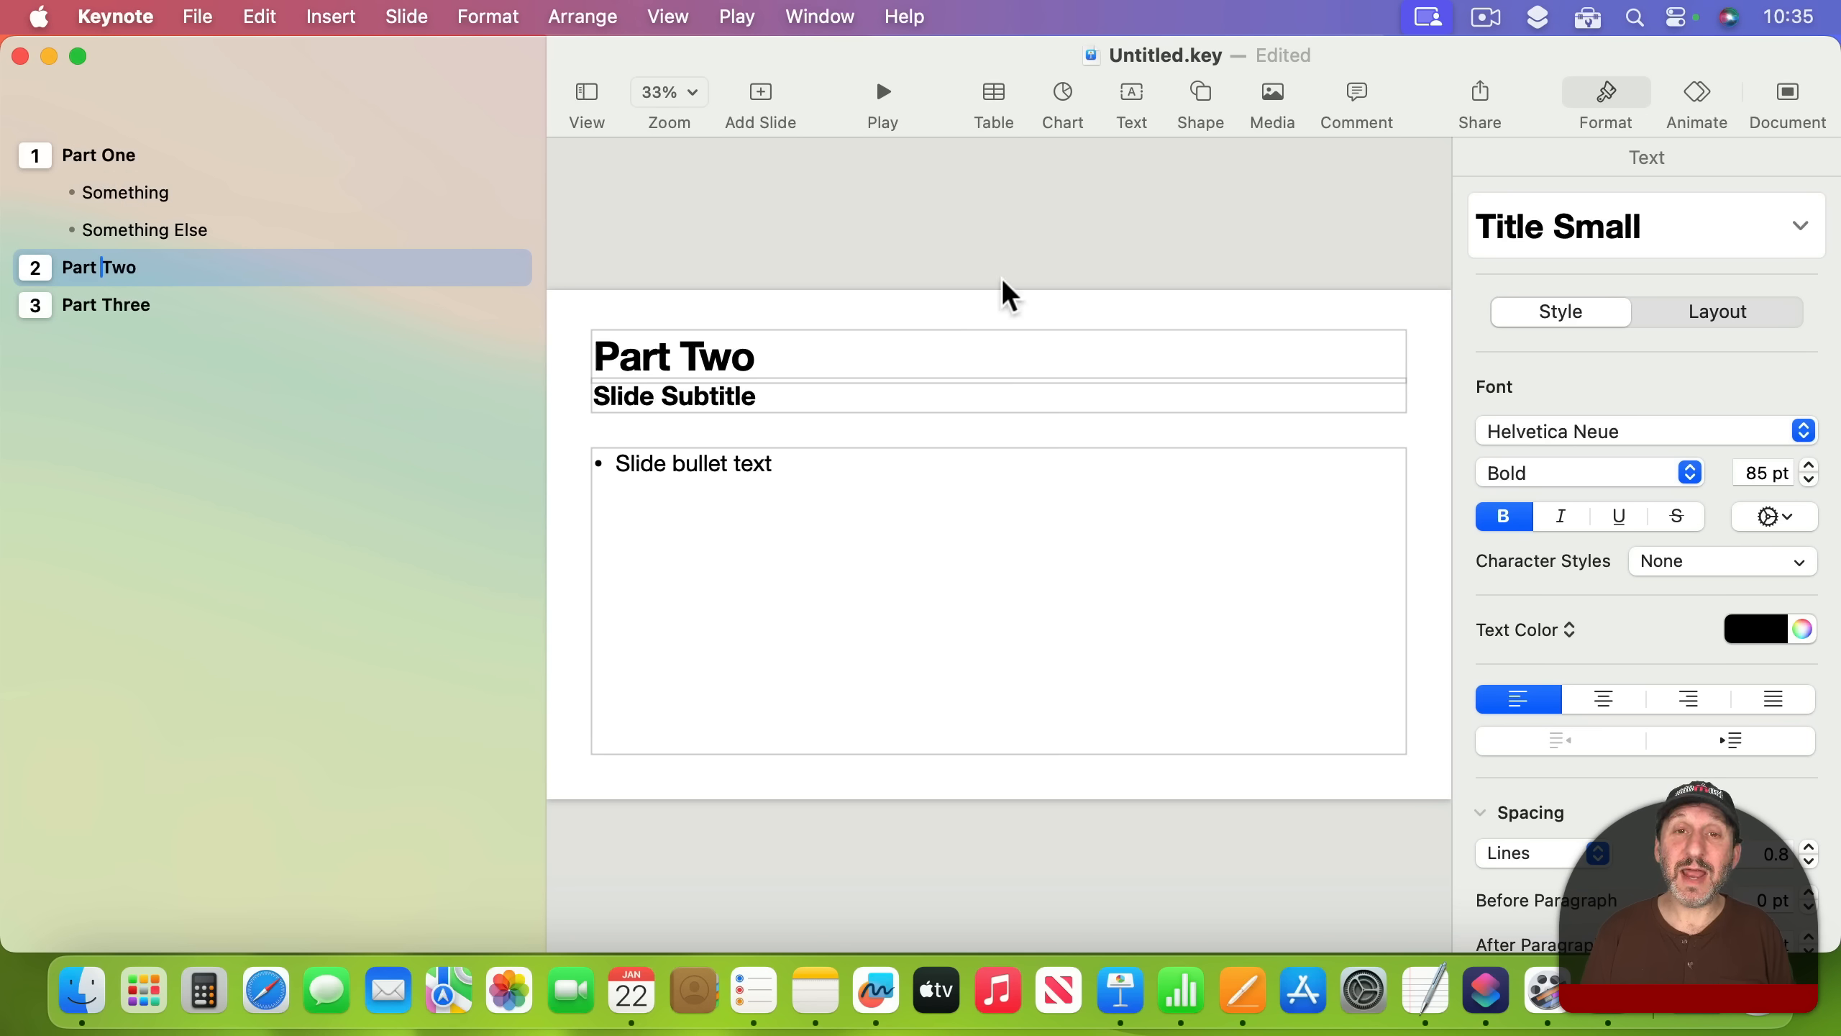
{"action": "mouse_move", "coordinate": [781, 516]}
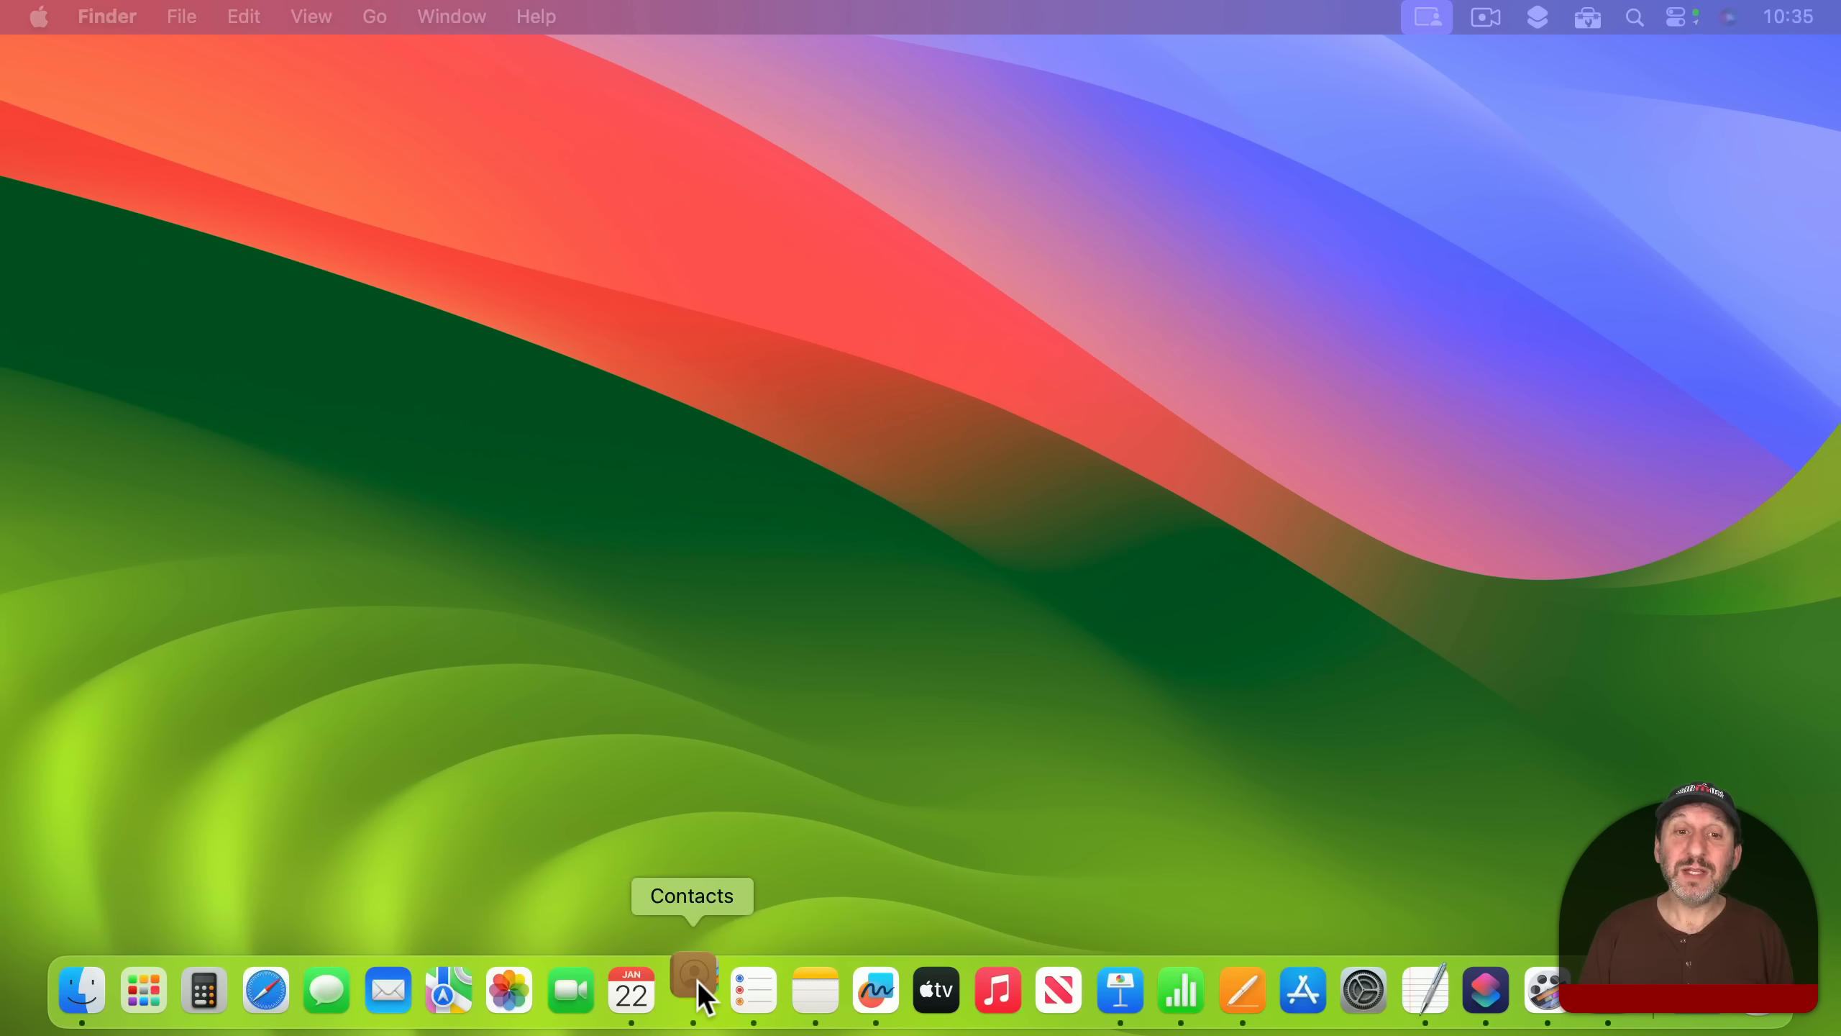
{"action": "left_click", "coordinate": [692, 989]}
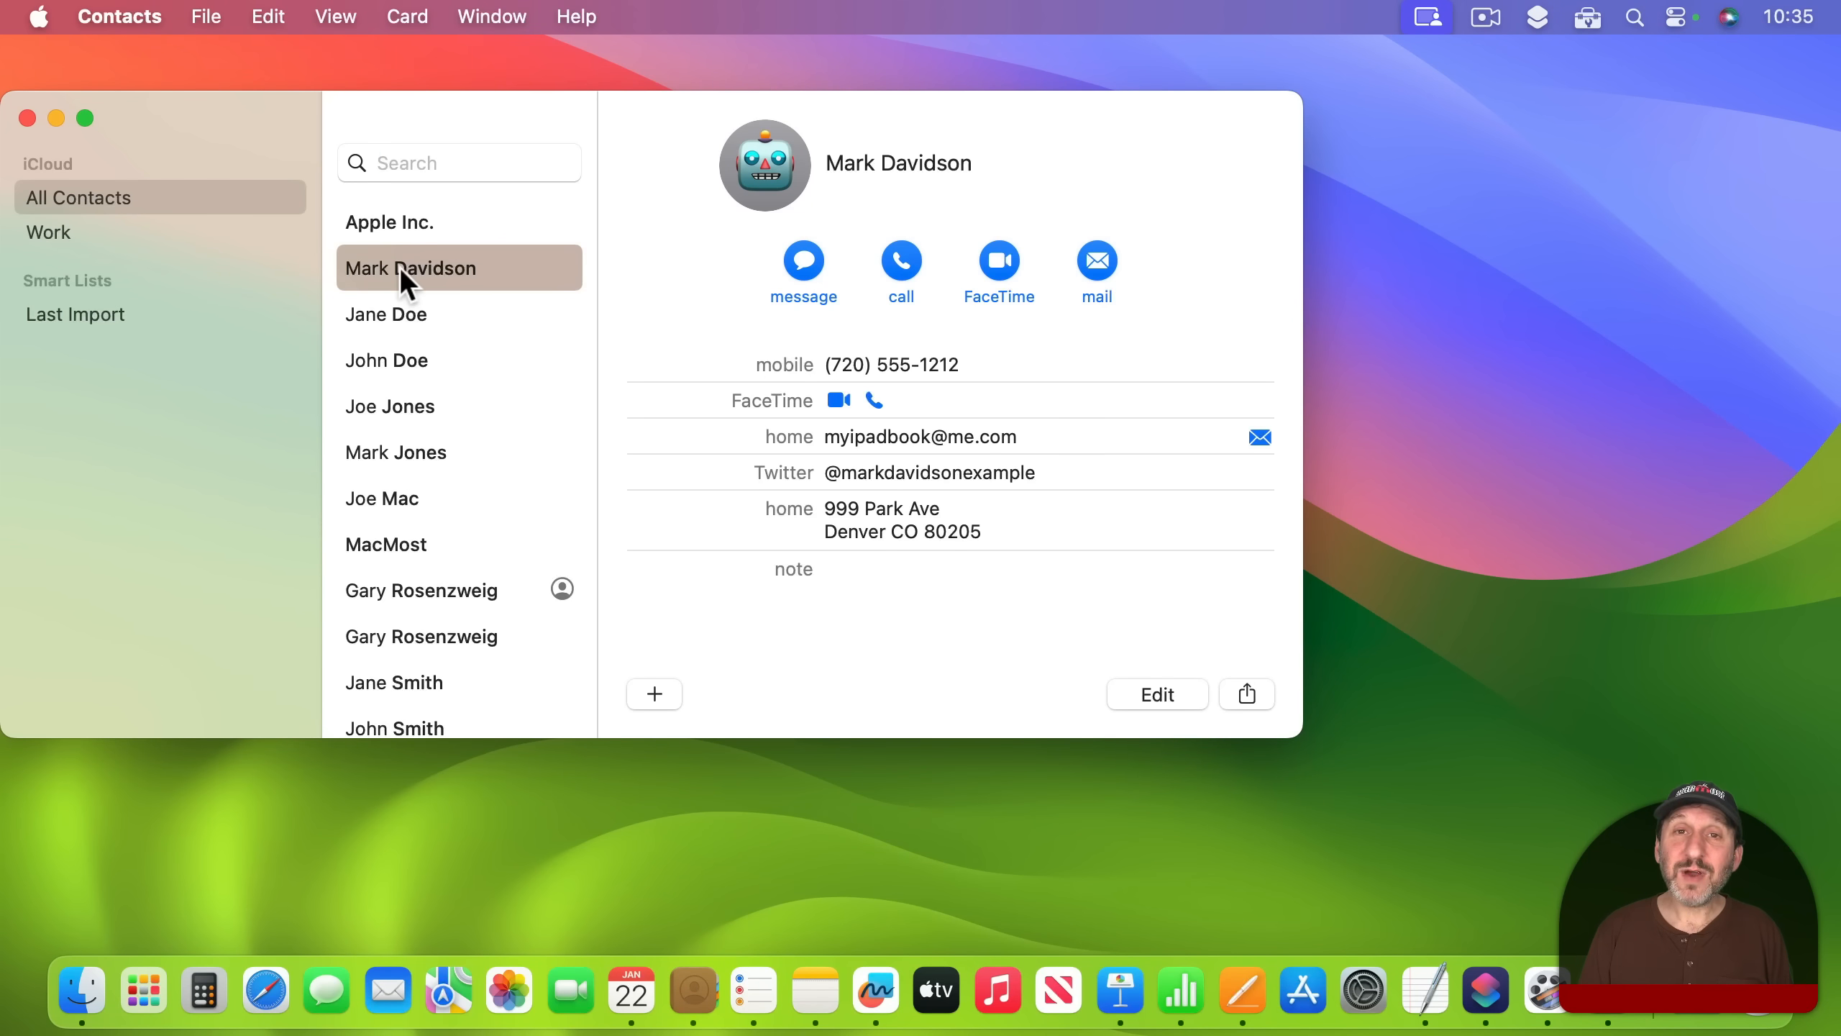
{"action": "left_click", "coordinate": [878, 577]}
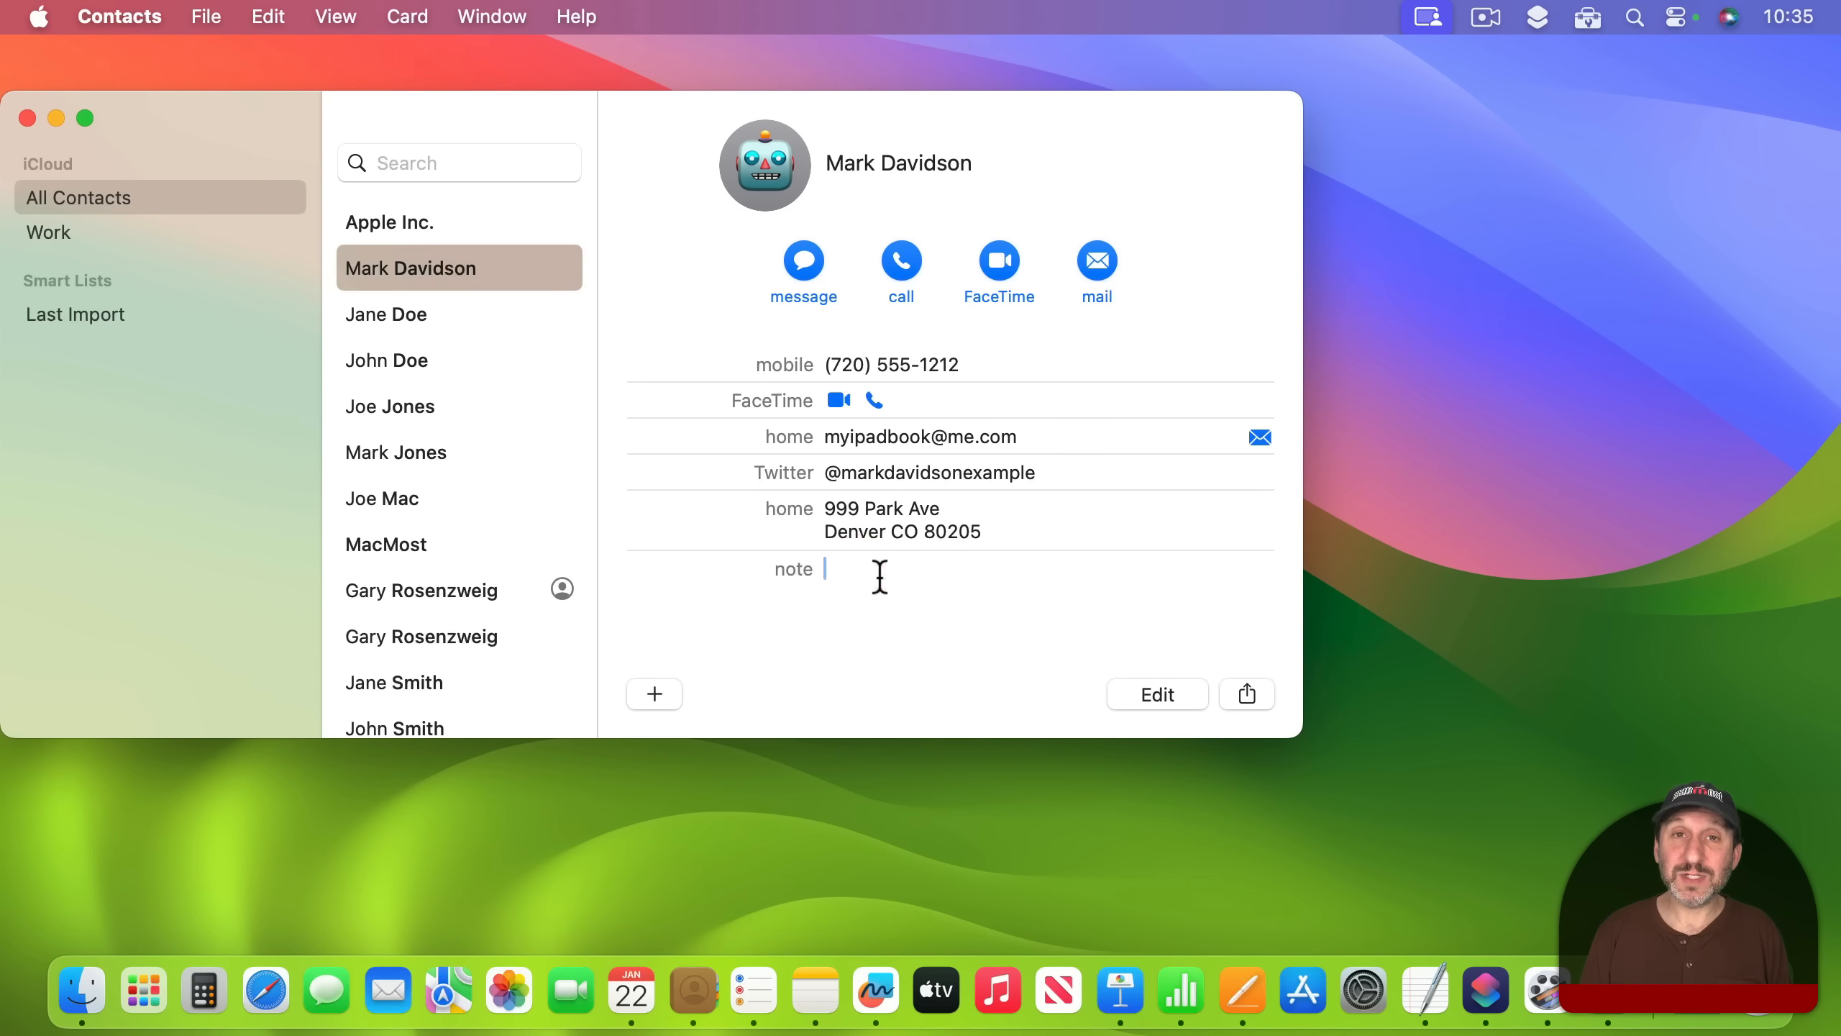
{"action": "mouse_move", "coordinate": [951, 497]}
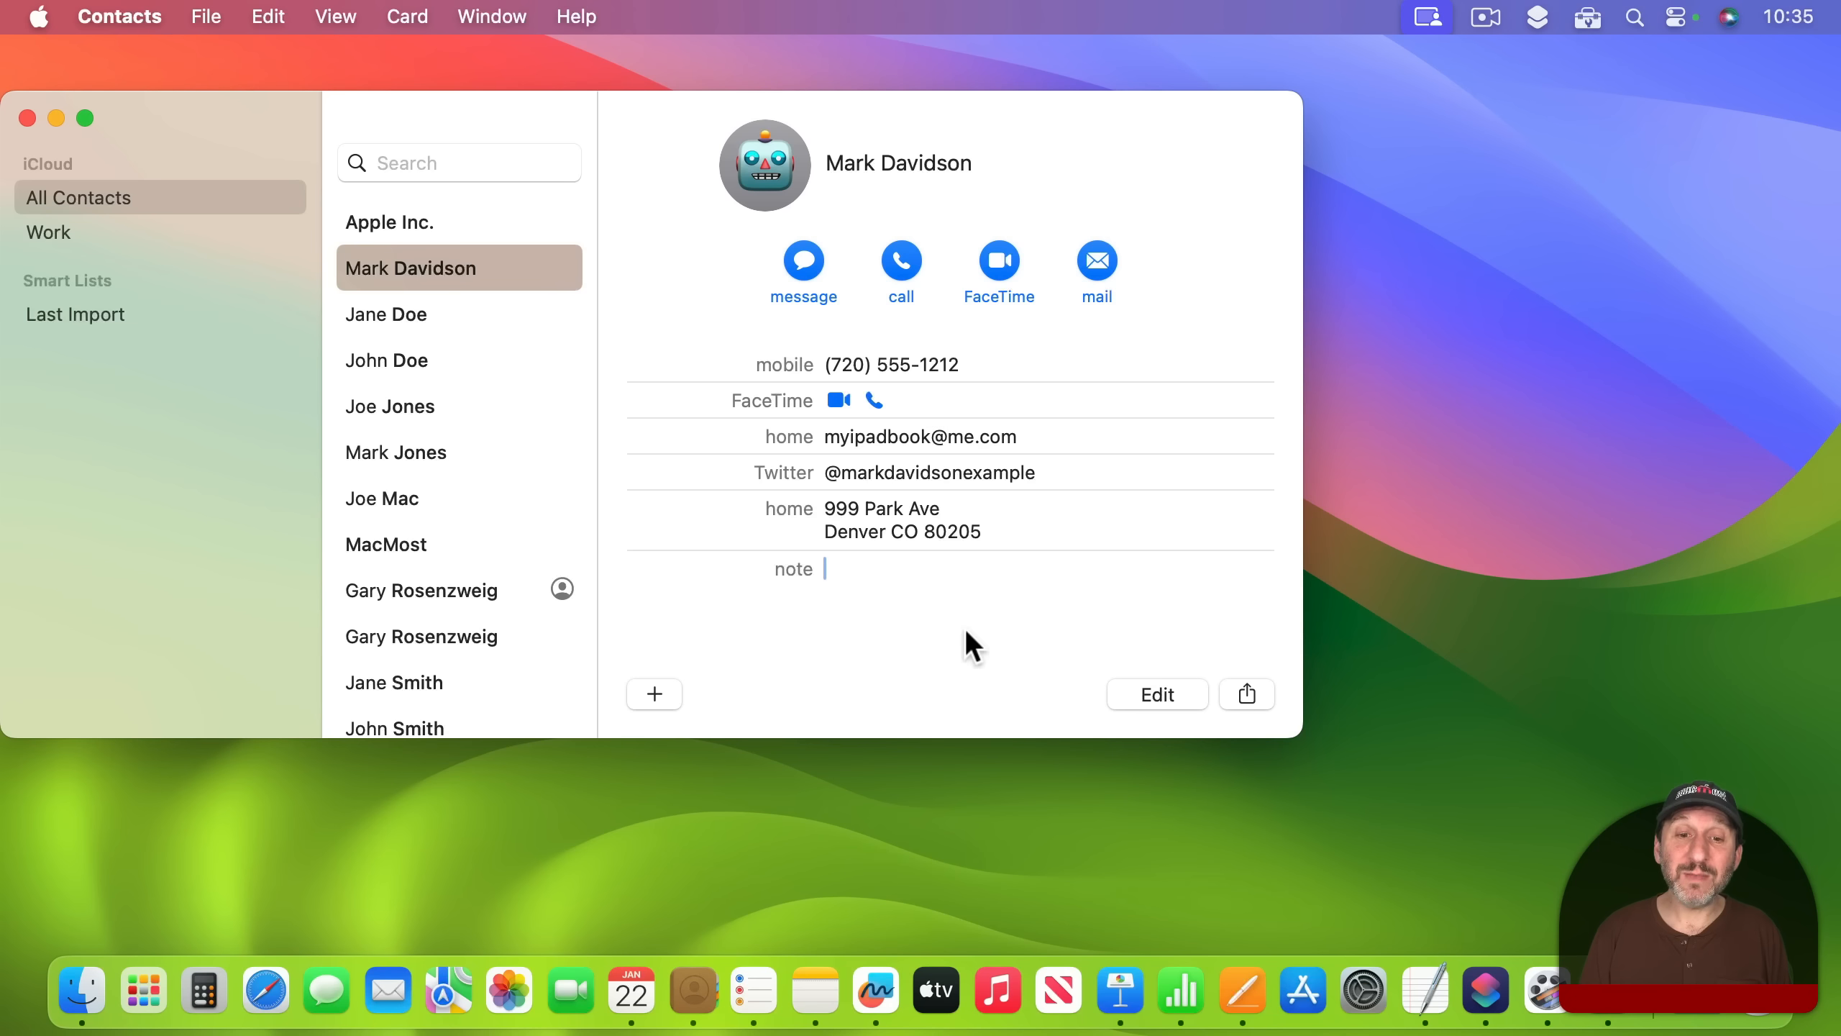
{"action": "mouse_move", "coordinate": [1068, 667]}
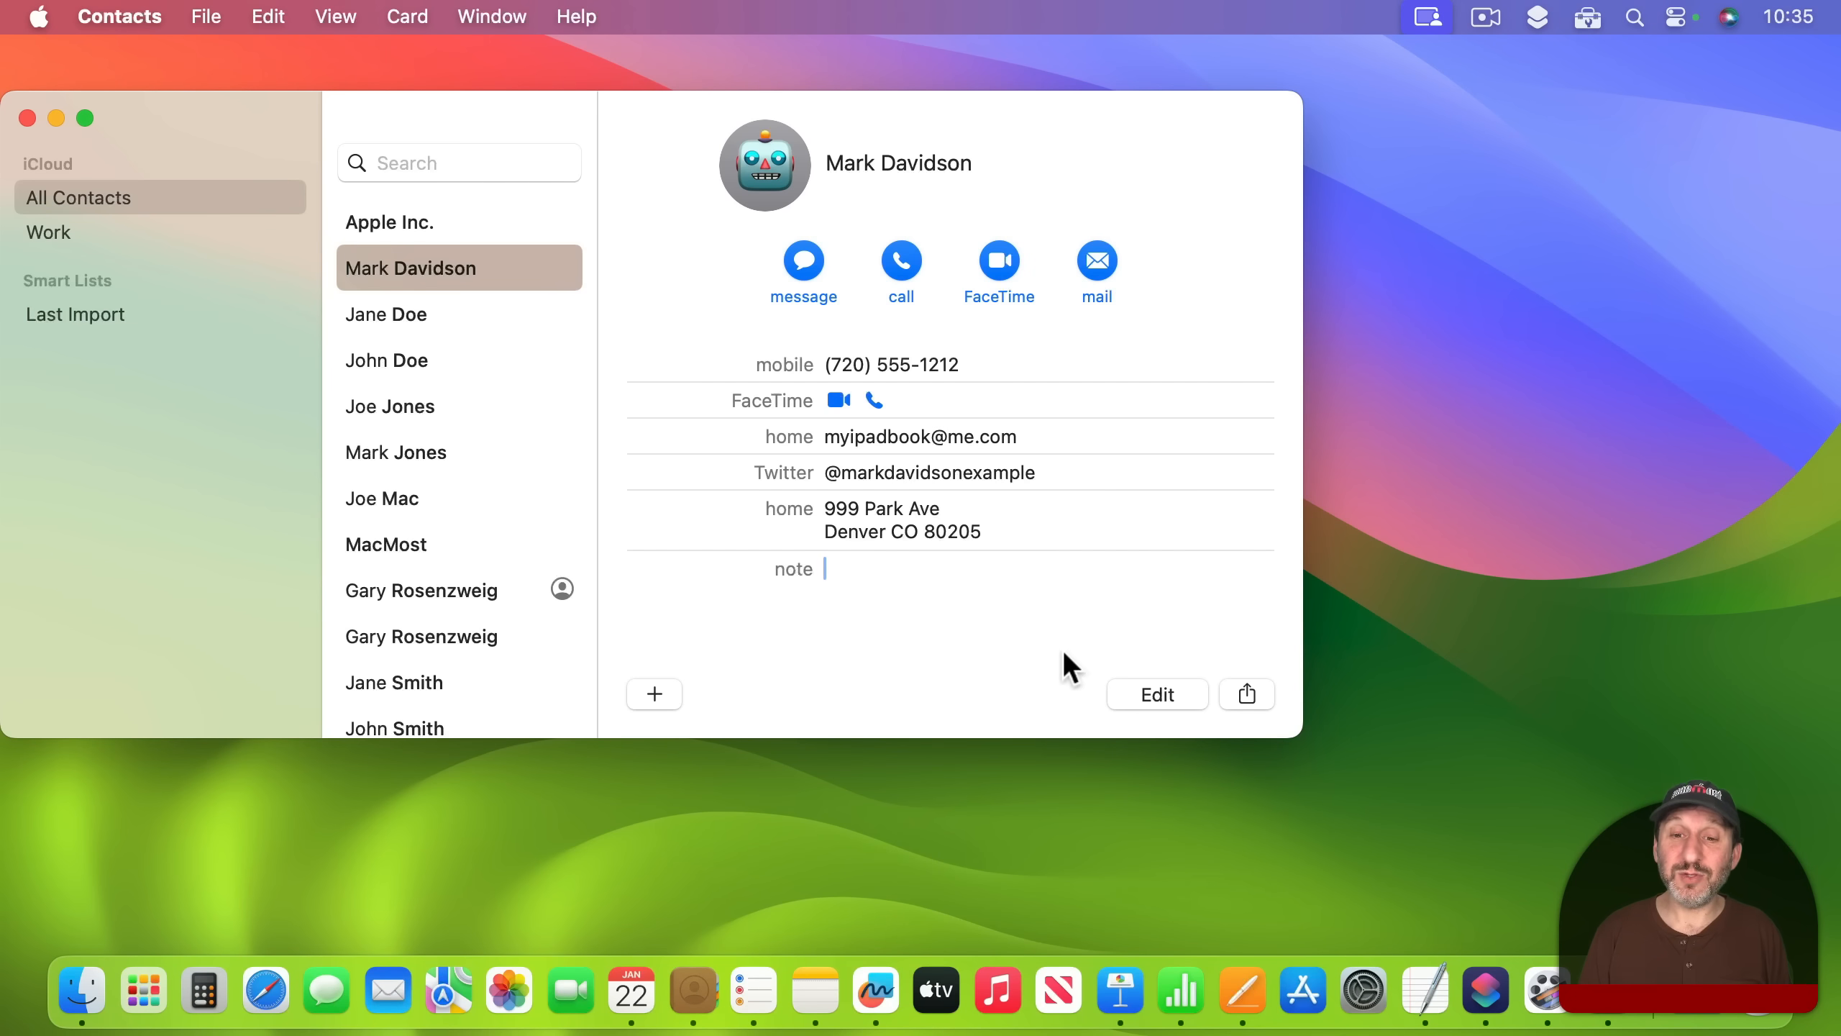
{"action": "type", "text": "Call"}
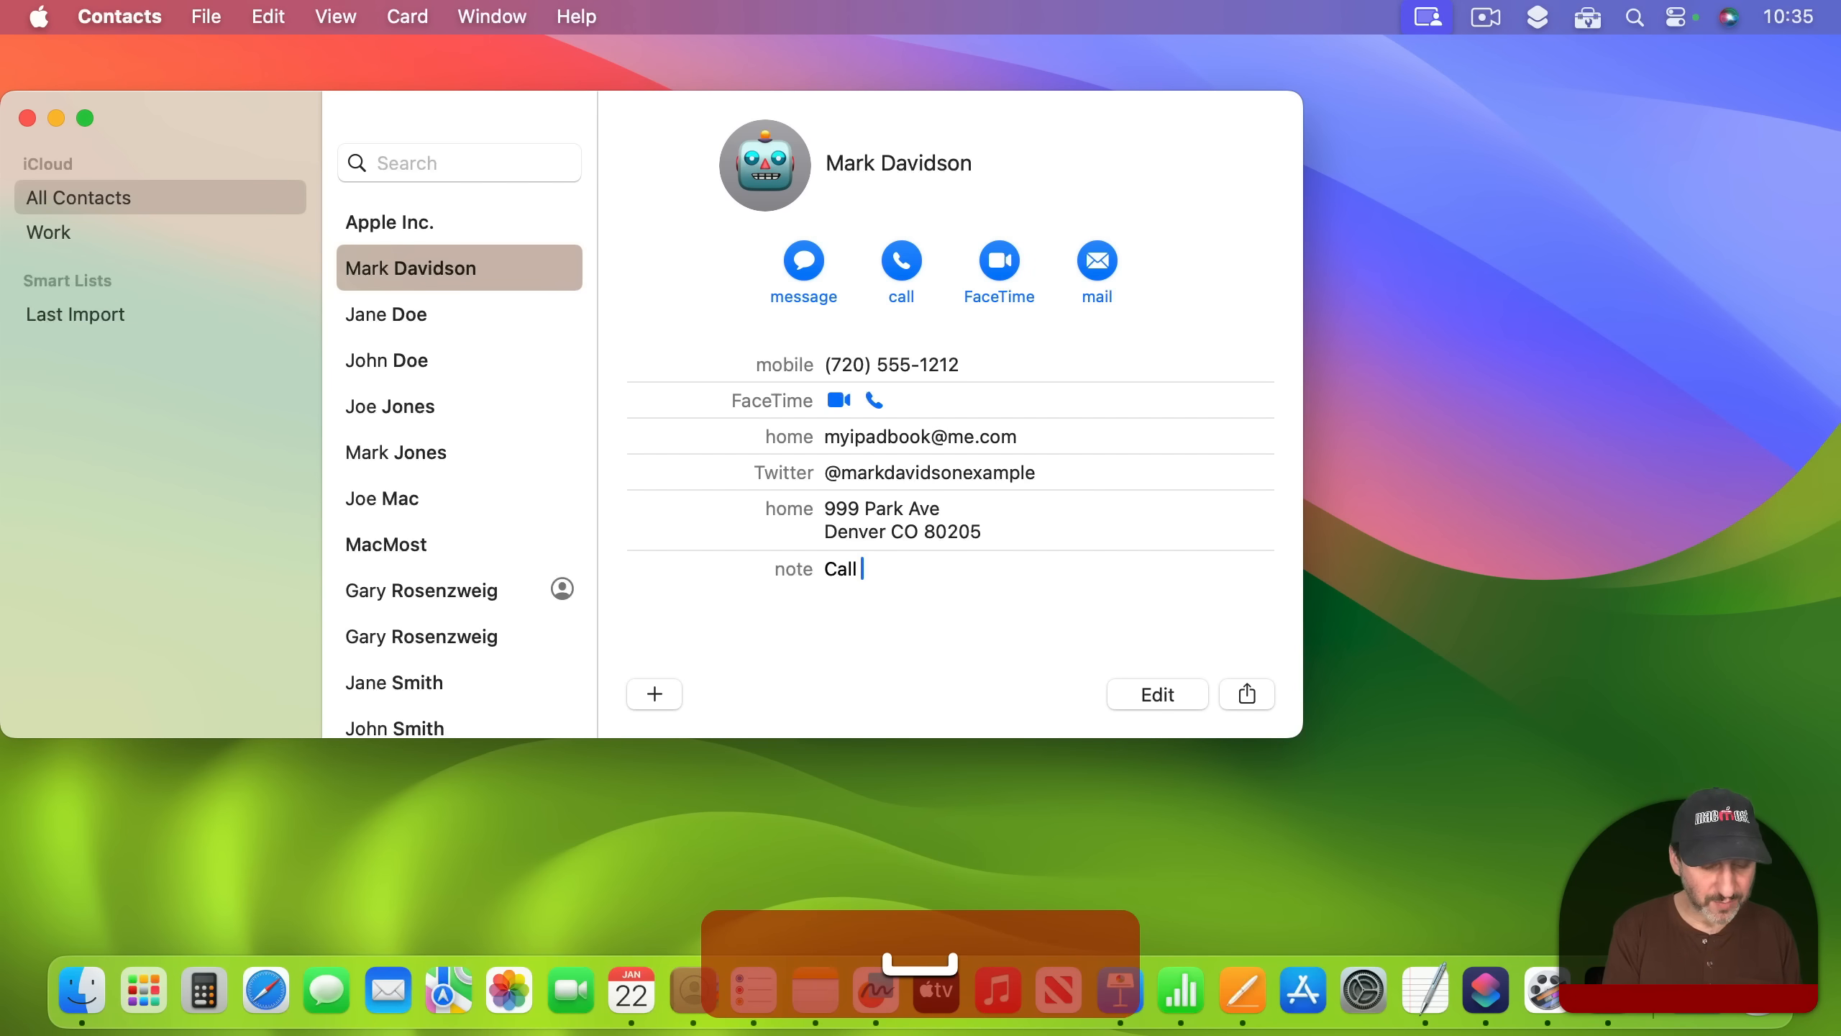
{"action": "type", "text": "on Tuesday to a"}
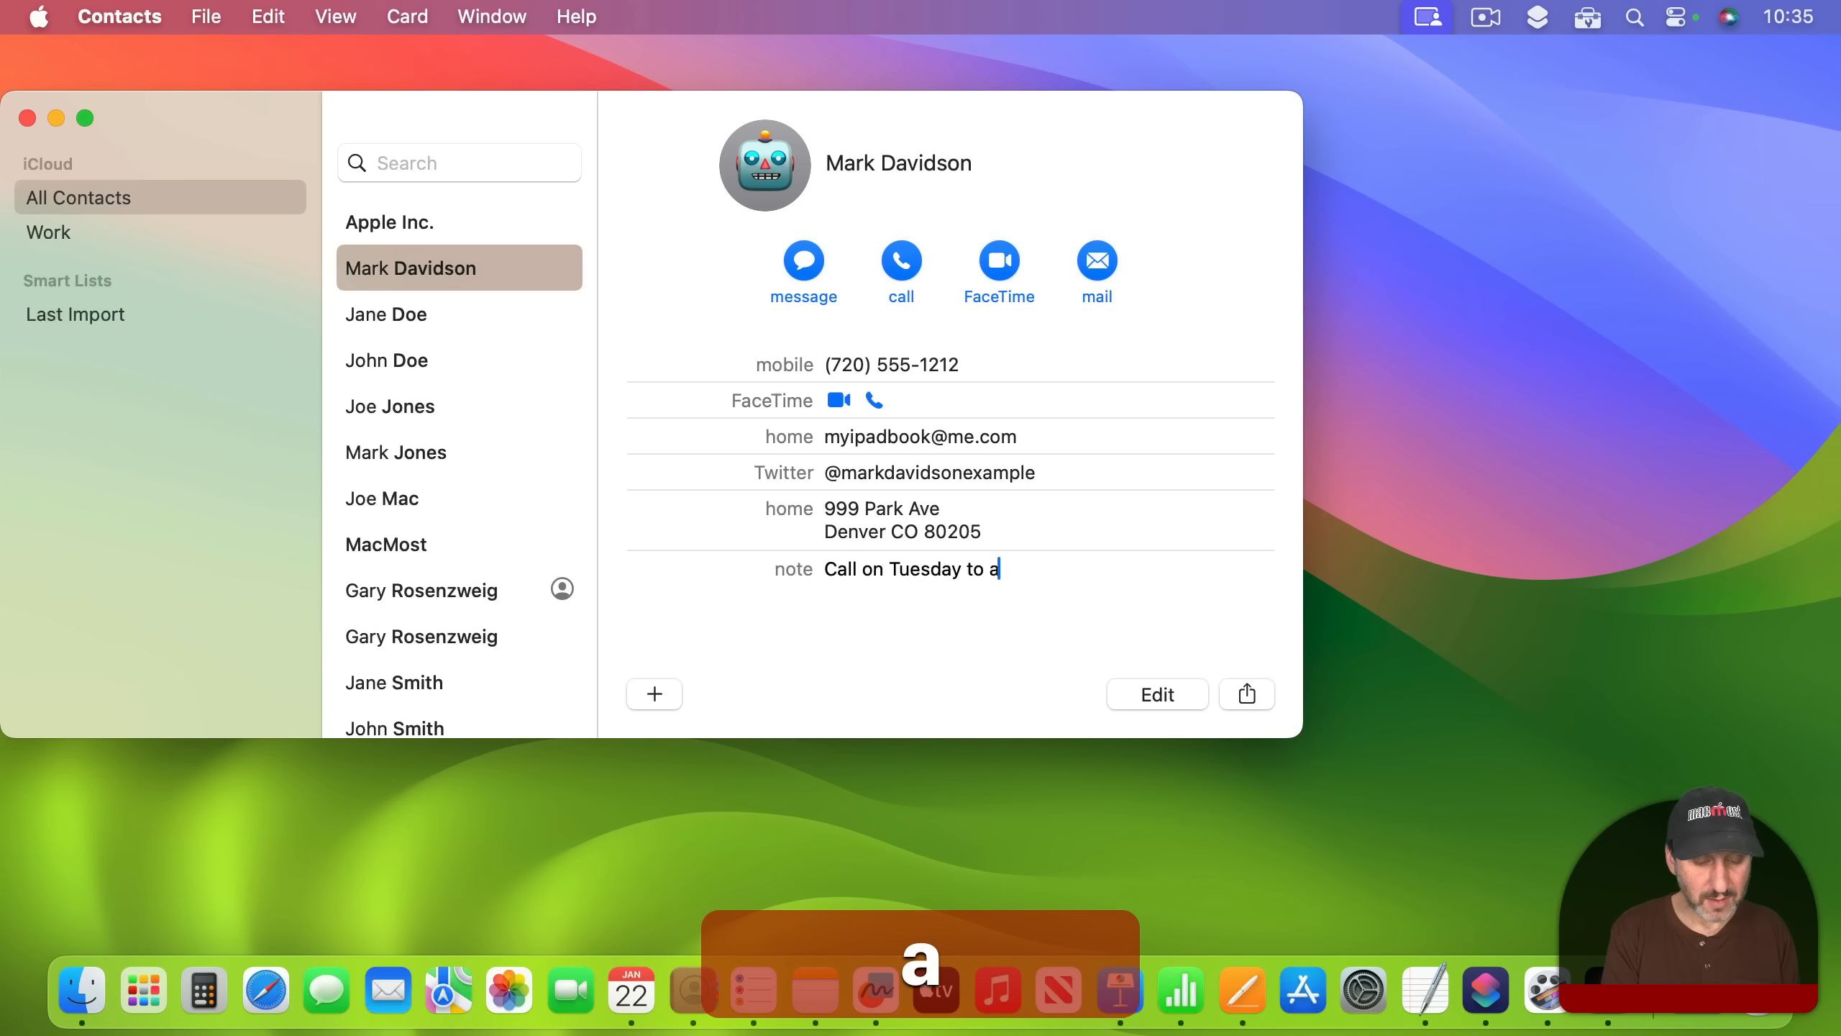
{"action": "type", "text": "sk about"}
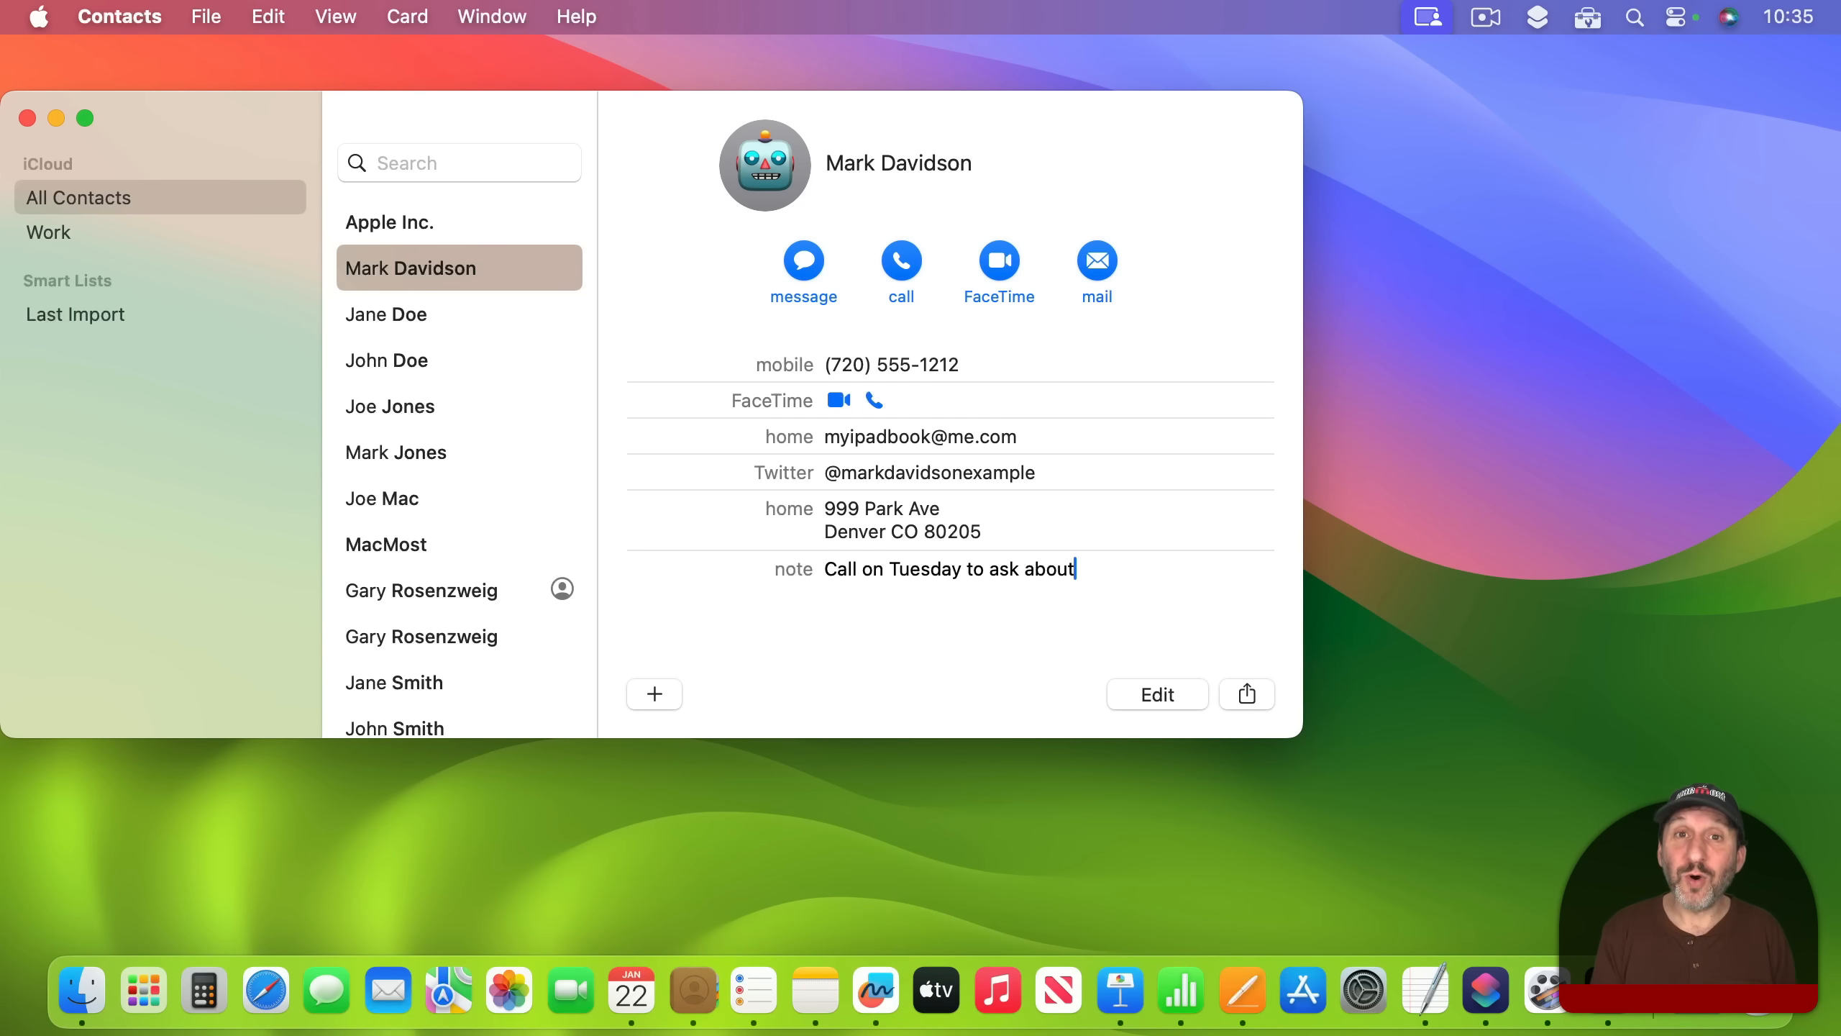
{"action": "mouse_move", "coordinate": [841, 296]}
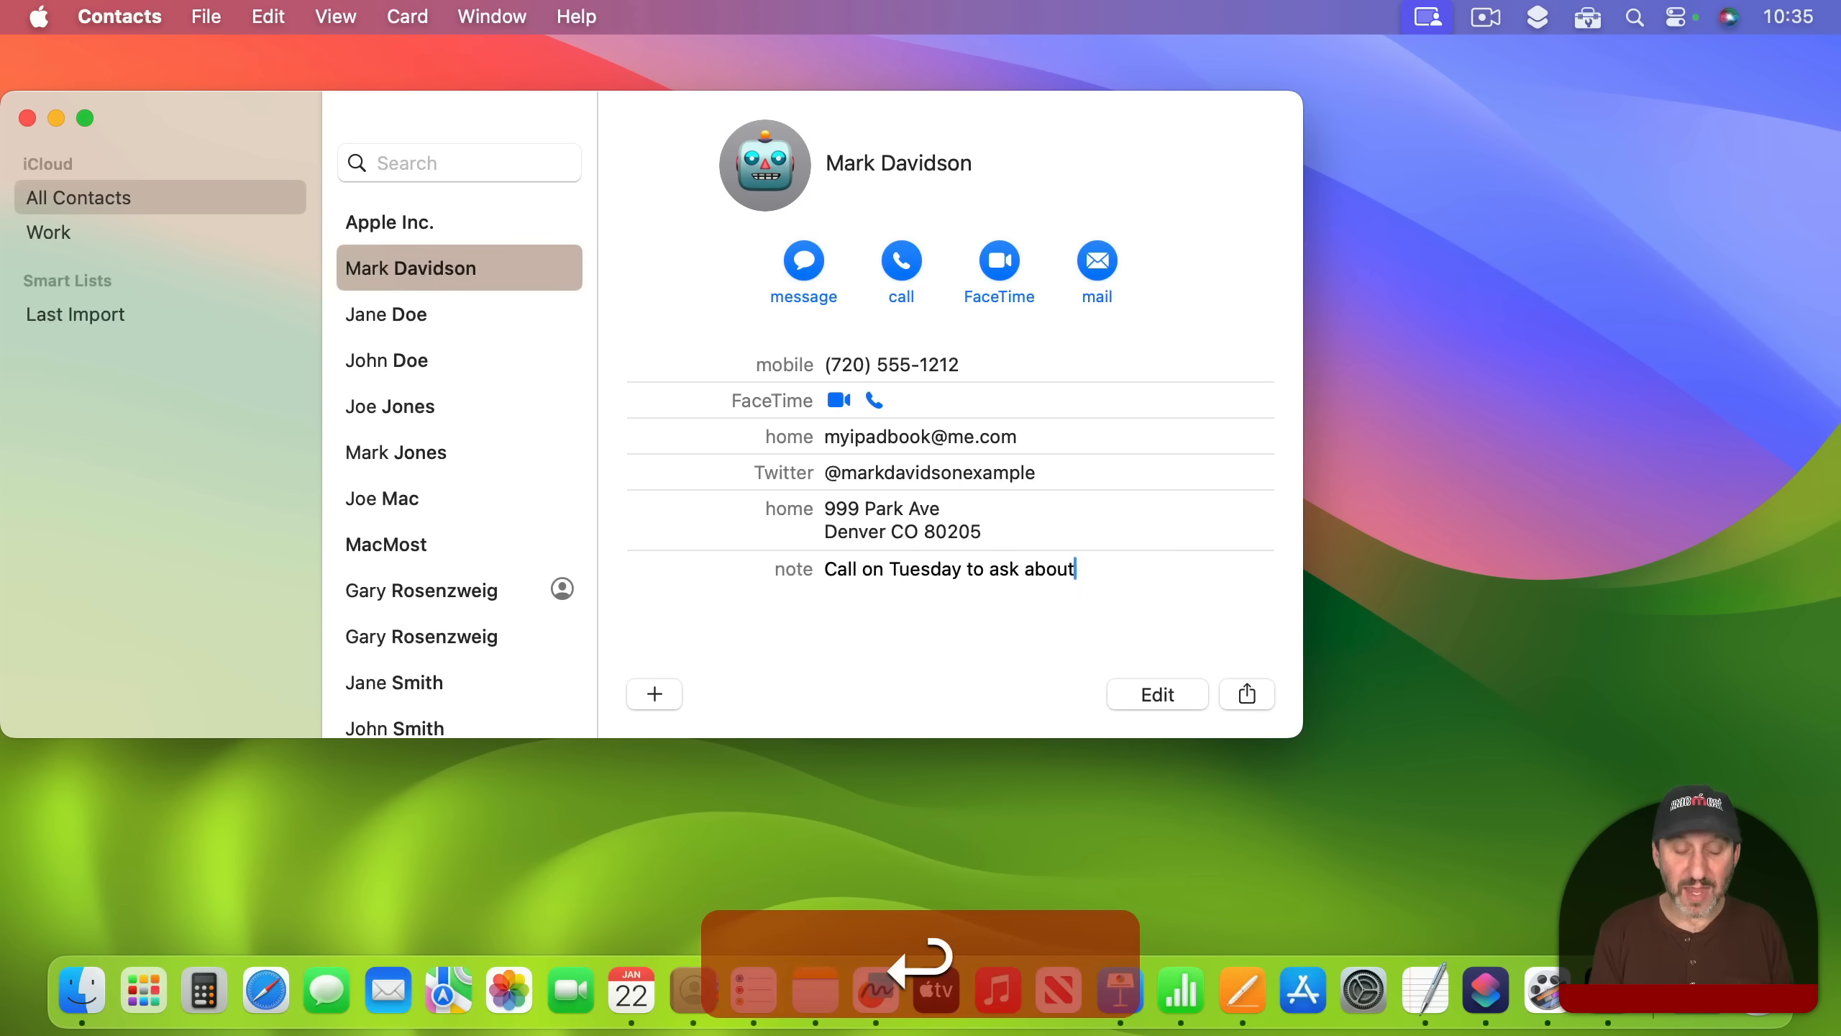
{"action": "type", "text": "Some notes"}
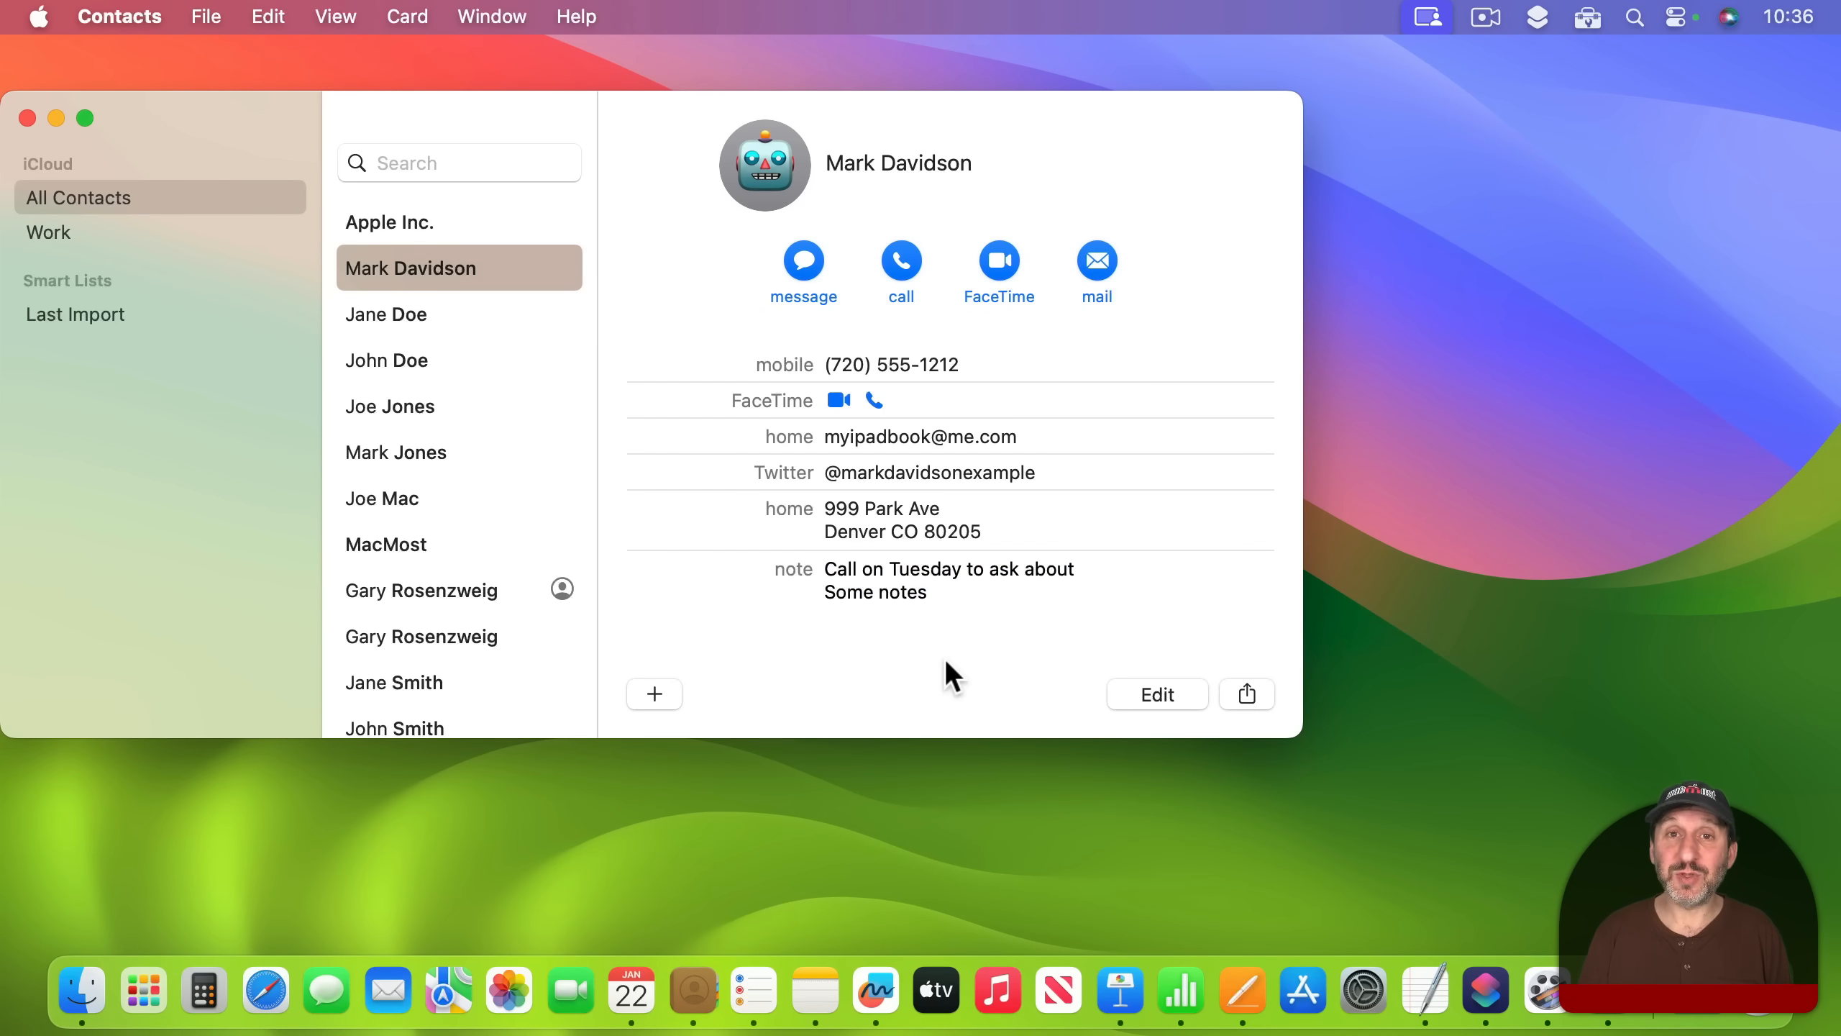
{"action": "mouse_move", "coordinate": [916, 569]}
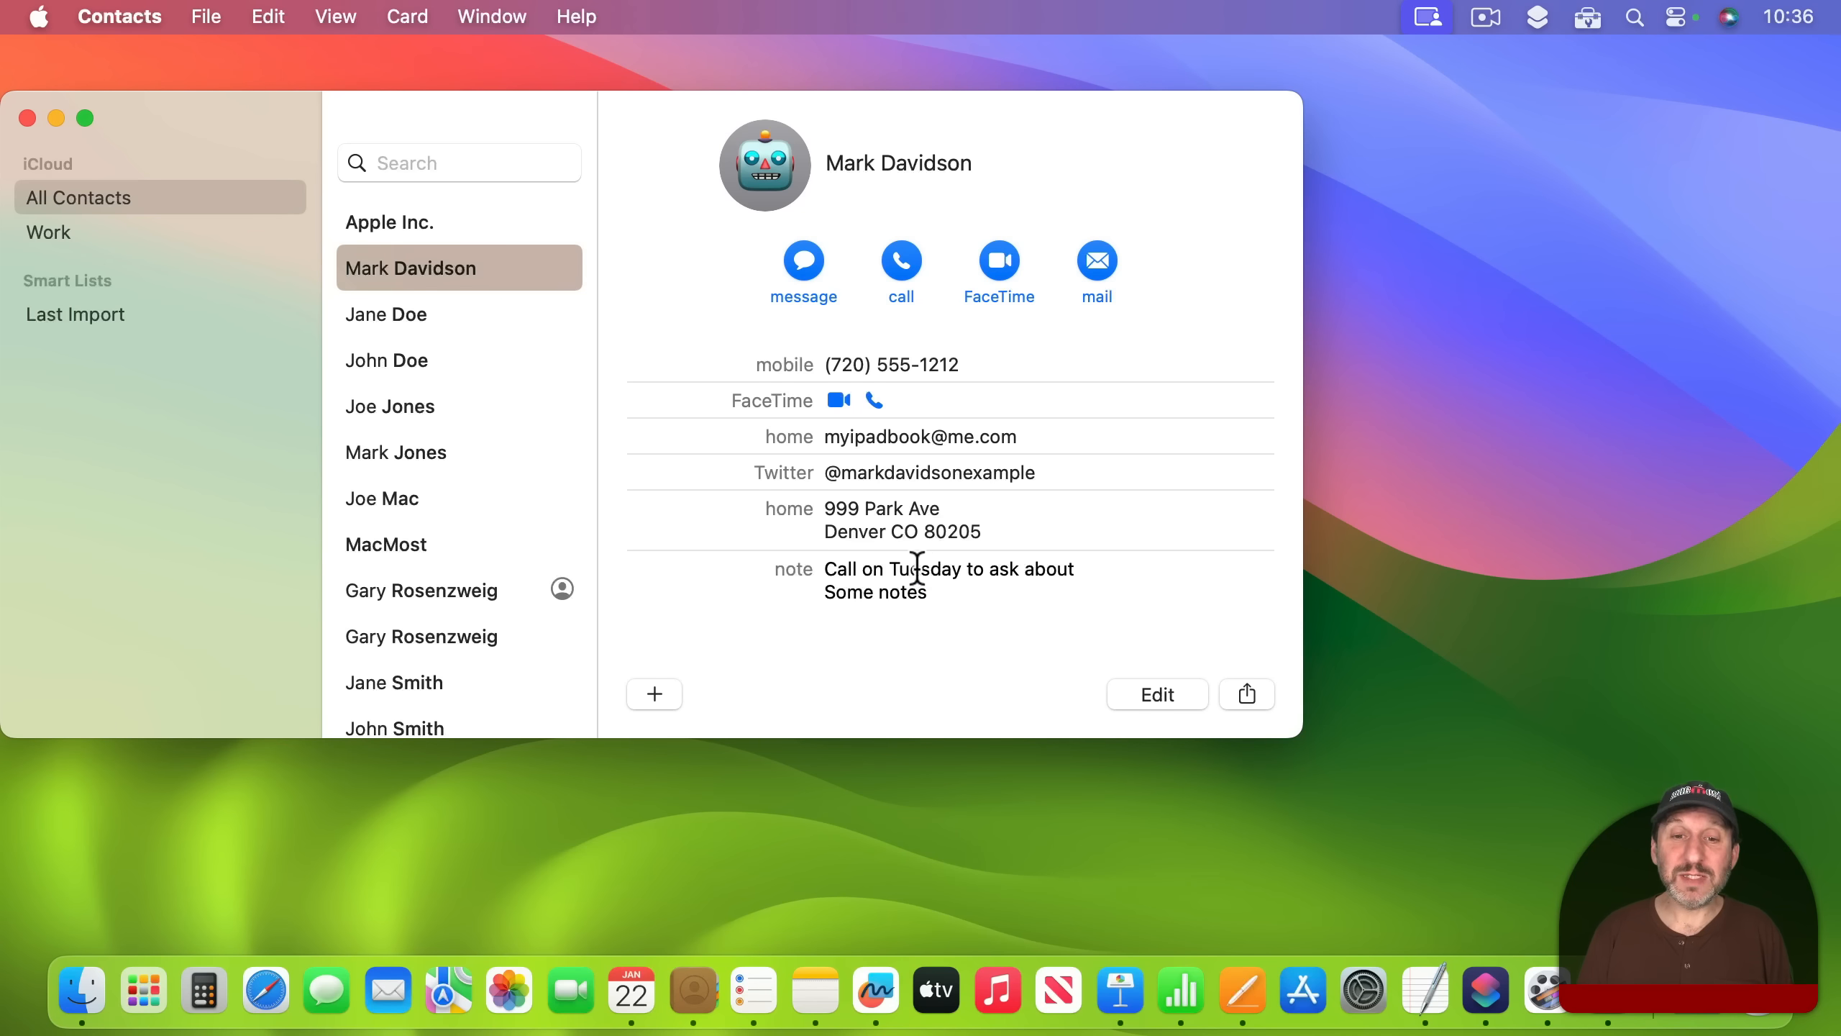
{"action": "mouse_move", "coordinate": [992, 596]}
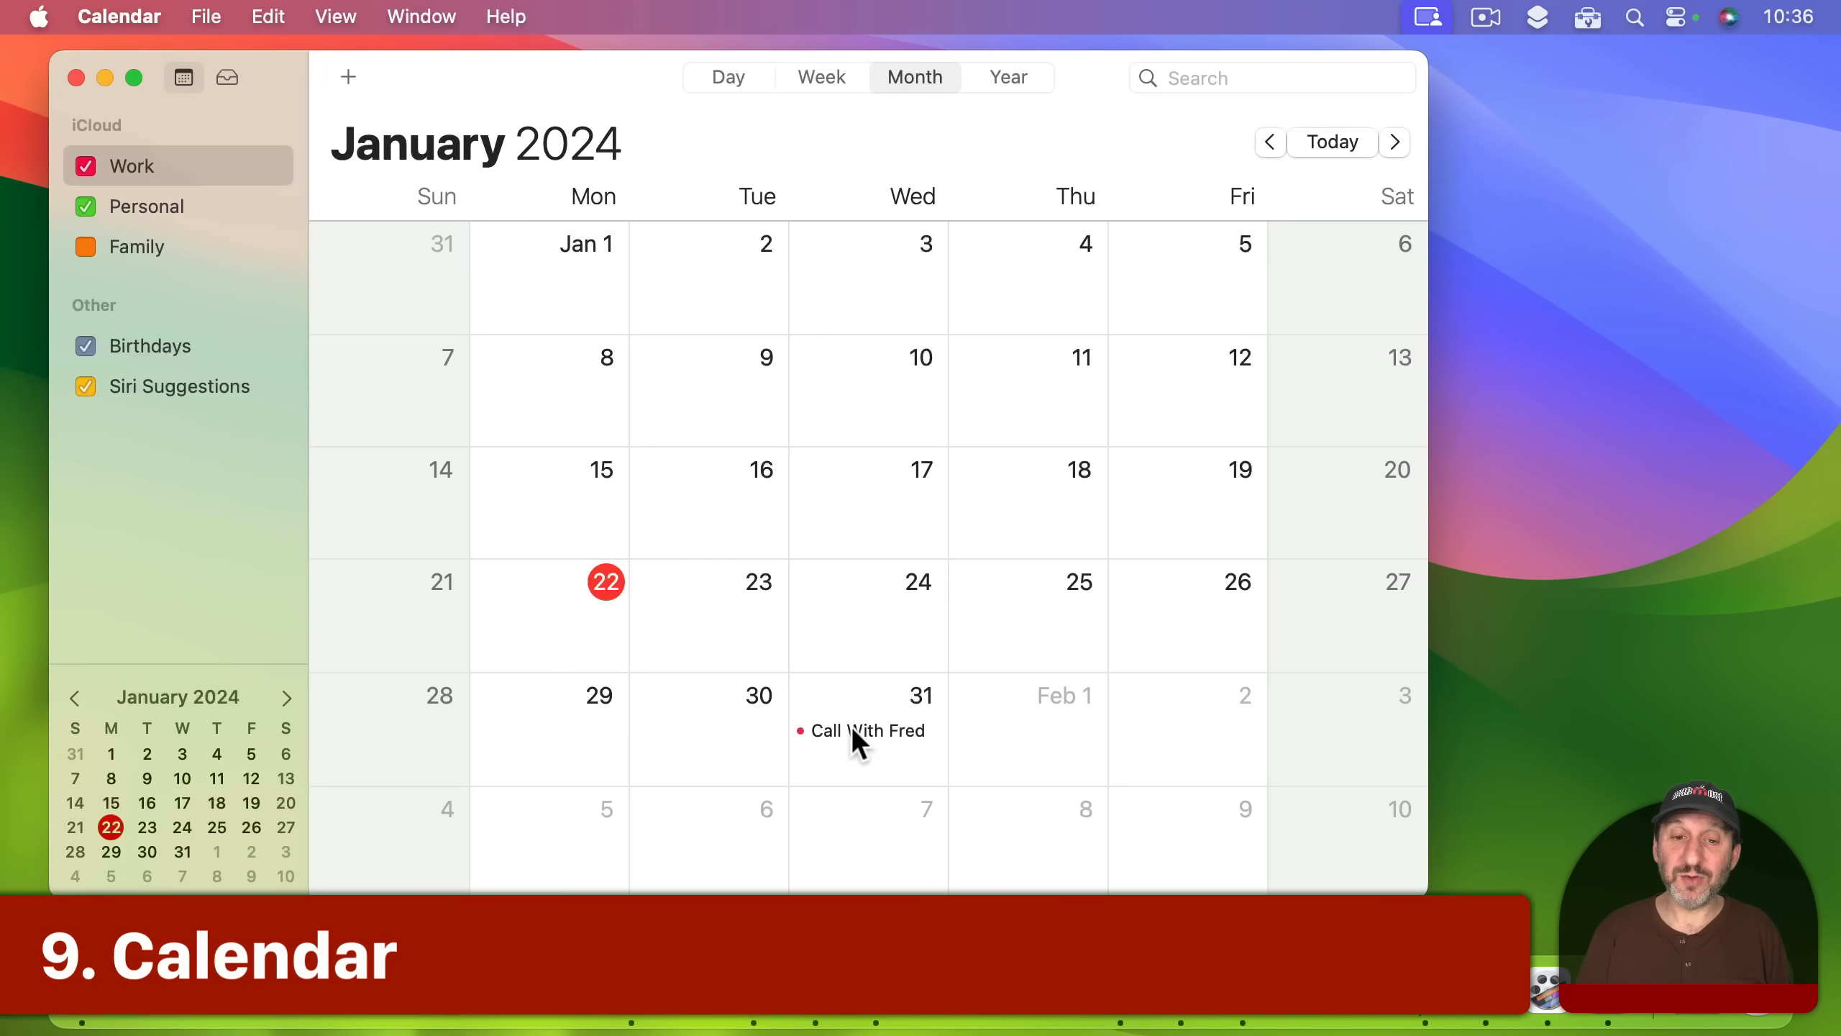
Give the Call With Fred event notes 'Something' and 'Something else', selecting the second line
{"action": "left_click", "coordinate": [865, 730]}
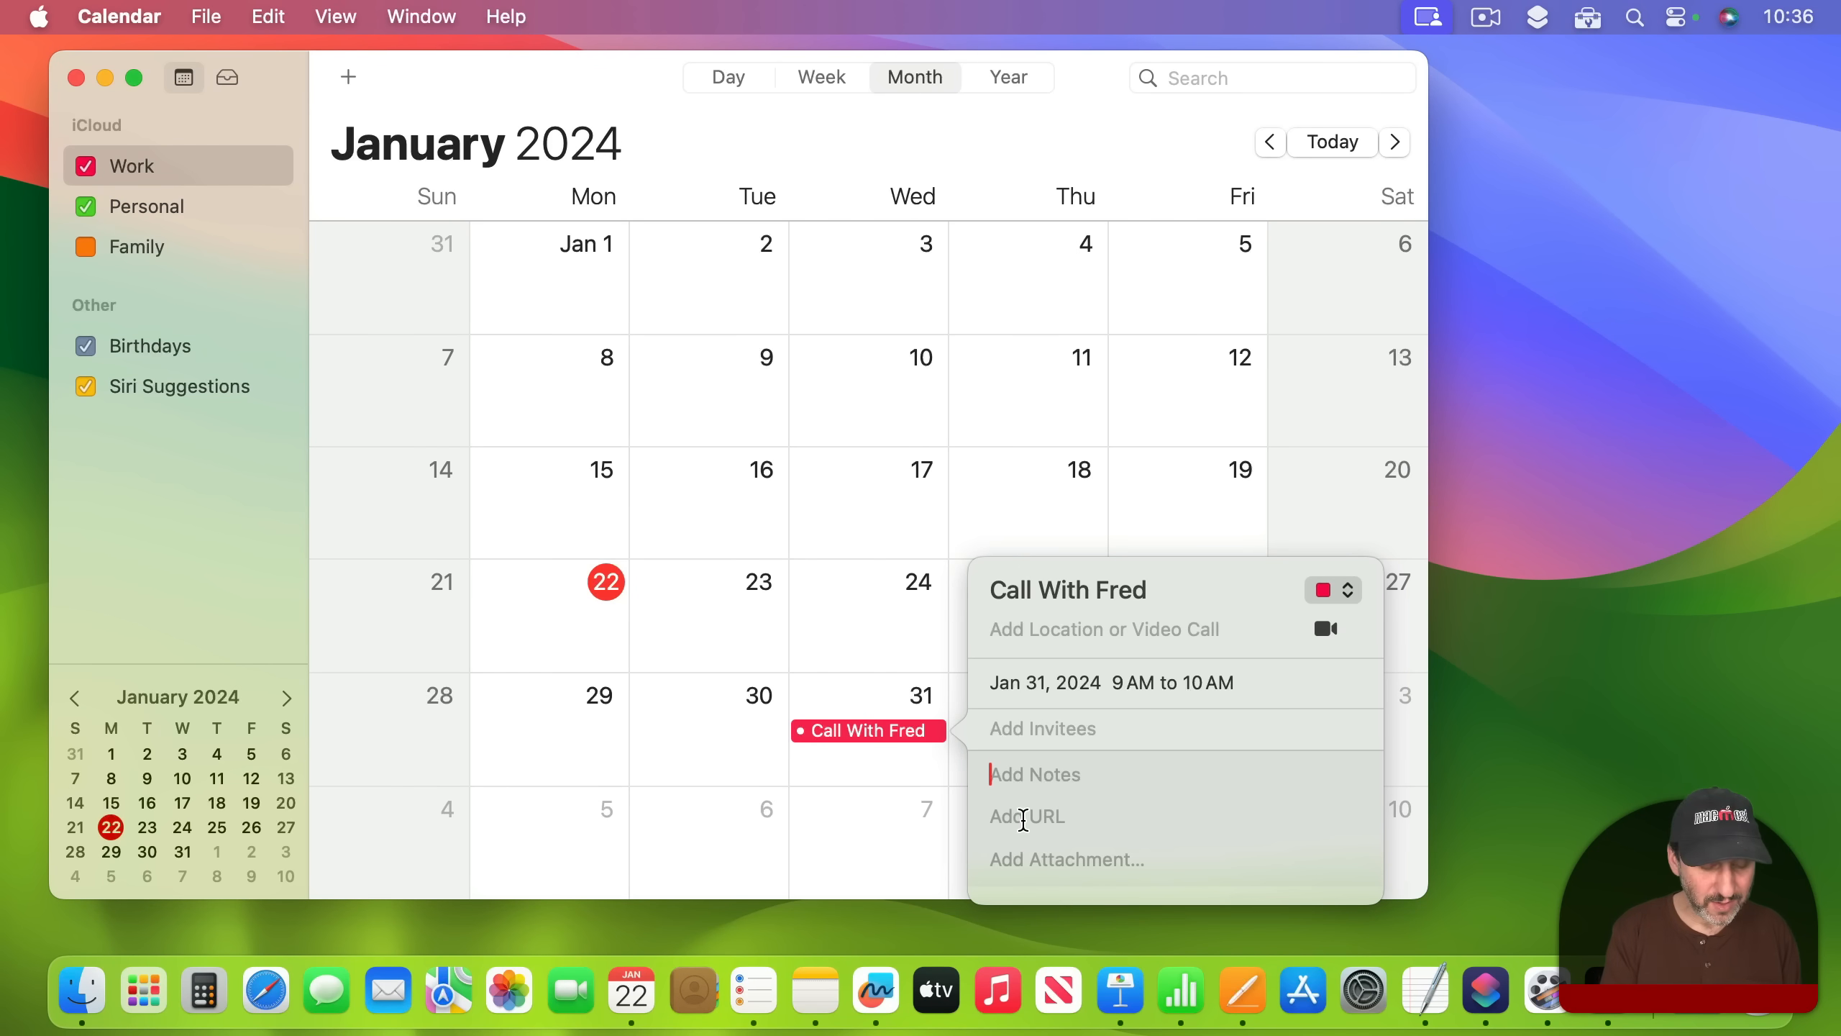
{"action": "type", "text": "Something"}
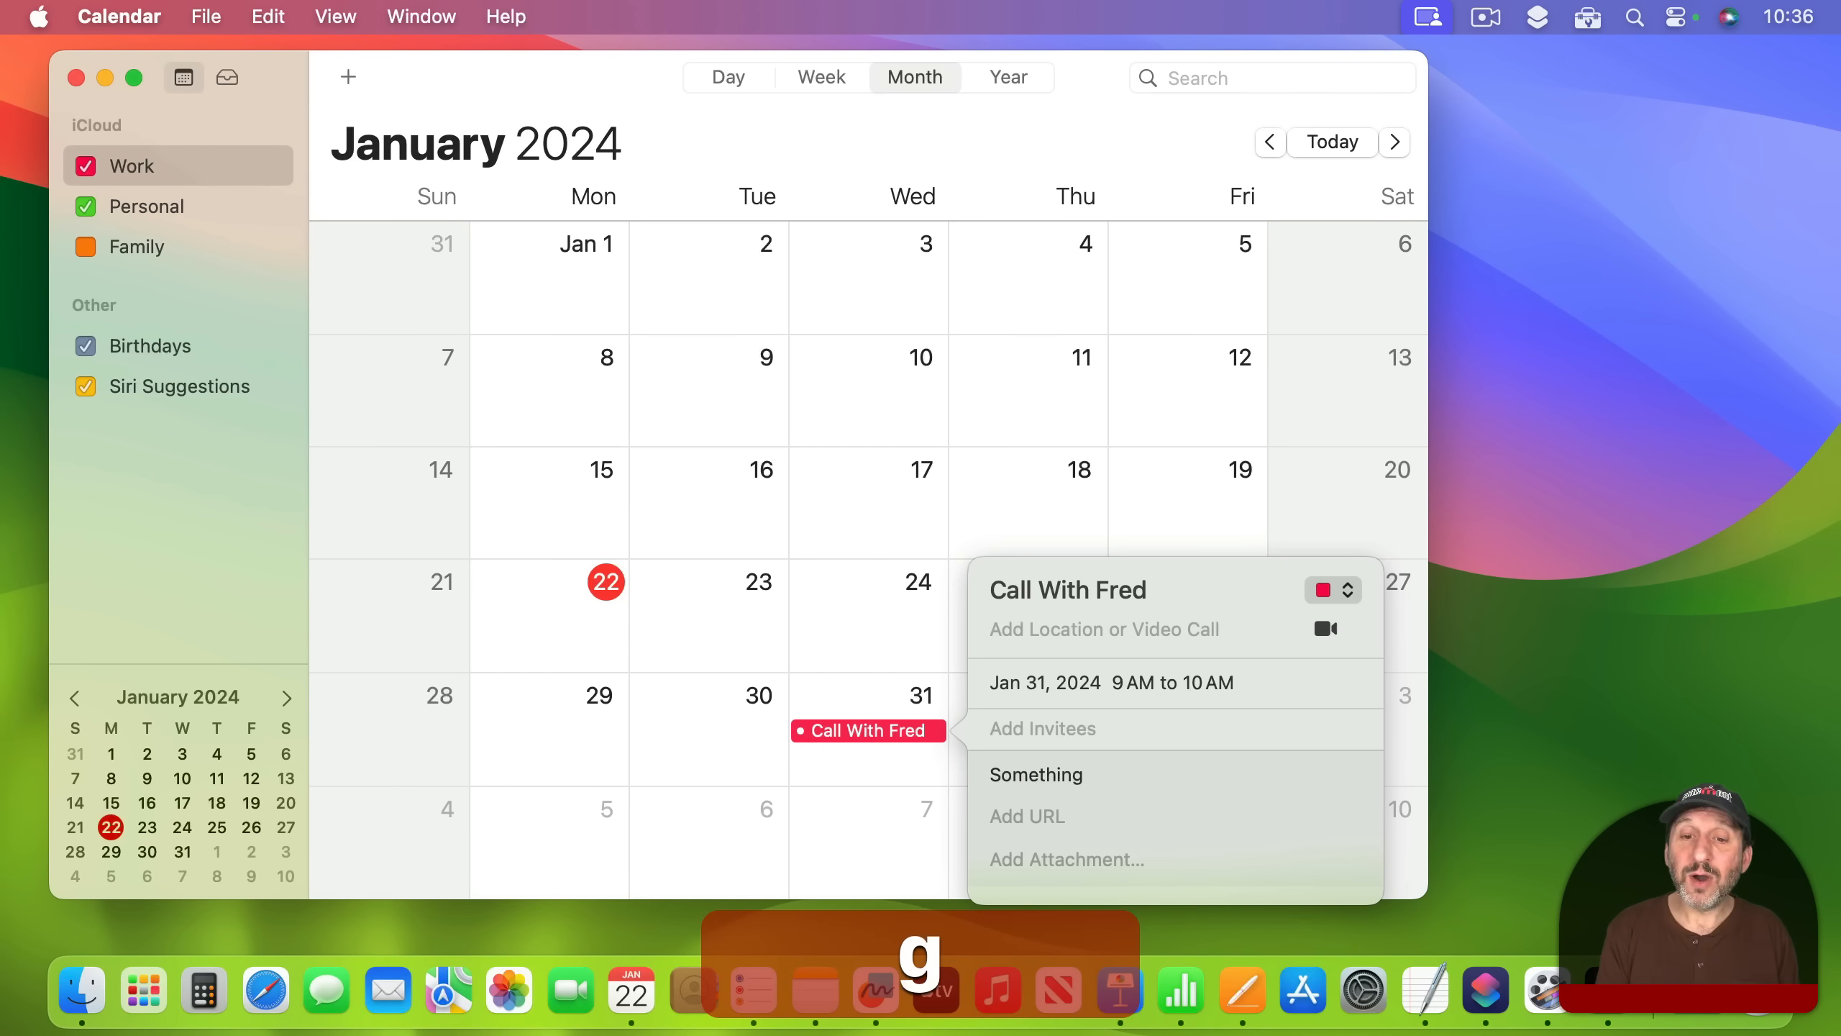
{"action": "type", "text": "Something"}
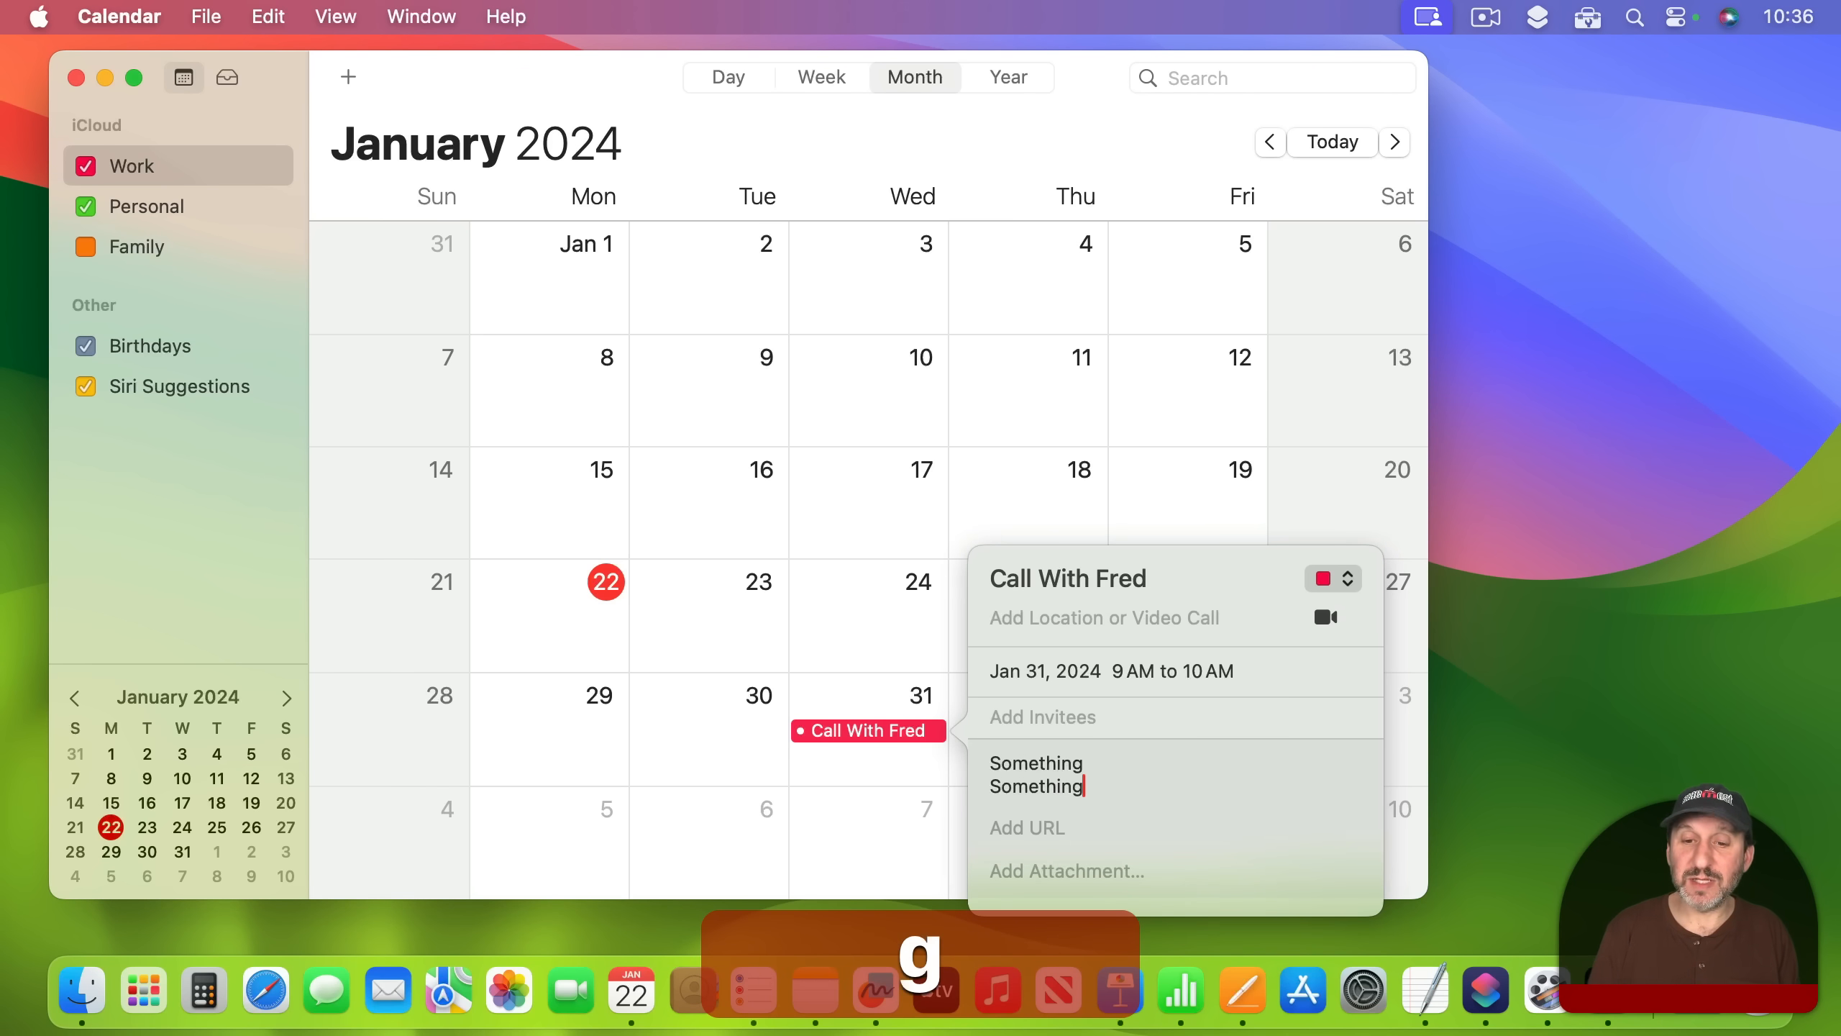
{"action": "type", "text": "else"}
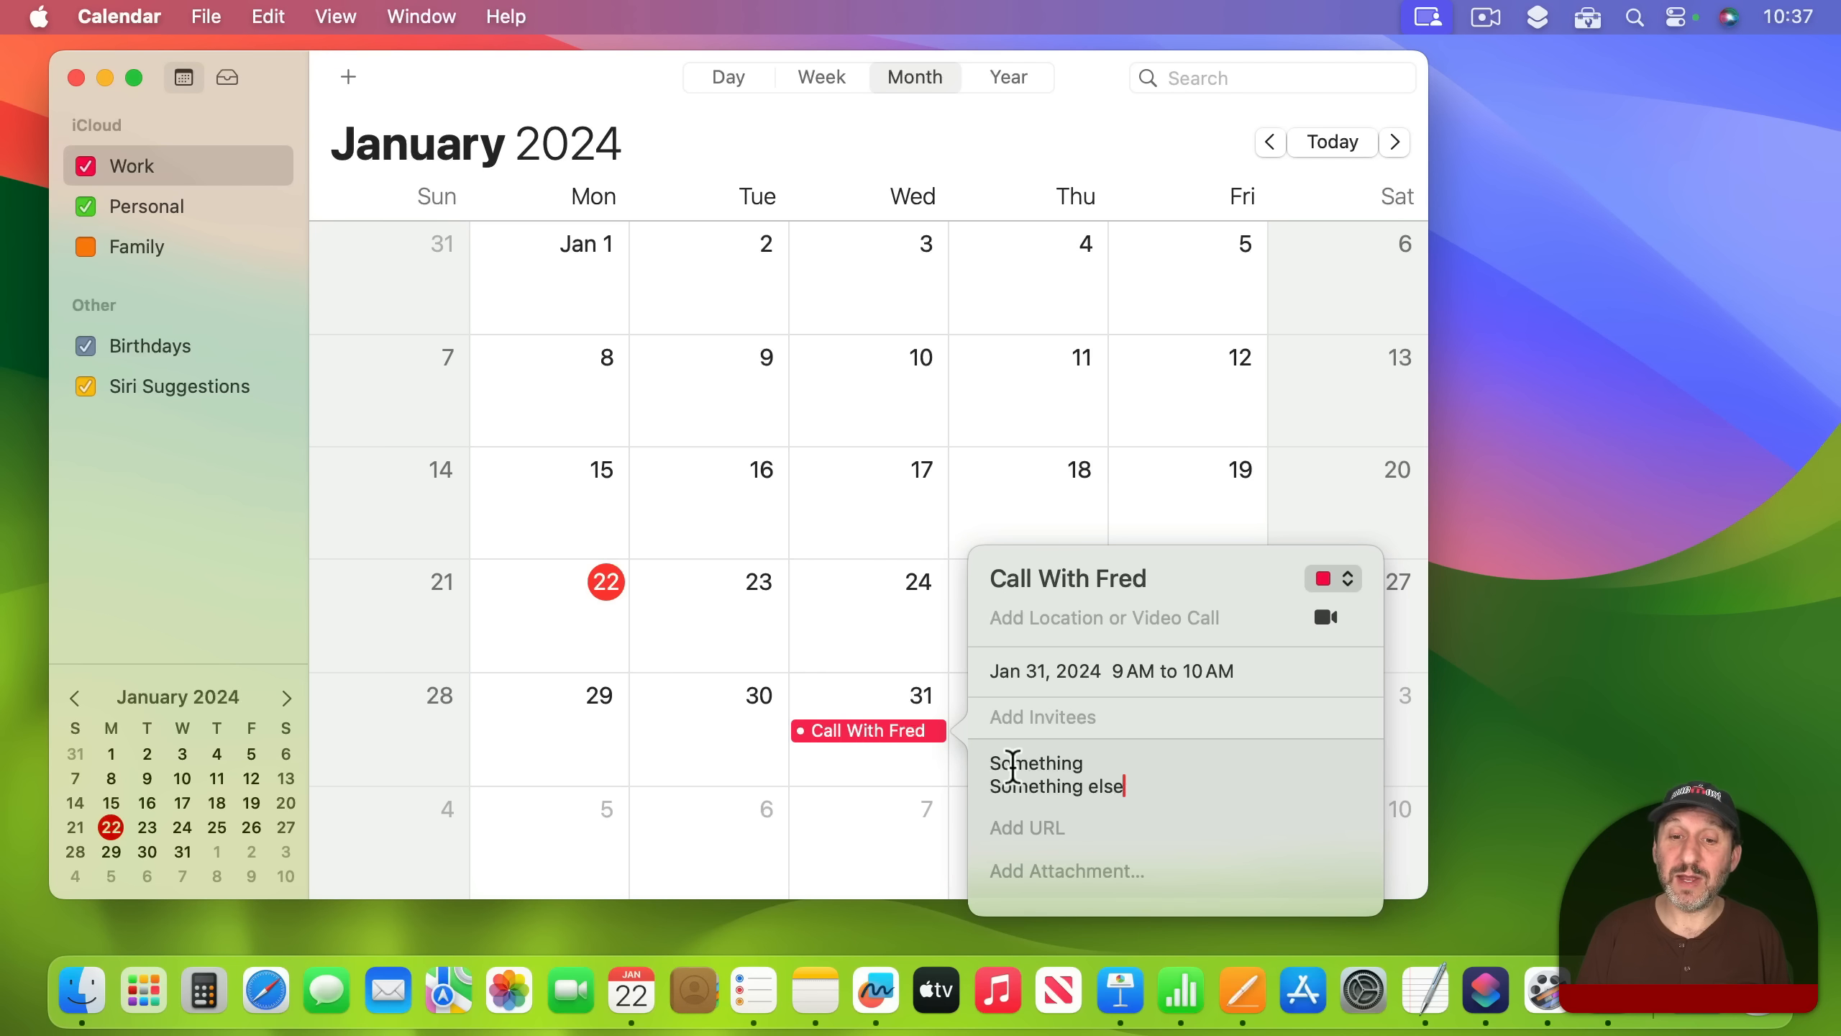
{"action": "double_click", "coordinate": [1033, 763]}
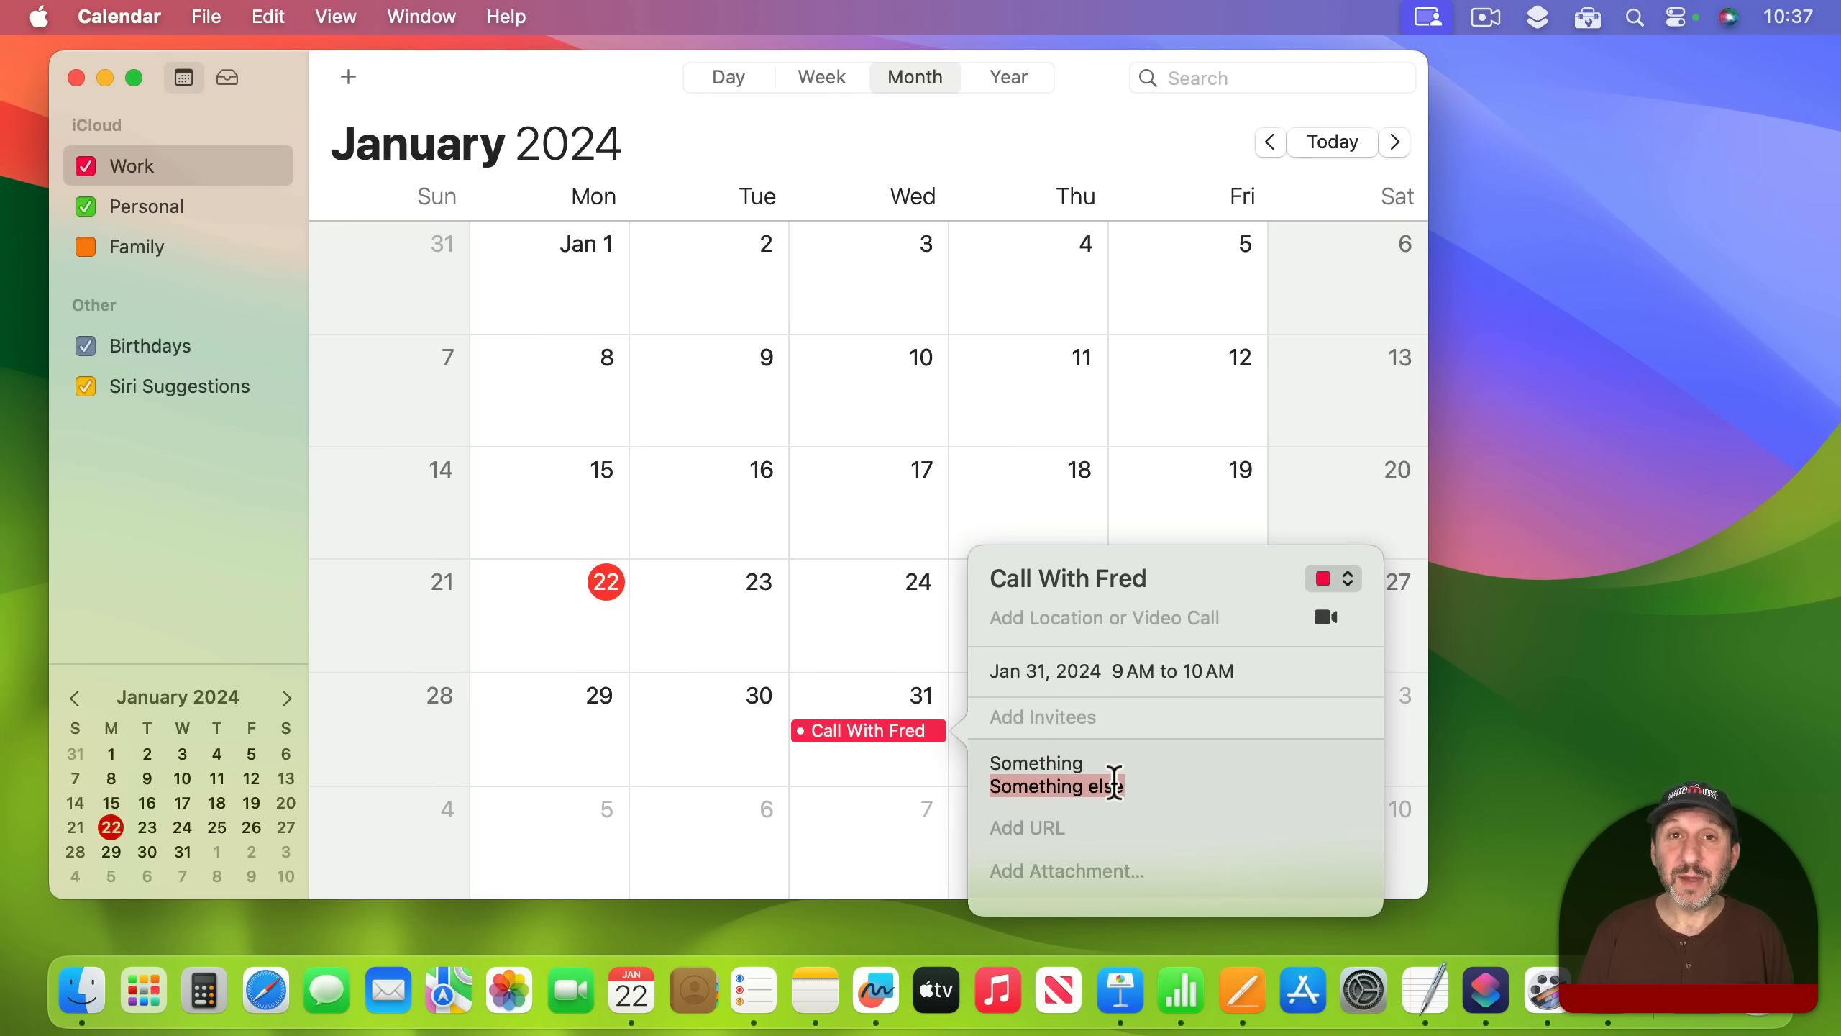
{"action": "mouse_move", "coordinate": [957, 781]}
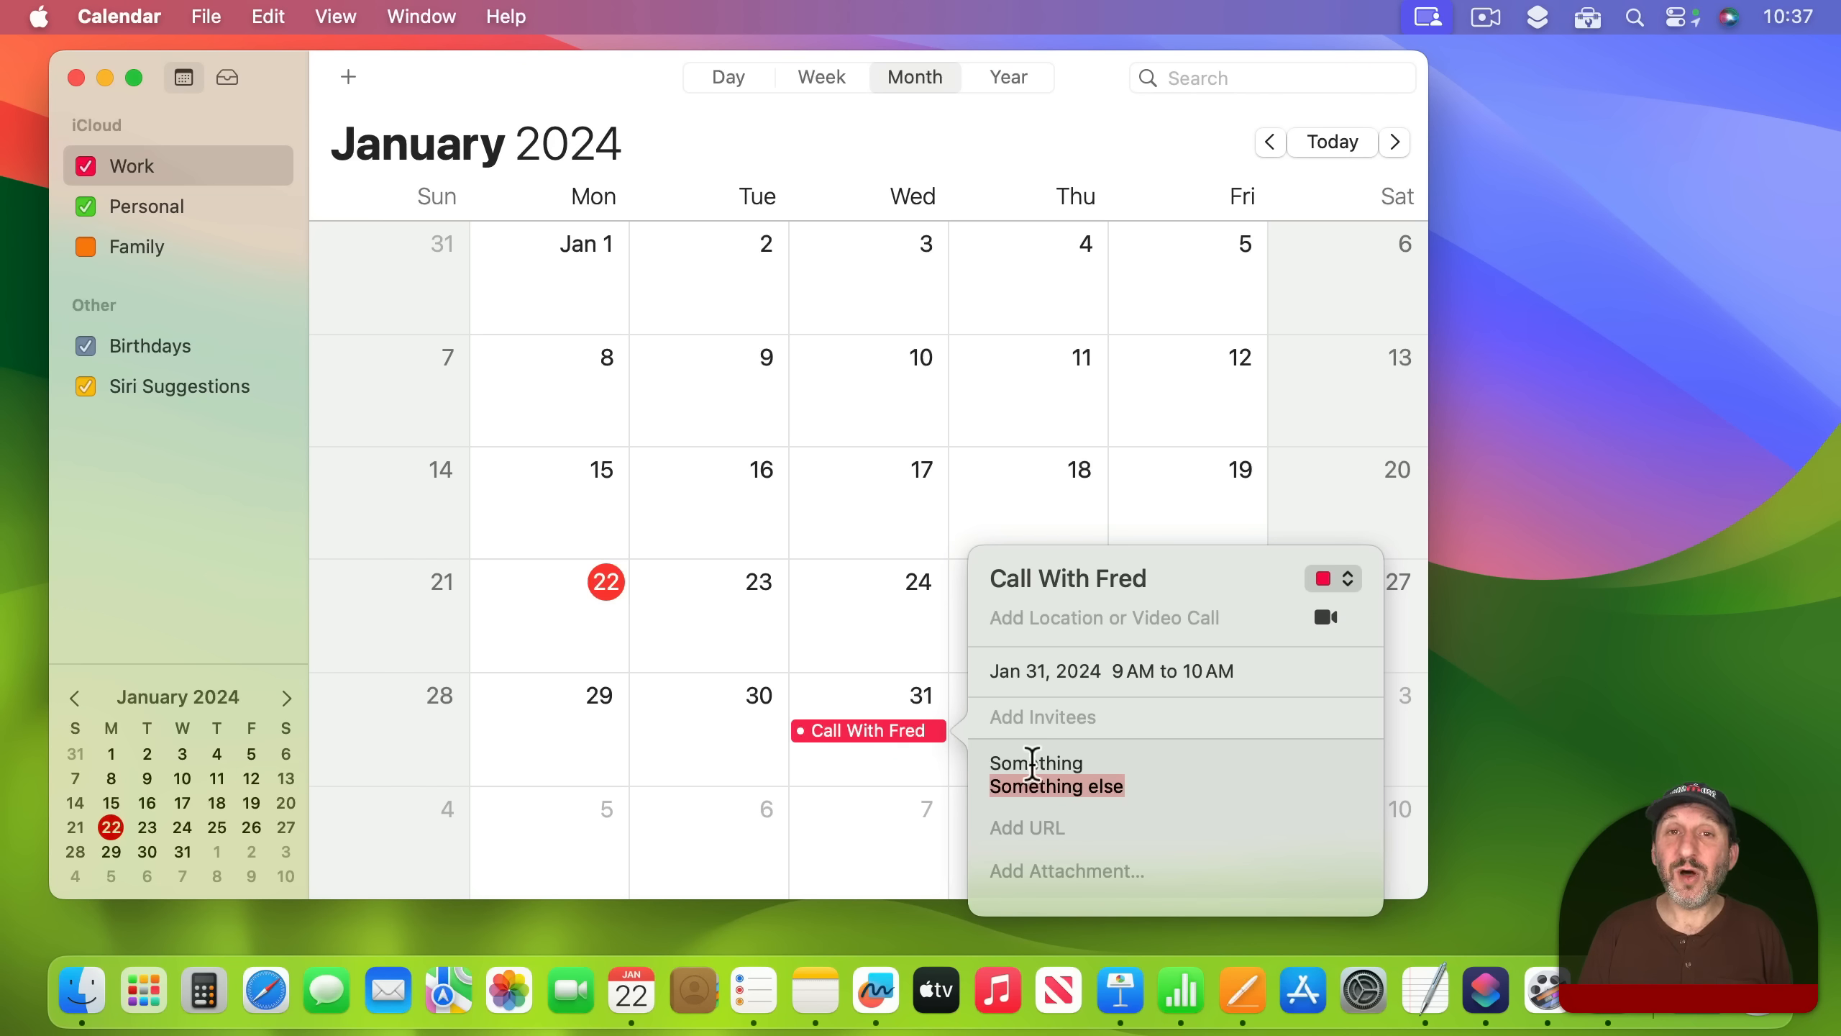
{"action": "mouse_move", "coordinate": [1050, 816]}
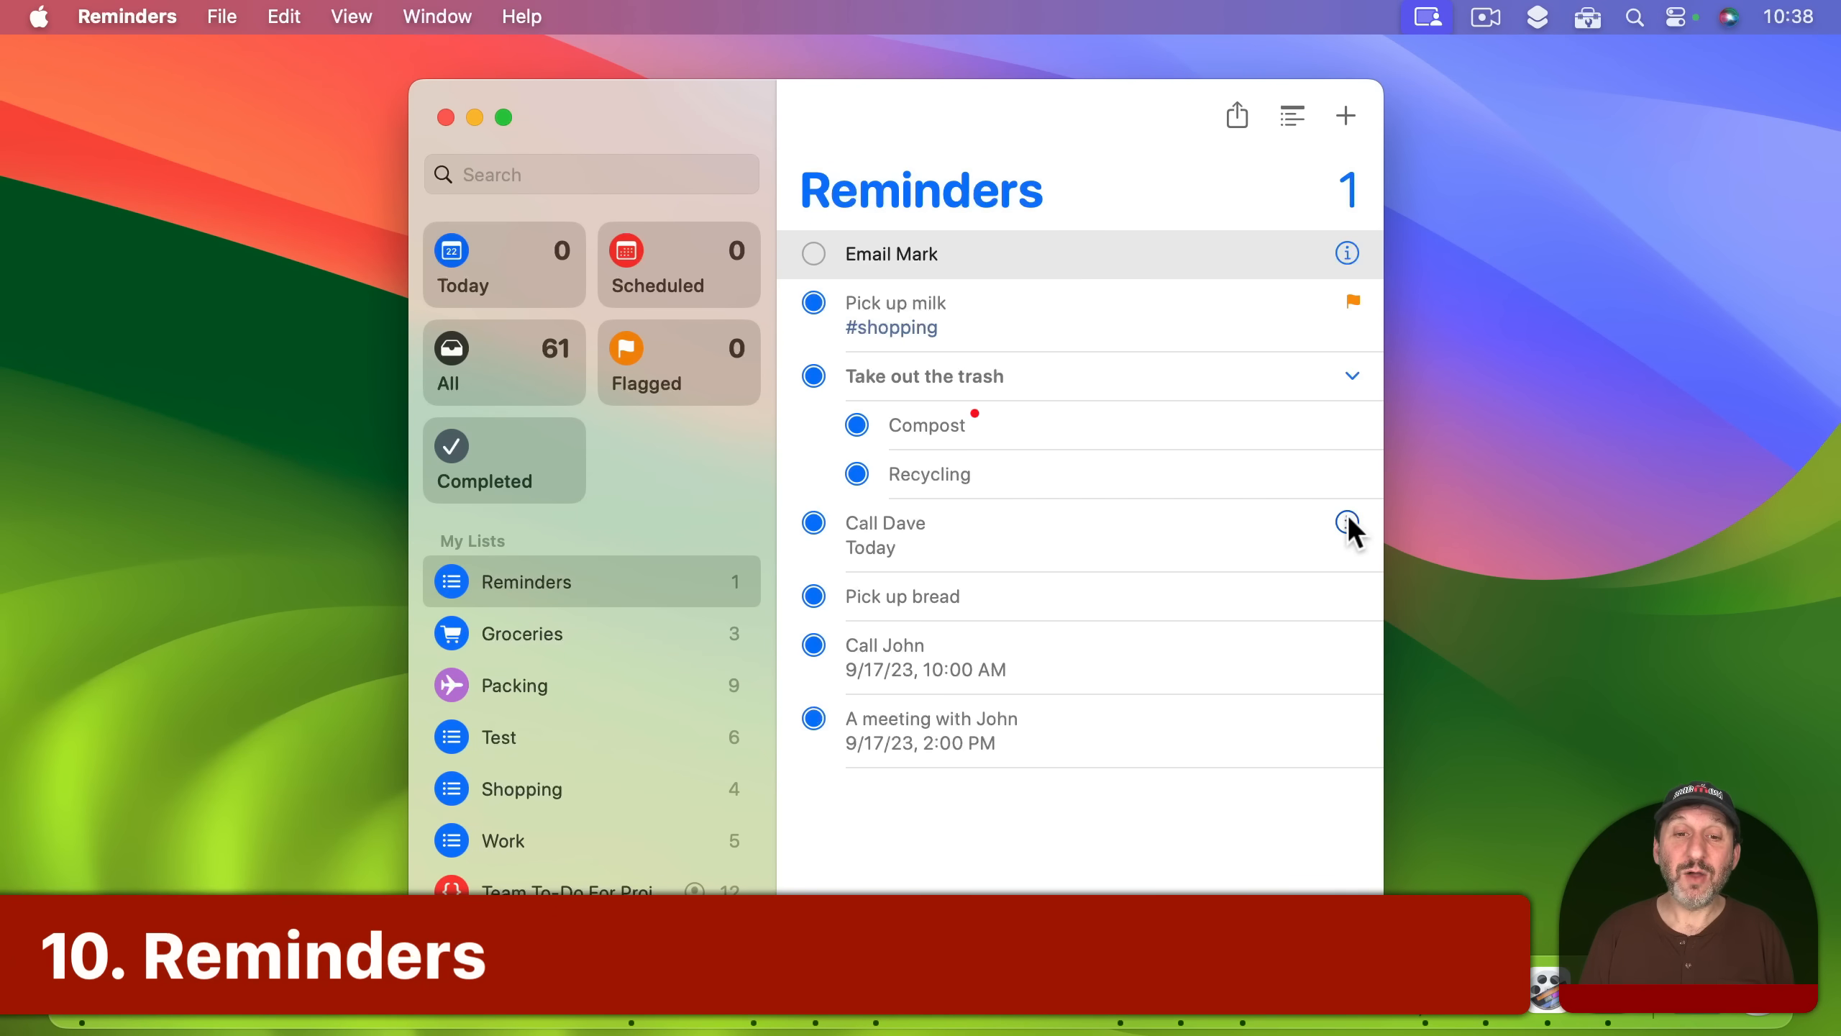
Add notes 'Something' and 'Some more' to Call Dave, then select 'more' and browse Edit commands
{"action": "left_click", "coordinate": [1347, 522]}
{"action": "type", "text": "S"}
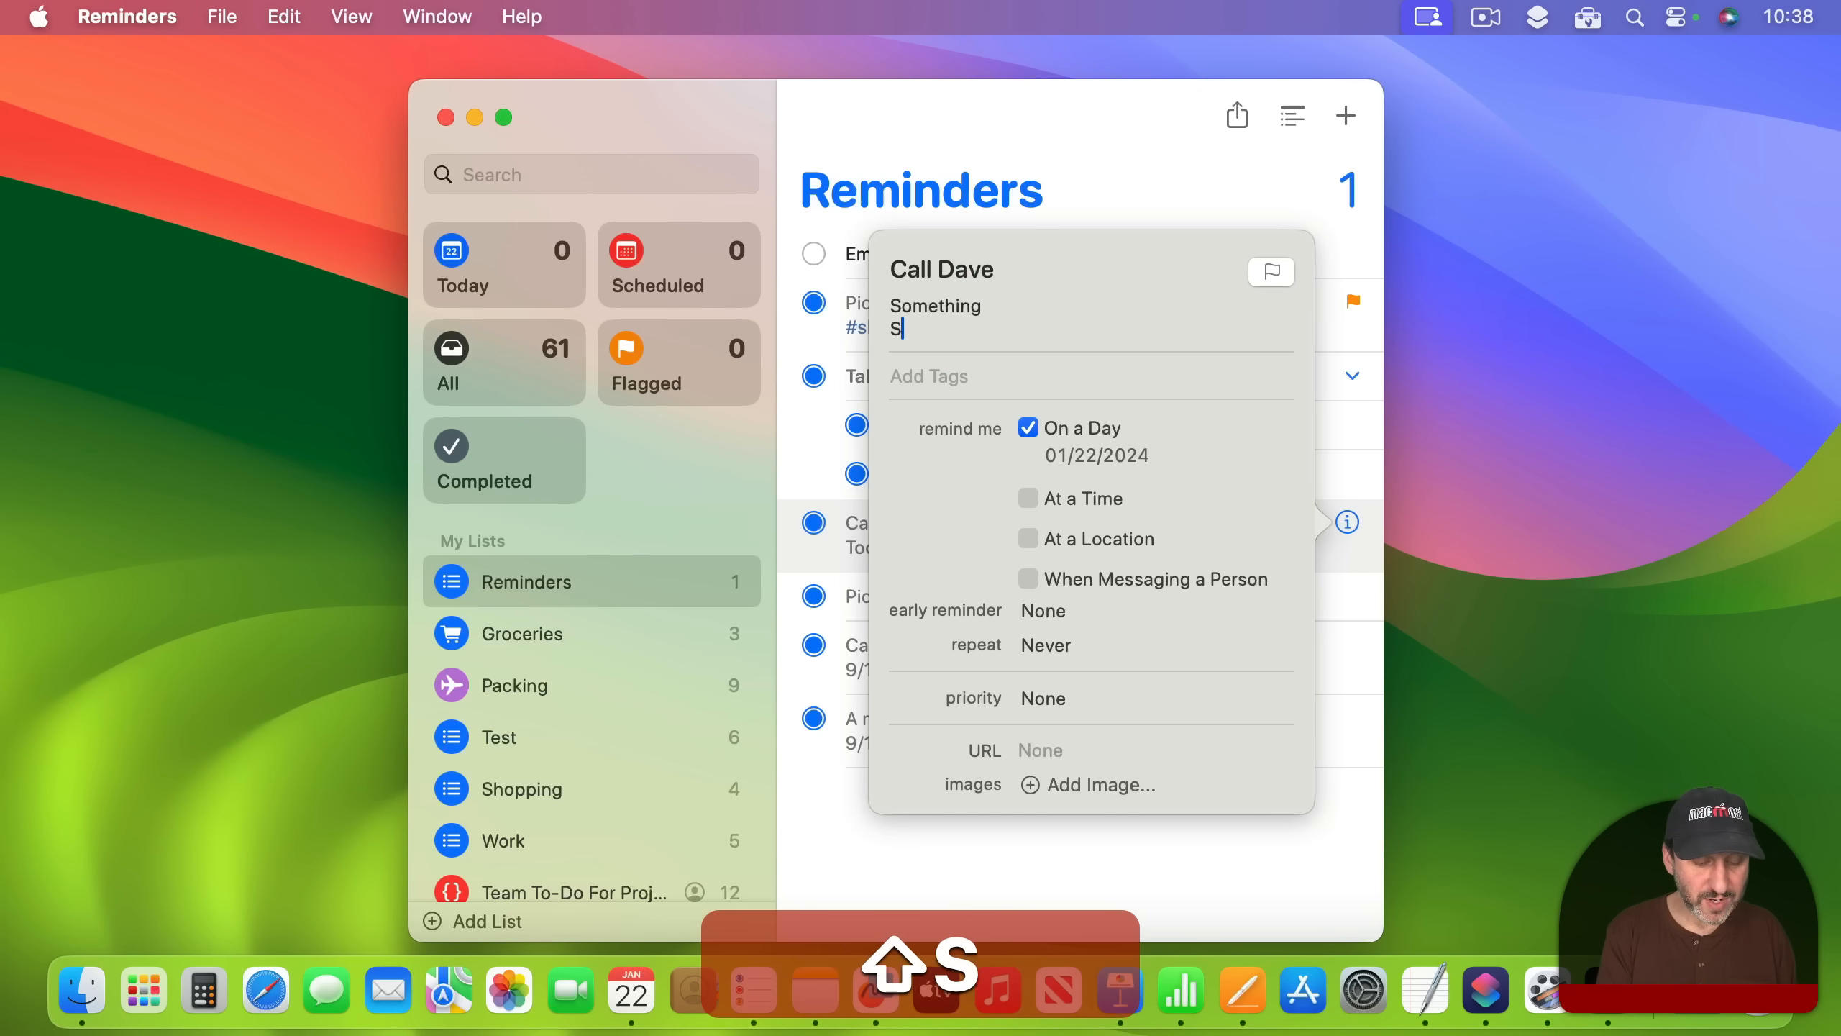
{"action": "type", "text": "ome more"}
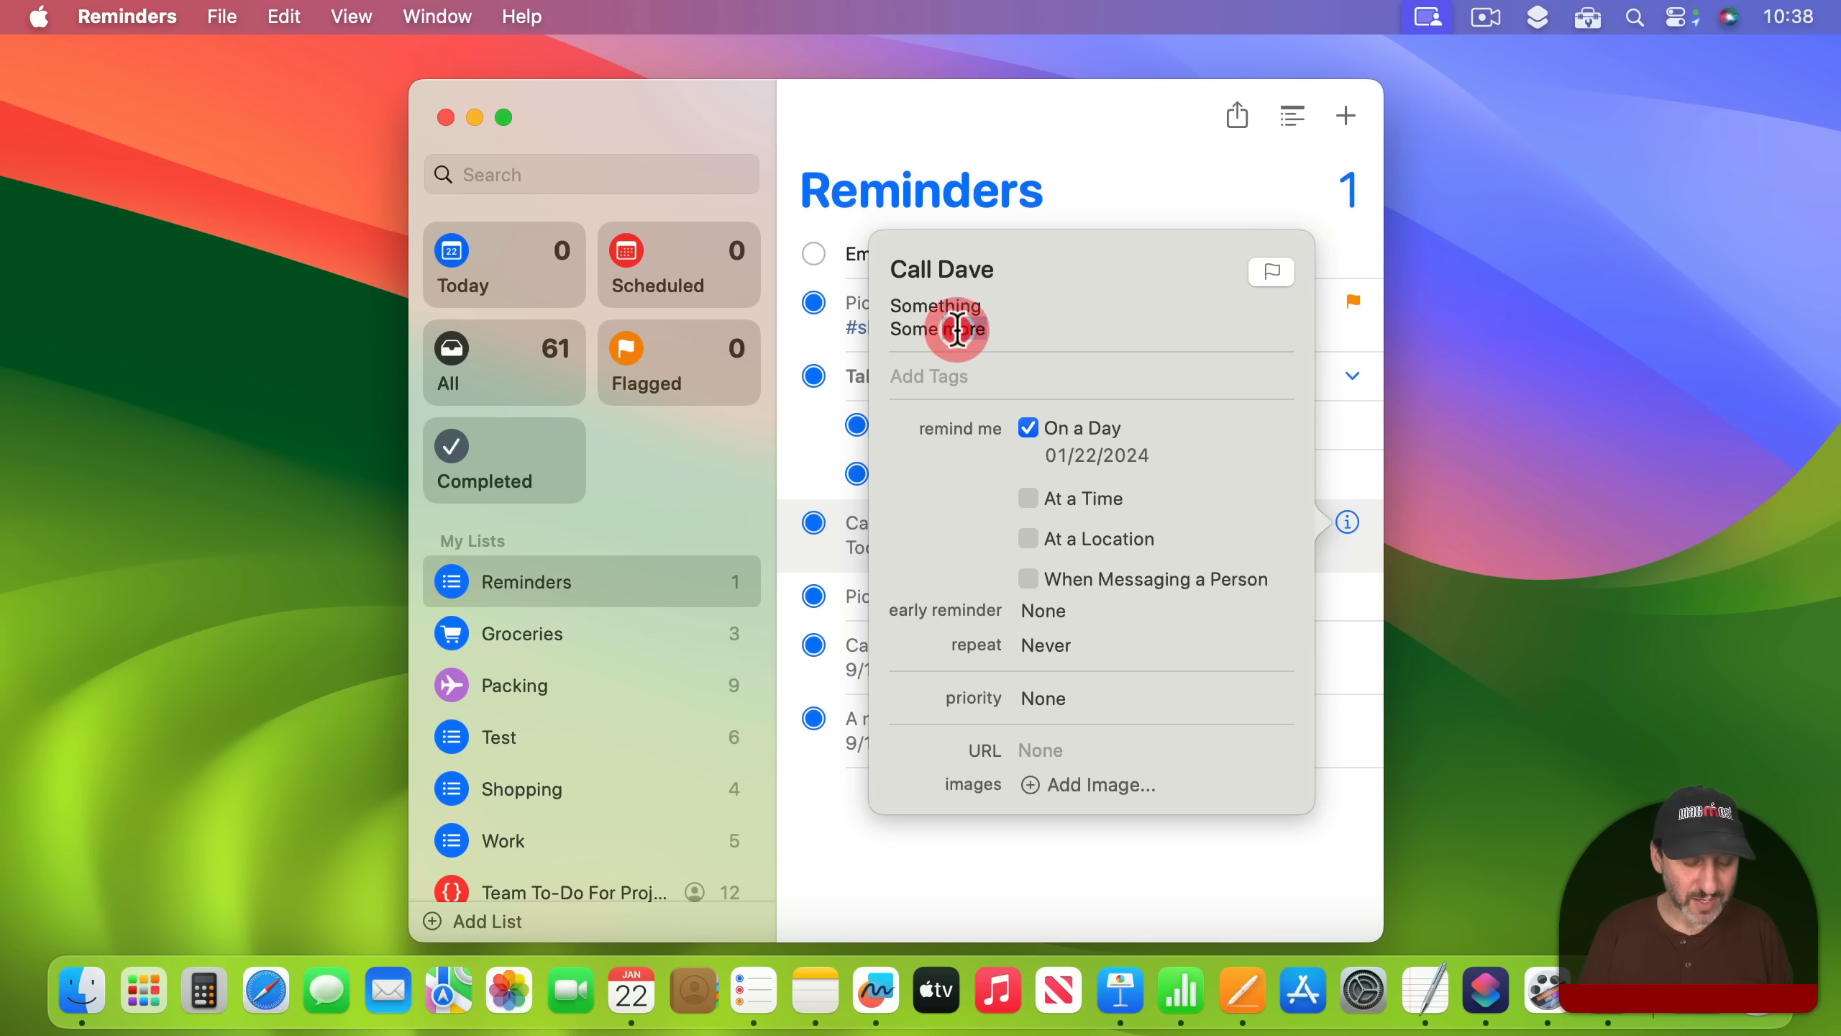
{"action": "double_click", "coordinate": [968, 329]}
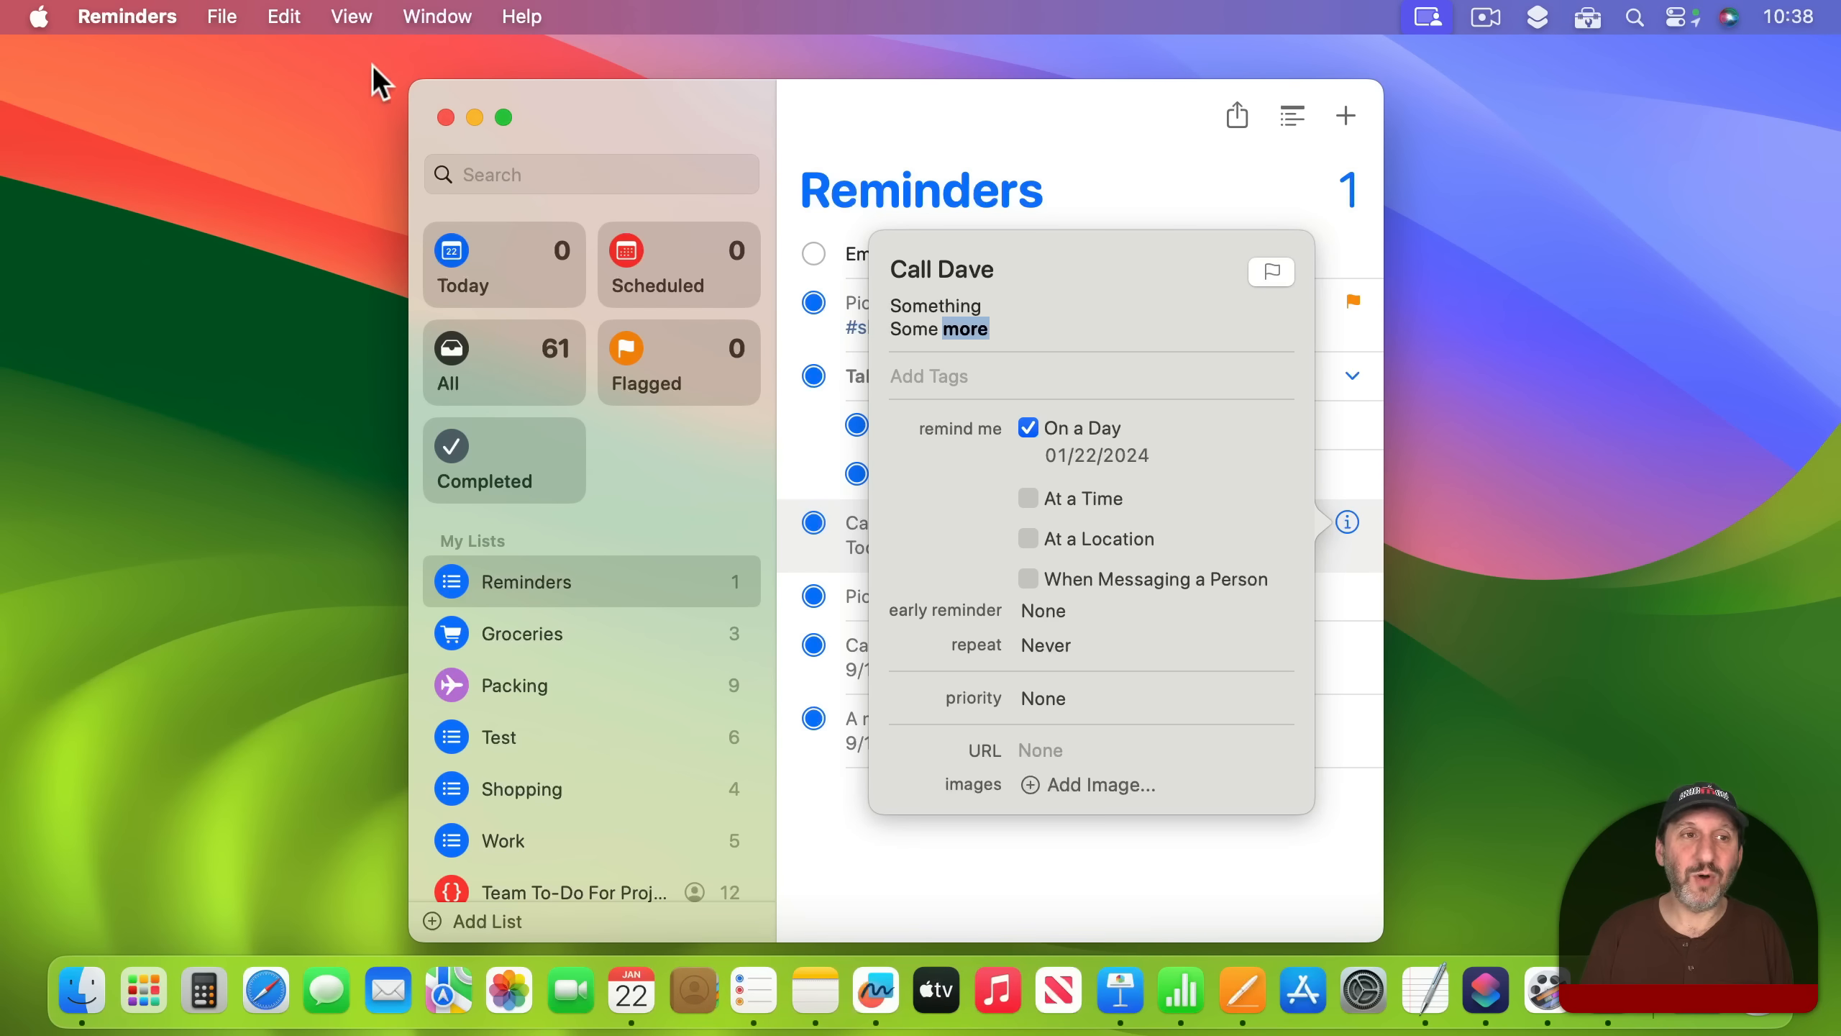
{"action": "left_click", "coordinate": [282, 17]}
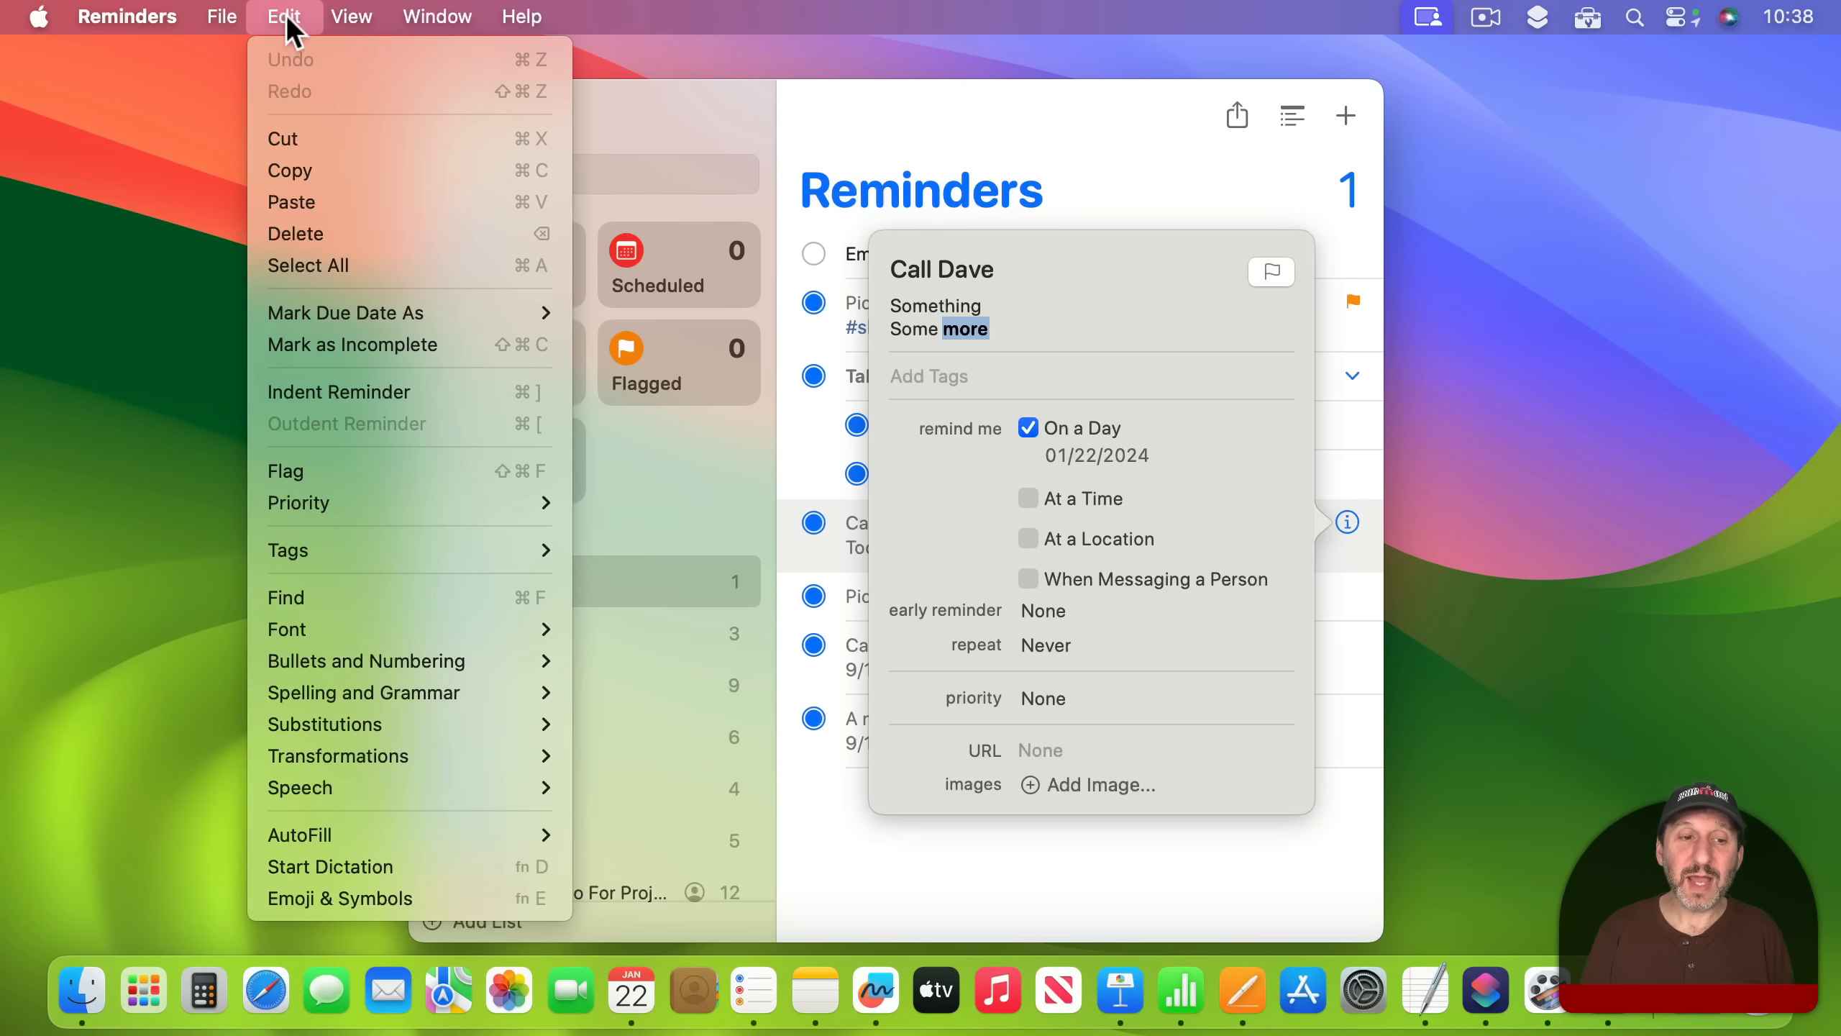
{"action": "mouse_move", "coordinate": [287, 628]}
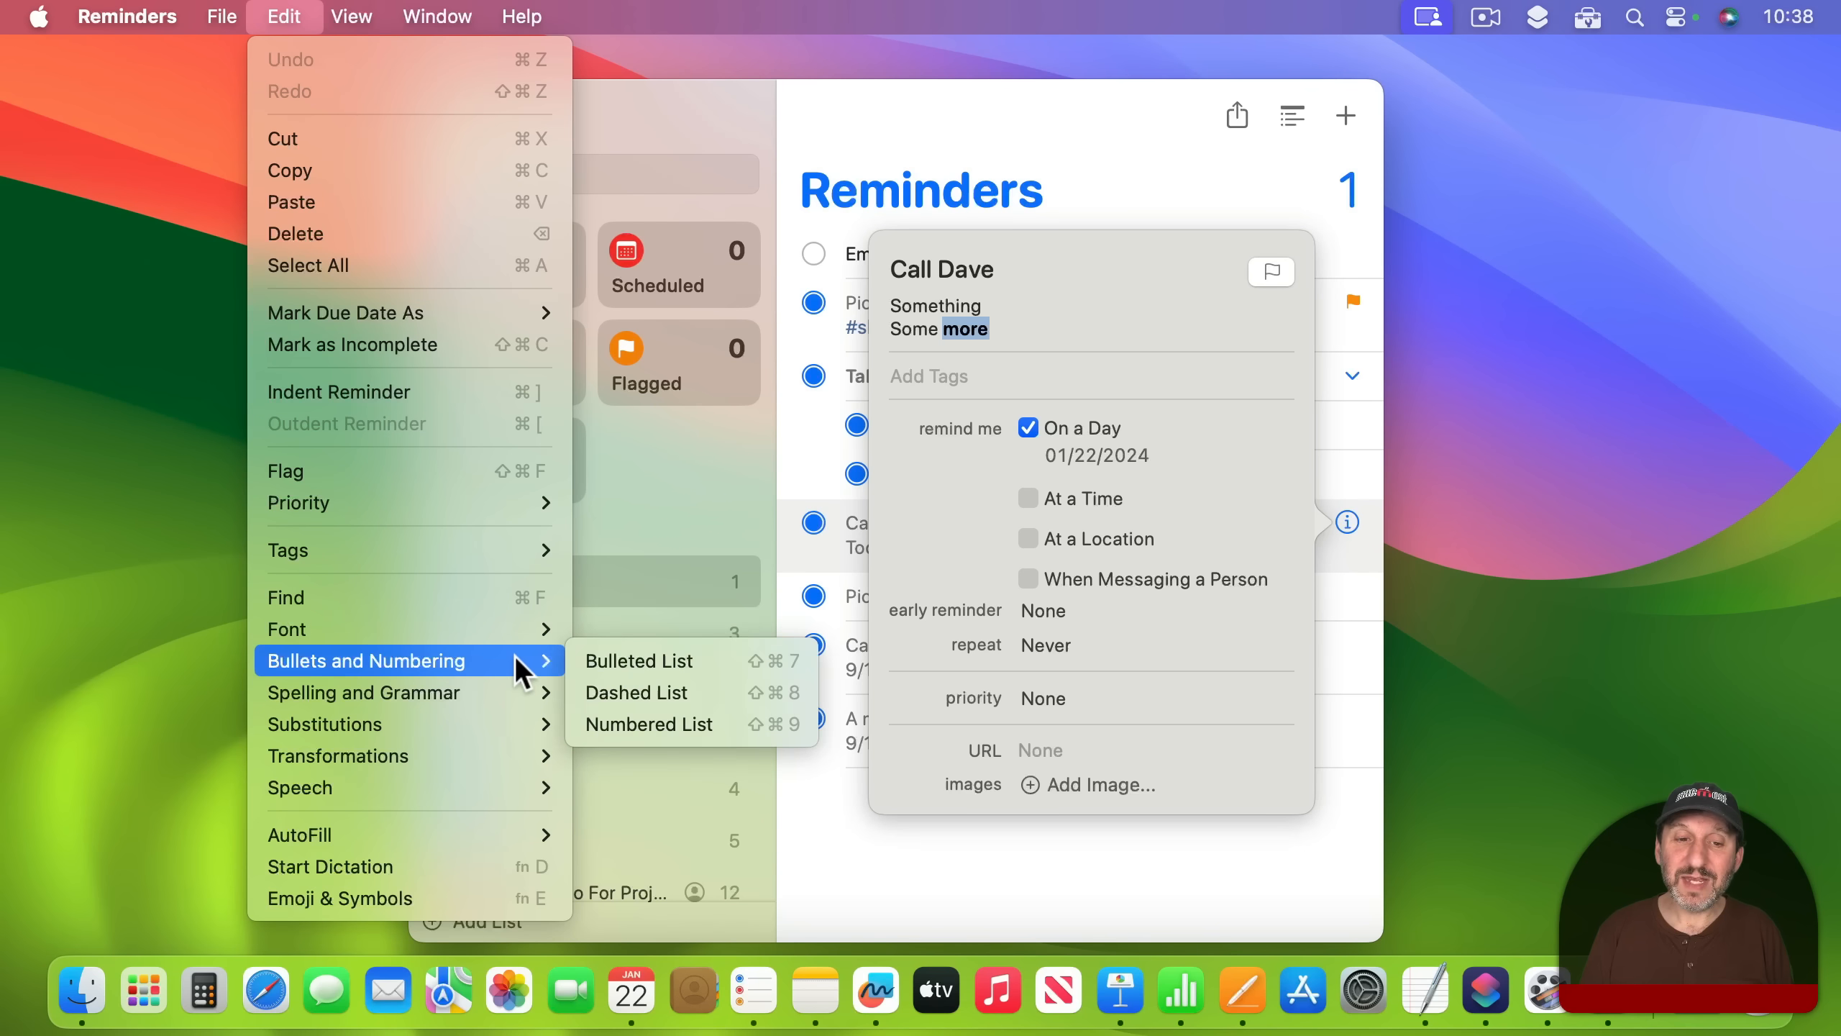
{"action": "mouse_move", "coordinate": [1078, 388]}
{"action": "type", "text": "T"}
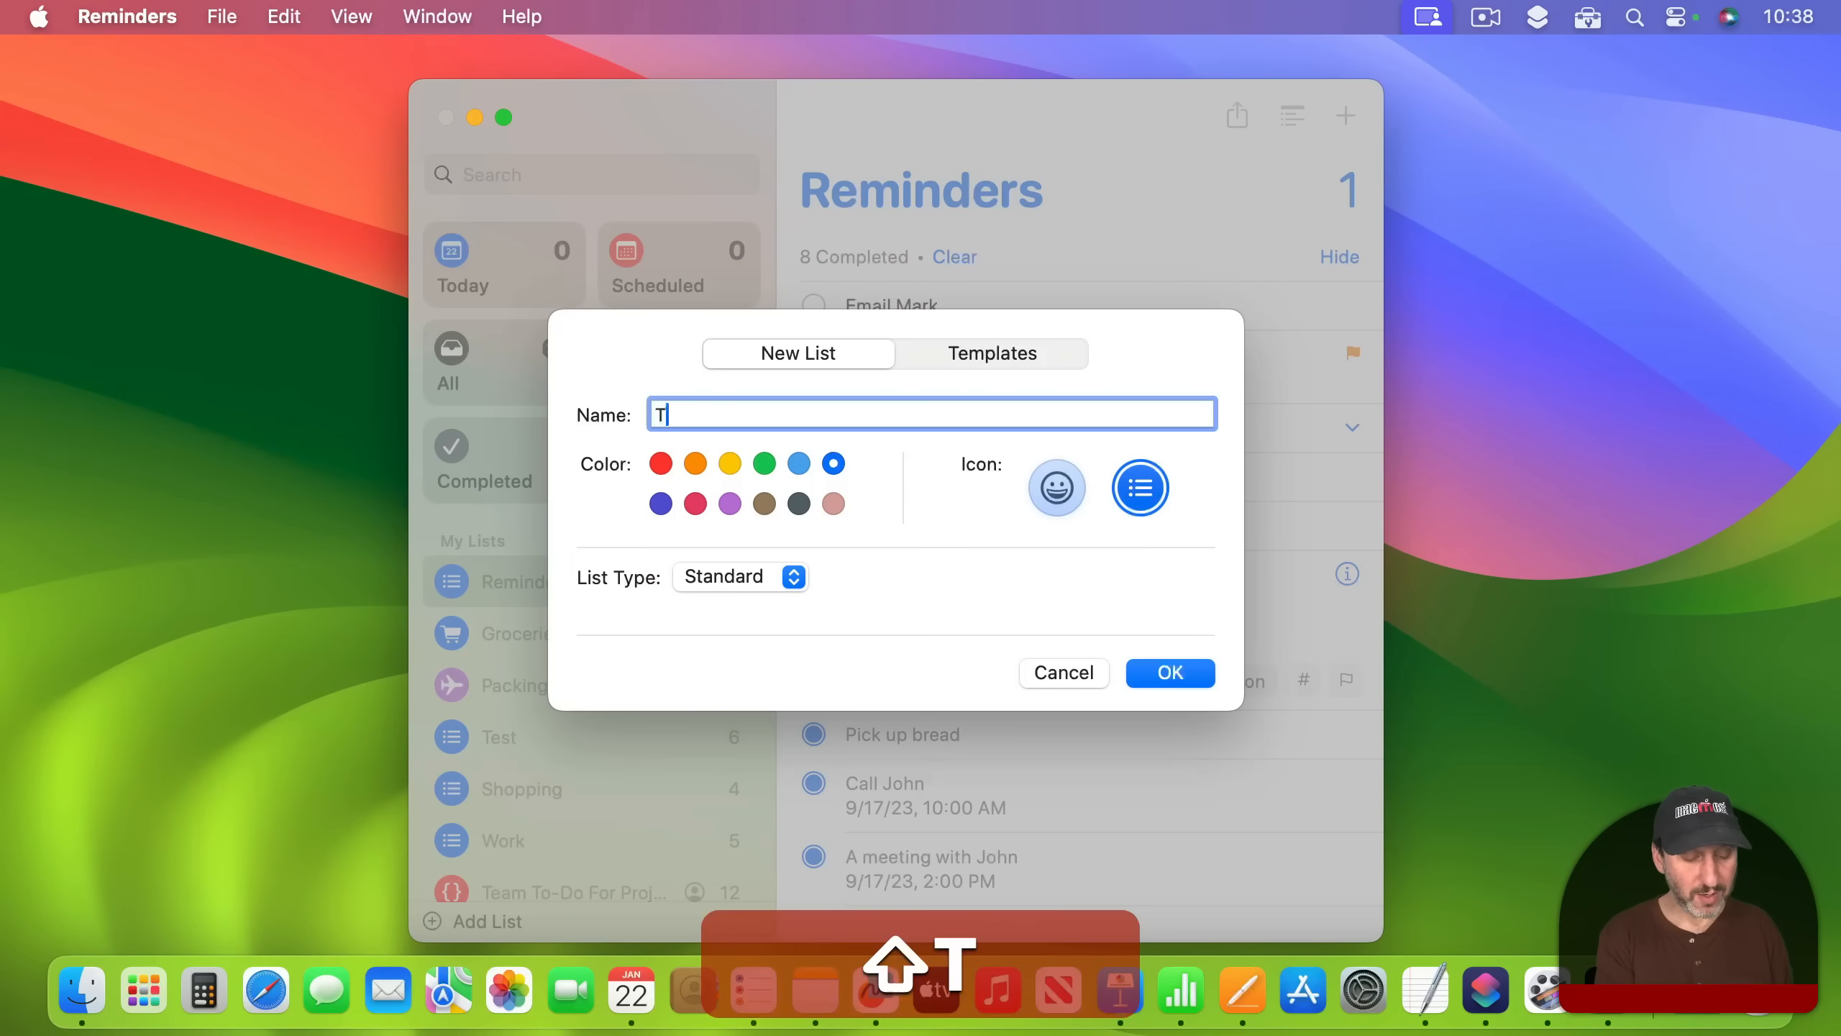
Confirm the new empty Reminders list named 'Test'
{"action": "left_click", "coordinate": [1168, 672]}
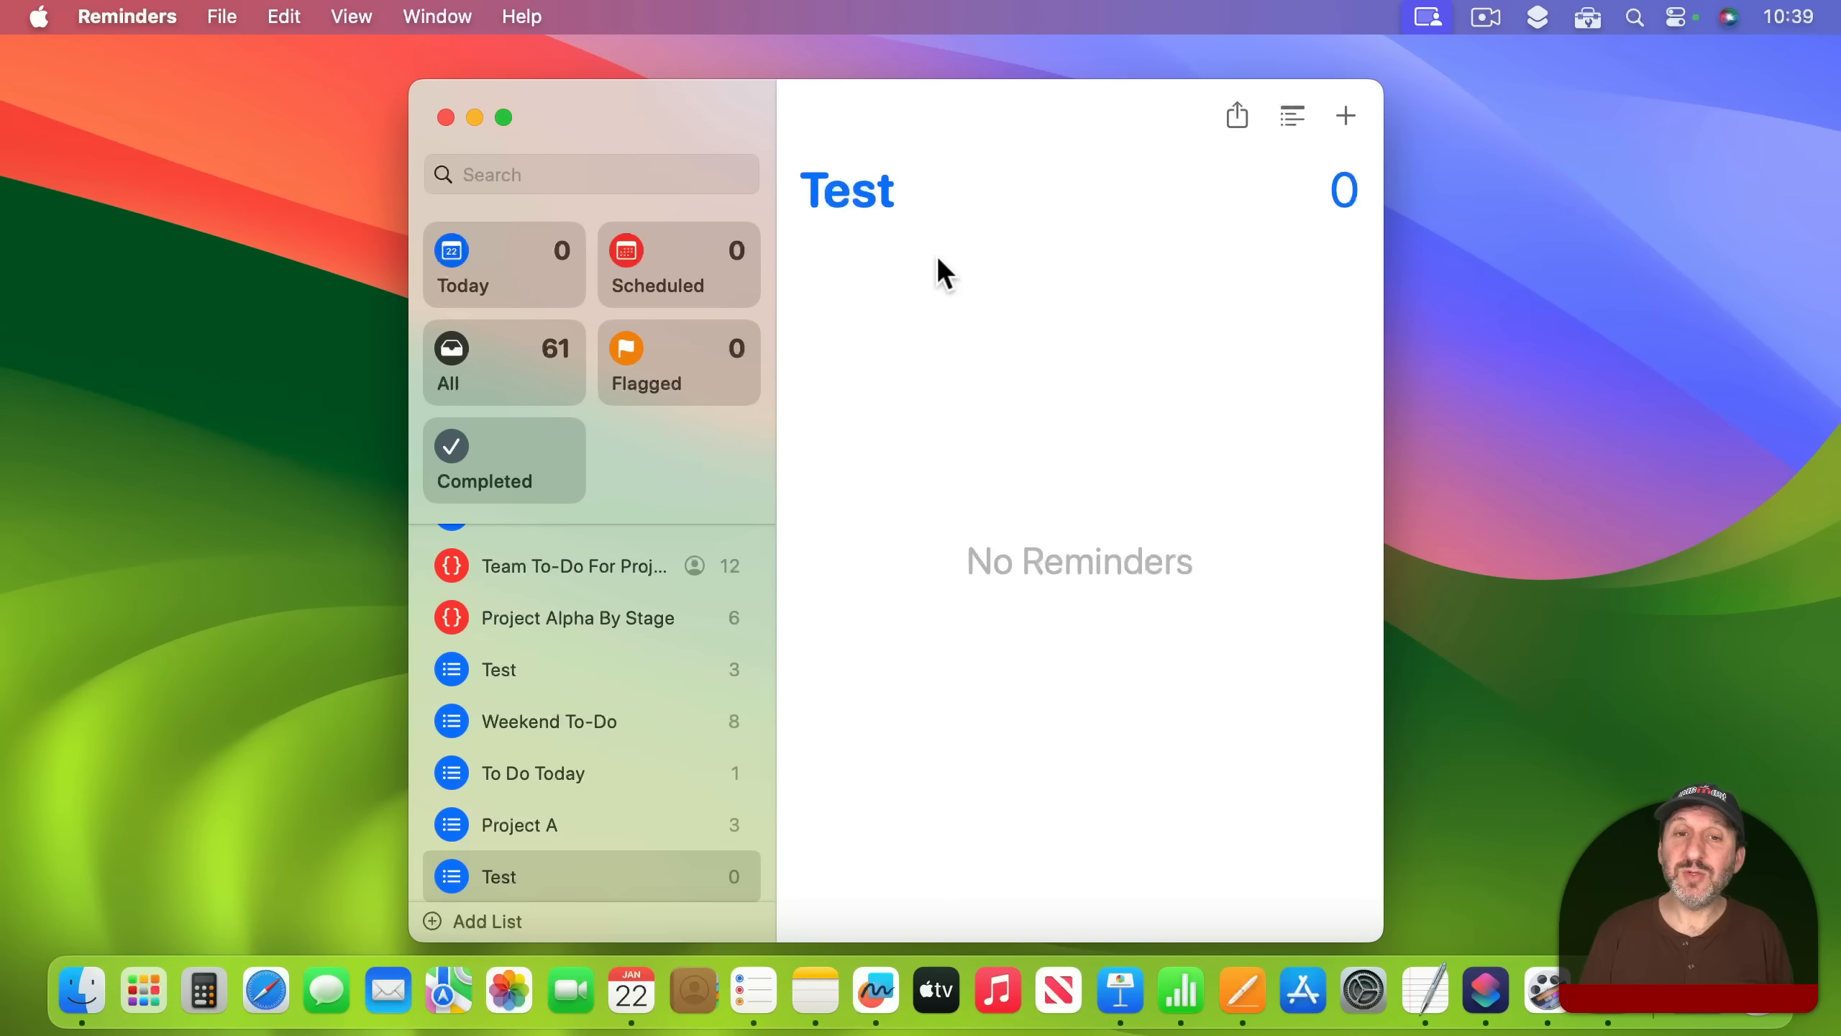
{"action": "left_click", "coordinate": [1346, 117]}
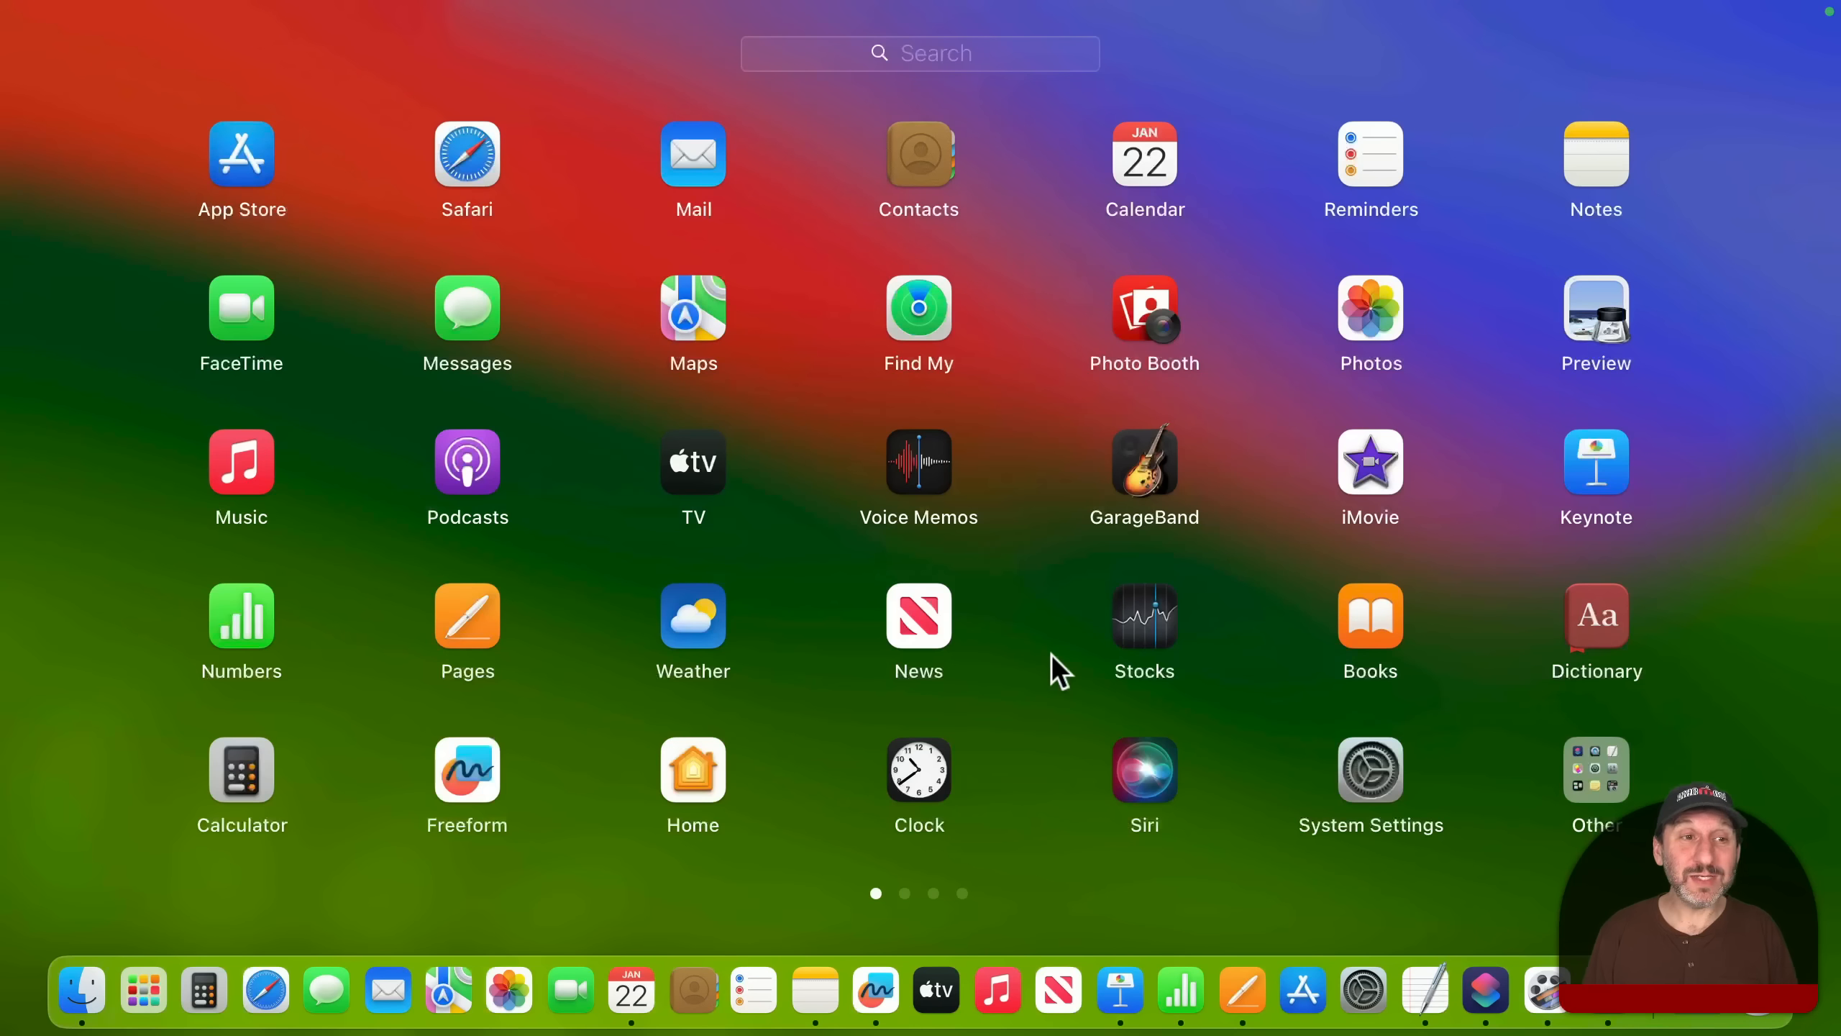
Launch Stickies by searching 'stick' and drag the yellow note to the screen's middle
{"action": "type", "text": "stick"}
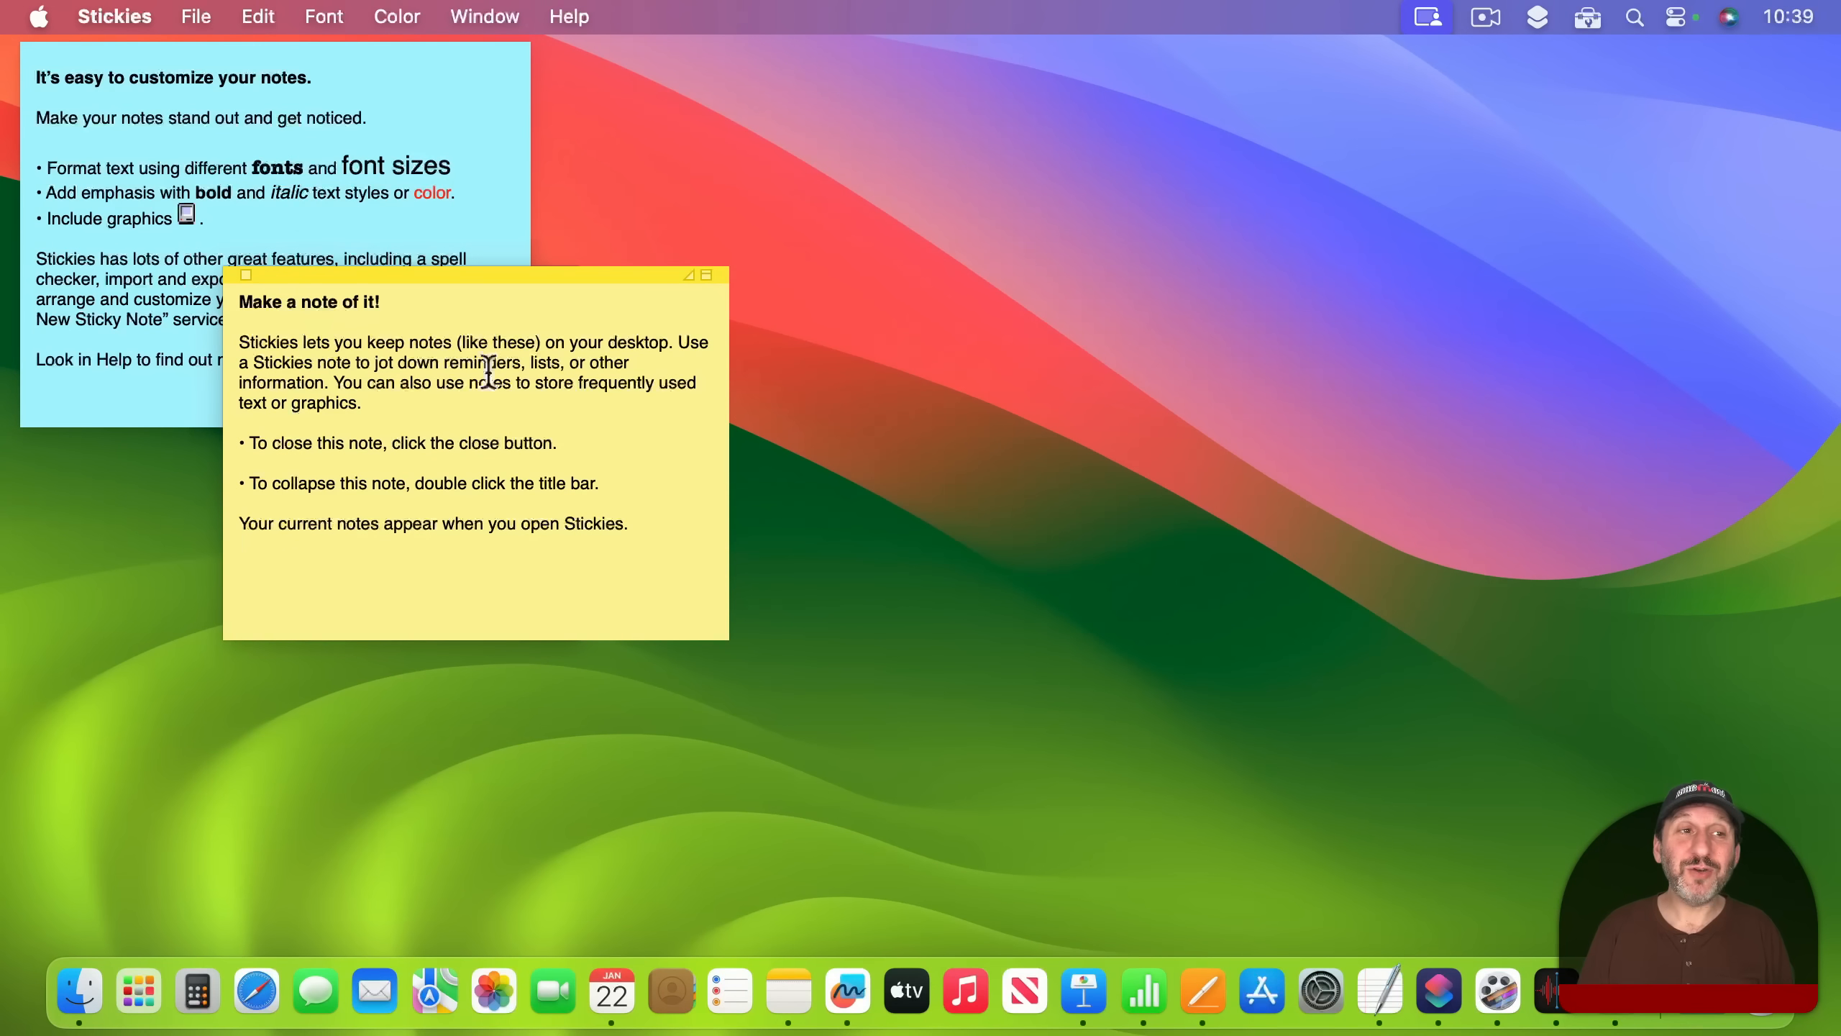
{"action": "left_click_drag", "start_coordinate": [528, 275], "coordinate": [916, 188]}
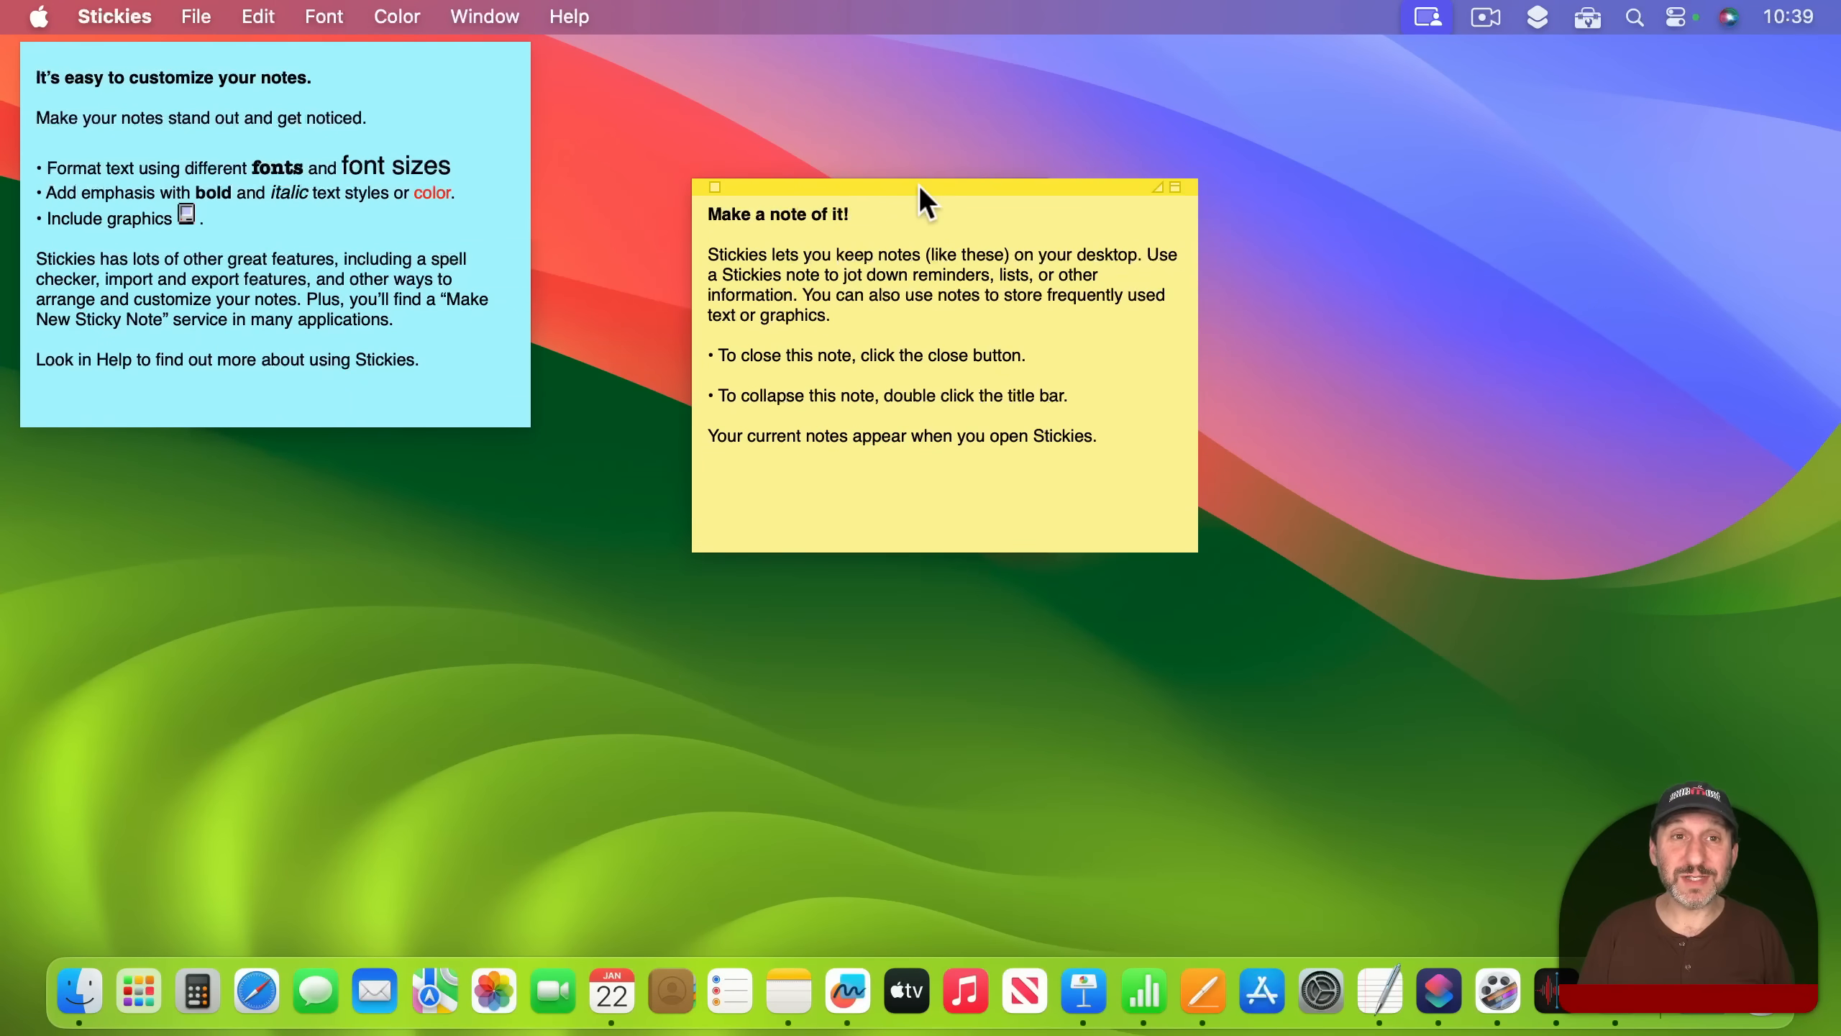
{"action": "mouse_move", "coordinate": [751, 915]}
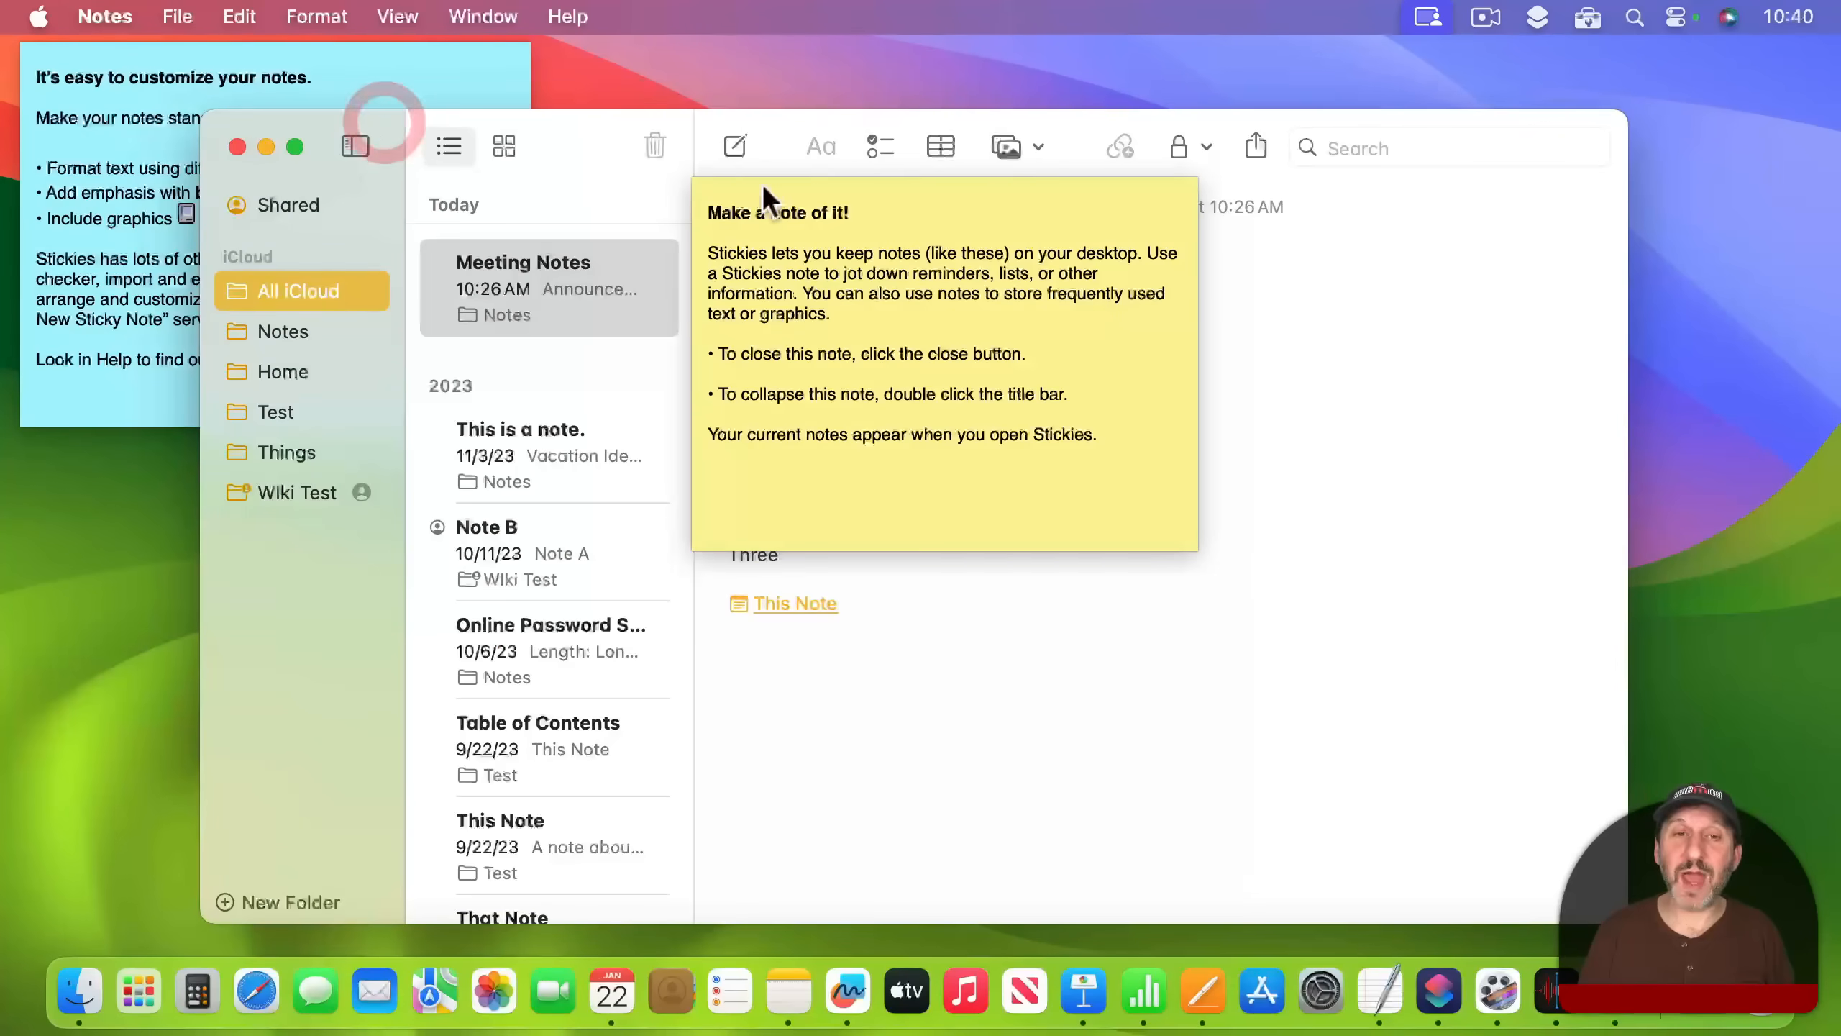
Bring the yellow sticky note into focus above the Notes window
{"action": "left_click", "coordinate": [939, 353]}
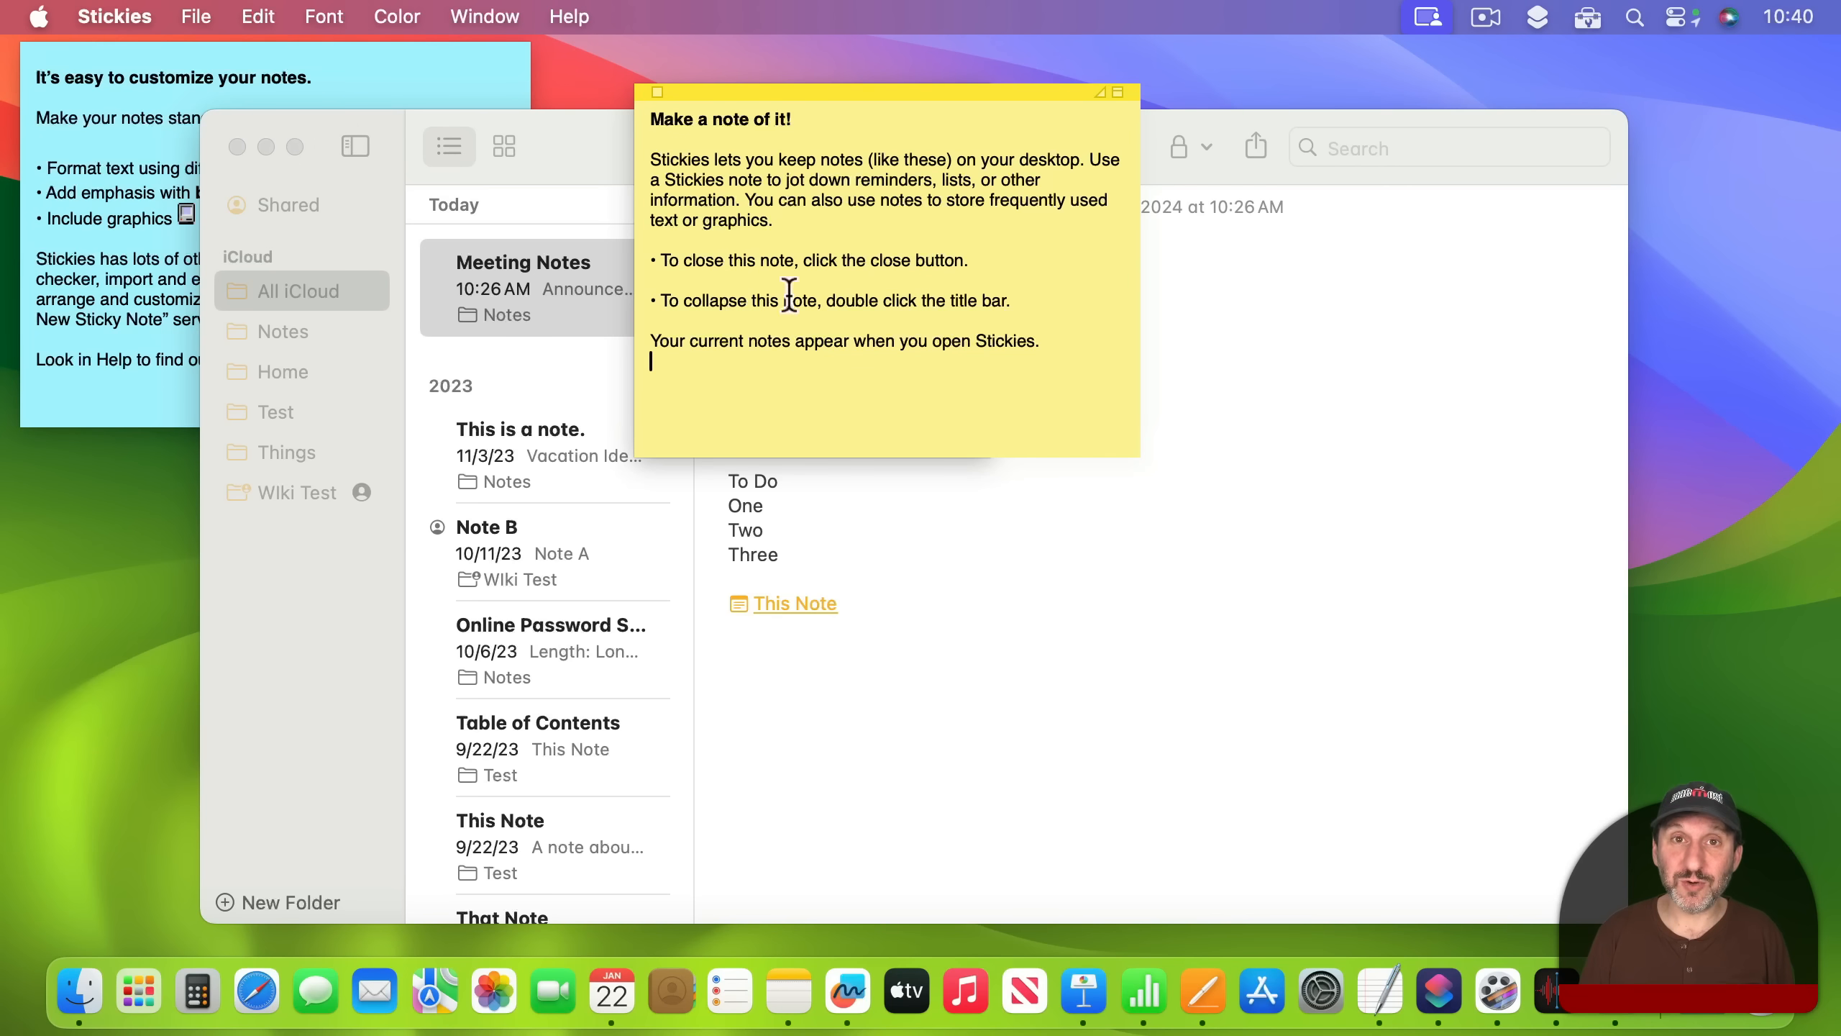
{"action": "mouse_move", "coordinate": [737, 106]}
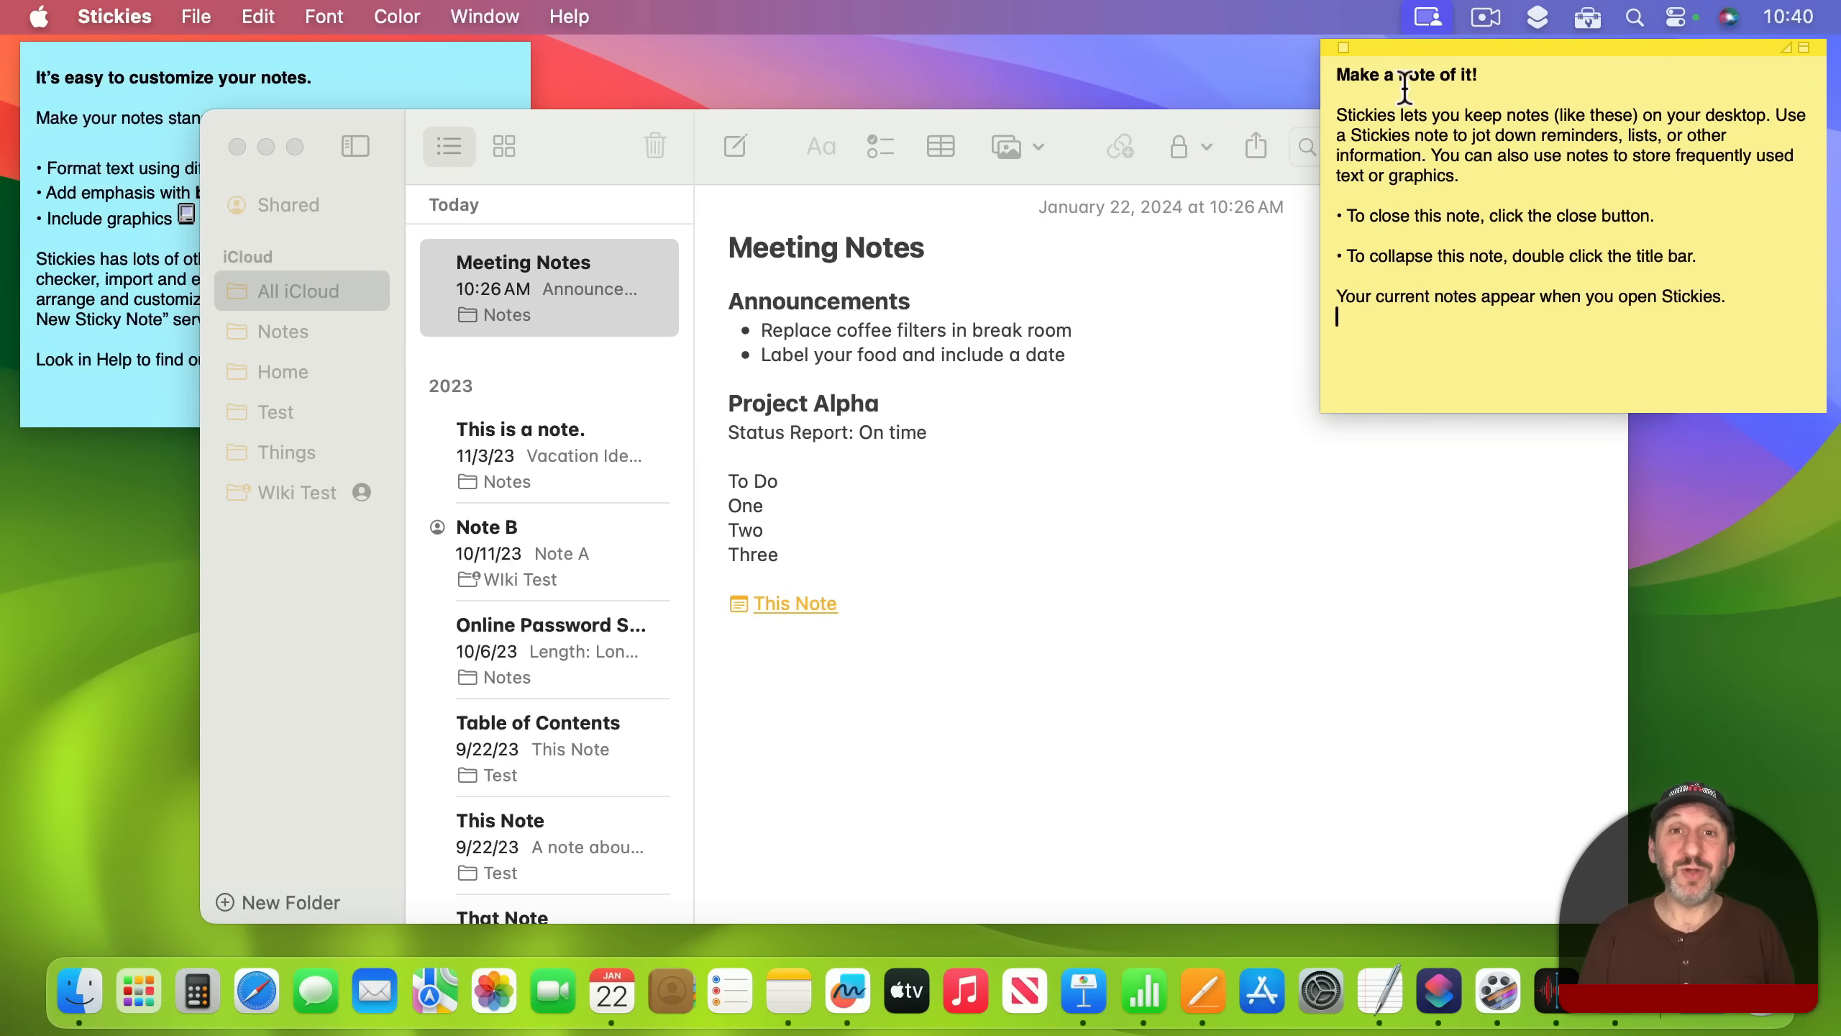
{"action": "mouse_move", "coordinate": [1477, 256]}
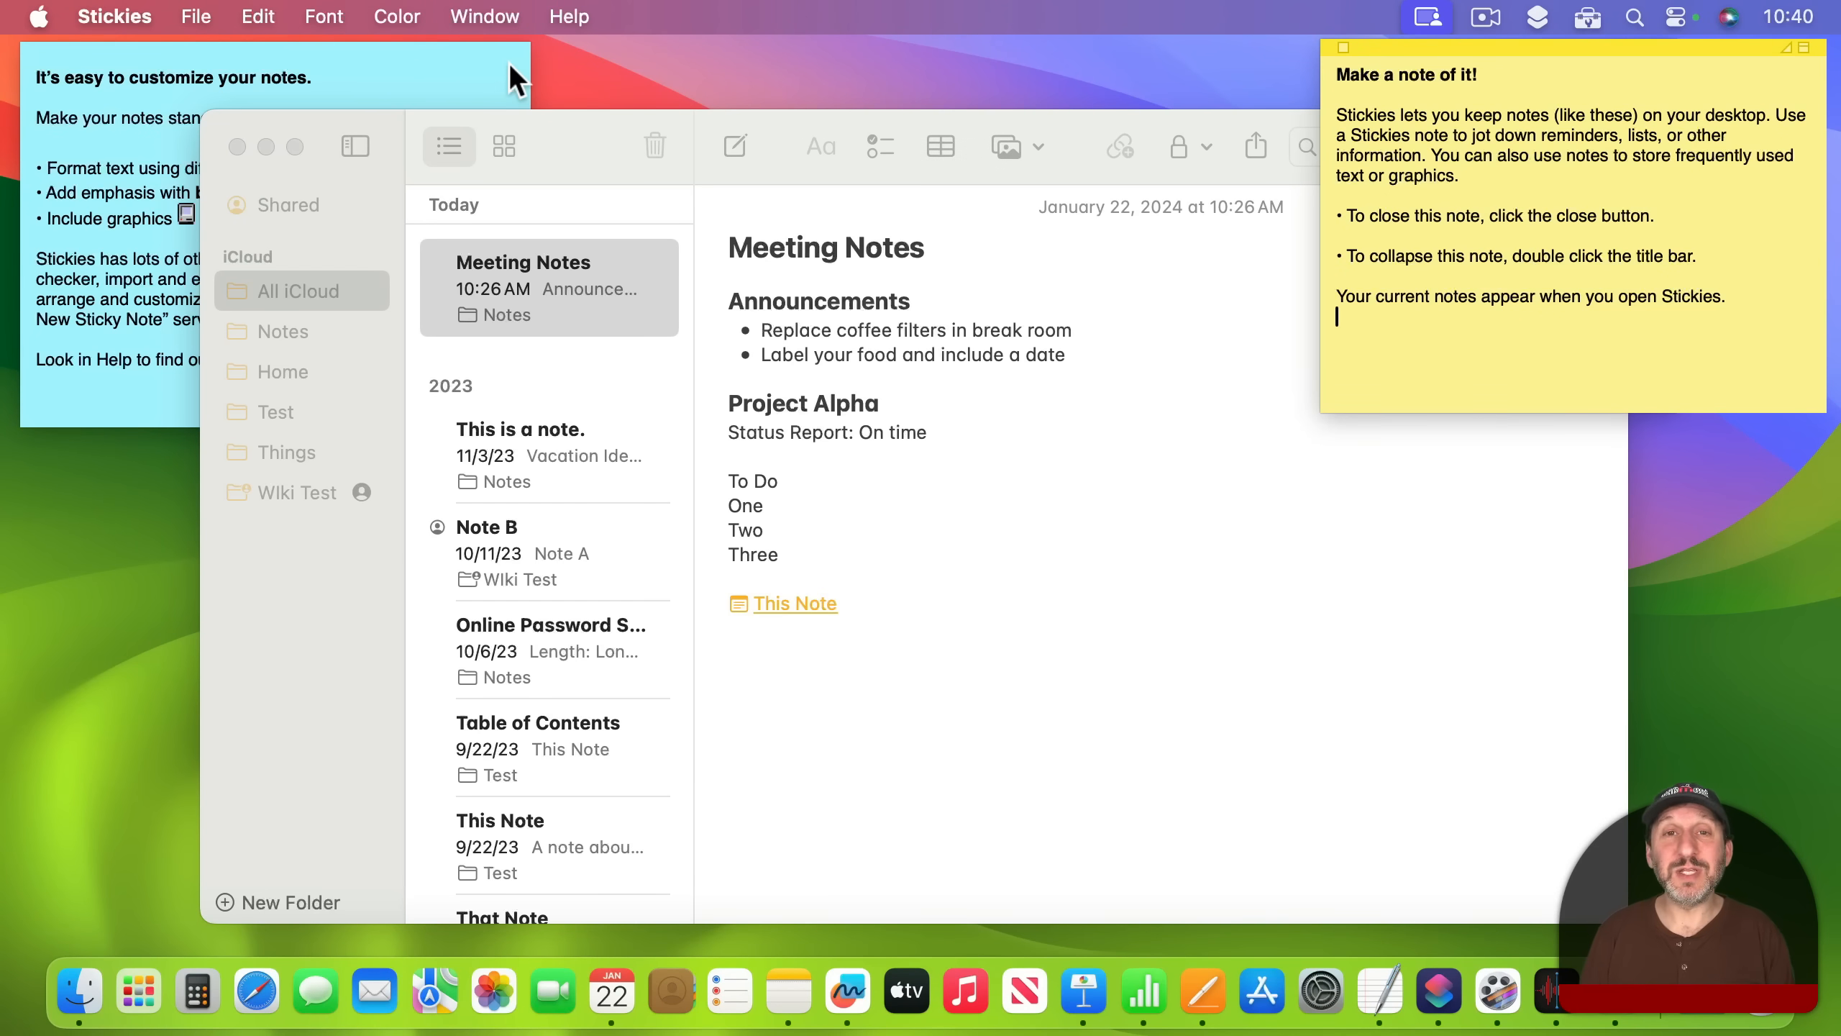
{"action": "mouse_move", "coordinate": [413, 120]}
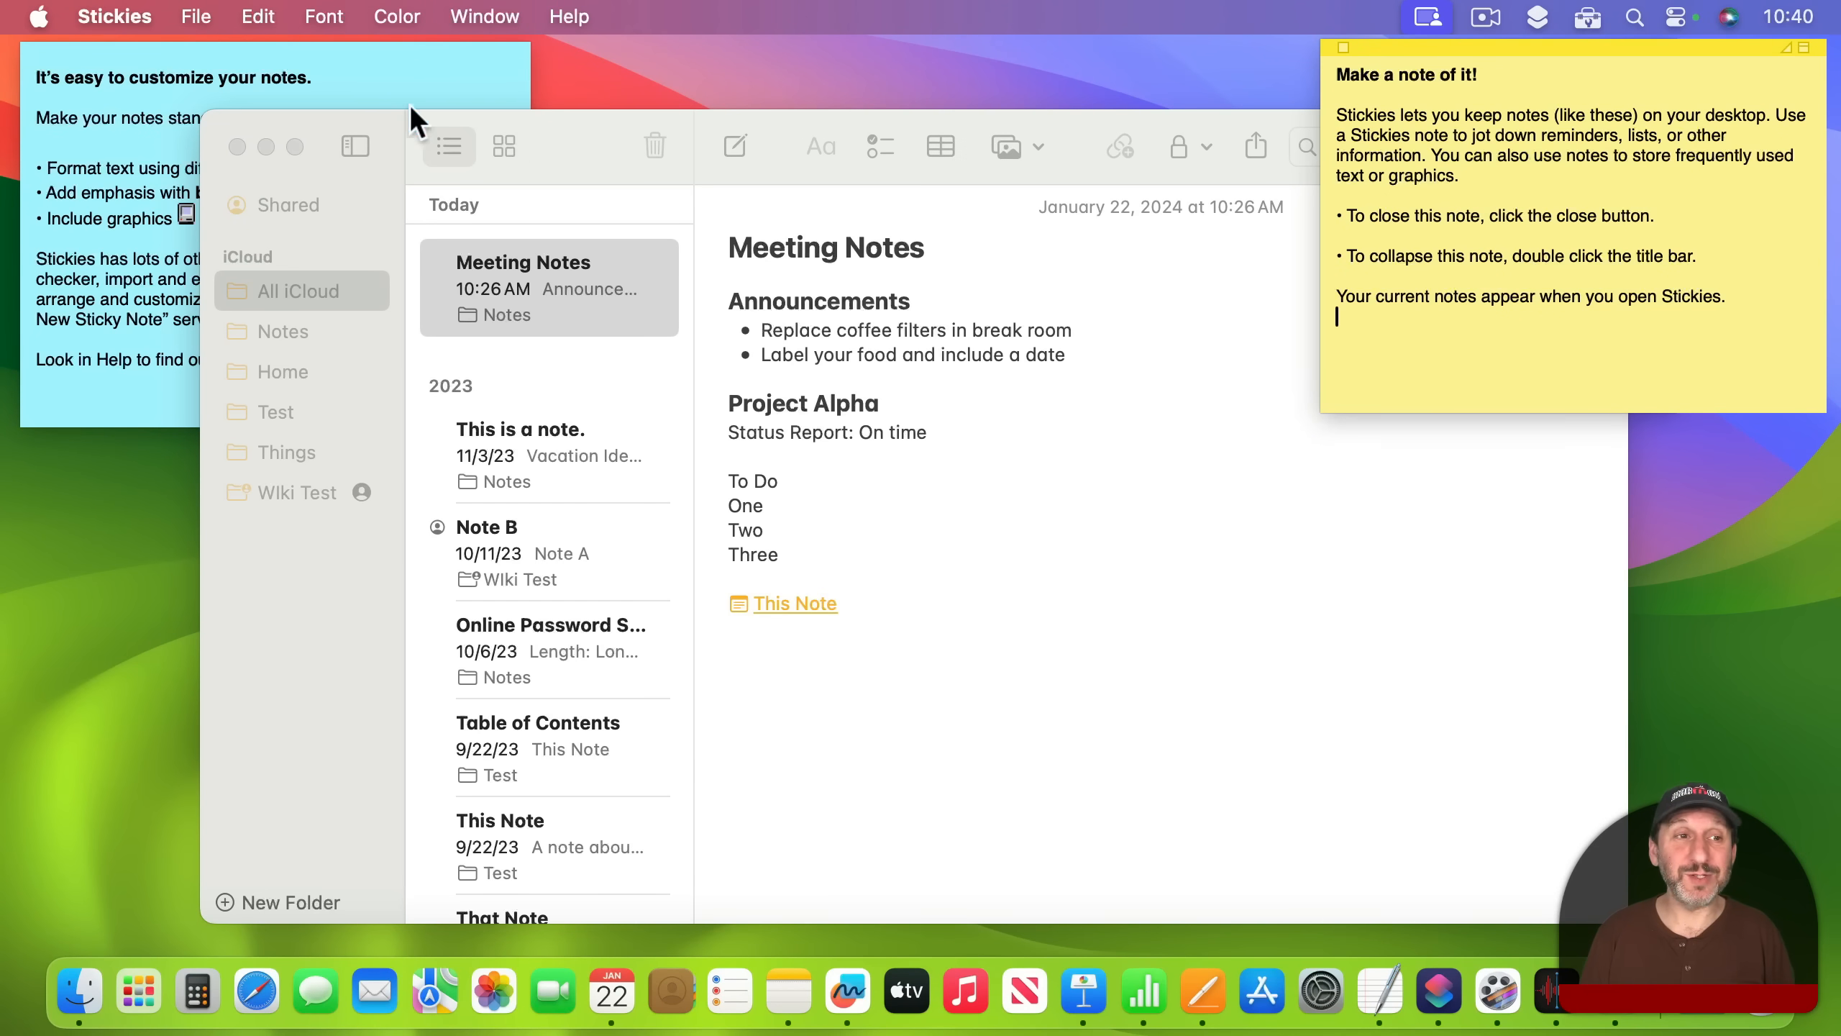
{"action": "mouse_move", "coordinate": [375, 94]}
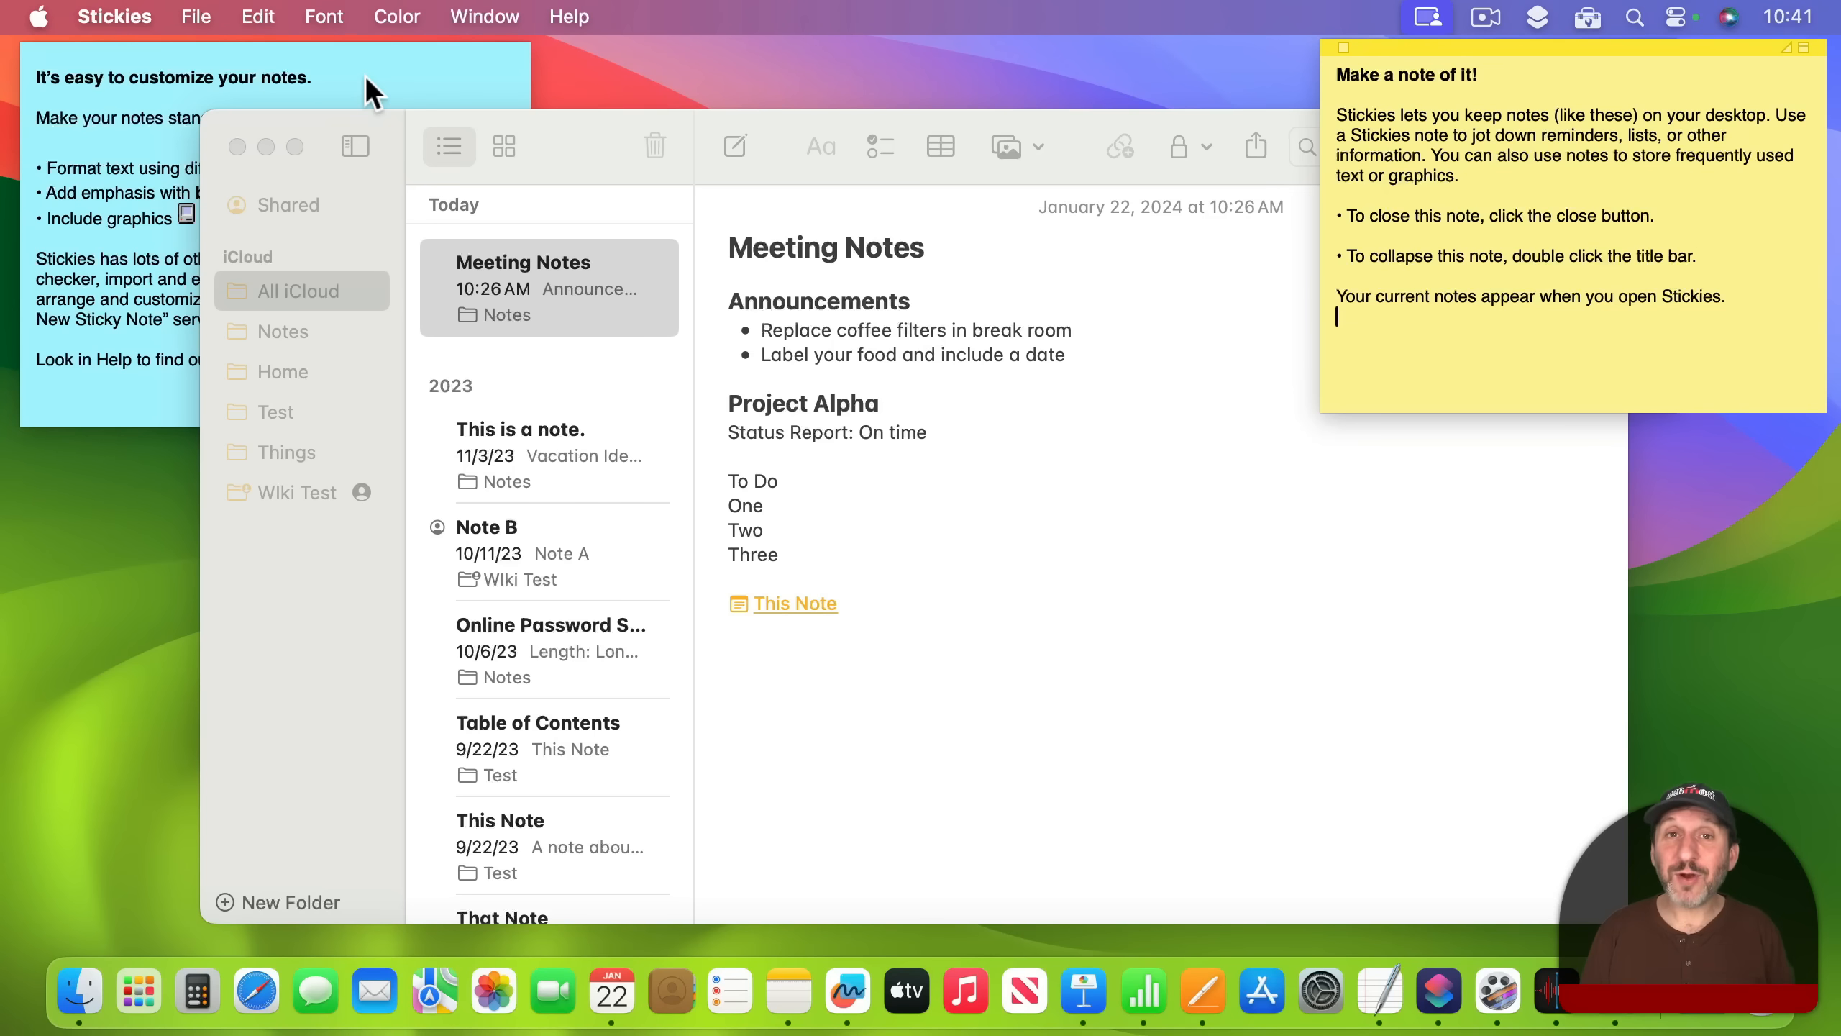
{"action": "mouse_move", "coordinate": [259, 88]}
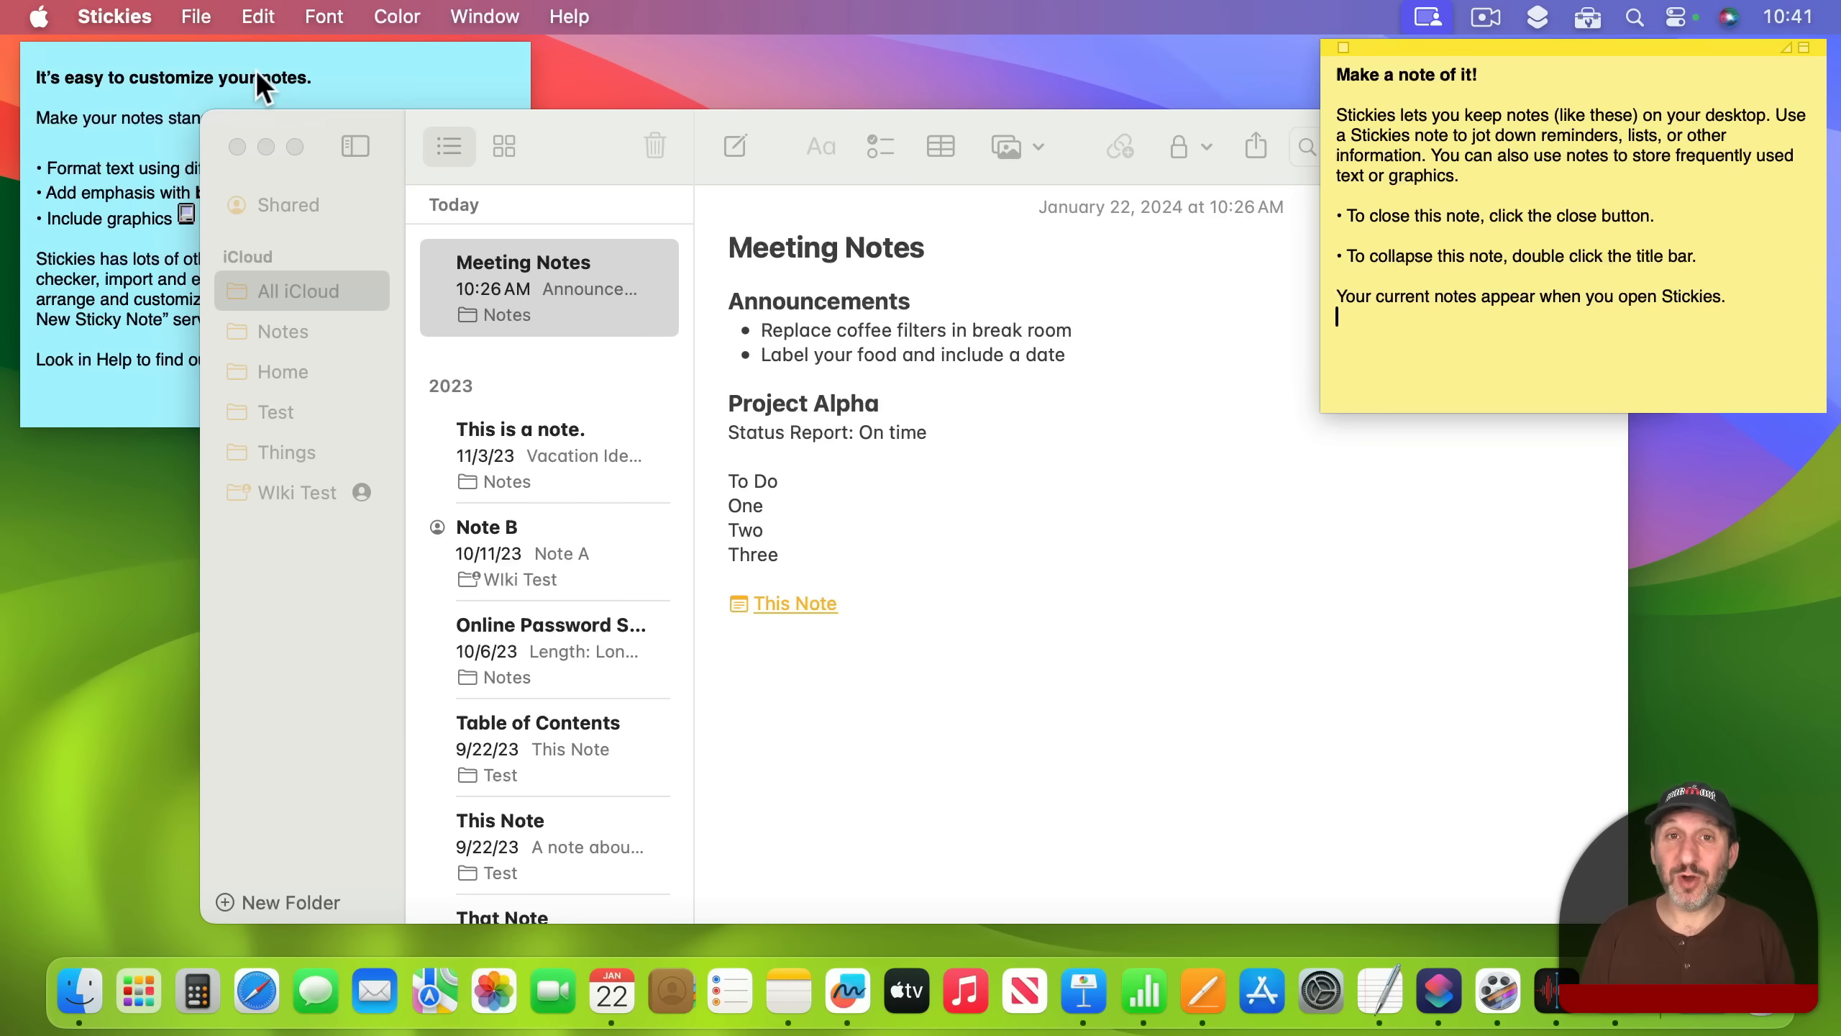